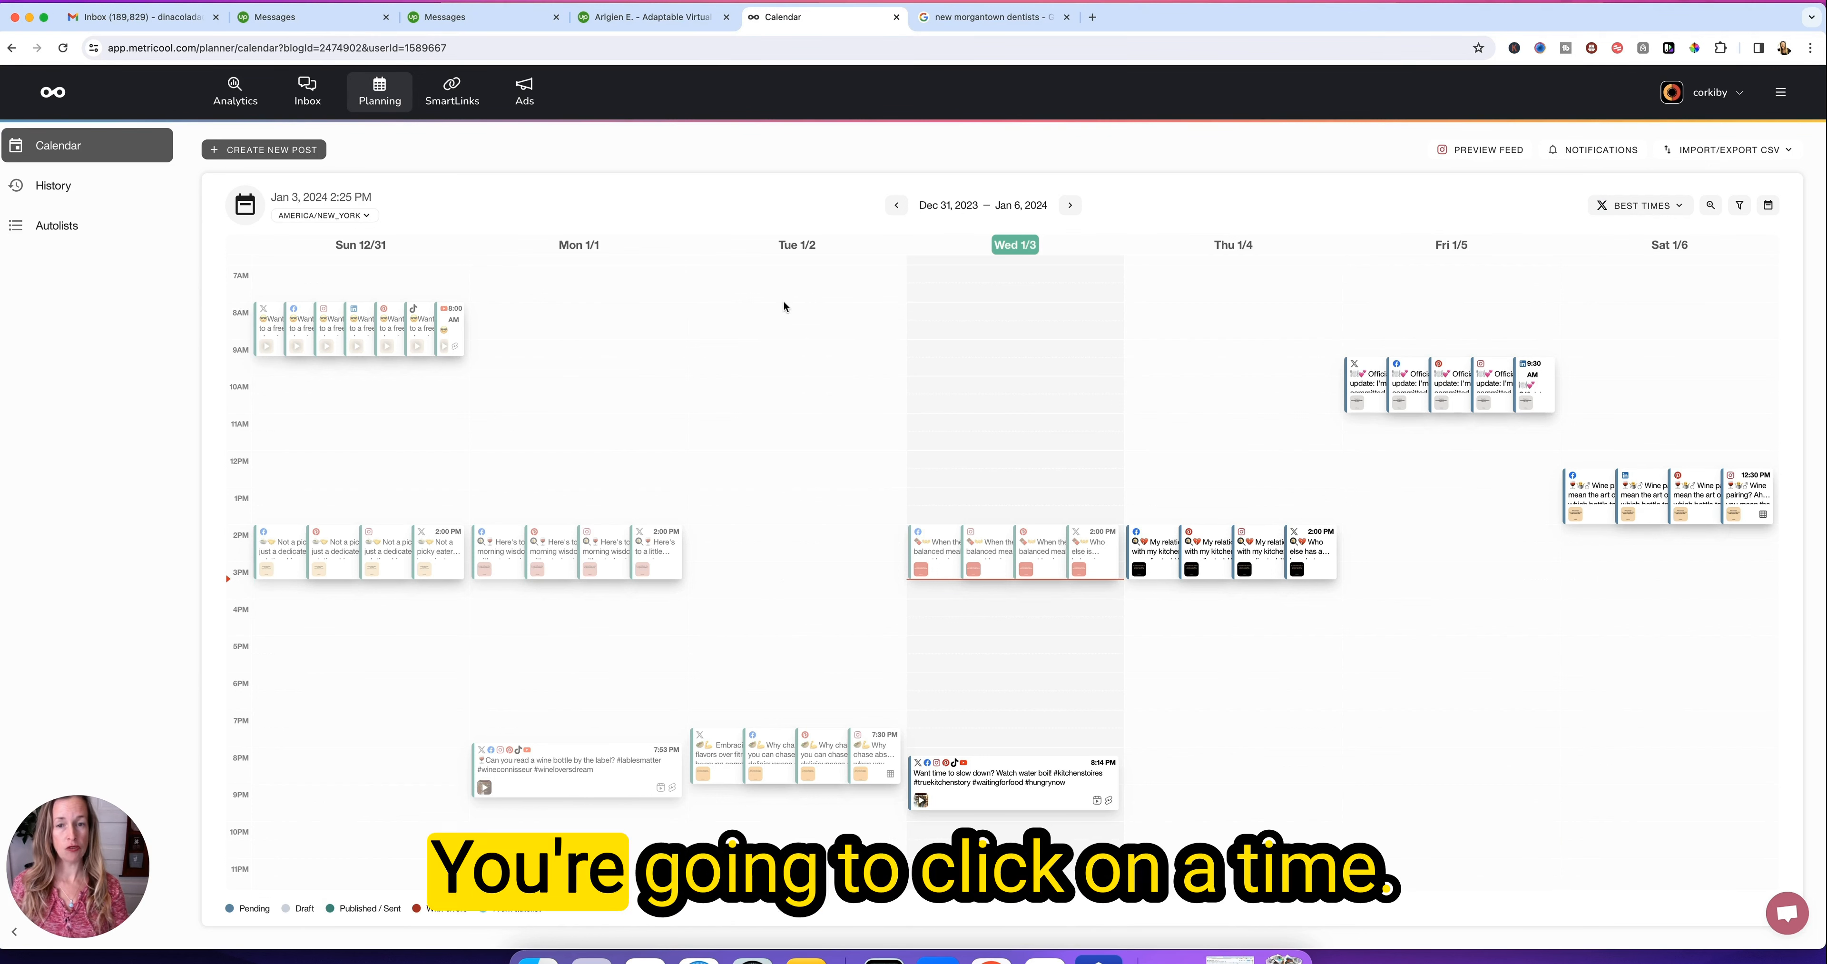
pyautogui.moveTo(772, 291)
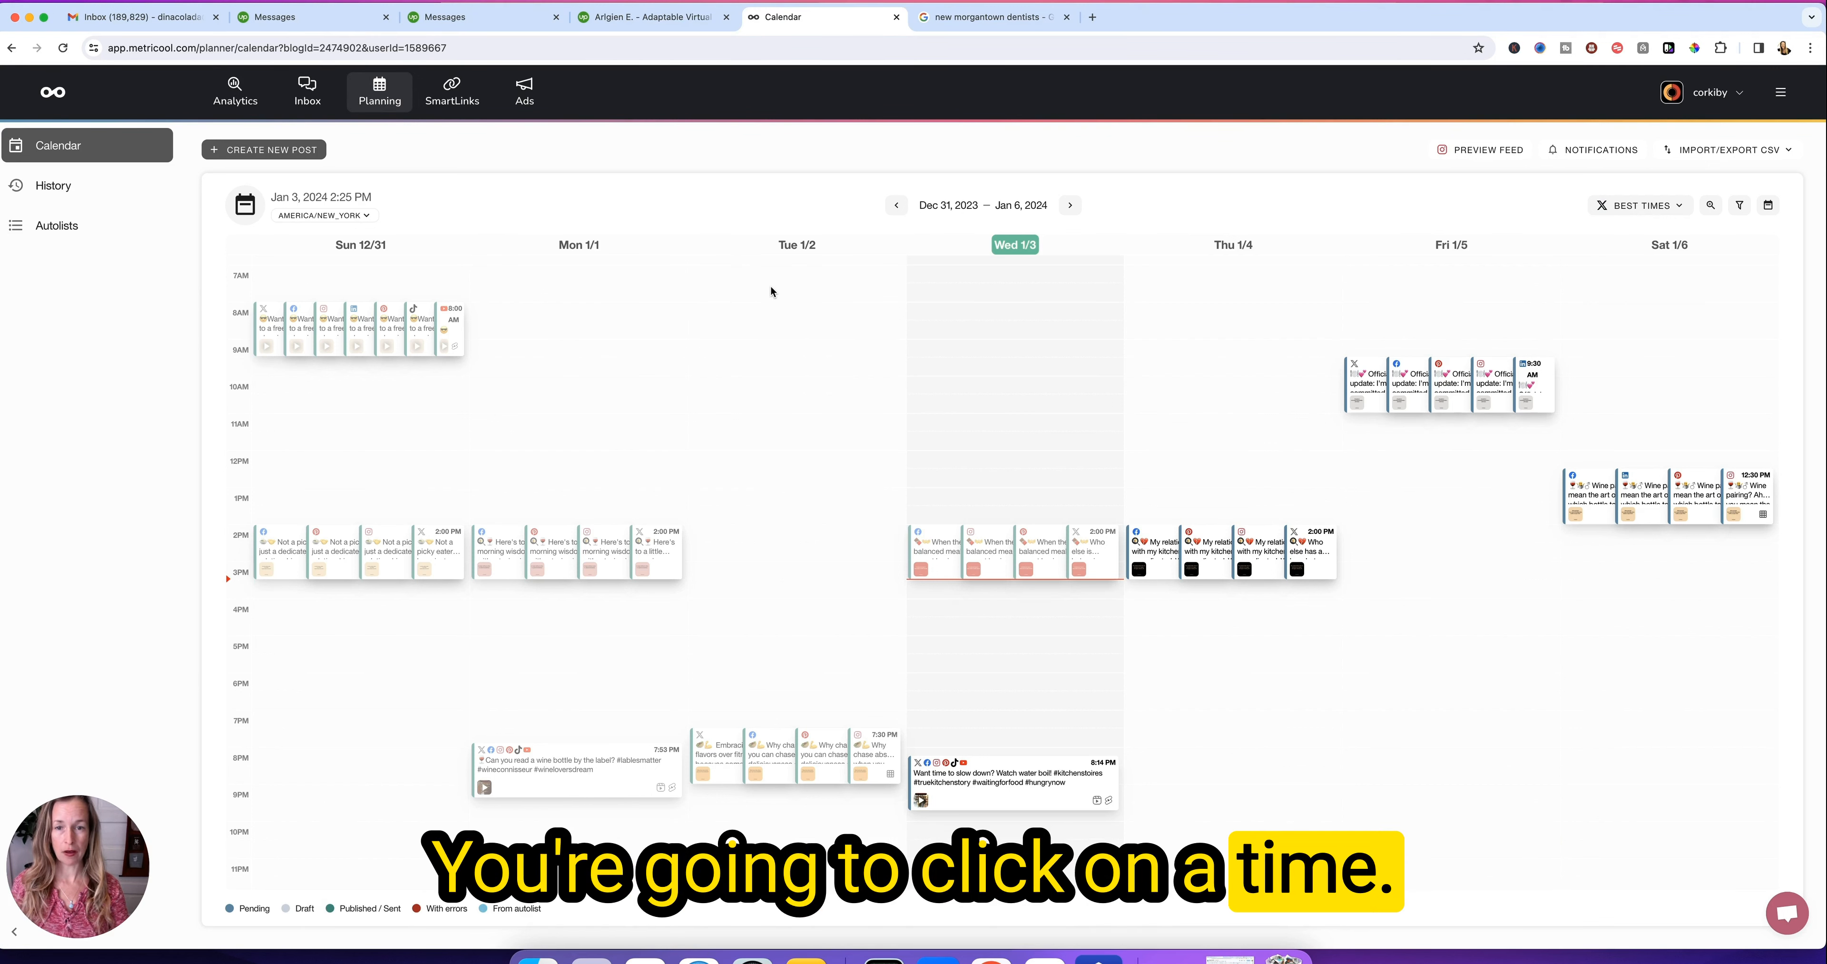
pyautogui.moveTo(863, 315)
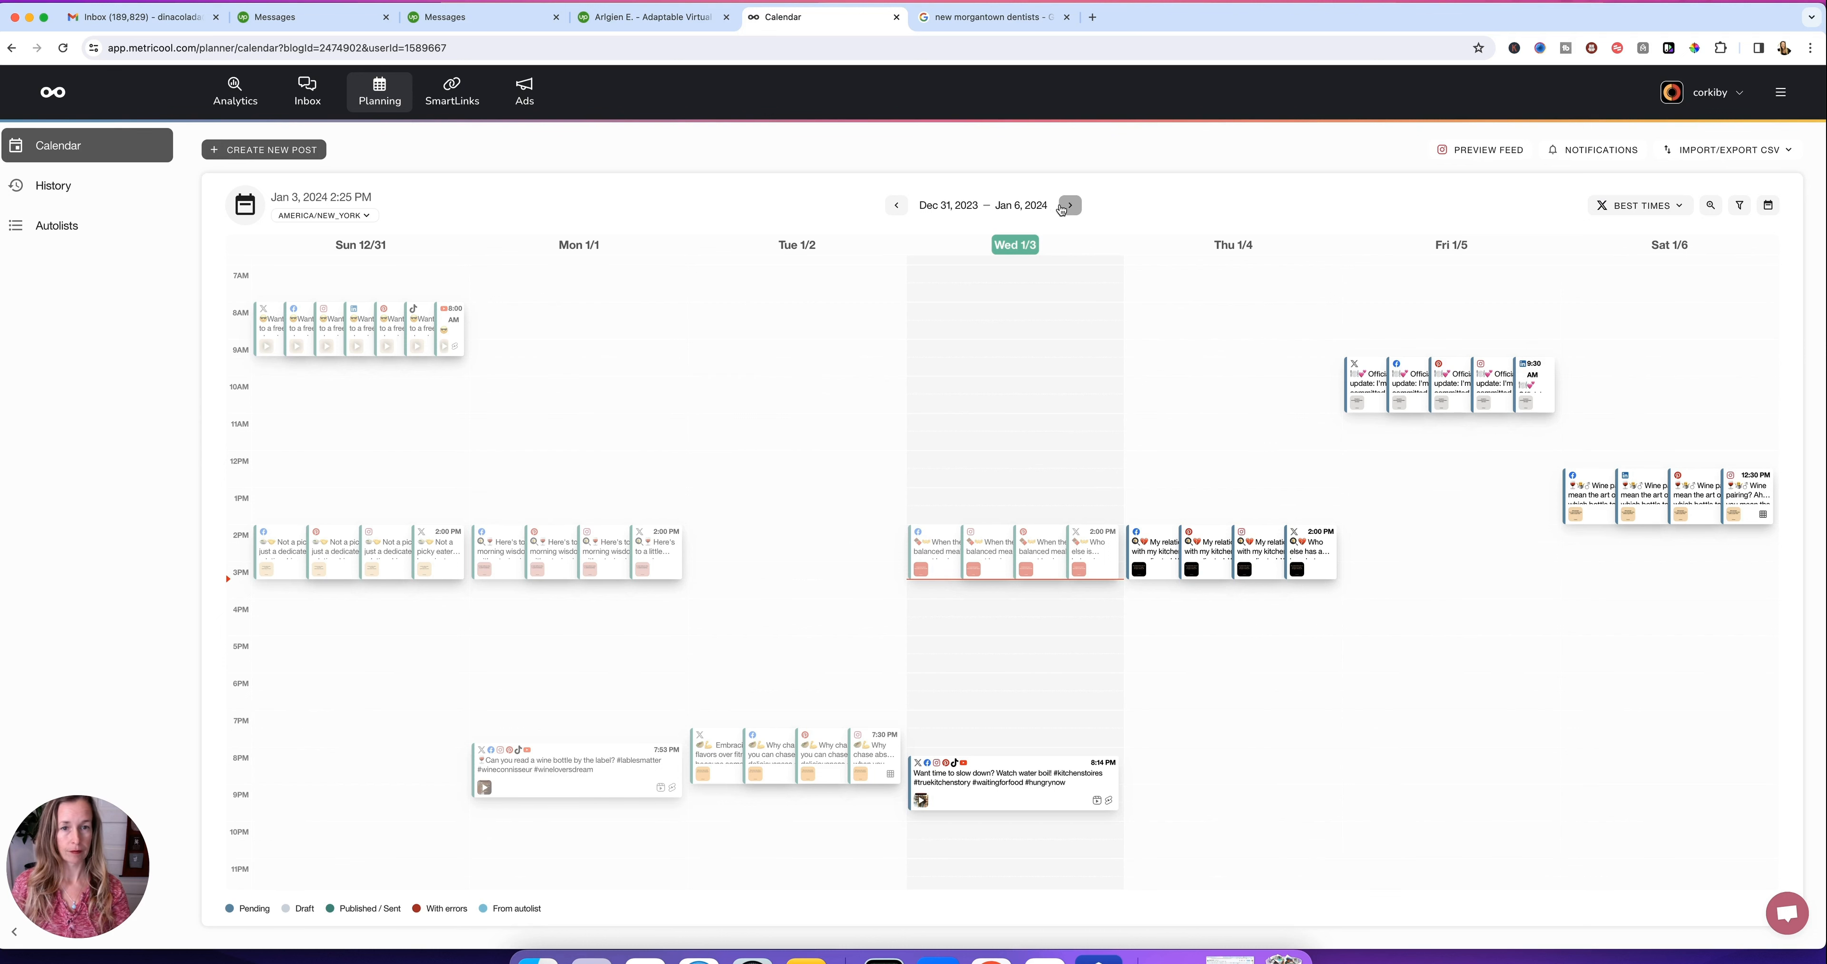
# - Advance the planning calendar two weeks to the week of Feb 11 – Feb 17, 2024
pyautogui.click(1069, 206)
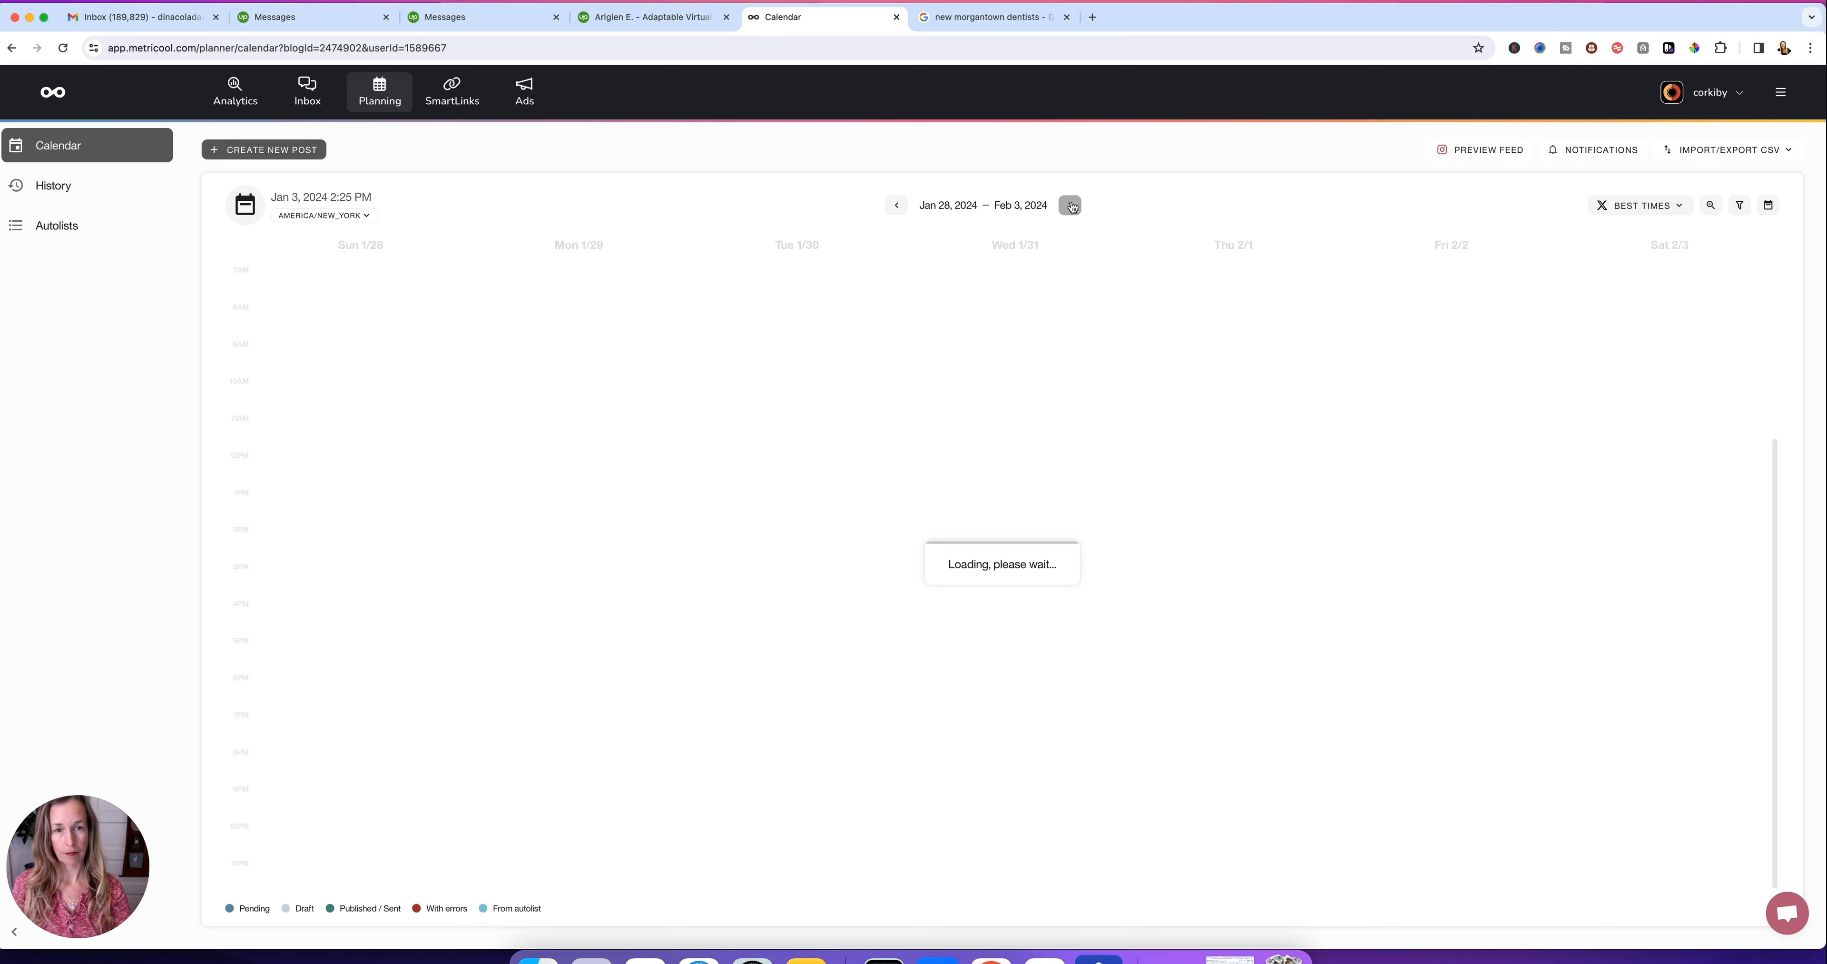
pyautogui.click(1070, 205)
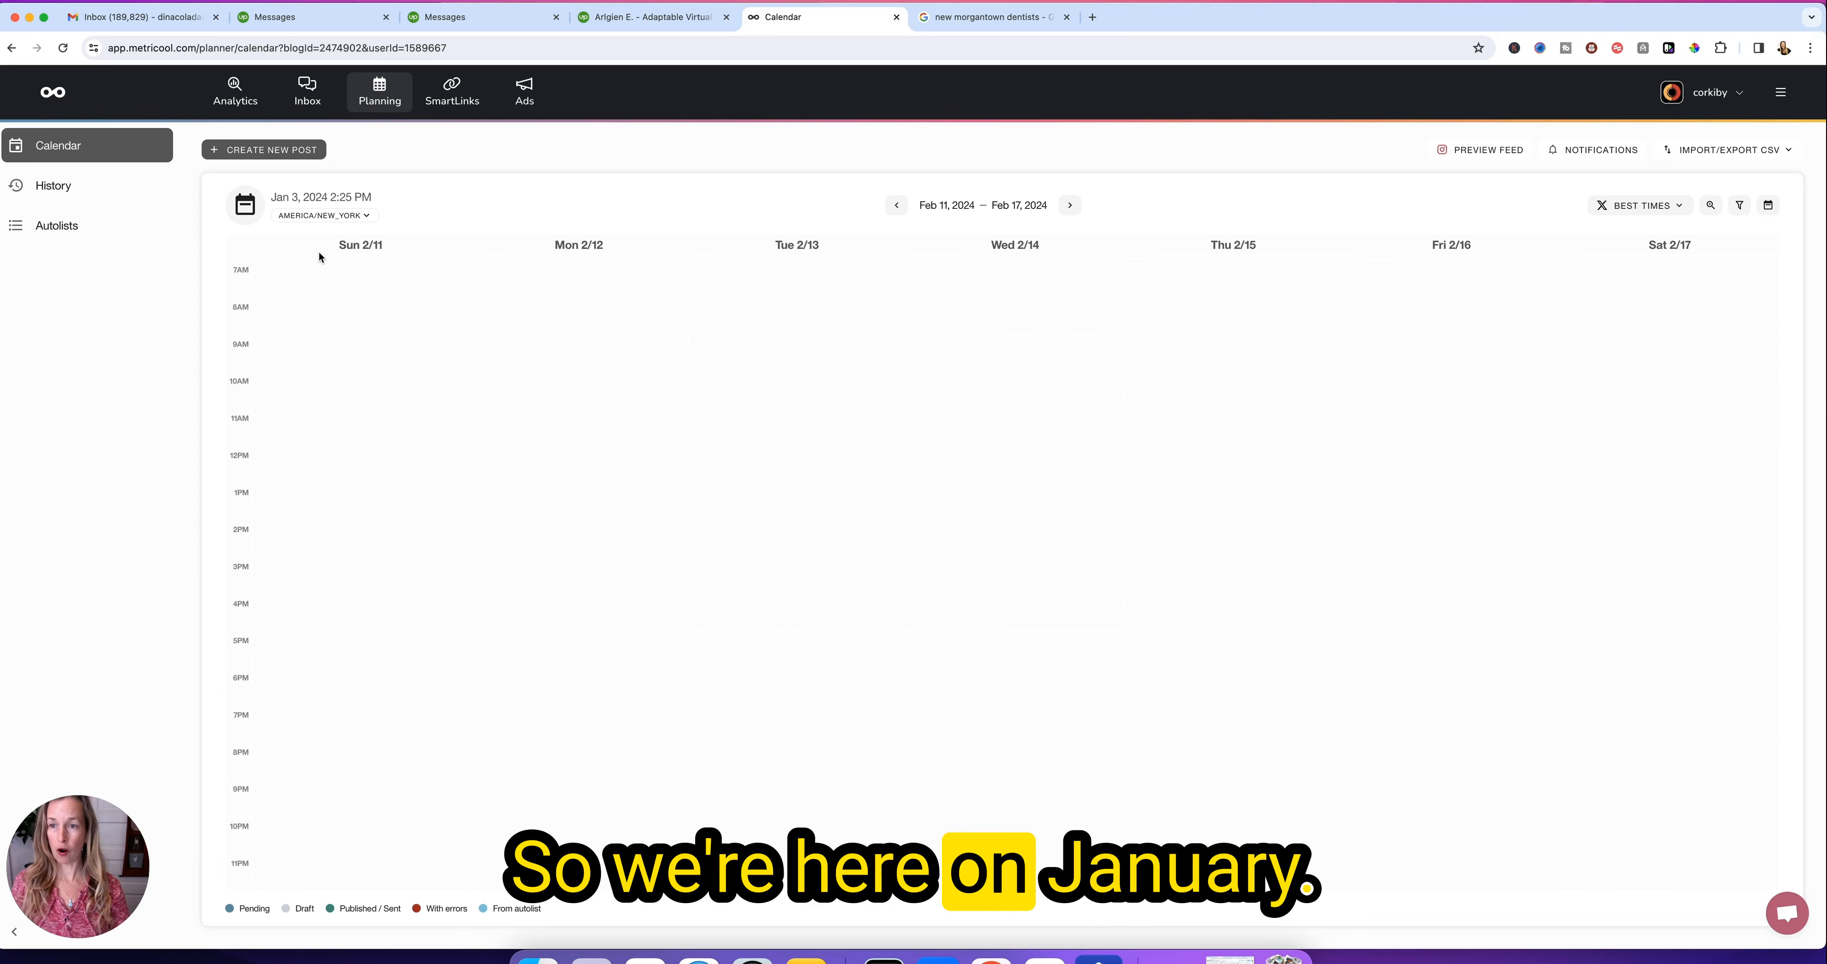
pyautogui.moveTo(1170, 253)
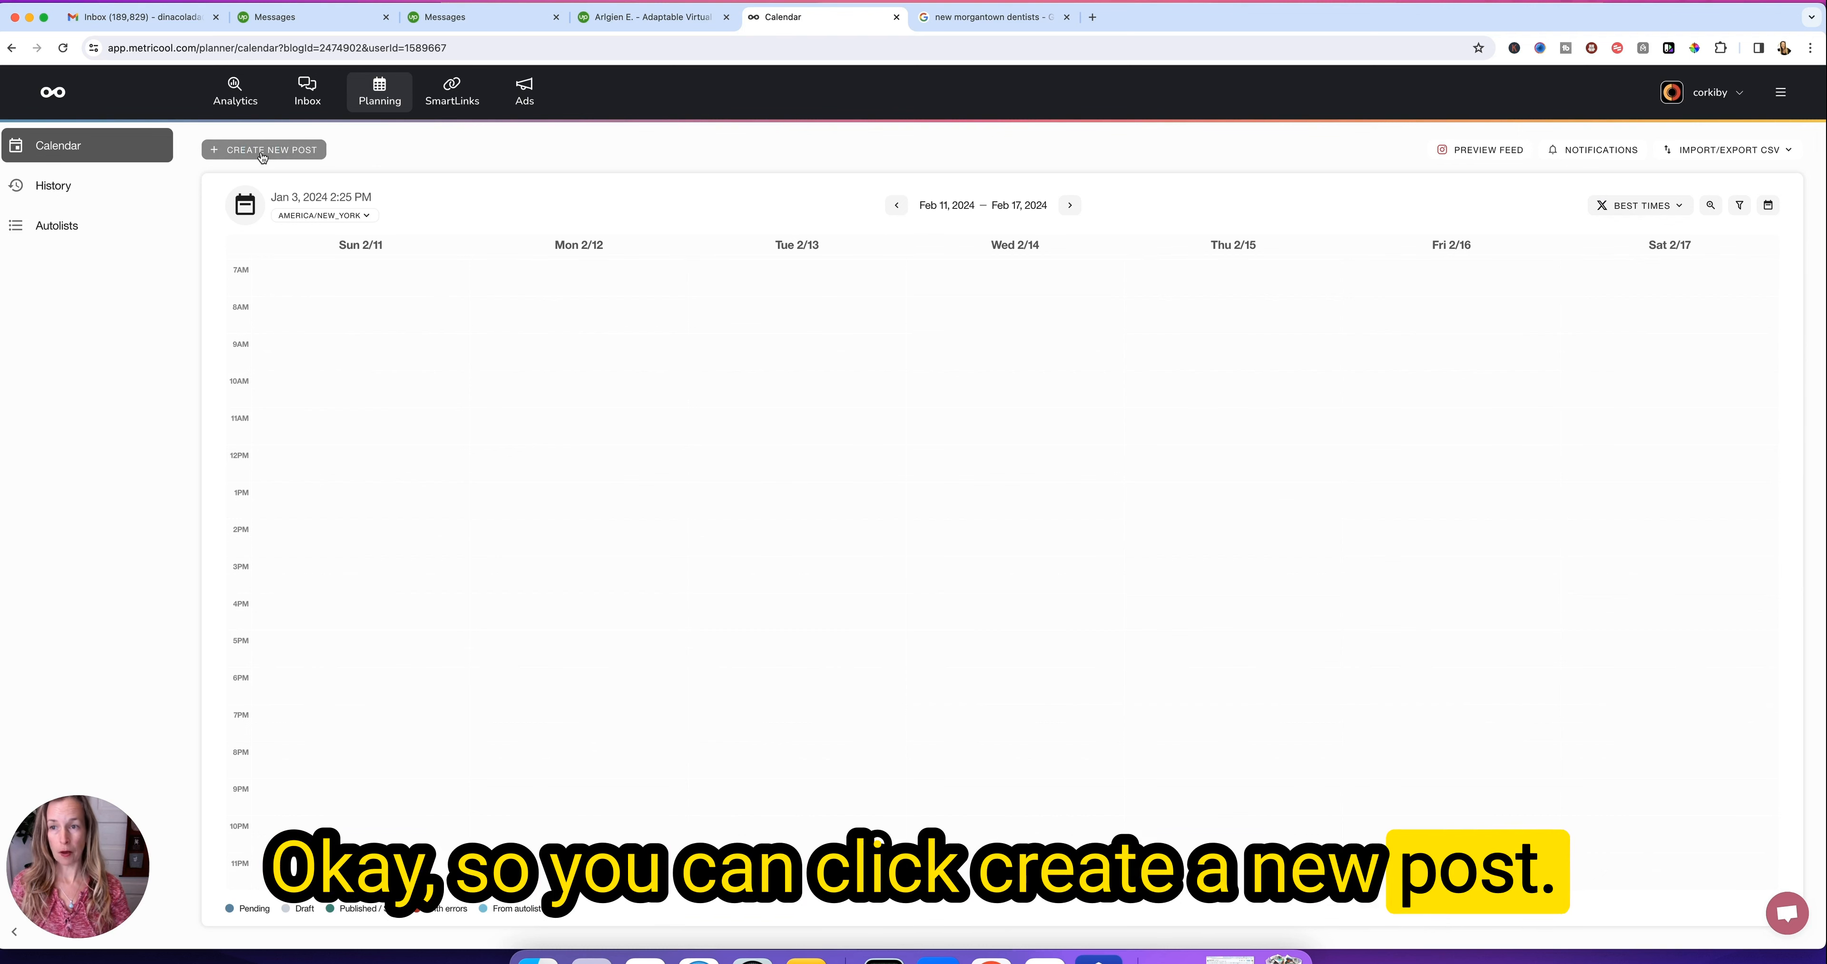
# - Create a new post targeting X, Facebook, Instagram, LinkedIn, Pinterest, TikTok and YouTube
pyautogui.click(264, 150)
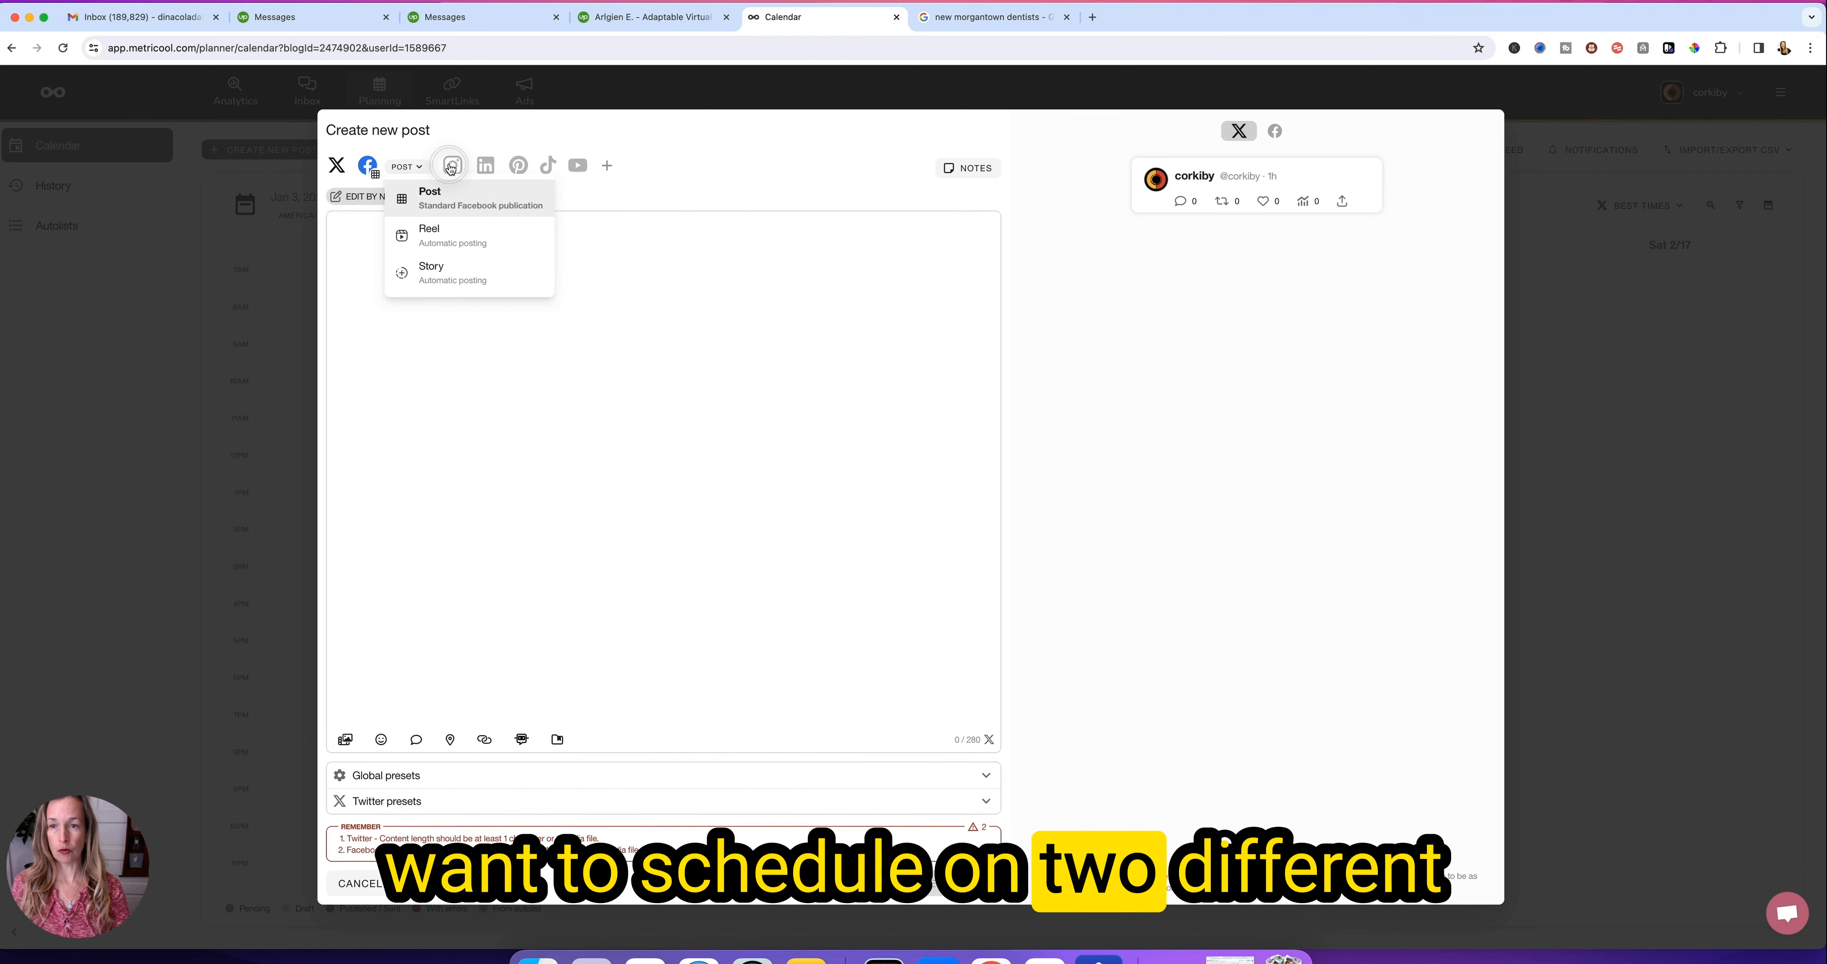
pyautogui.click(450, 165)
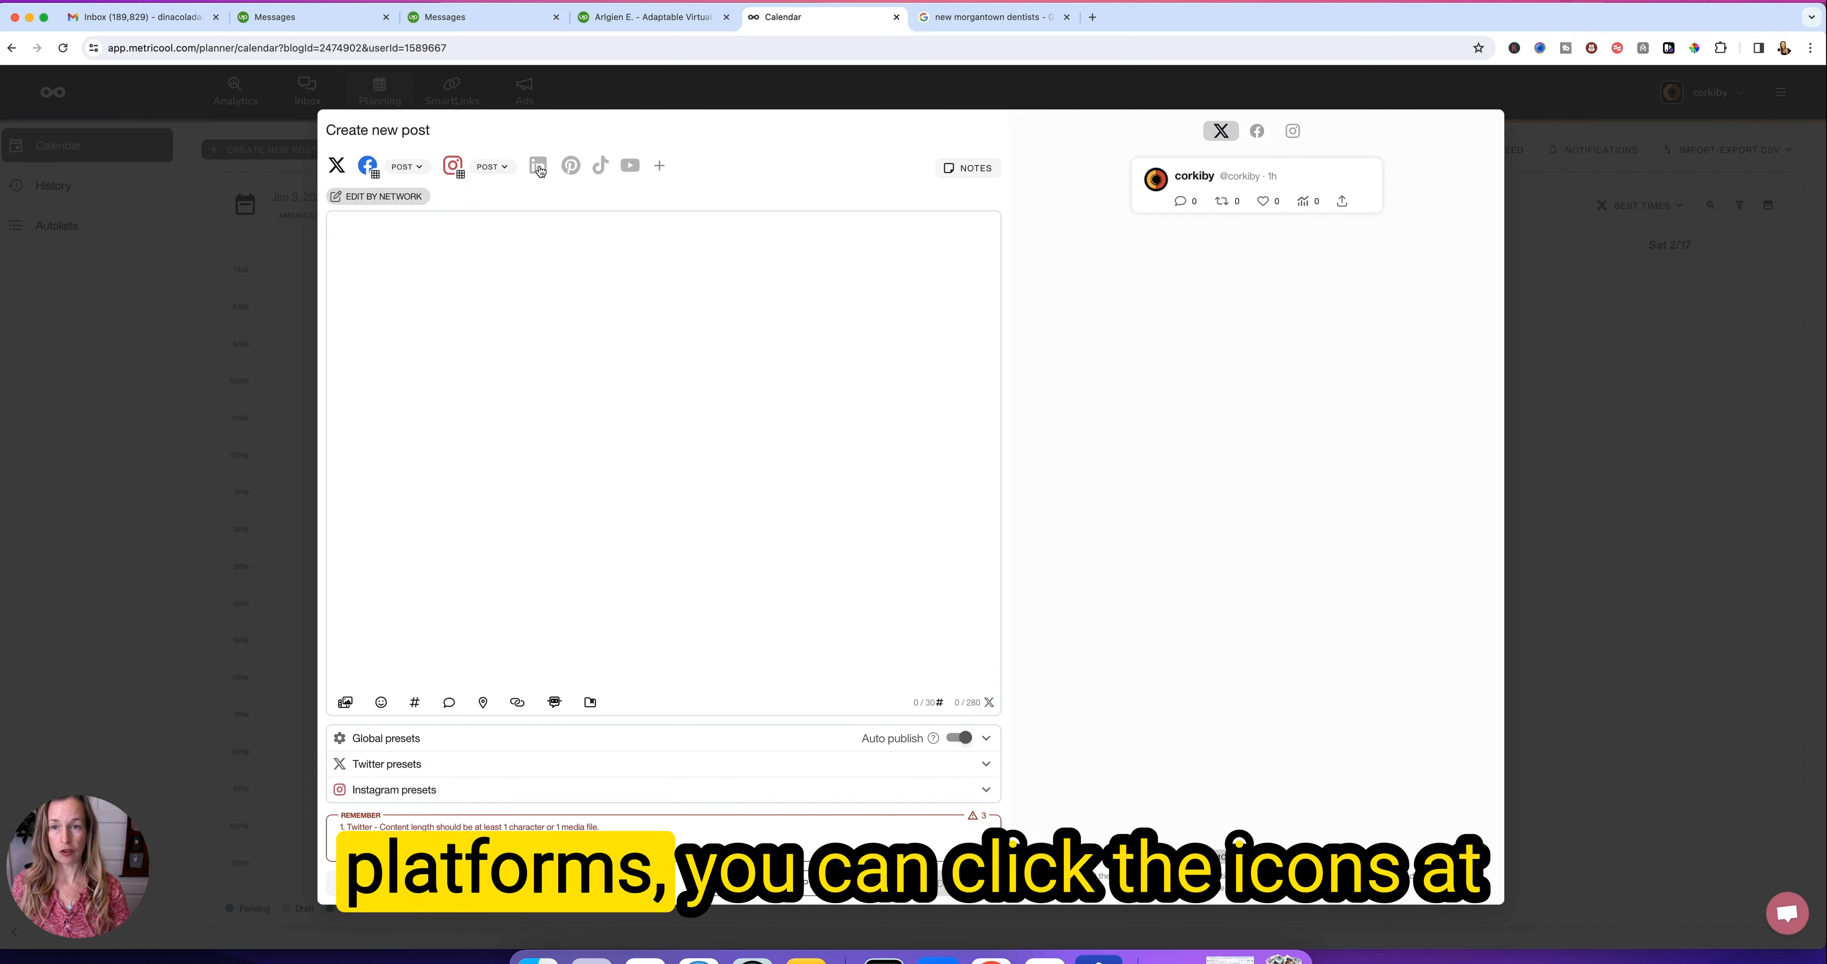
pyautogui.click(537, 166)
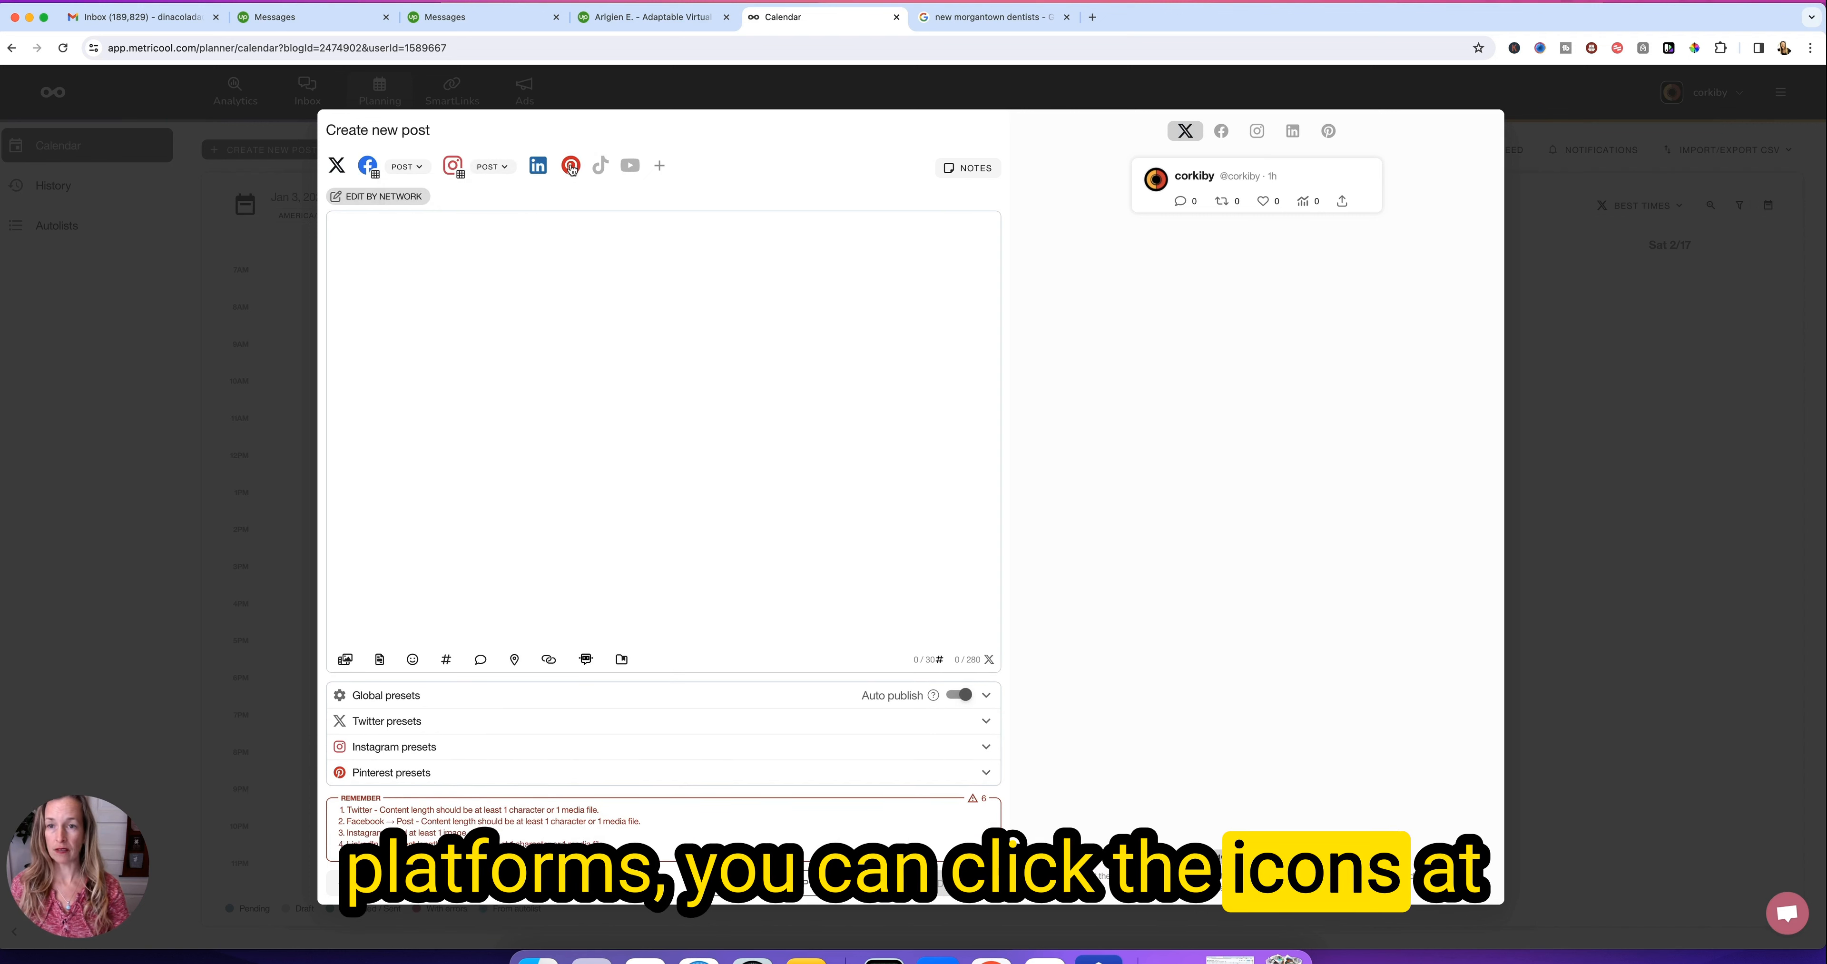
pyautogui.click(600, 166)
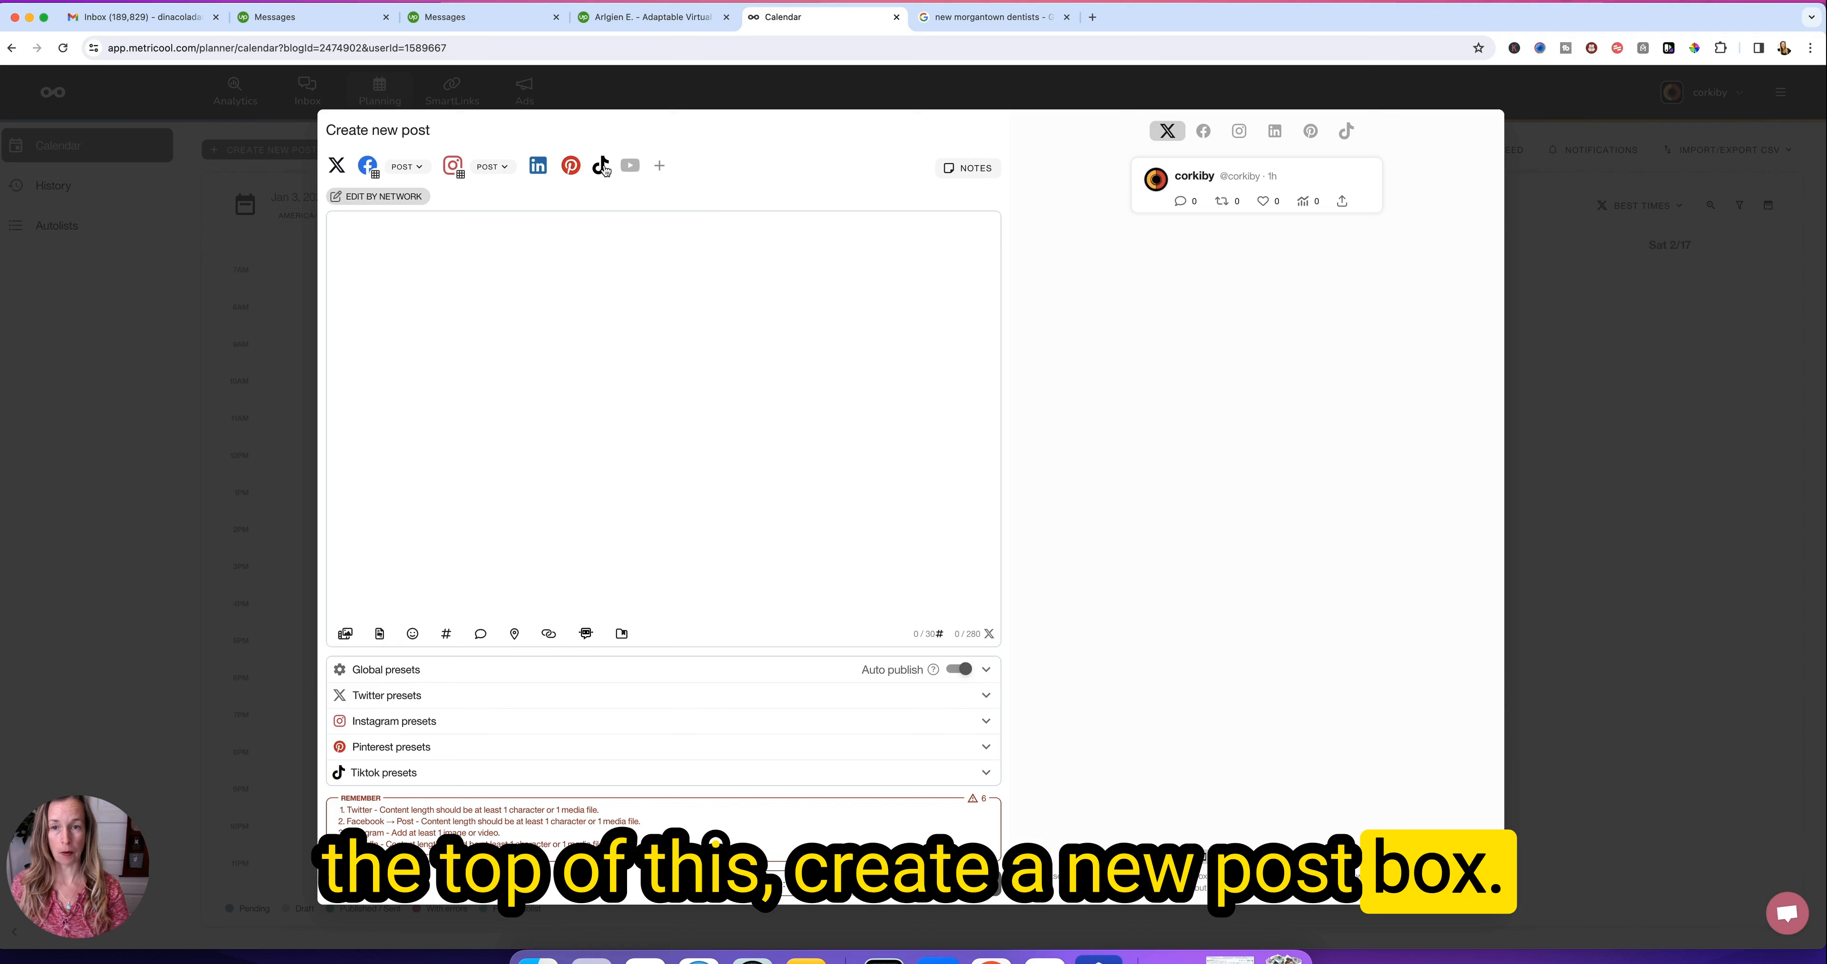
pyautogui.click(630, 166)
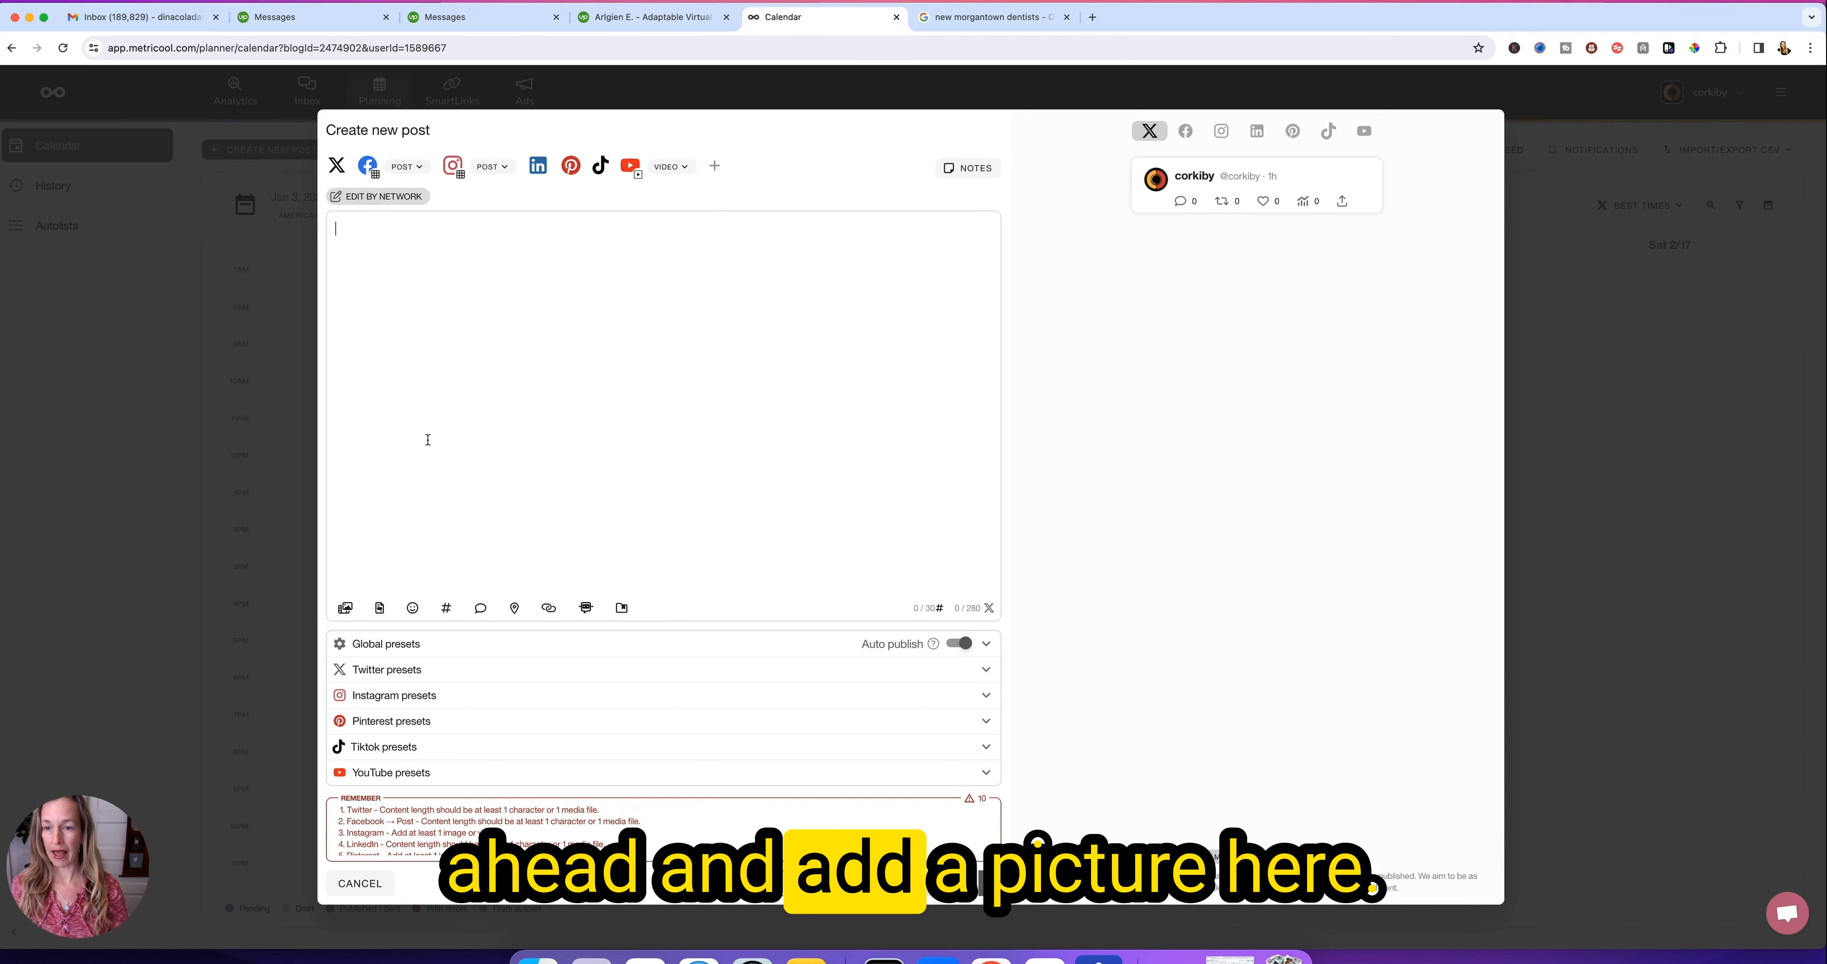
# - Save the Corkiby ad image from Trello as 'egg bowl' and attach it as the post image
pyautogui.click(345, 609)
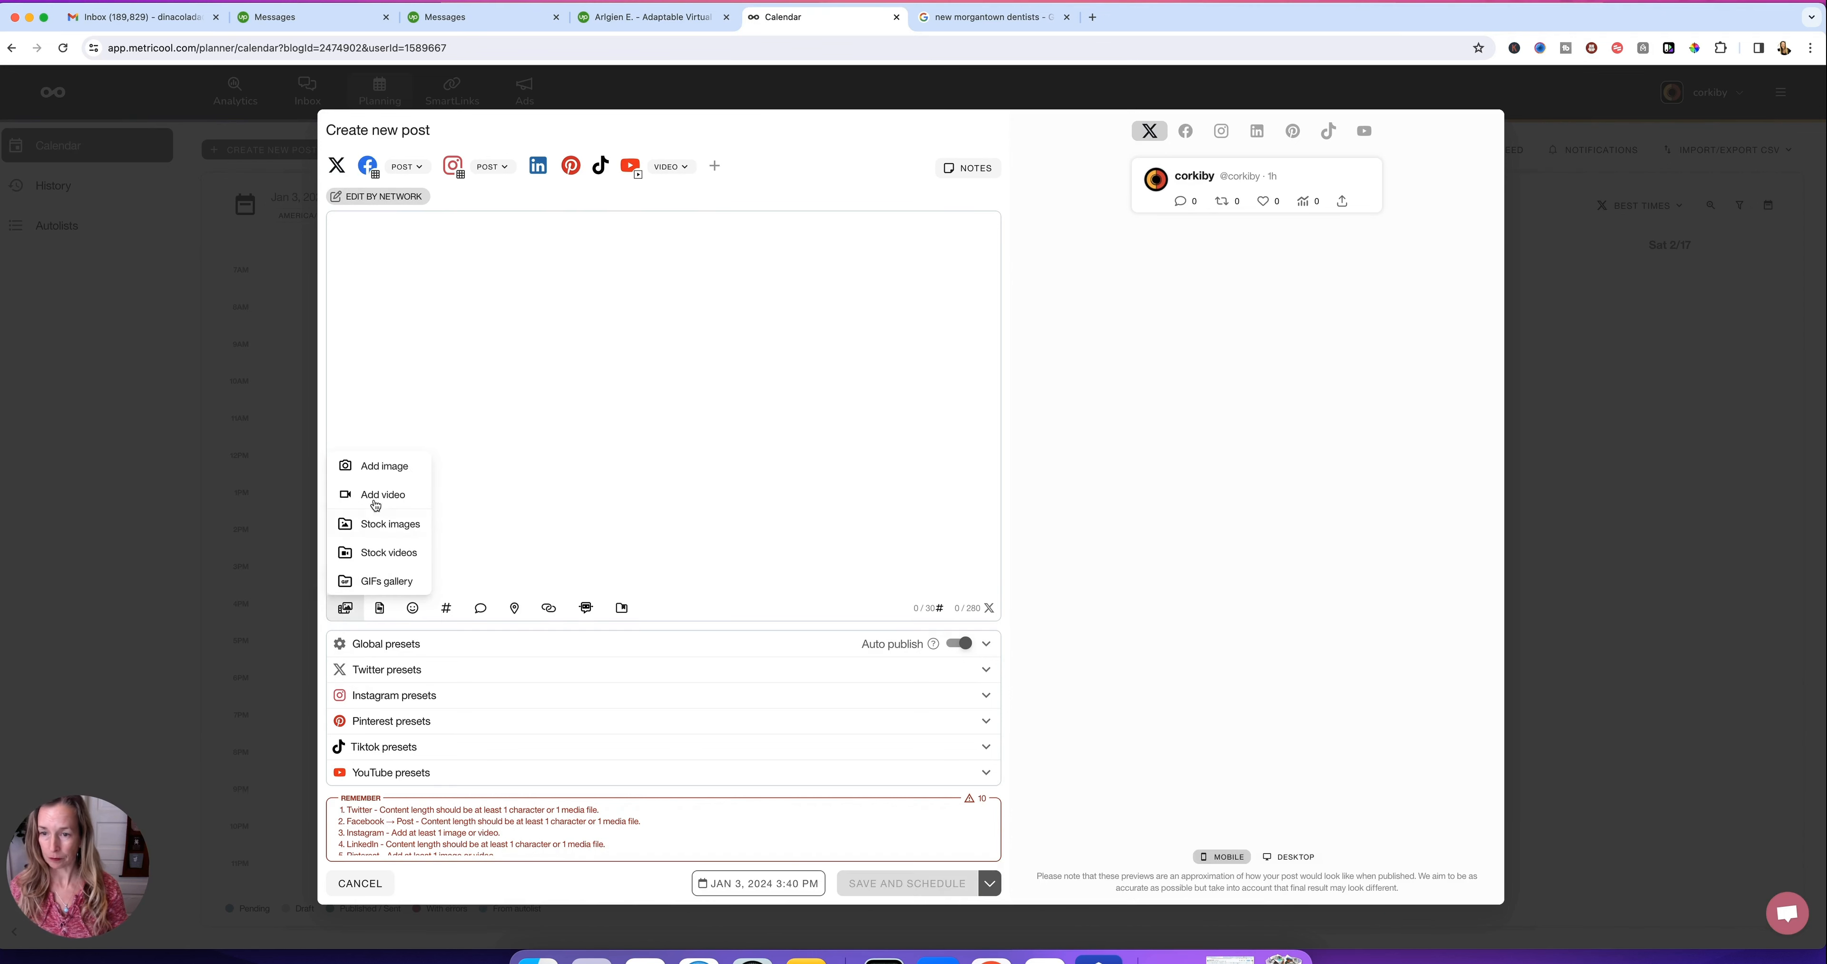
pyautogui.click(385, 466)
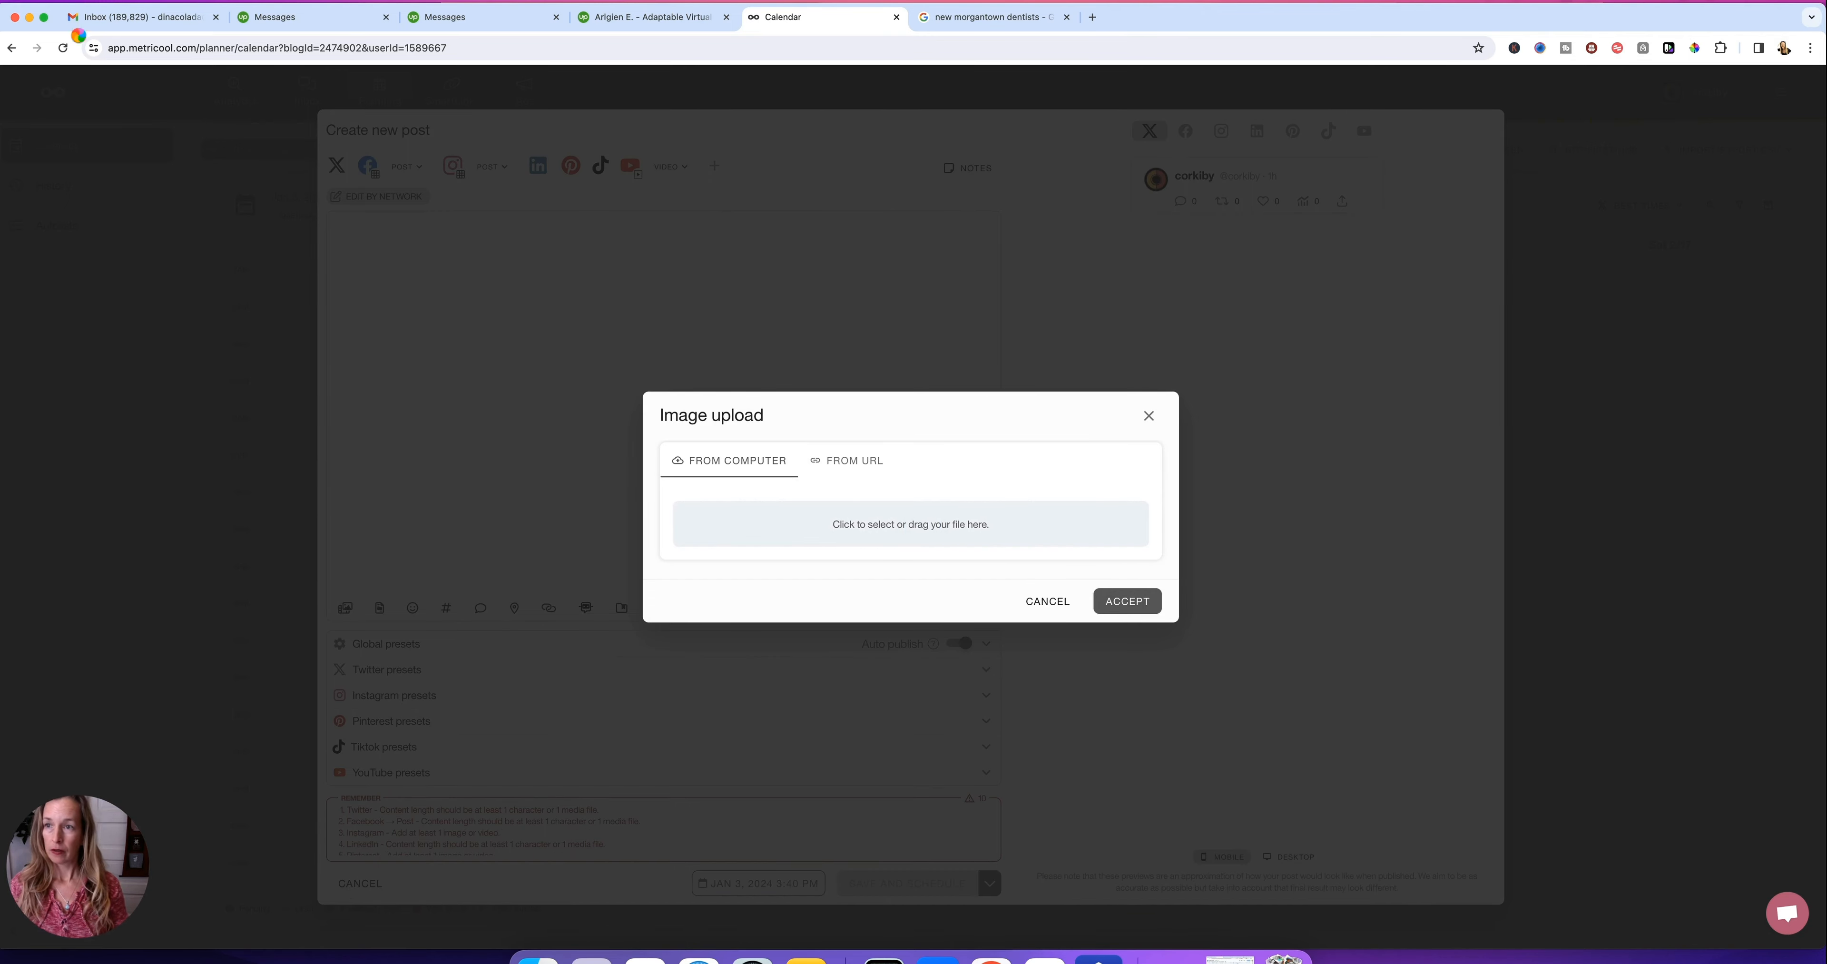
pyautogui.click(911, 524)
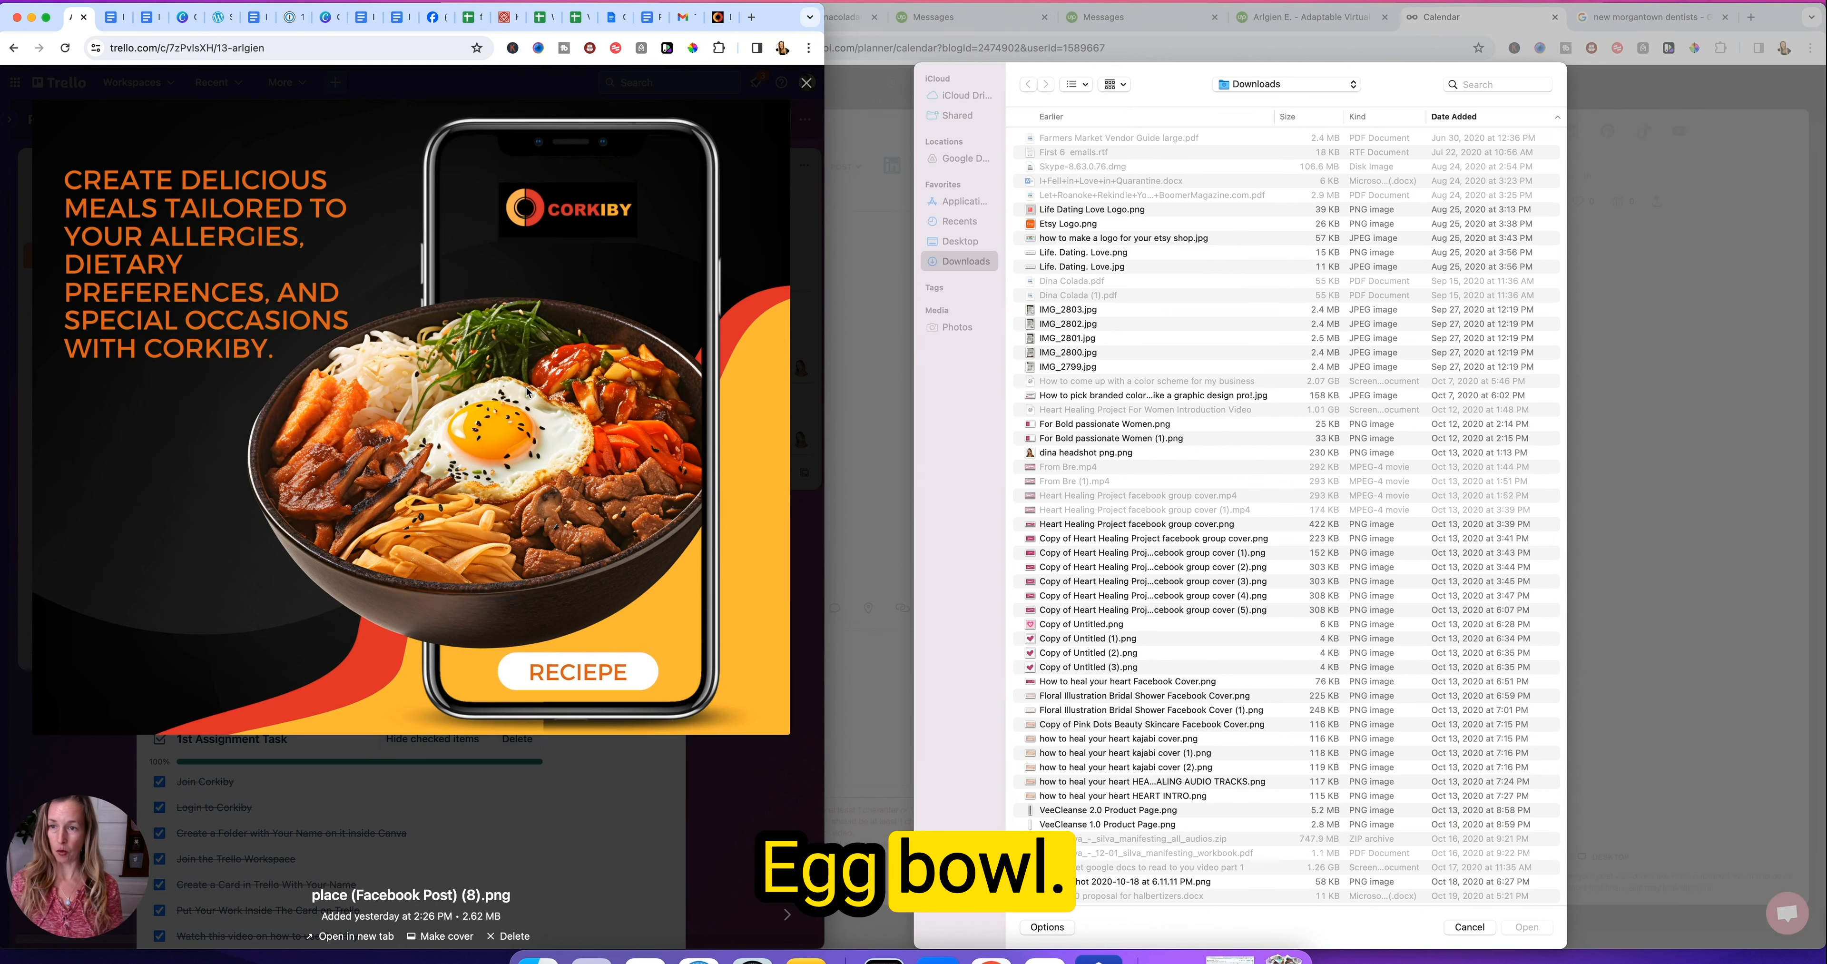
pyautogui.write('egg bowl')
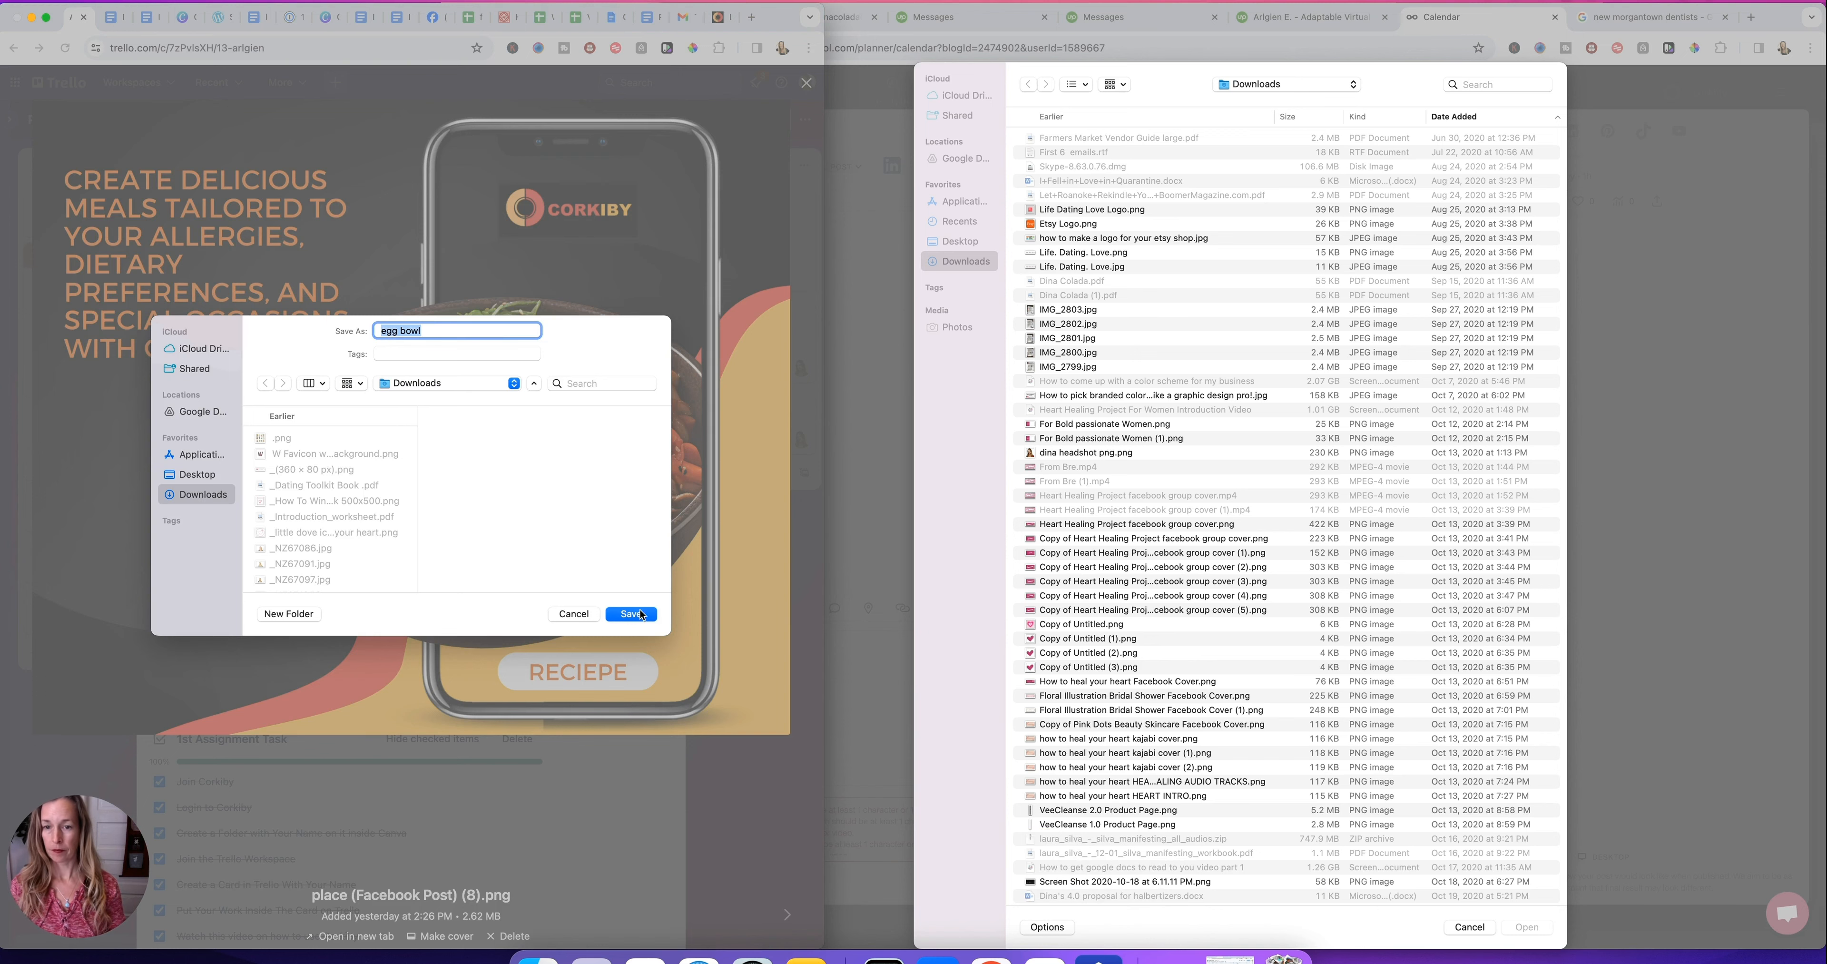
pyautogui.click(631, 614)
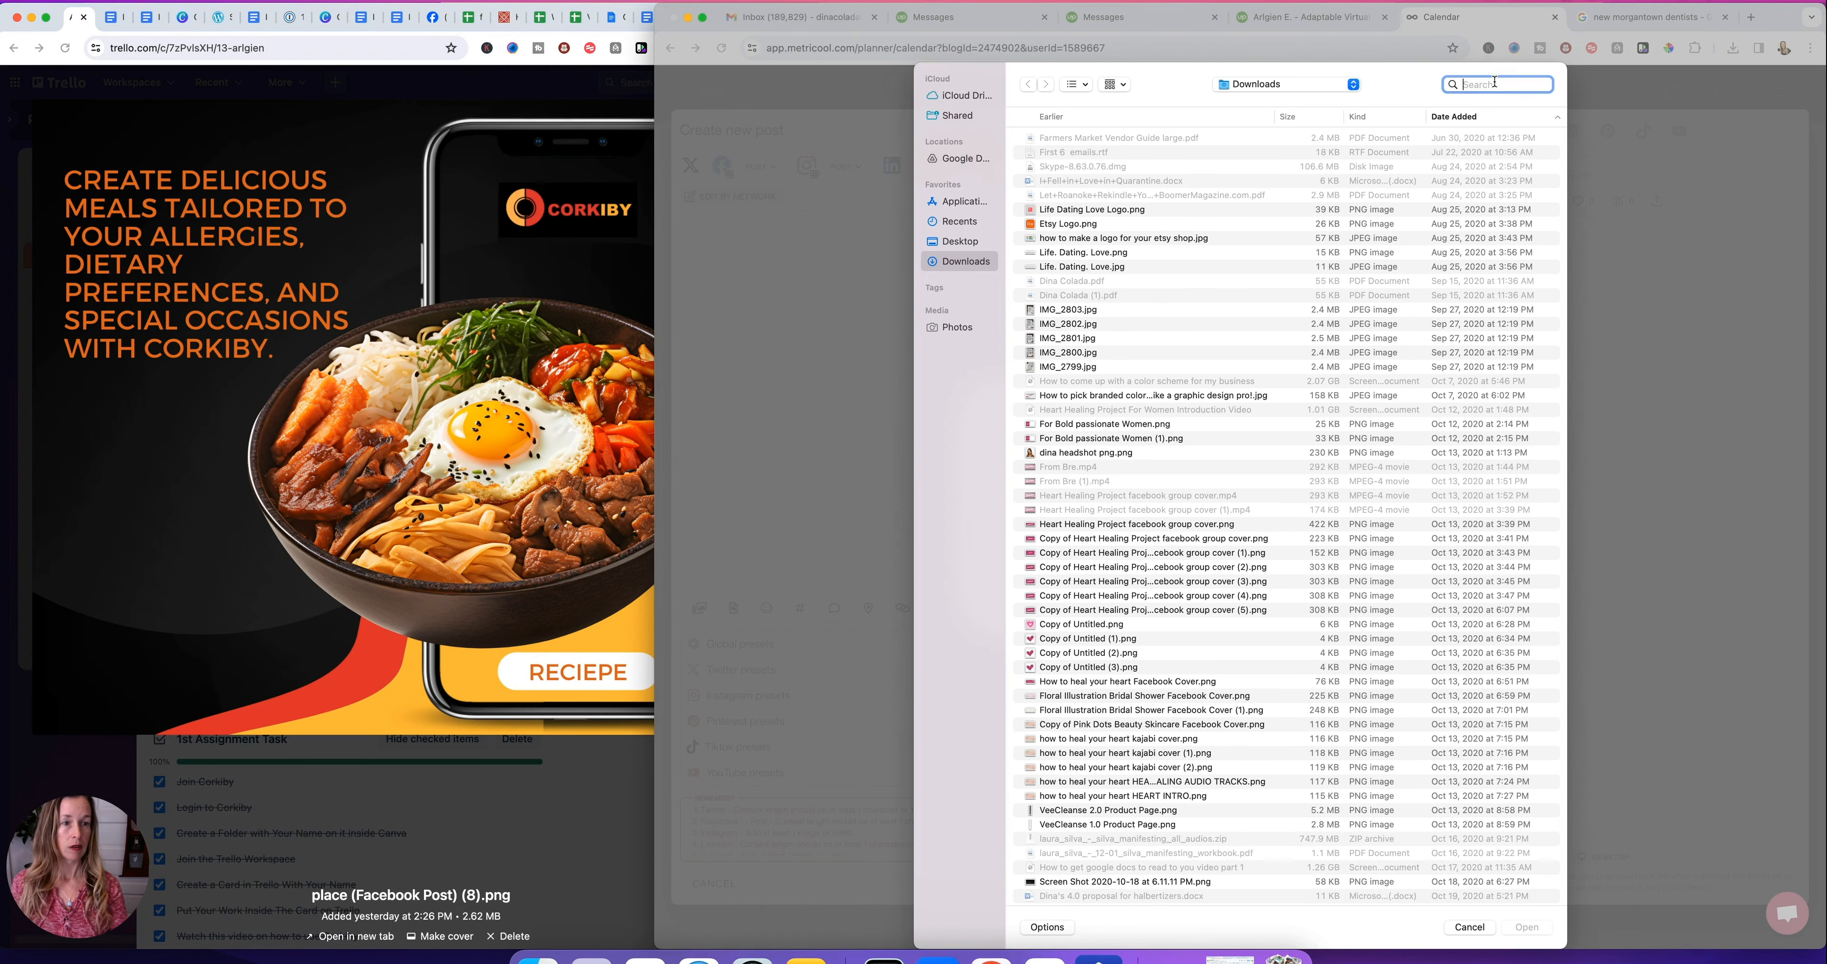
pyautogui.write('egg bowl')
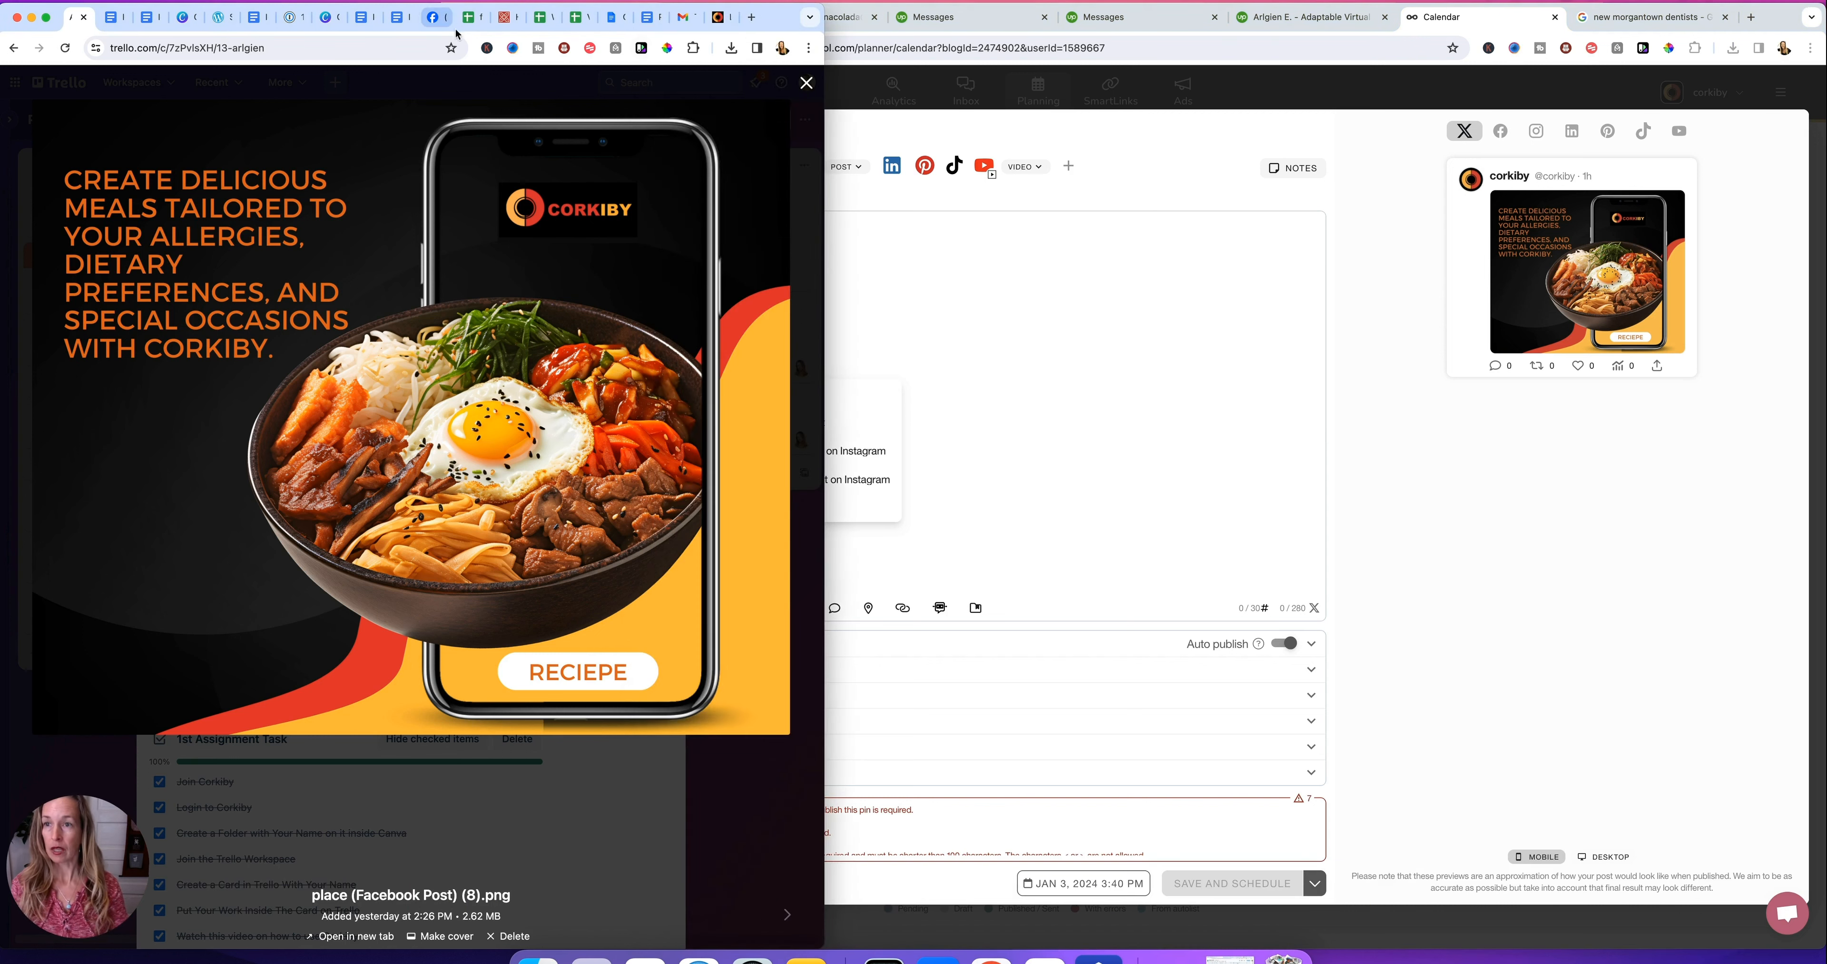
# - Close the Trello image viewer and scroll to the card comment holding the Corkiby caption
pyautogui.click(806, 83)
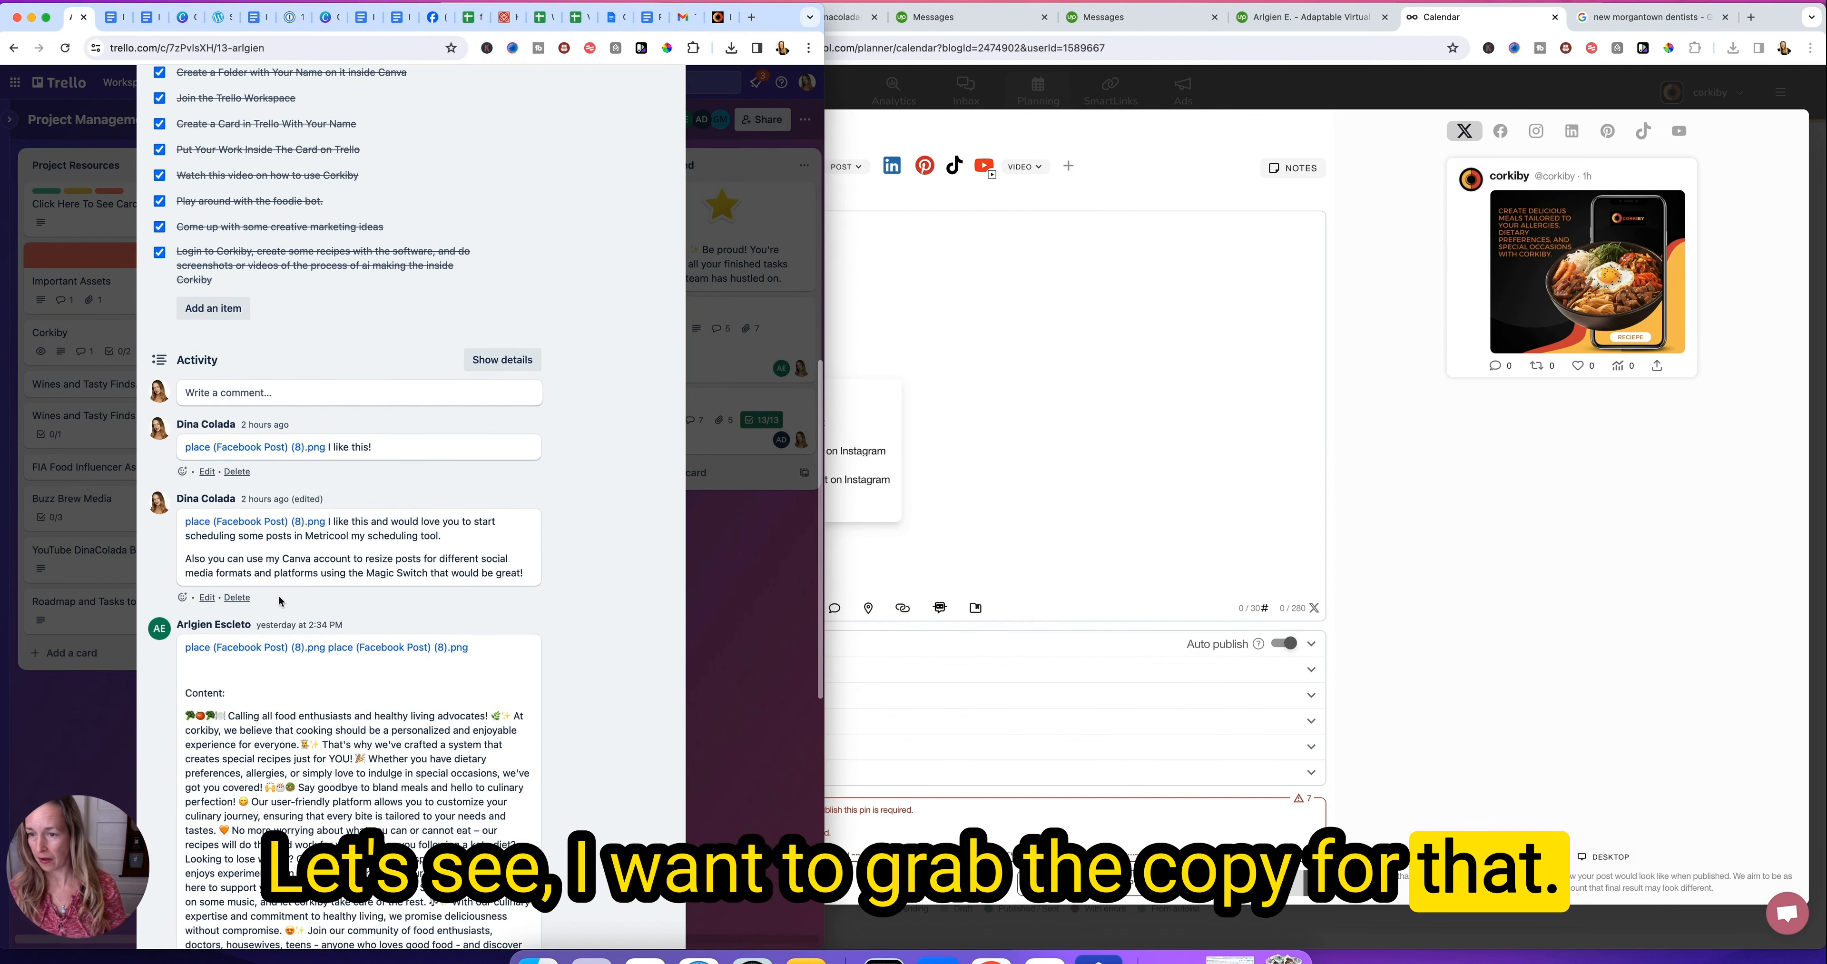
pyautogui.scroll(-3)
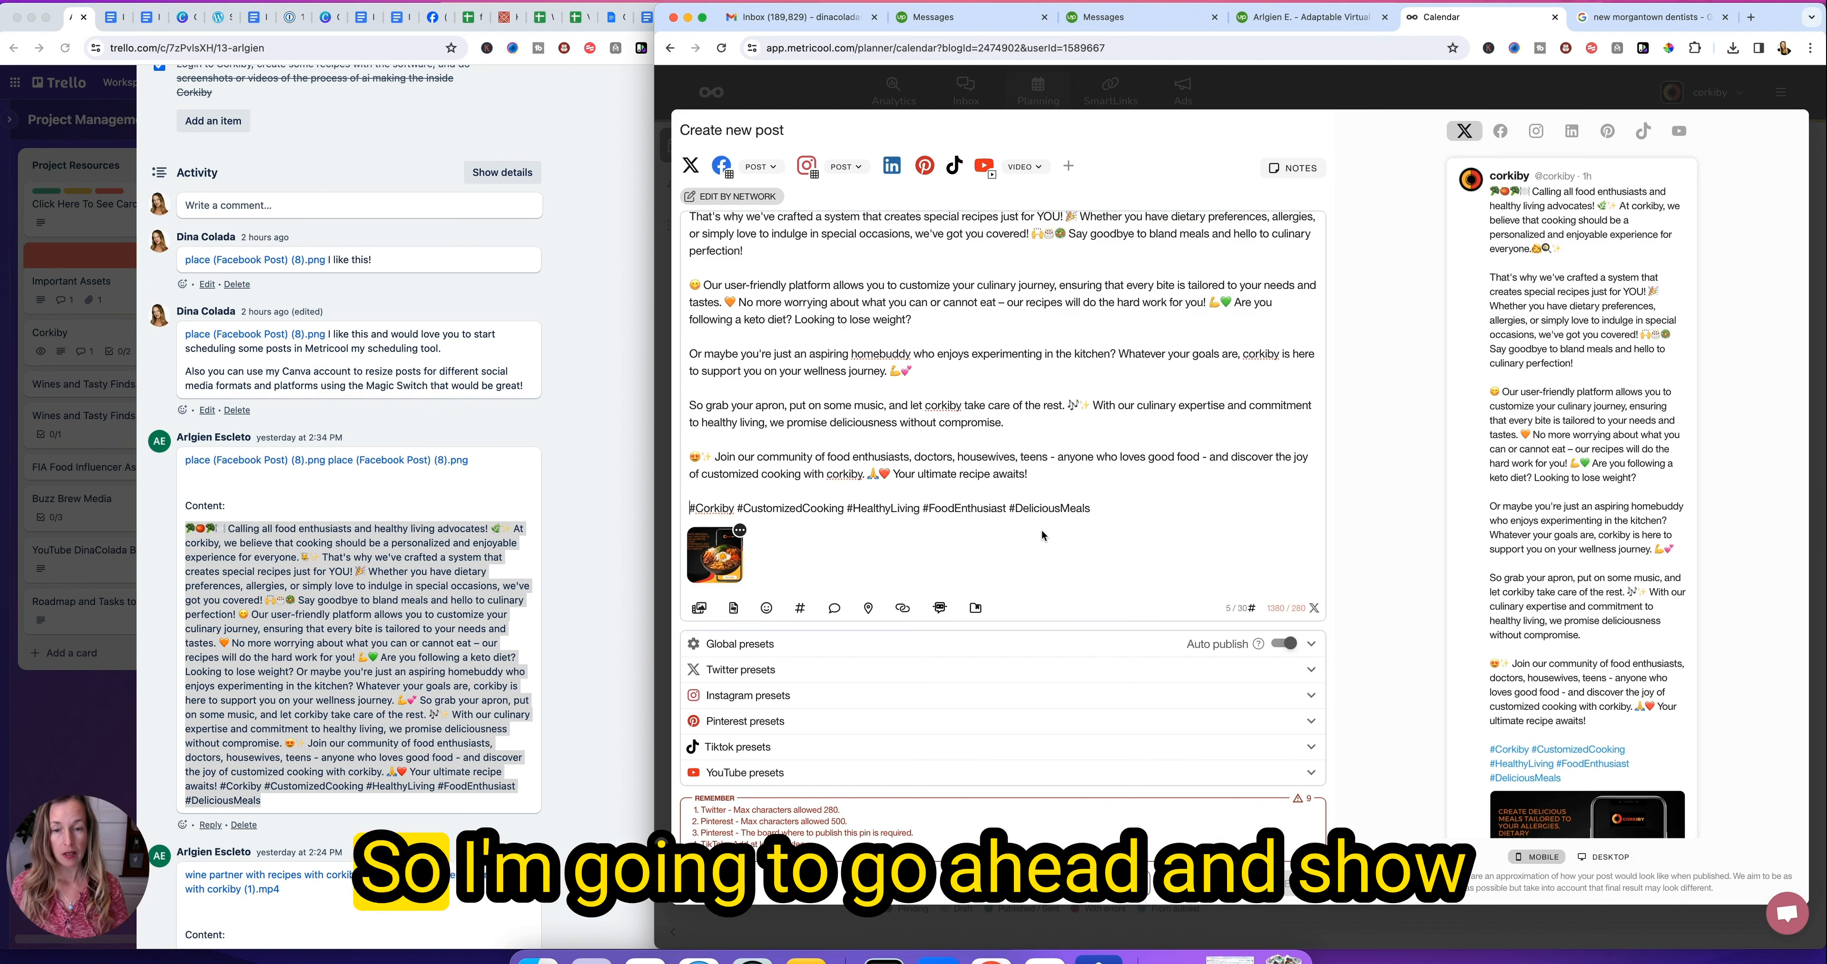
pyautogui.moveTo(1022, 523)
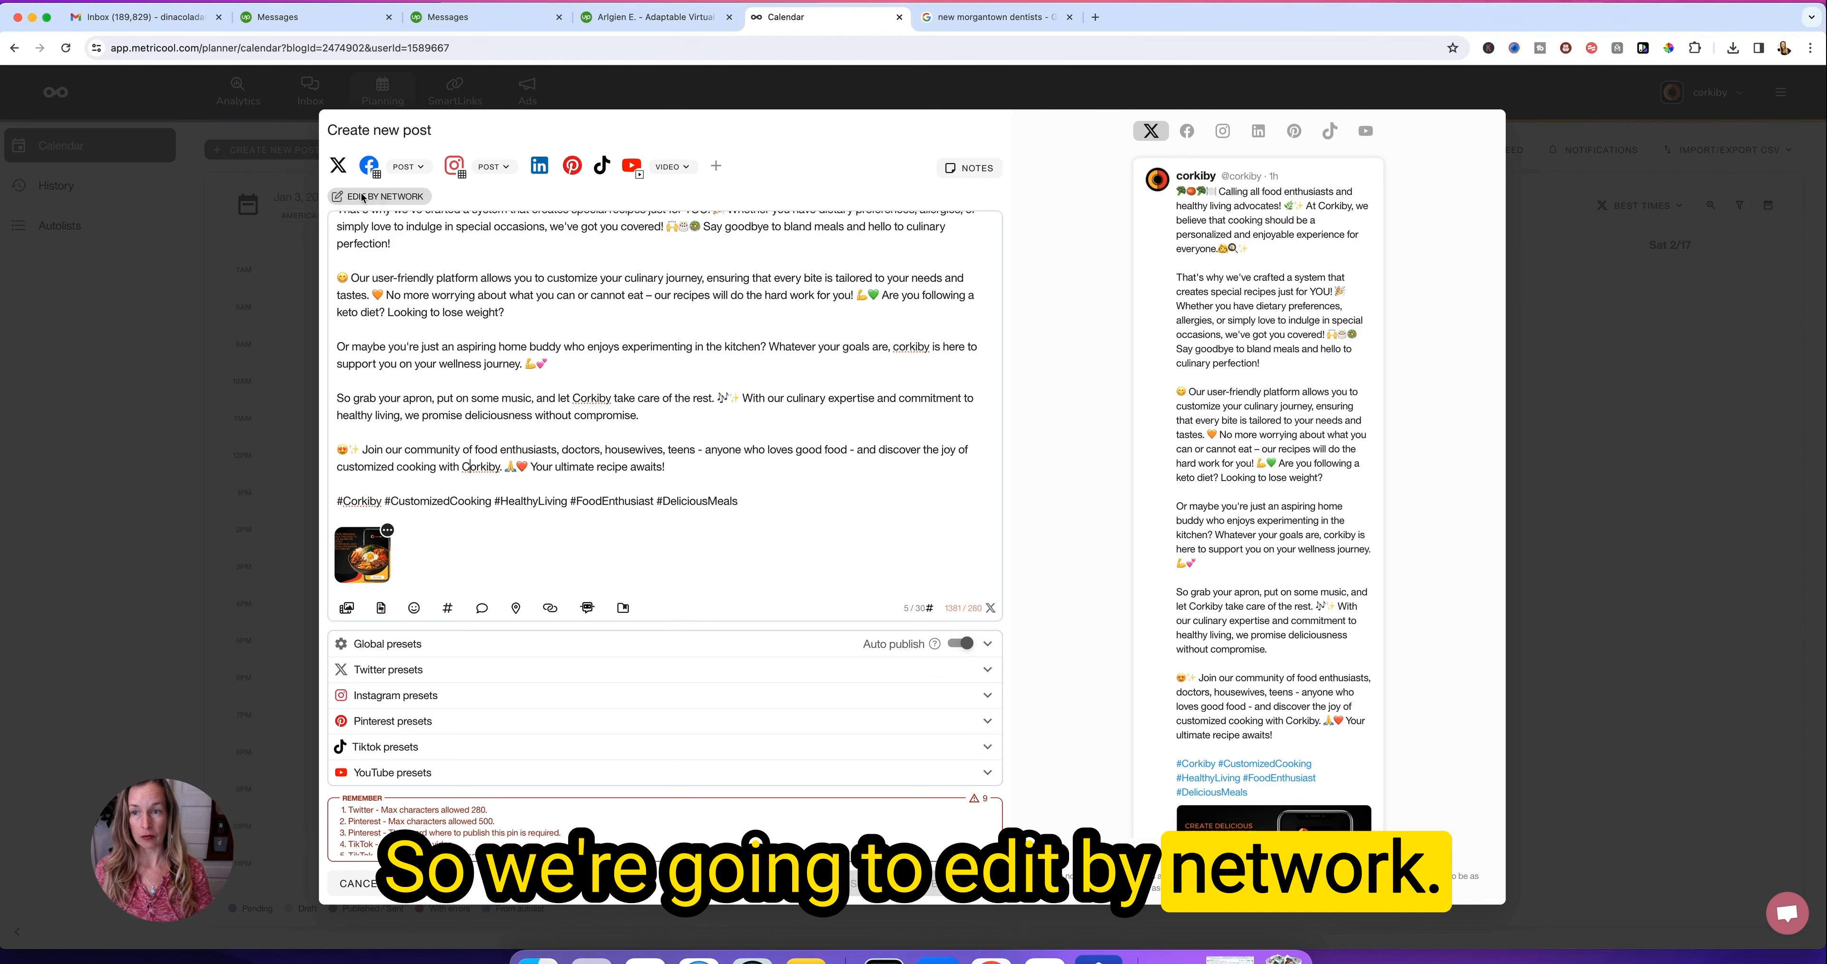
# - Enable per-network copy, unlock the X version and delete its last two paragraphs
pyautogui.click(378, 196)
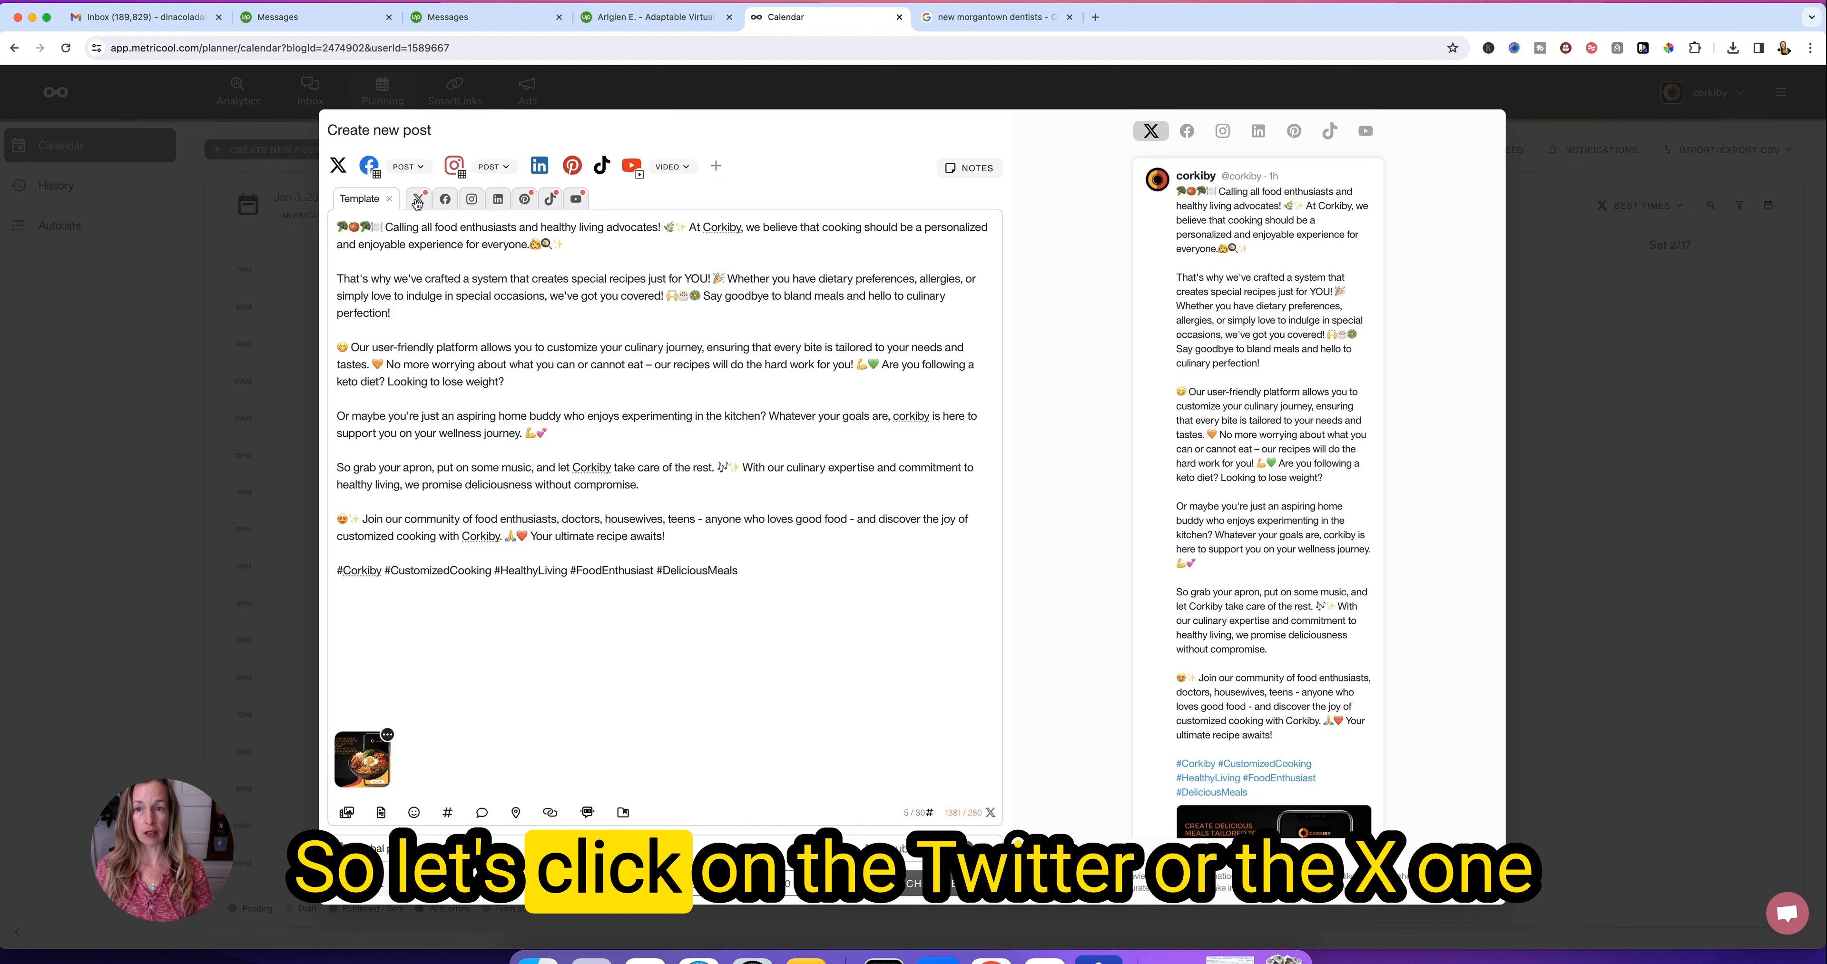
pyautogui.click(418, 199)
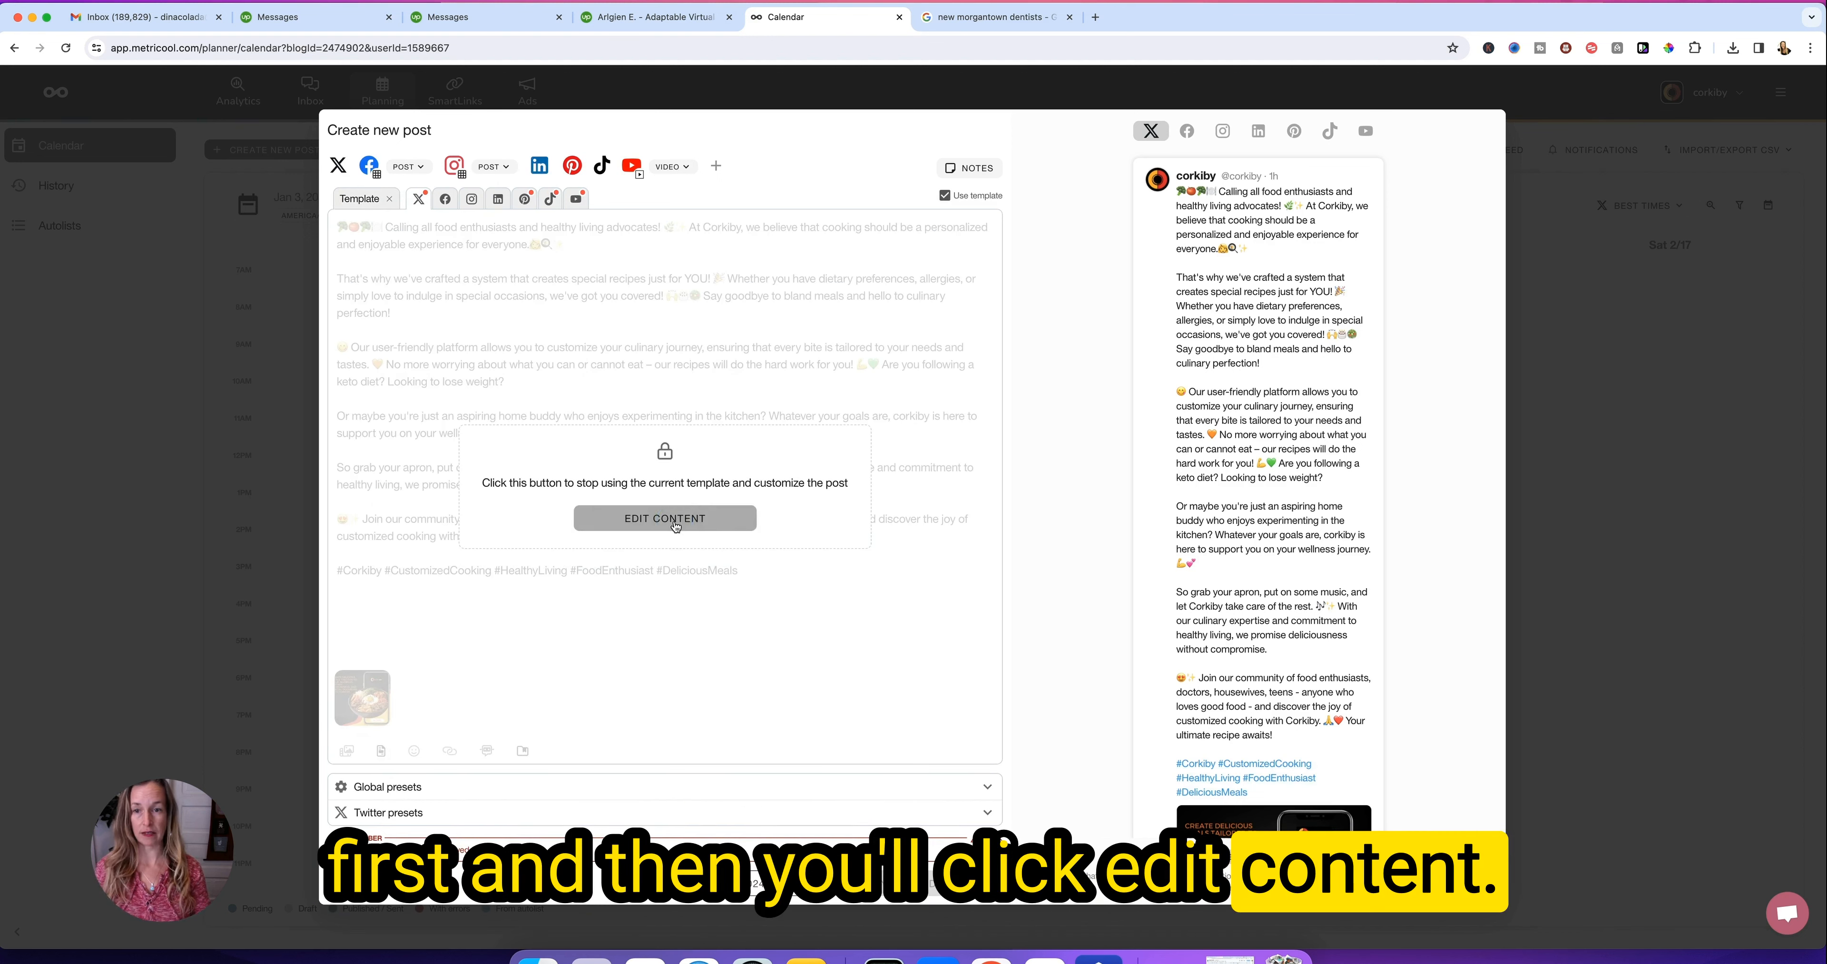
pyautogui.click(665, 519)
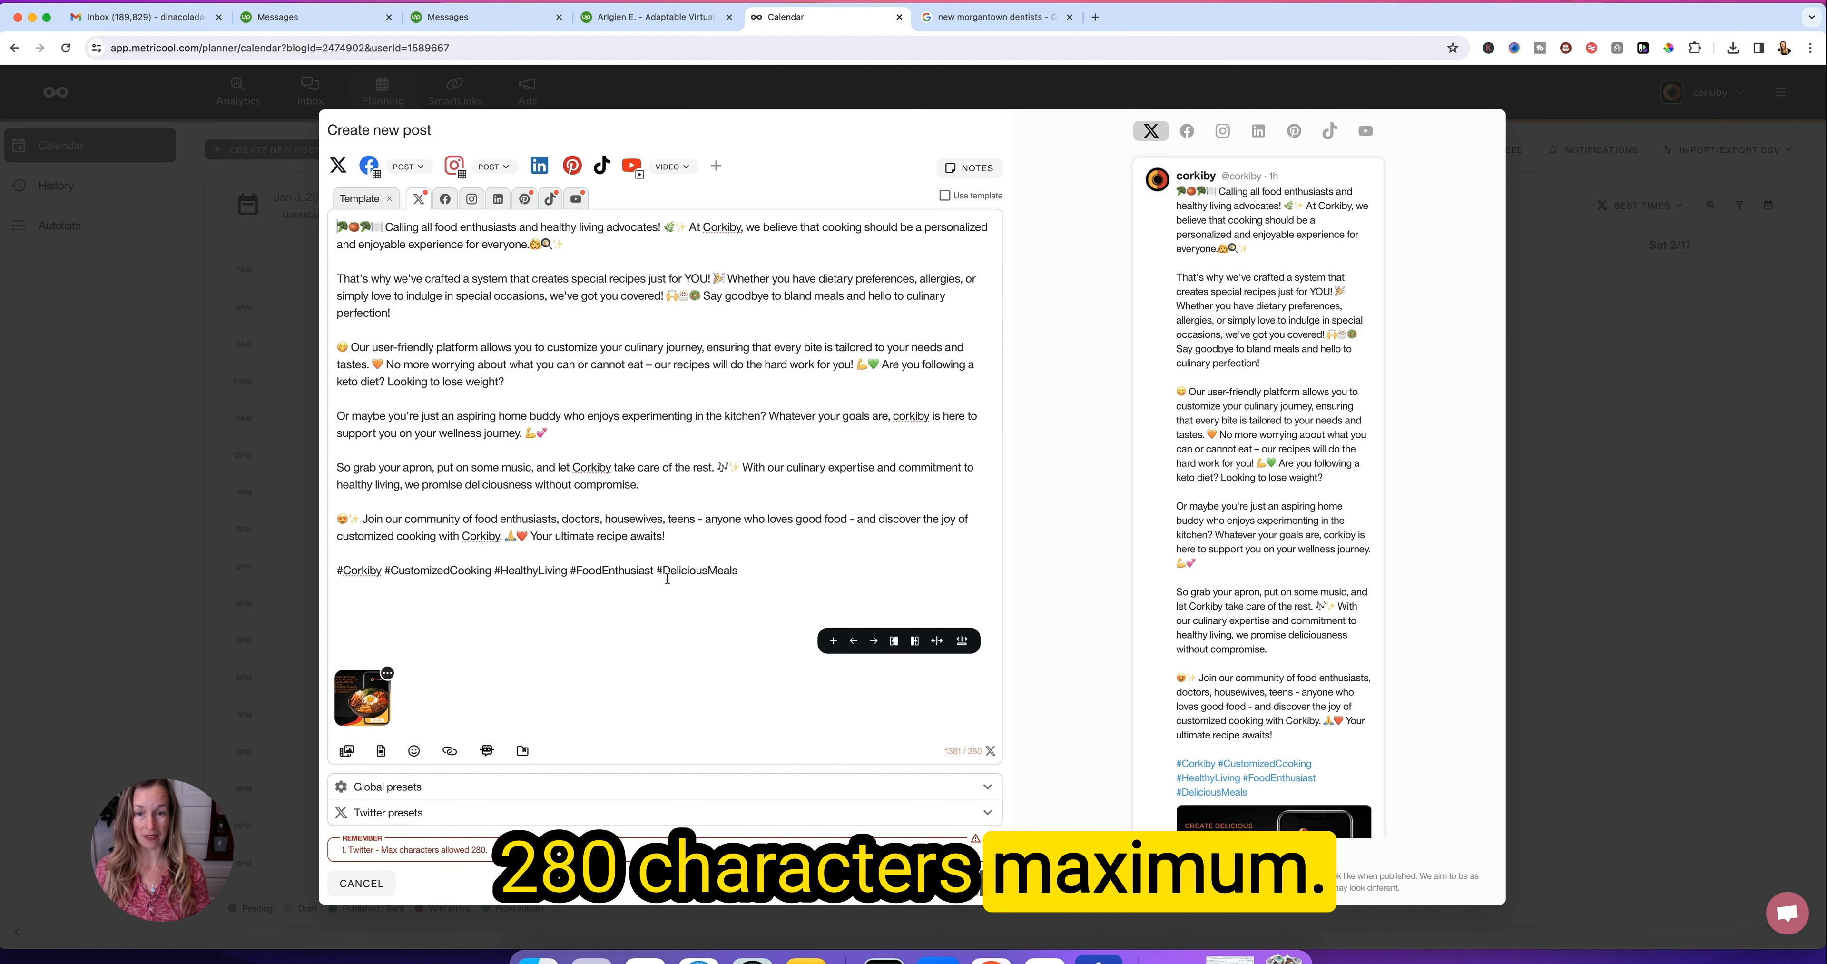
pyautogui.moveTo(357, 484); pyautogui.dragTo(664, 536)
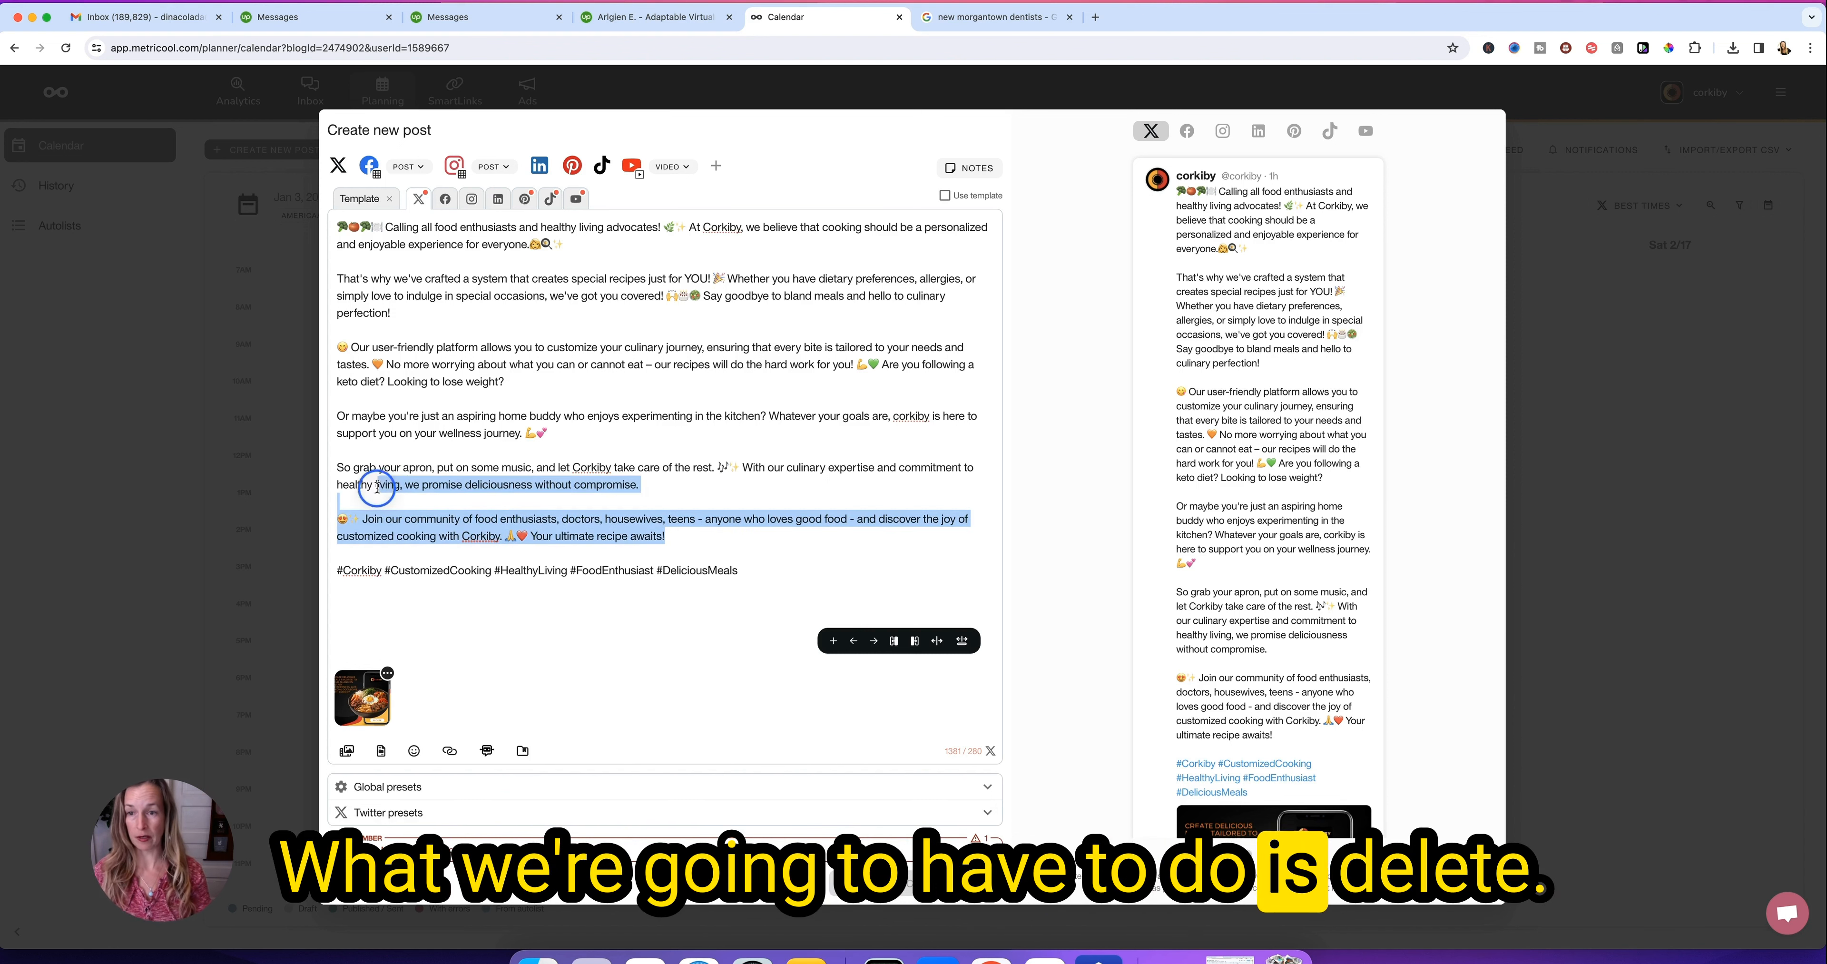
pyautogui.press('Backspace')
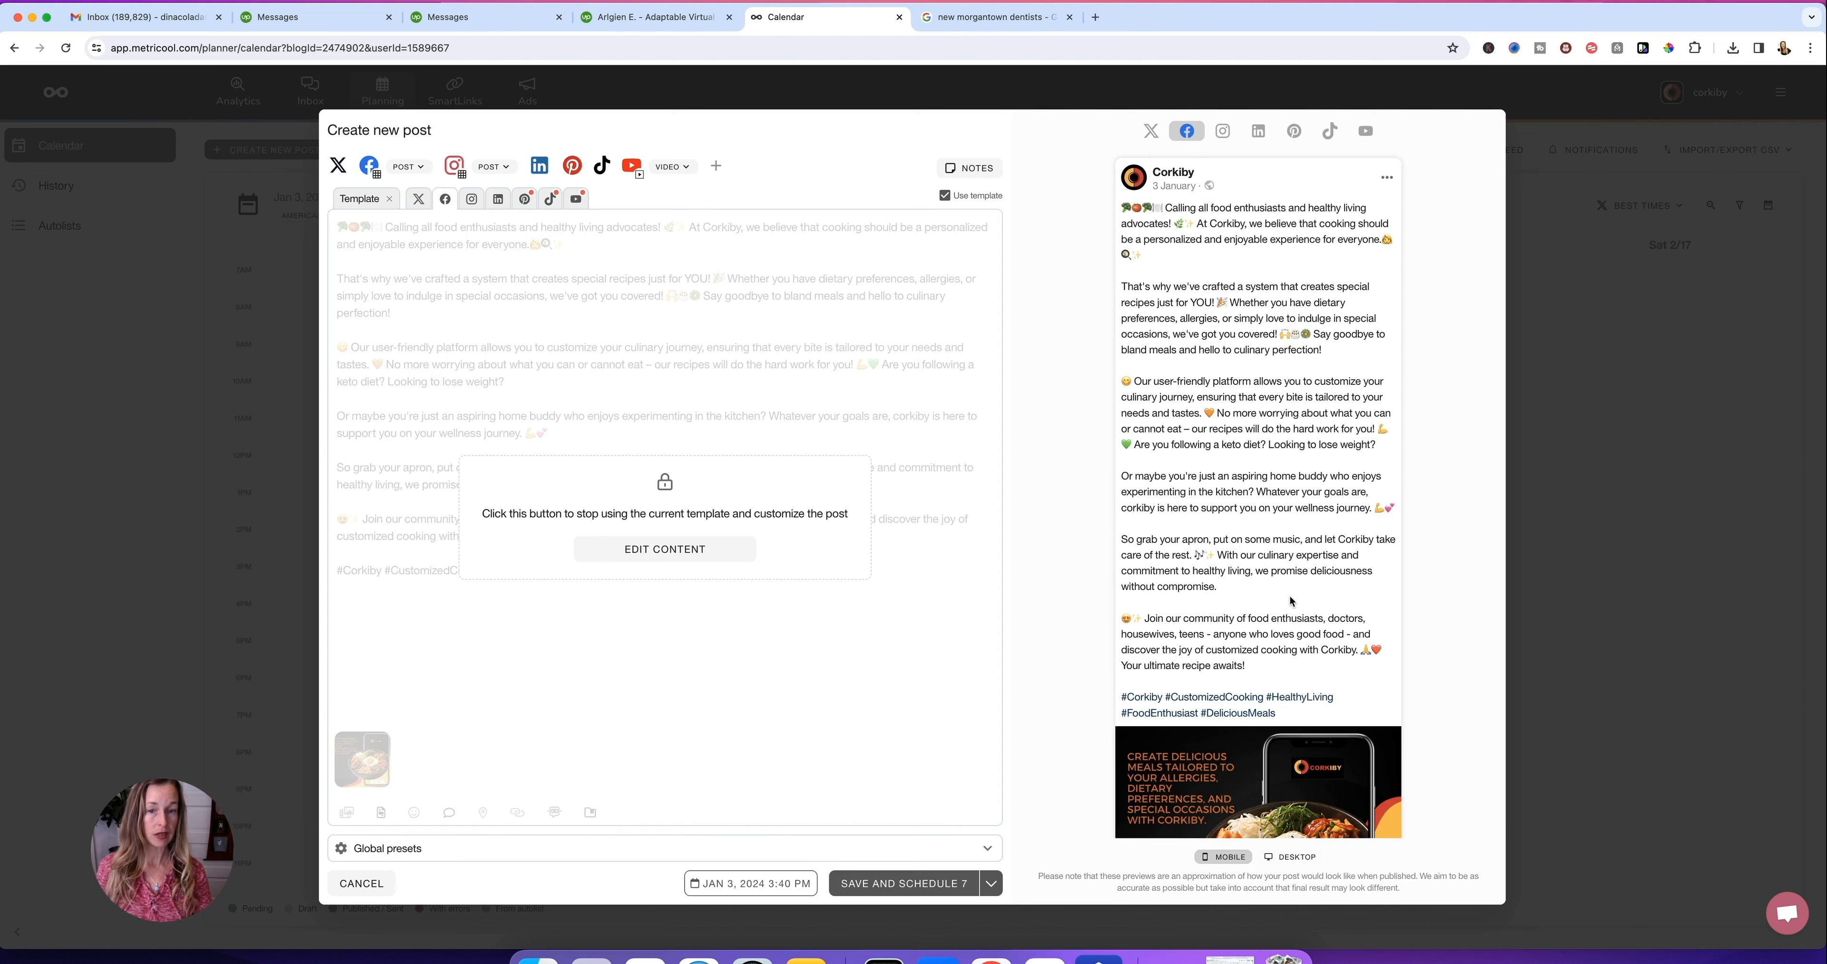
# - Unlock the Facebook copy, then the Instagram copy, for independent editing
pyautogui.click(665, 549)
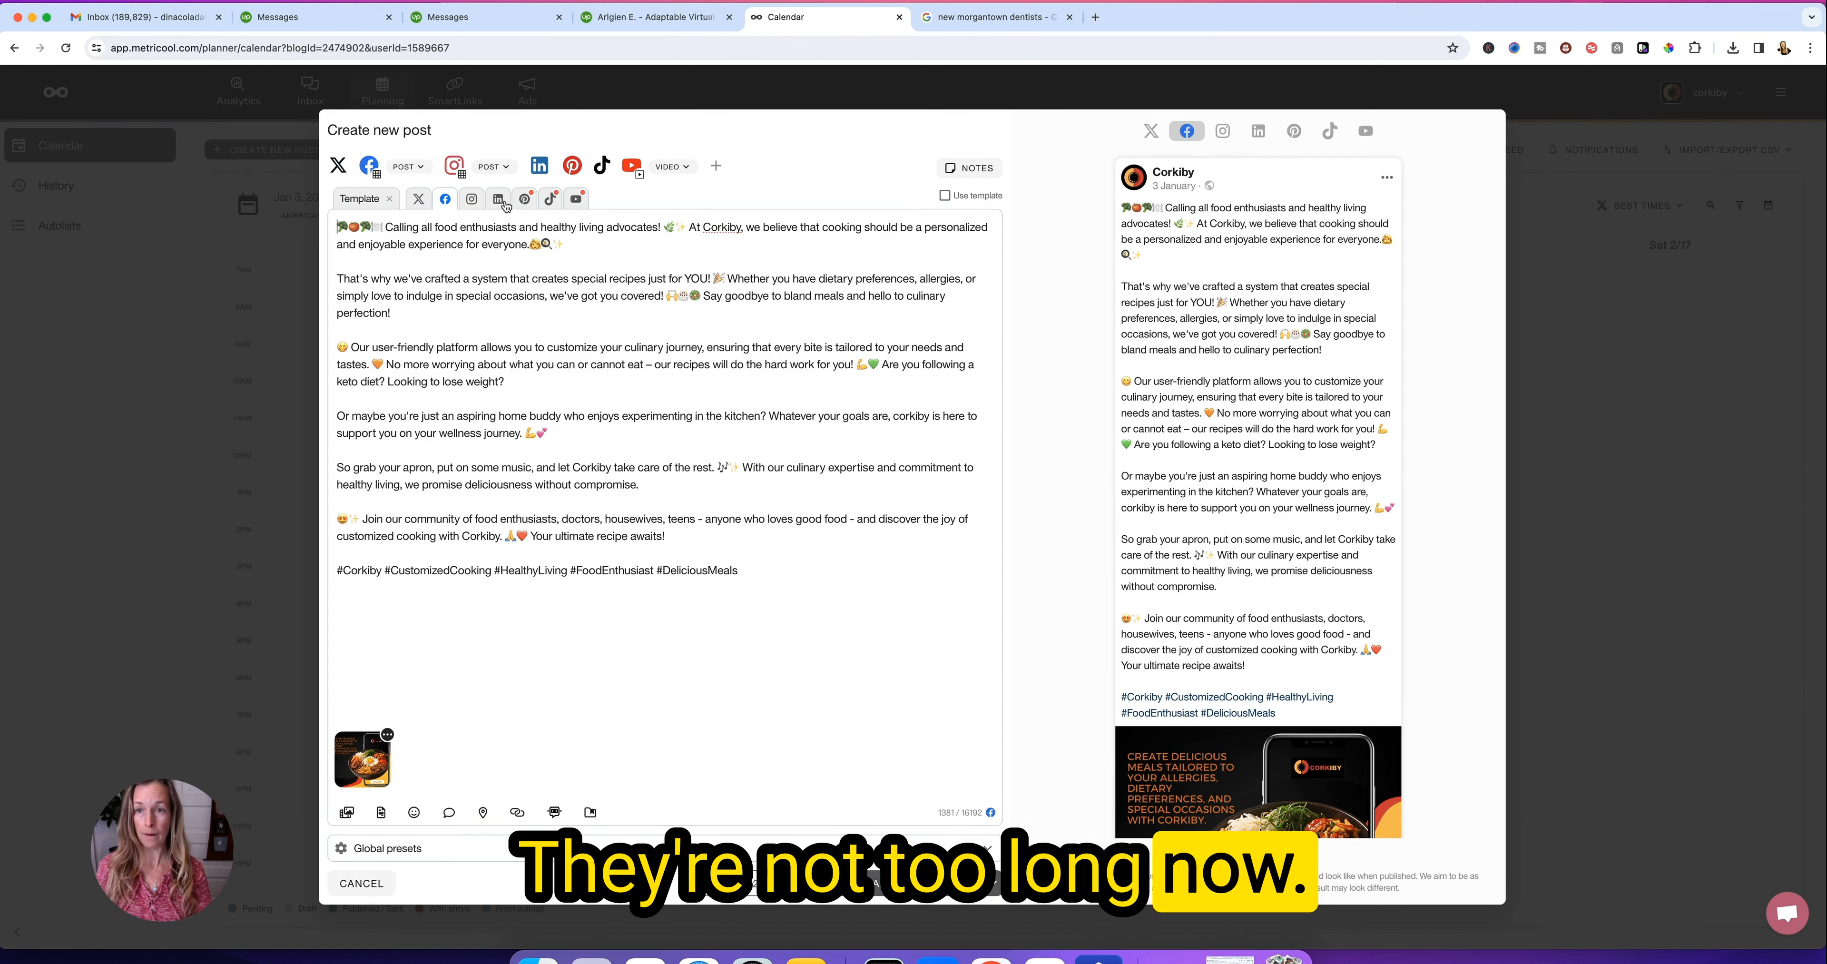
pyautogui.click(472, 198)
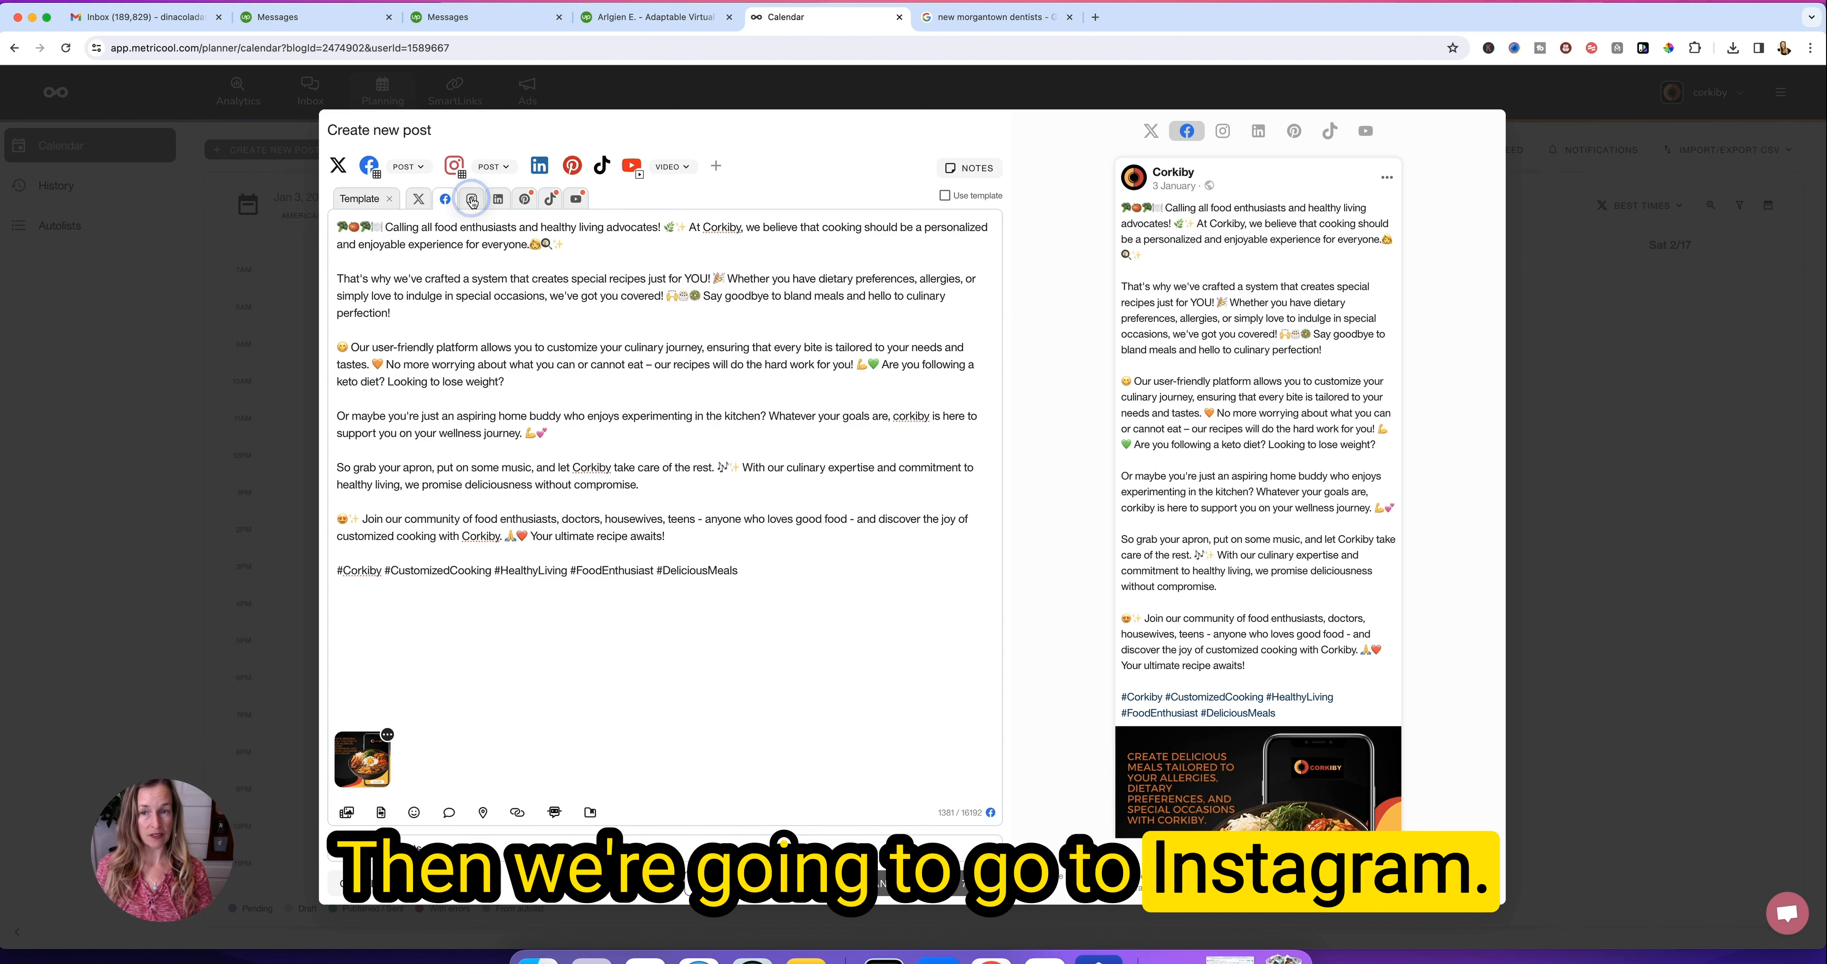
pyautogui.click(472, 199)
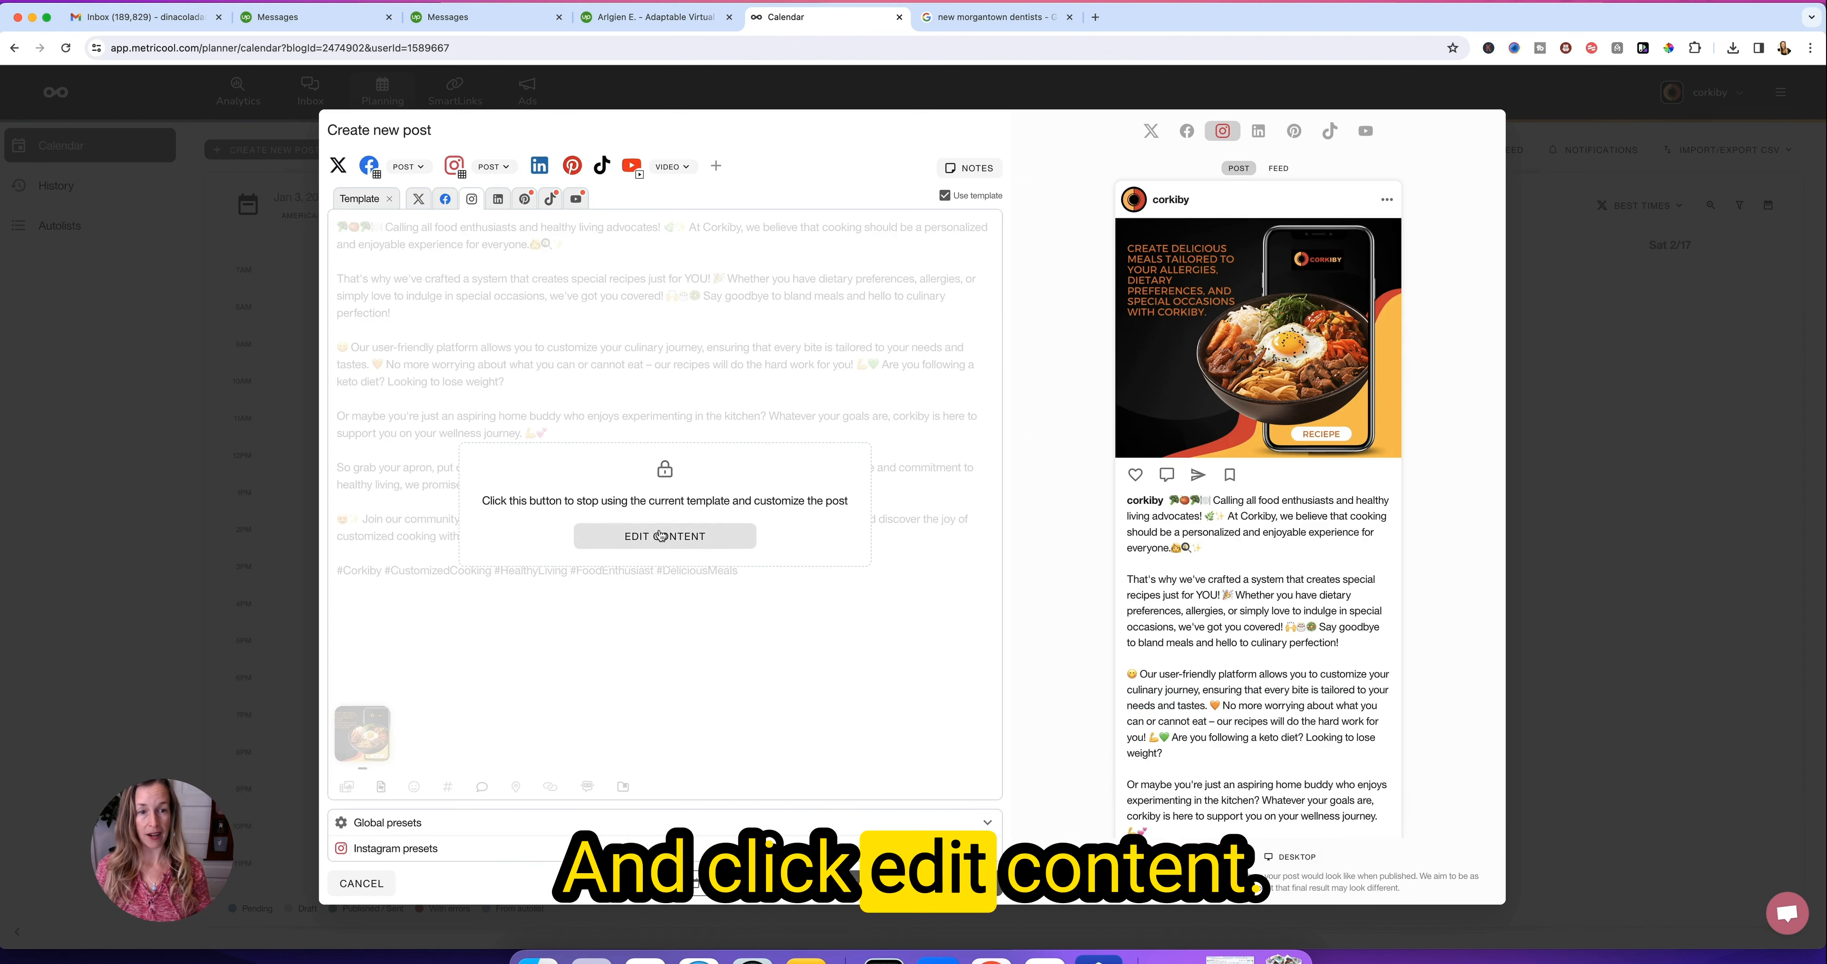
pyautogui.click(664, 537)
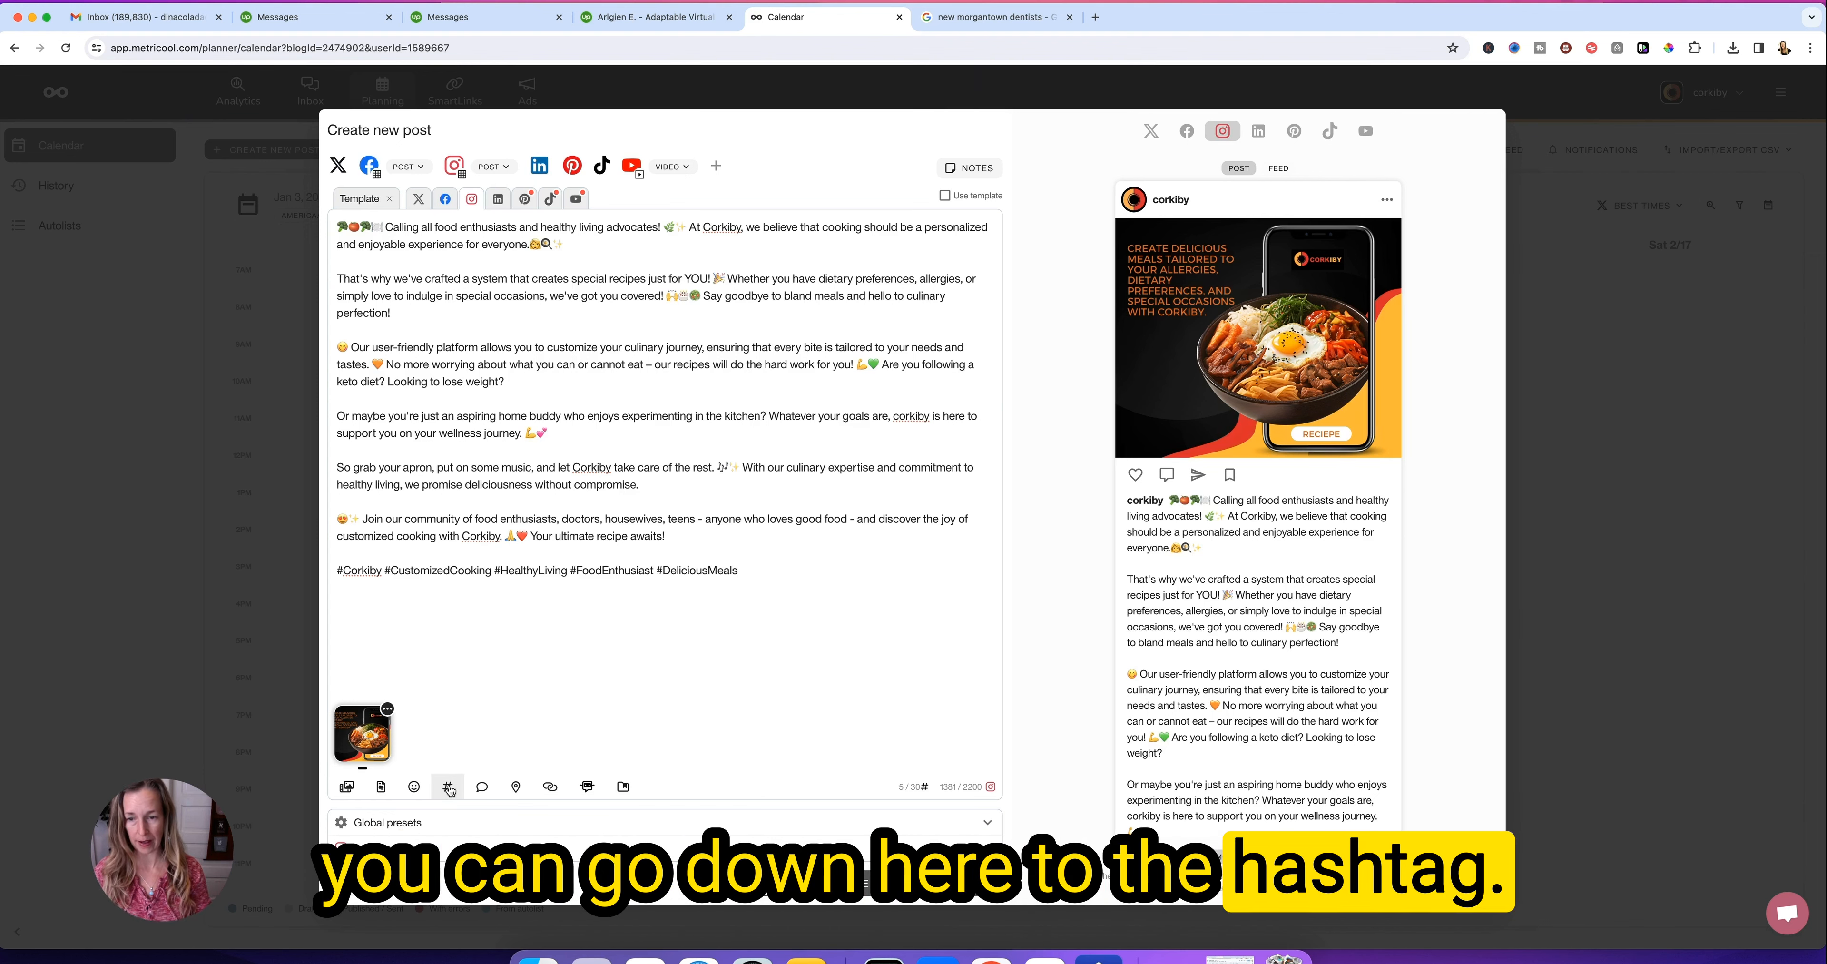
# - Add #airecipes and #pairings to the Instagram caption and bring up the recipe hashtag finder
pyautogui.click(447, 787)
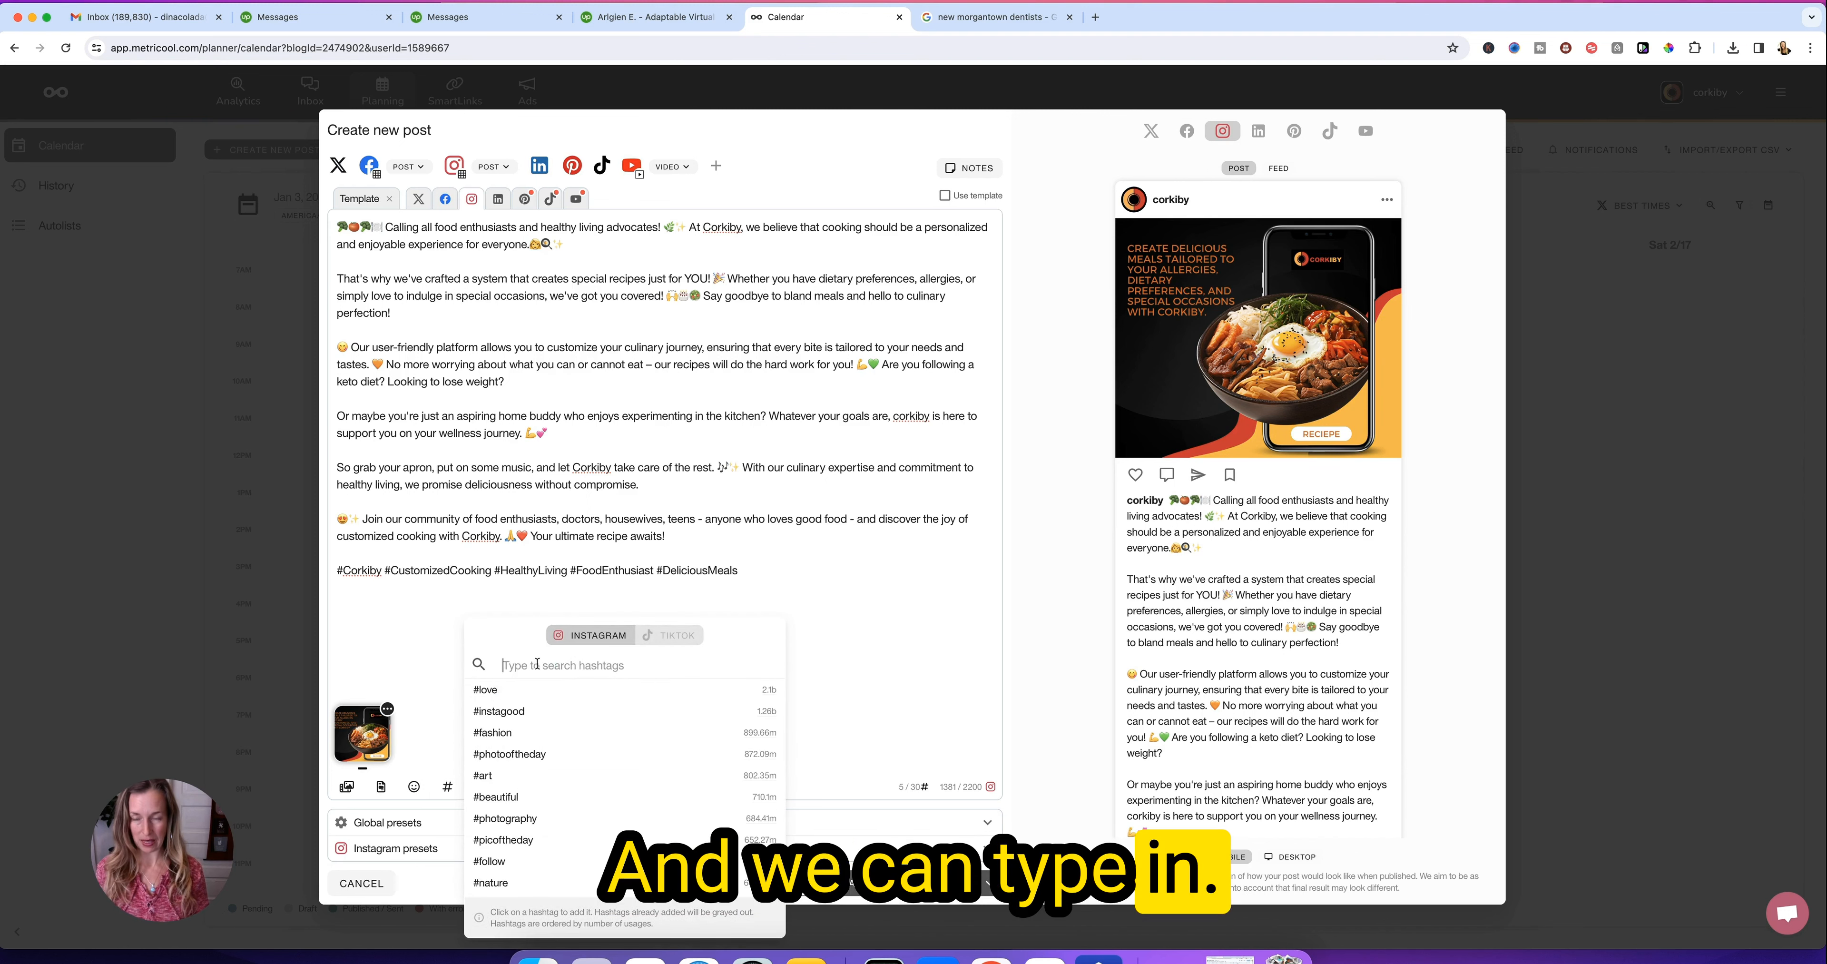
pyautogui.write('airecipe')
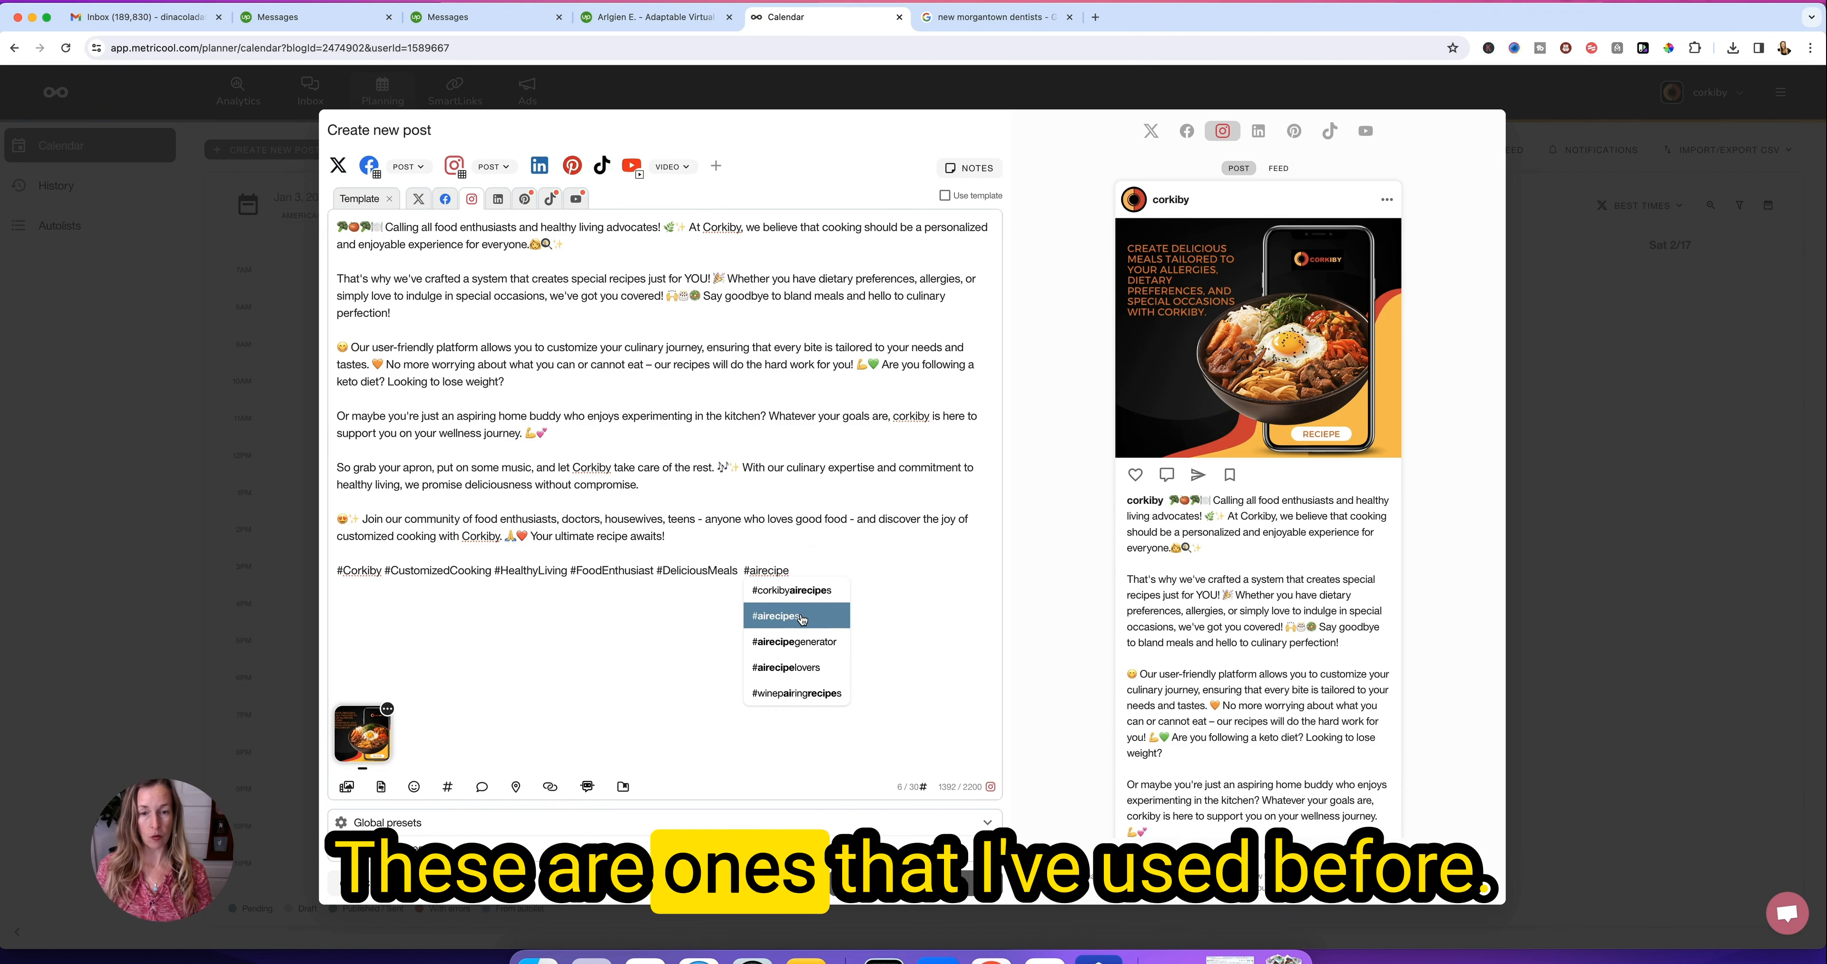
pyautogui.click(778, 616)
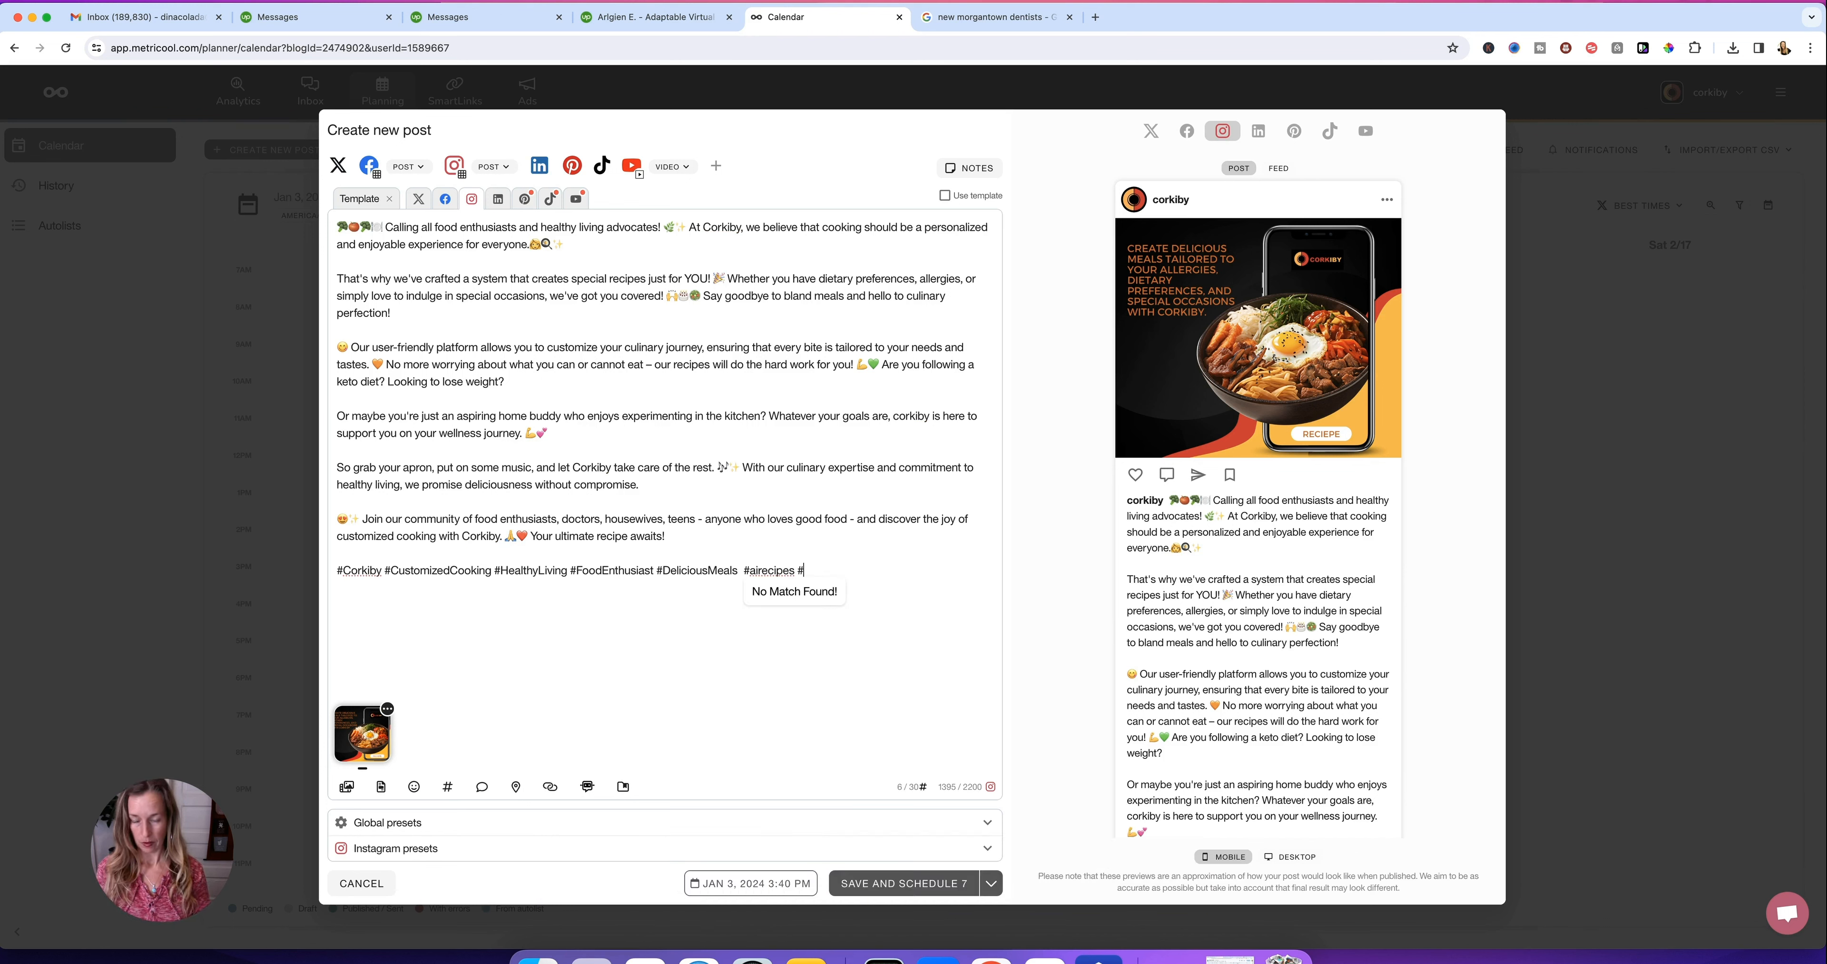
pyautogui.write('wine')
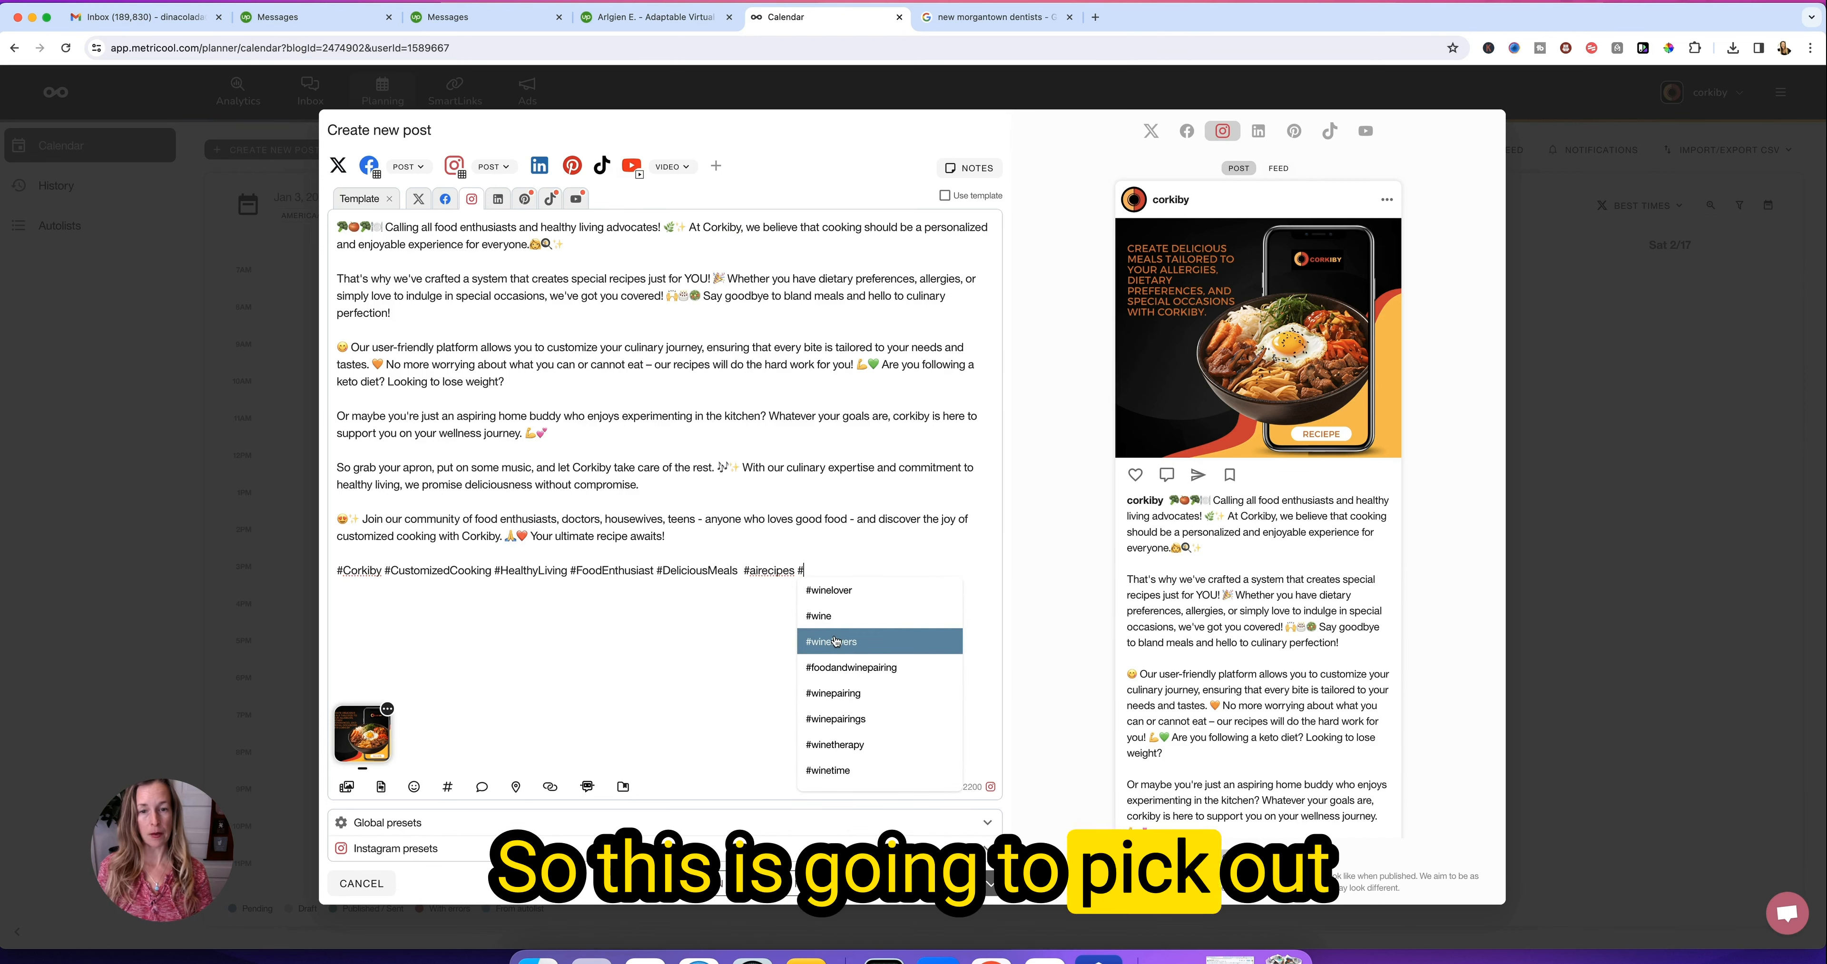
pyautogui.scroll(-3)
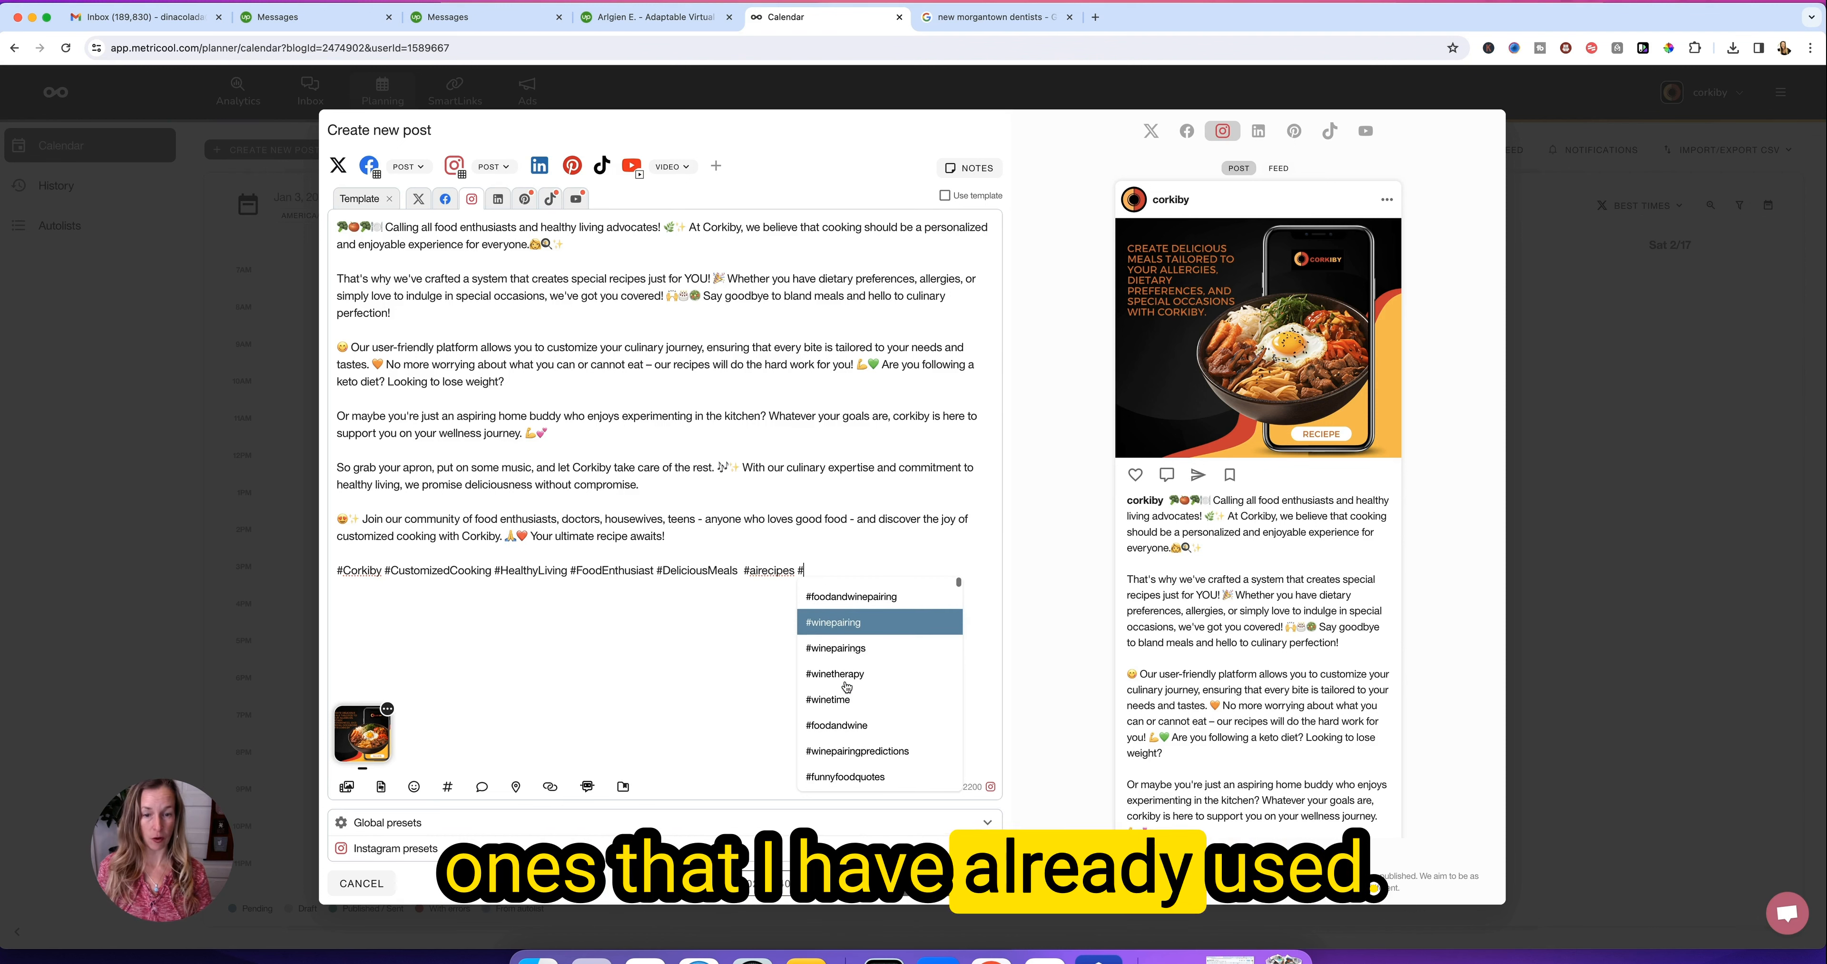
pyautogui.write('ai')
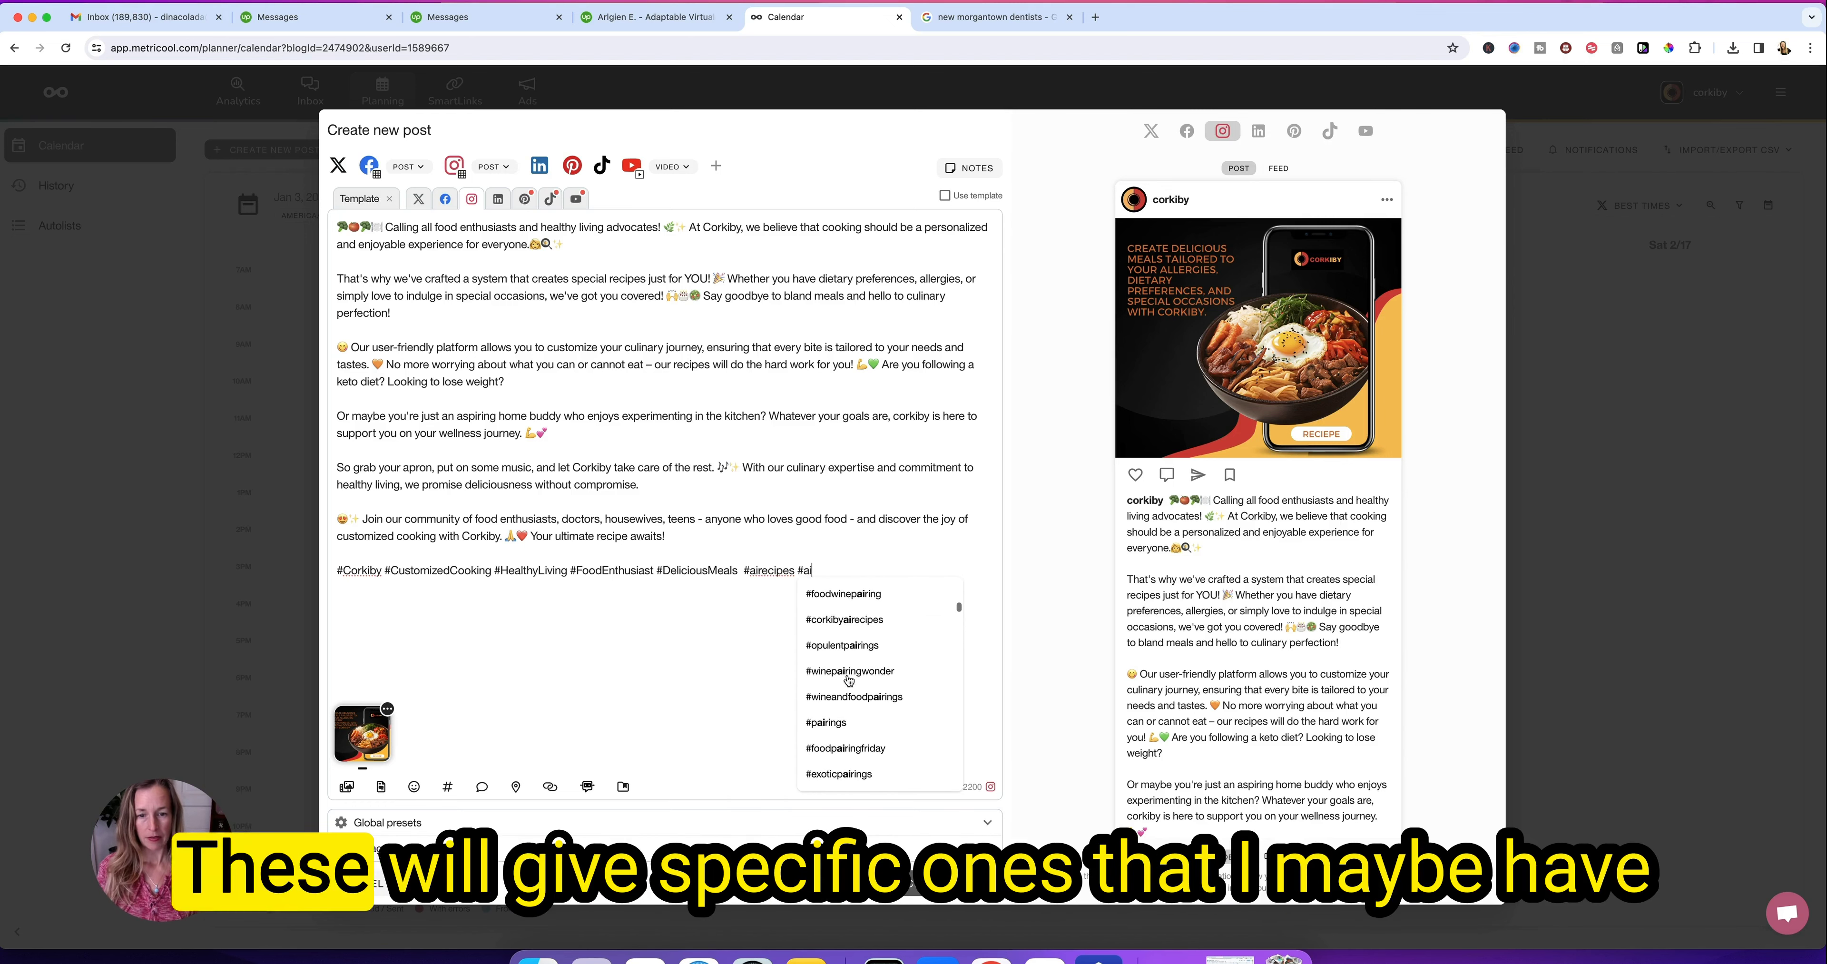
pyautogui.click(826, 723)
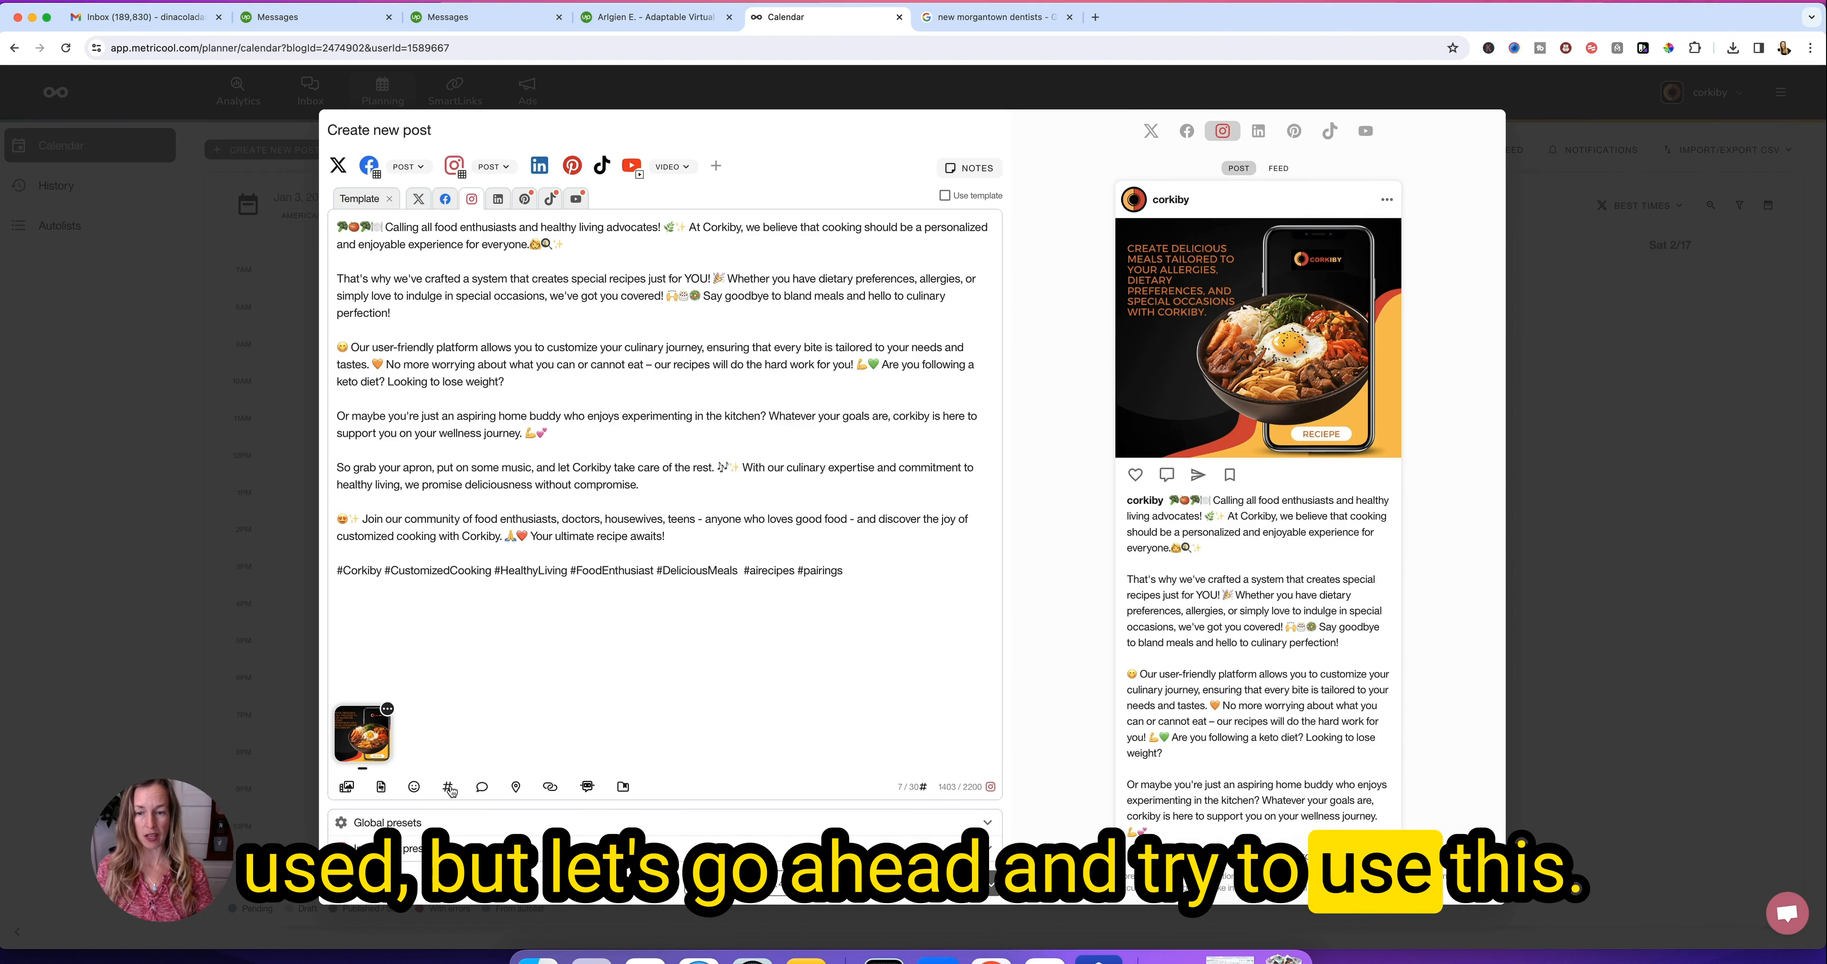
pyautogui.click(447, 787)
pyautogui.write('recipes')
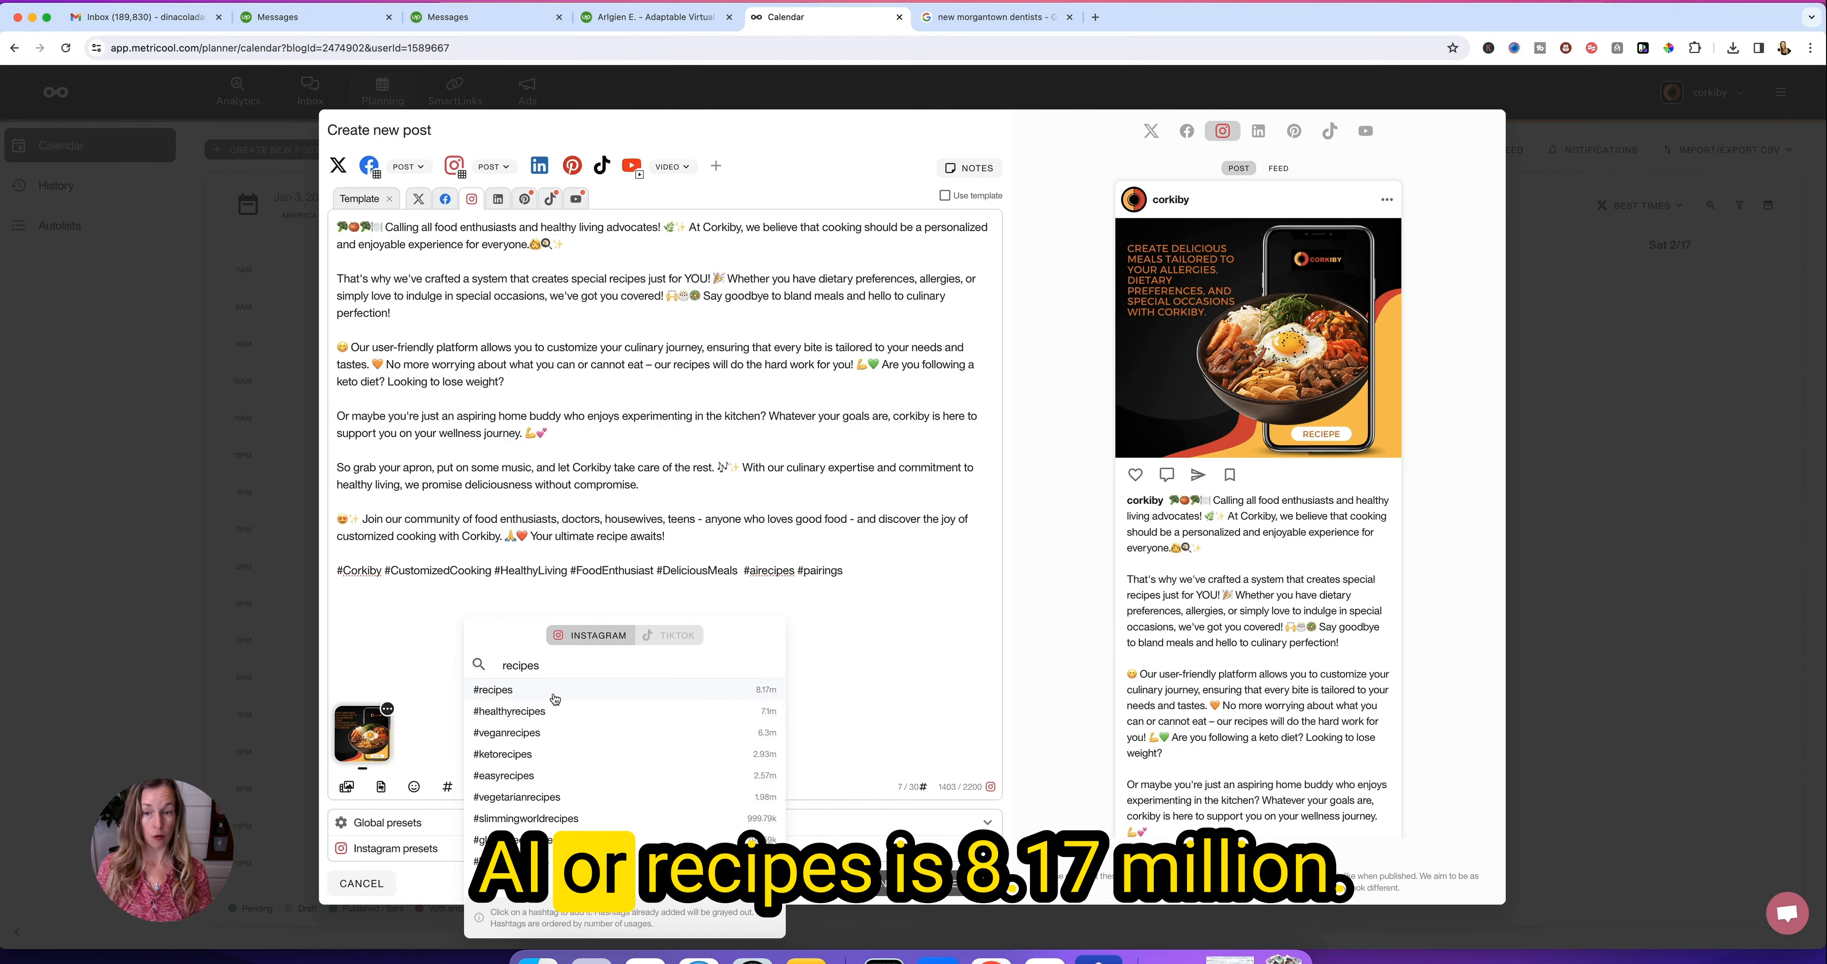
# - Add #recipes, #ketorecipes and #mealpreprecipes from the hashtag list to the caption
pyautogui.click(493, 690)
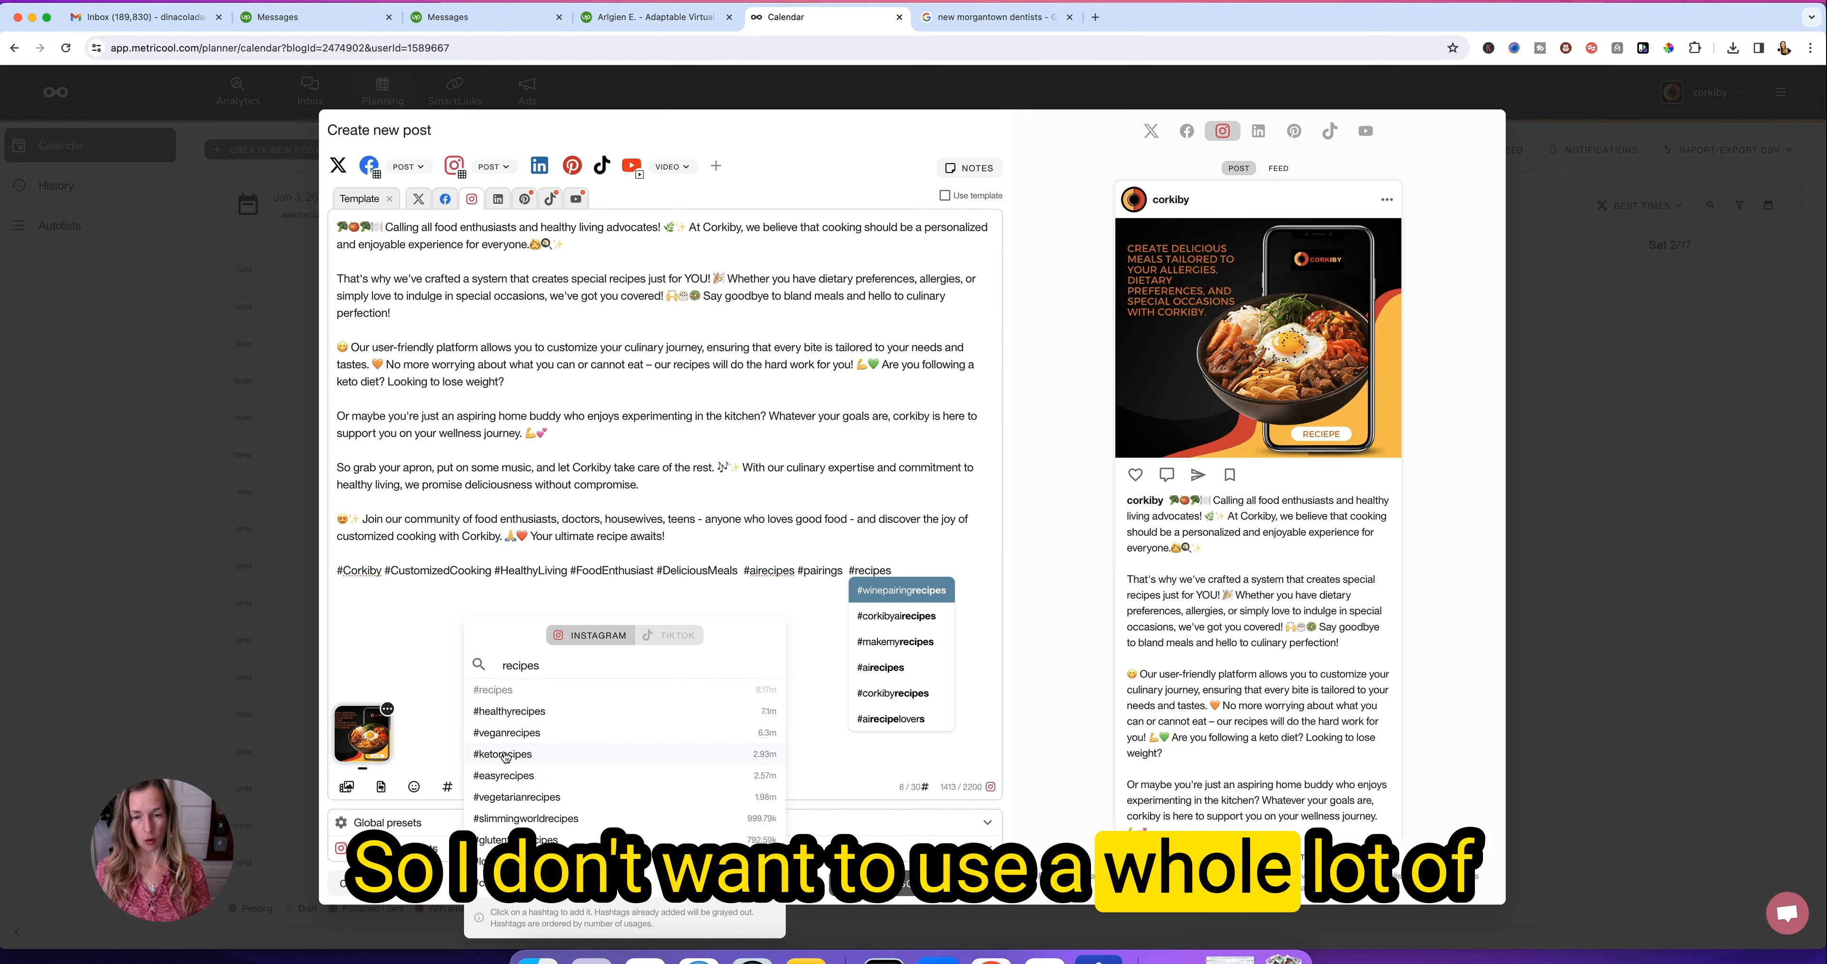
pyautogui.click(502, 755)
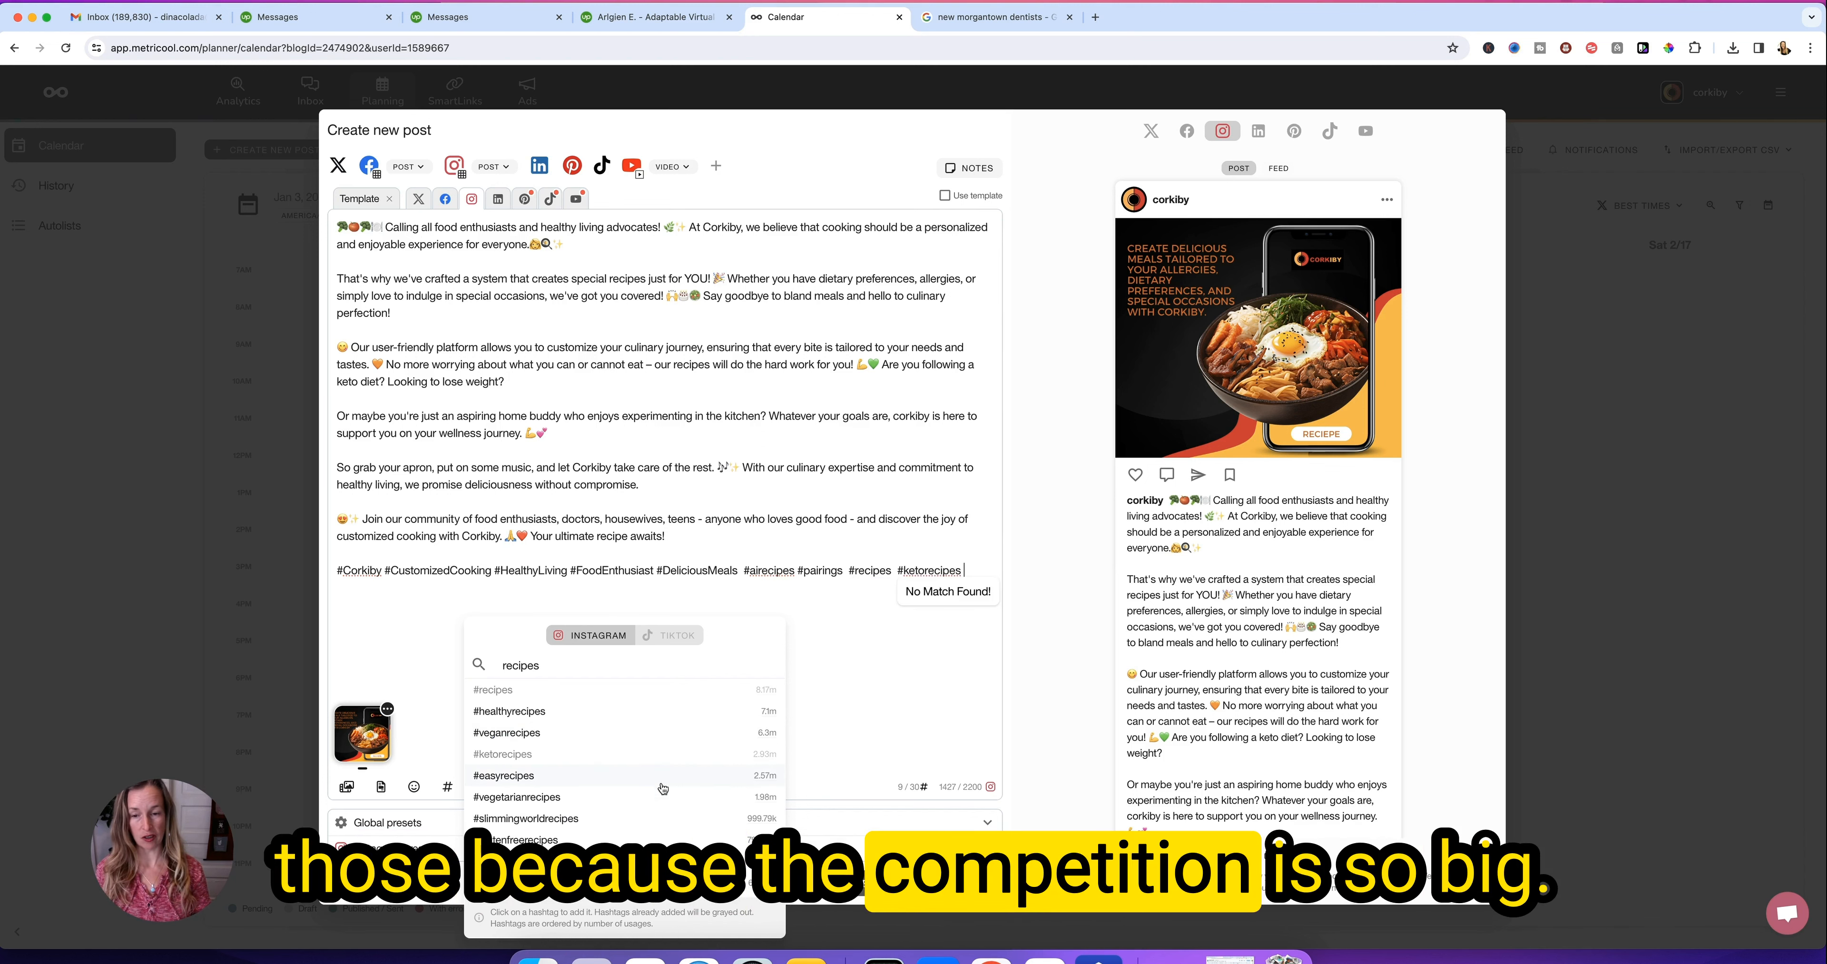
pyautogui.scroll(-3)
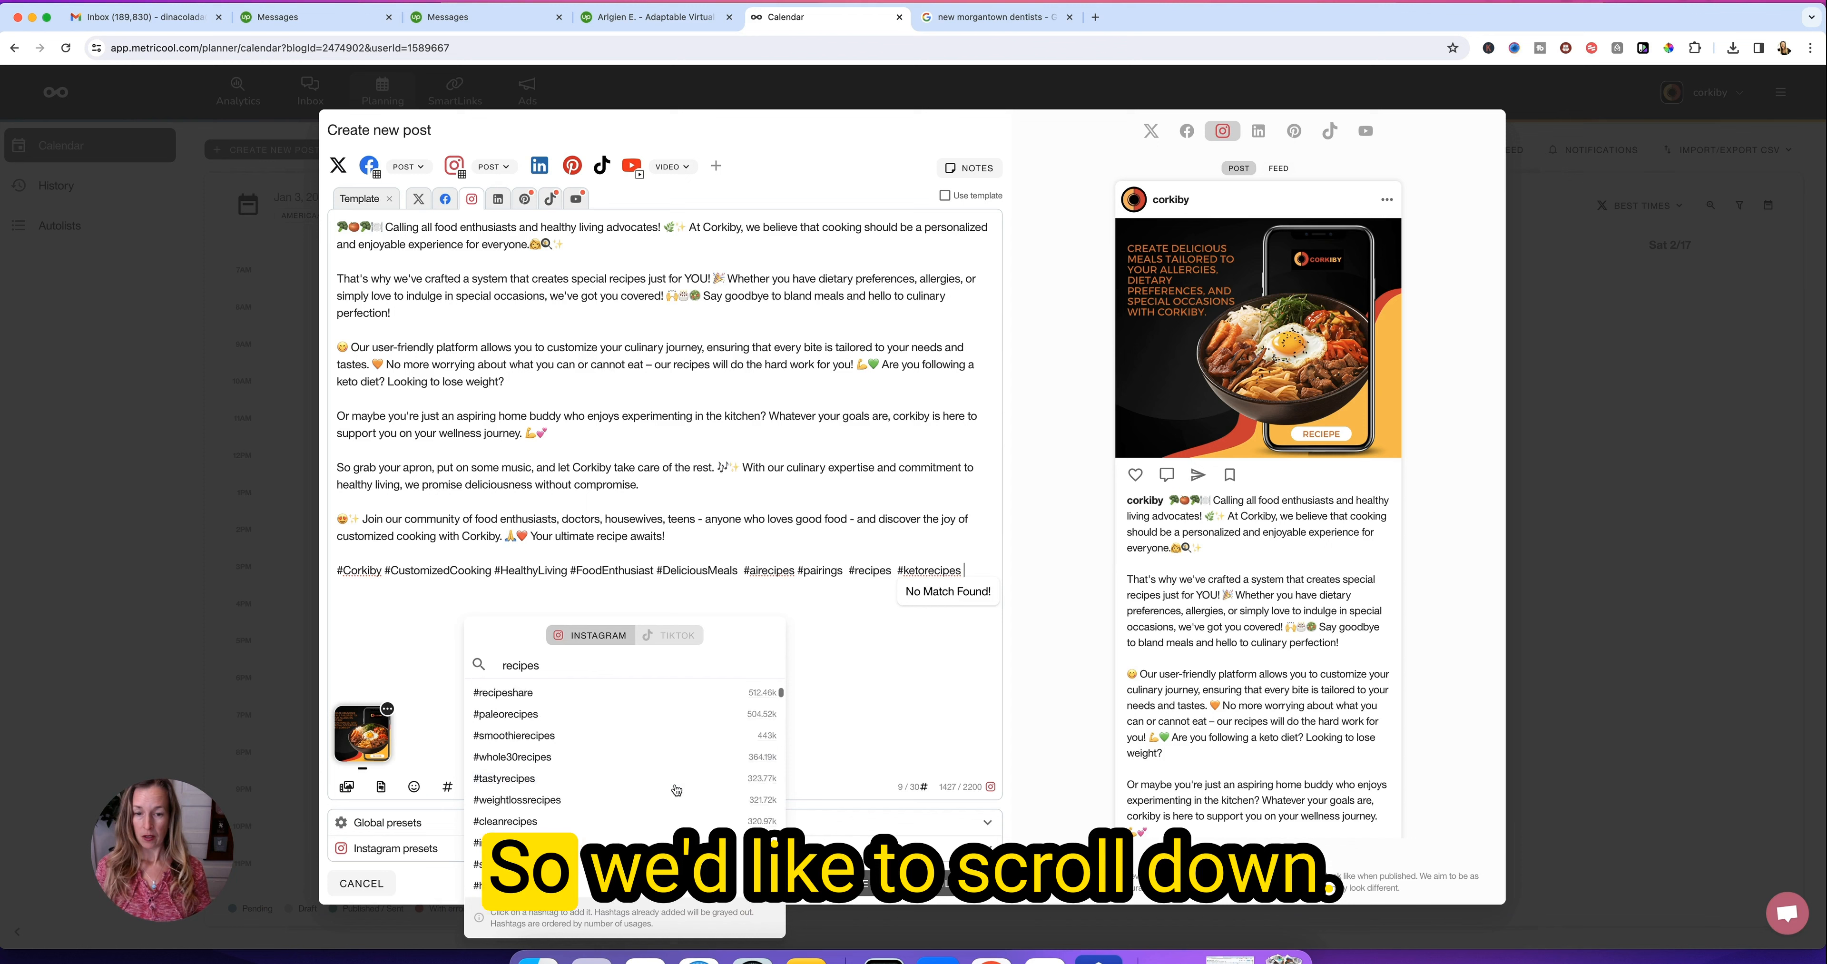
pyautogui.scroll(-3)
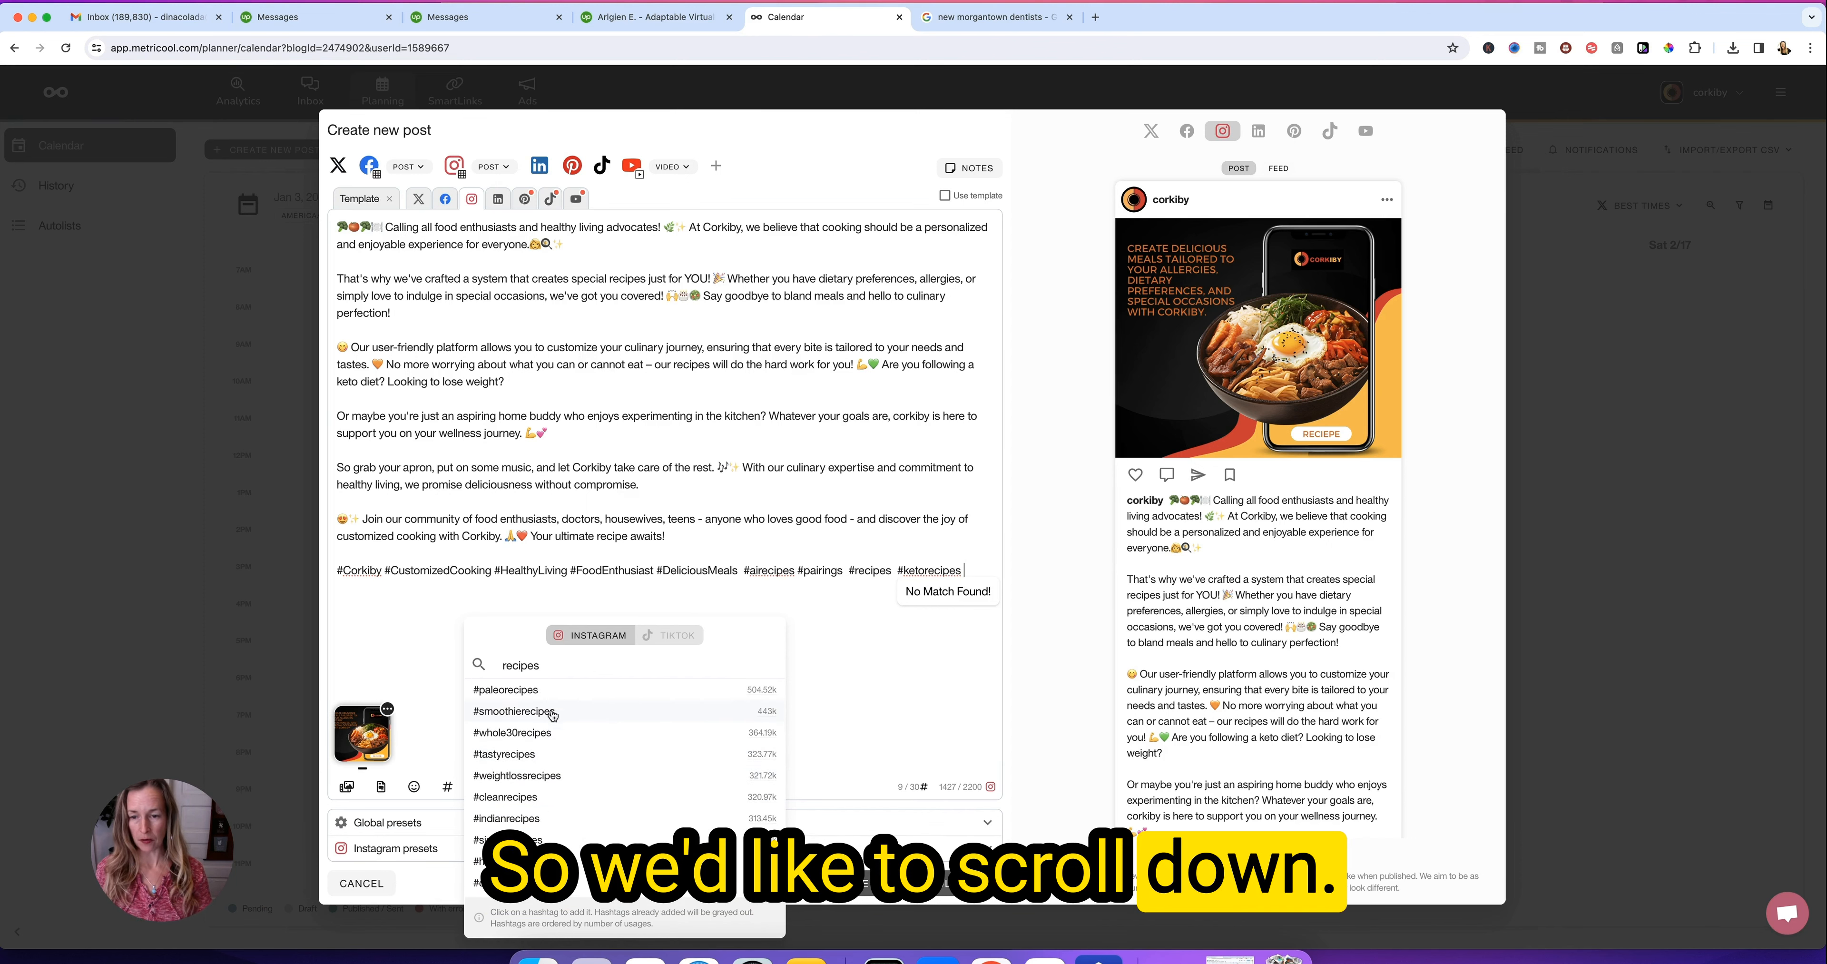
pyautogui.scroll(-3)
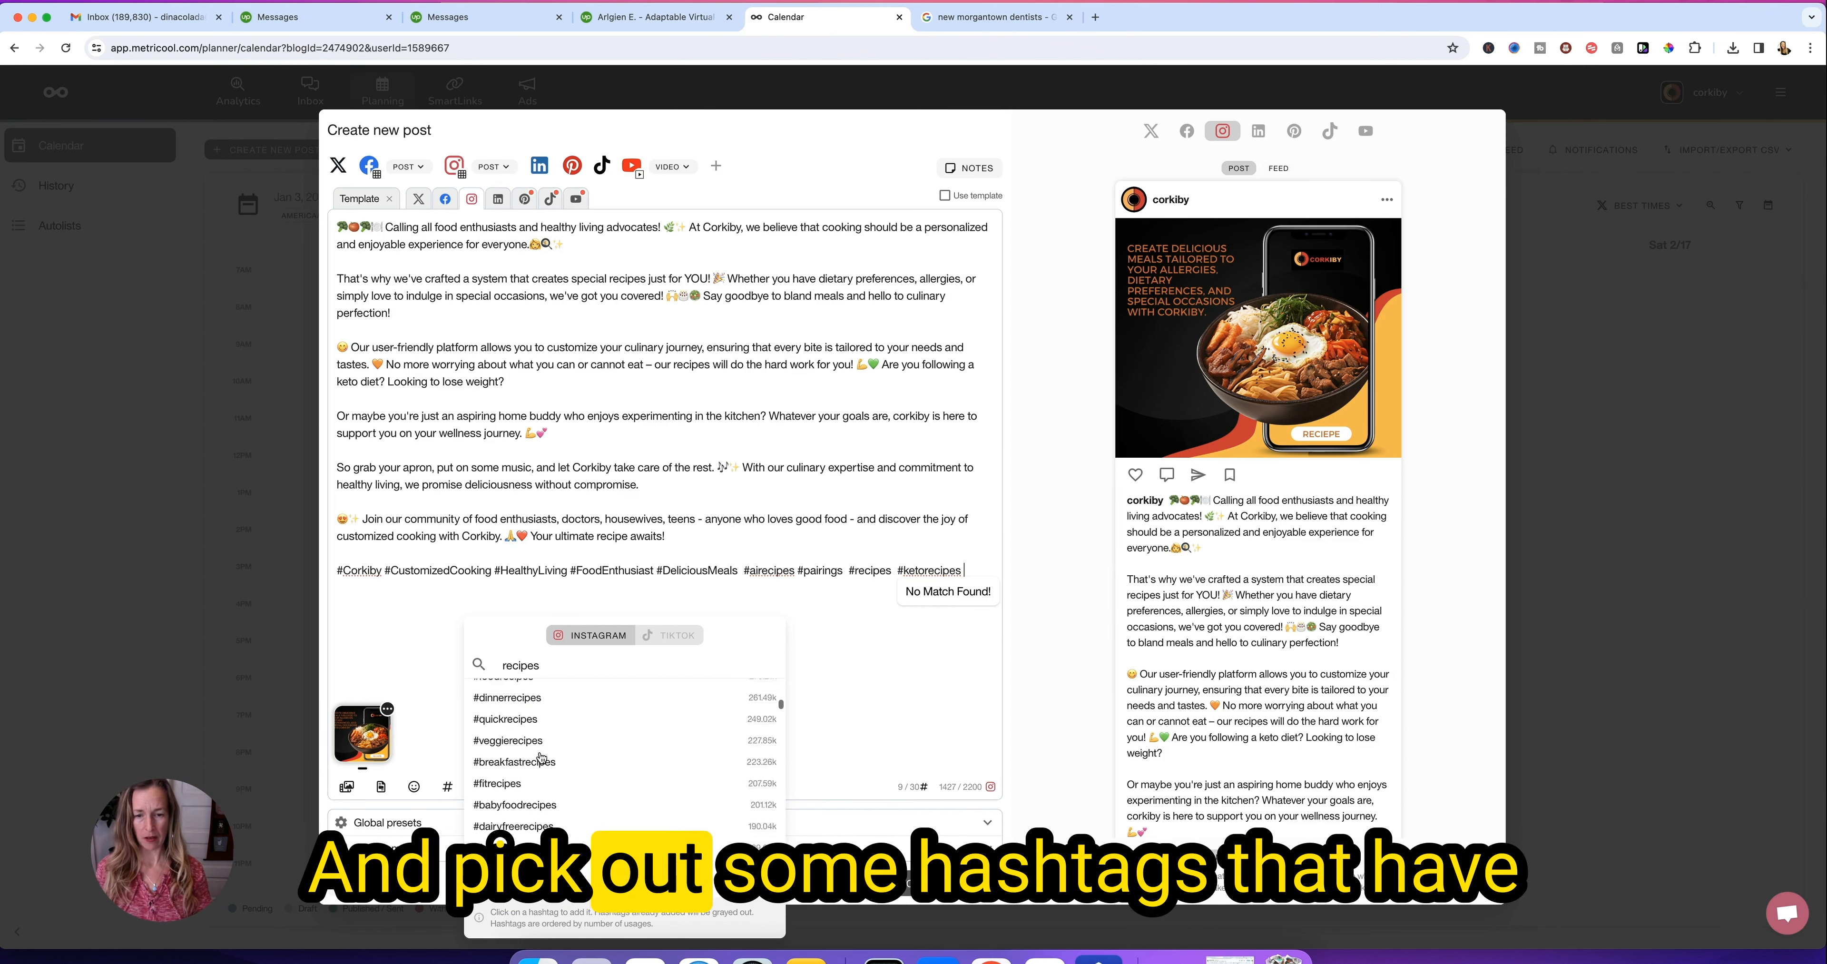
pyautogui.scroll(-3)
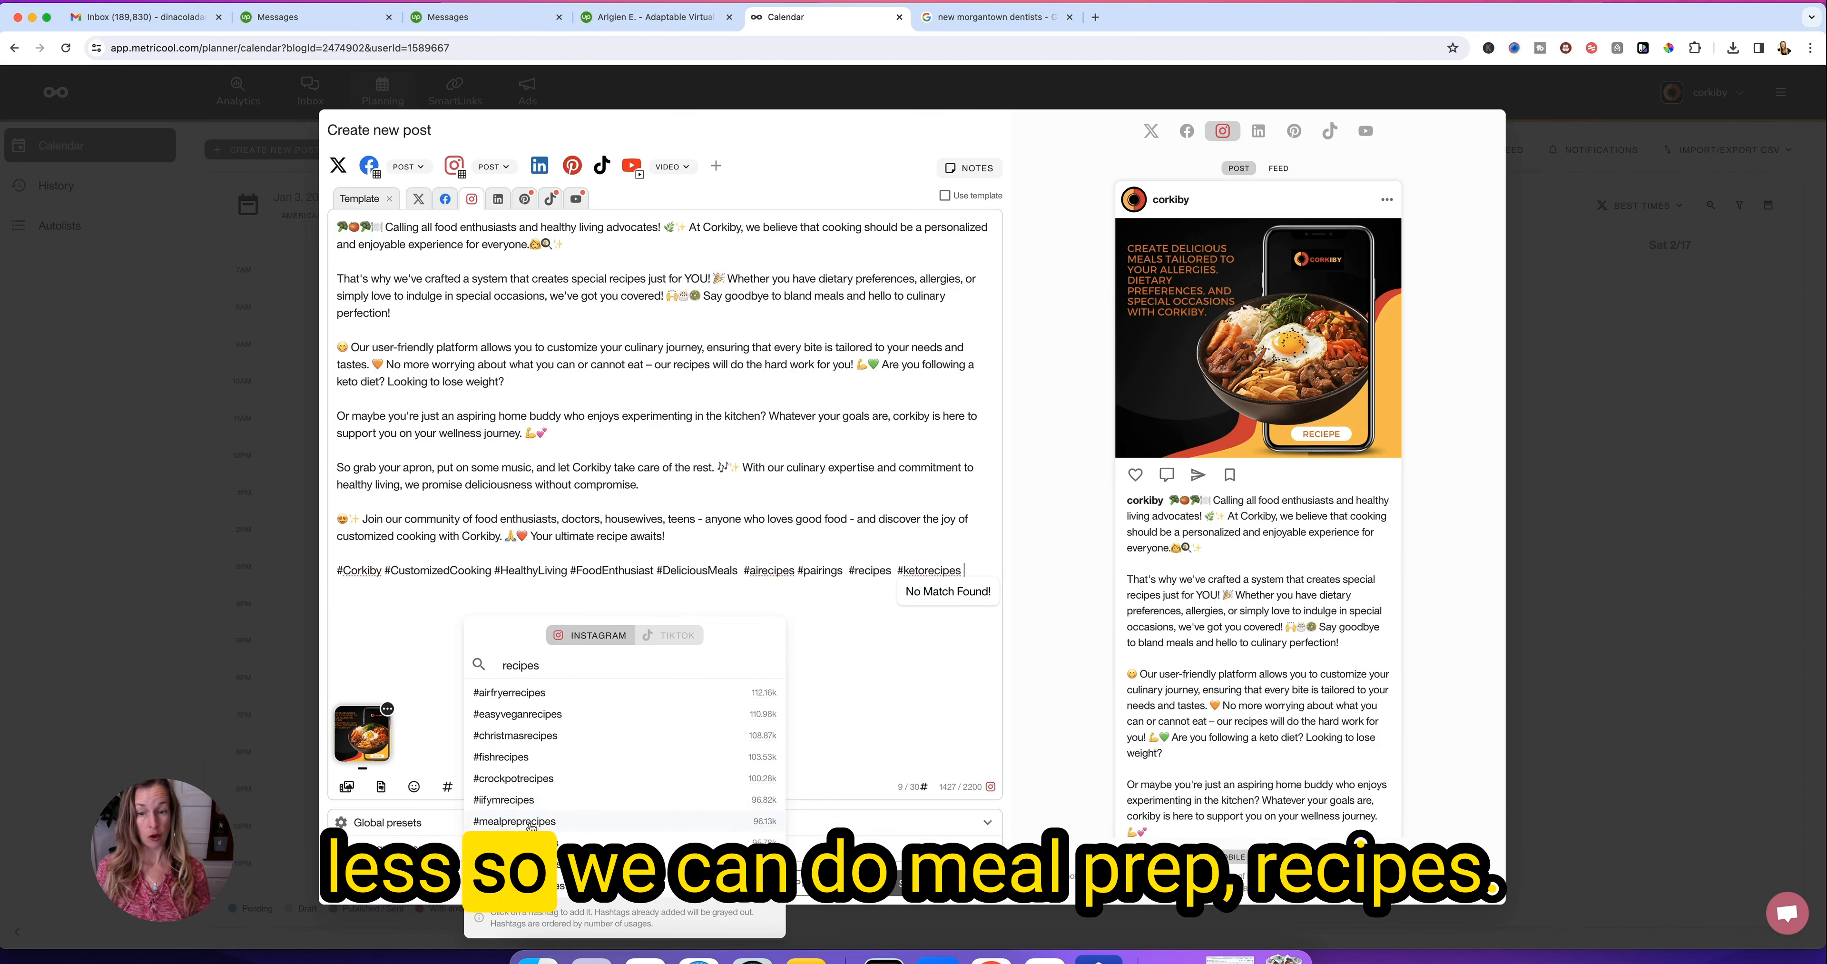
pyautogui.click(513, 822)
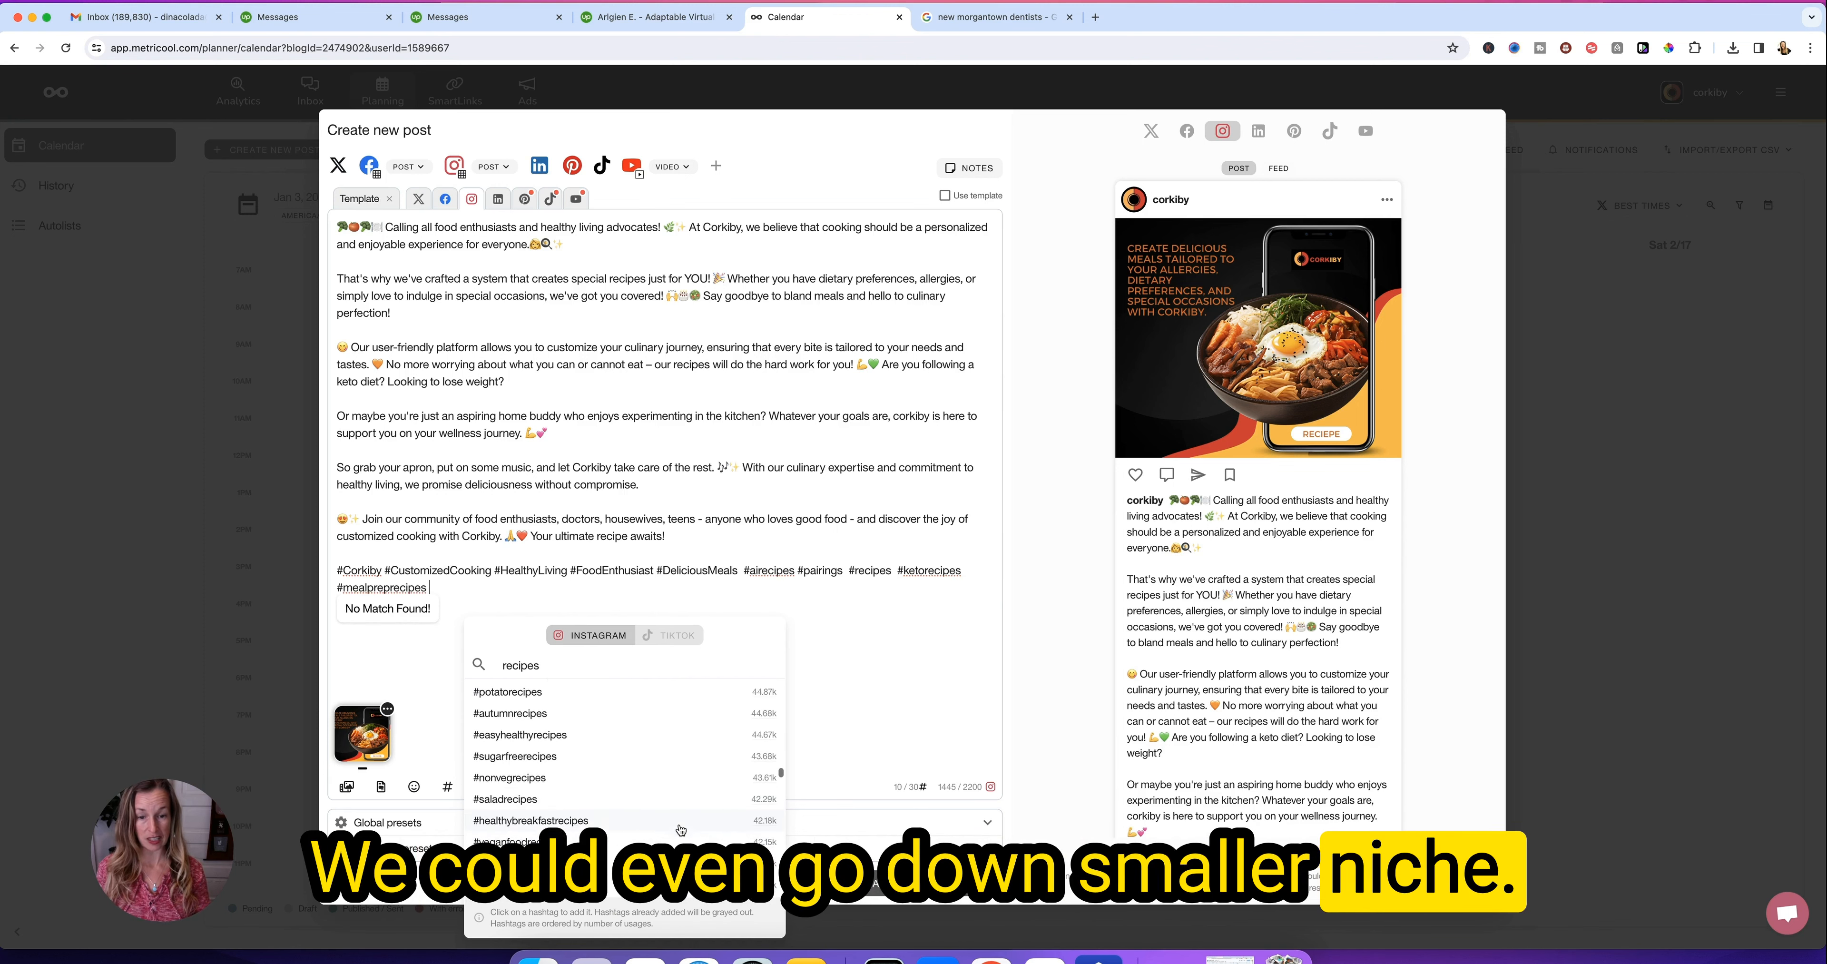
# - Add #veganketorecipes and #squashrecipes to the Instagram caption
pyautogui.scroll(-3)
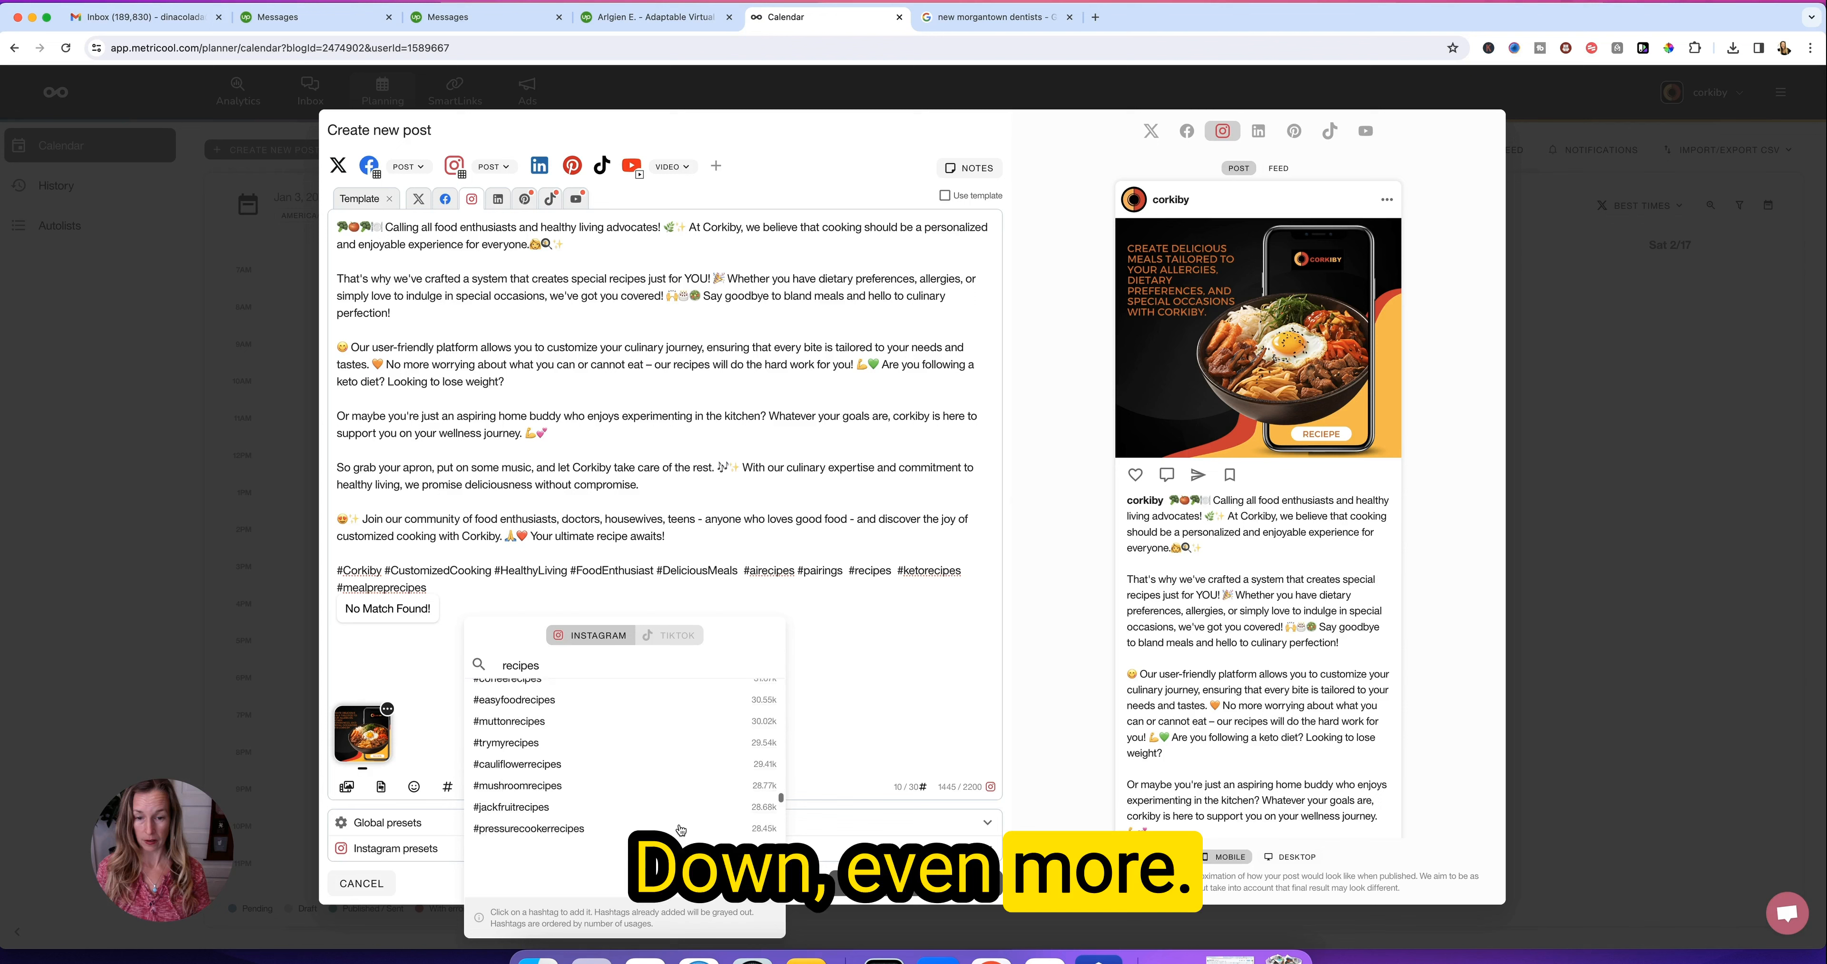
pyautogui.scroll(-3)
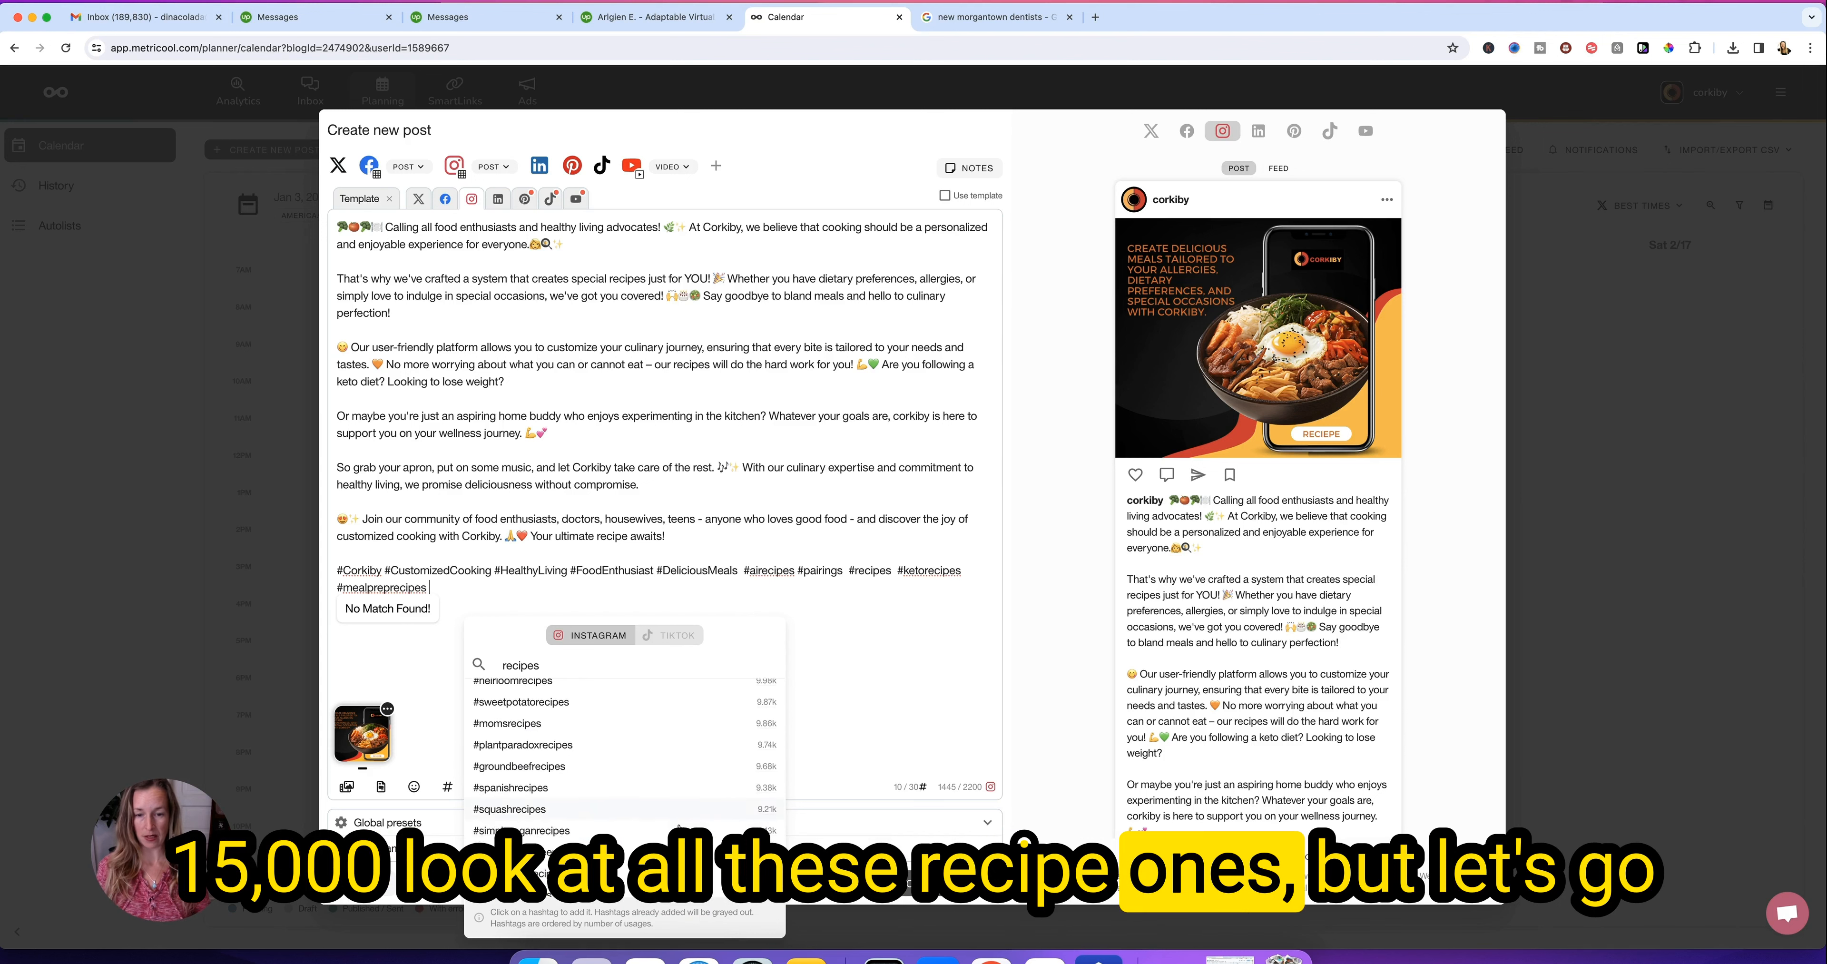
pyautogui.scroll(-3)
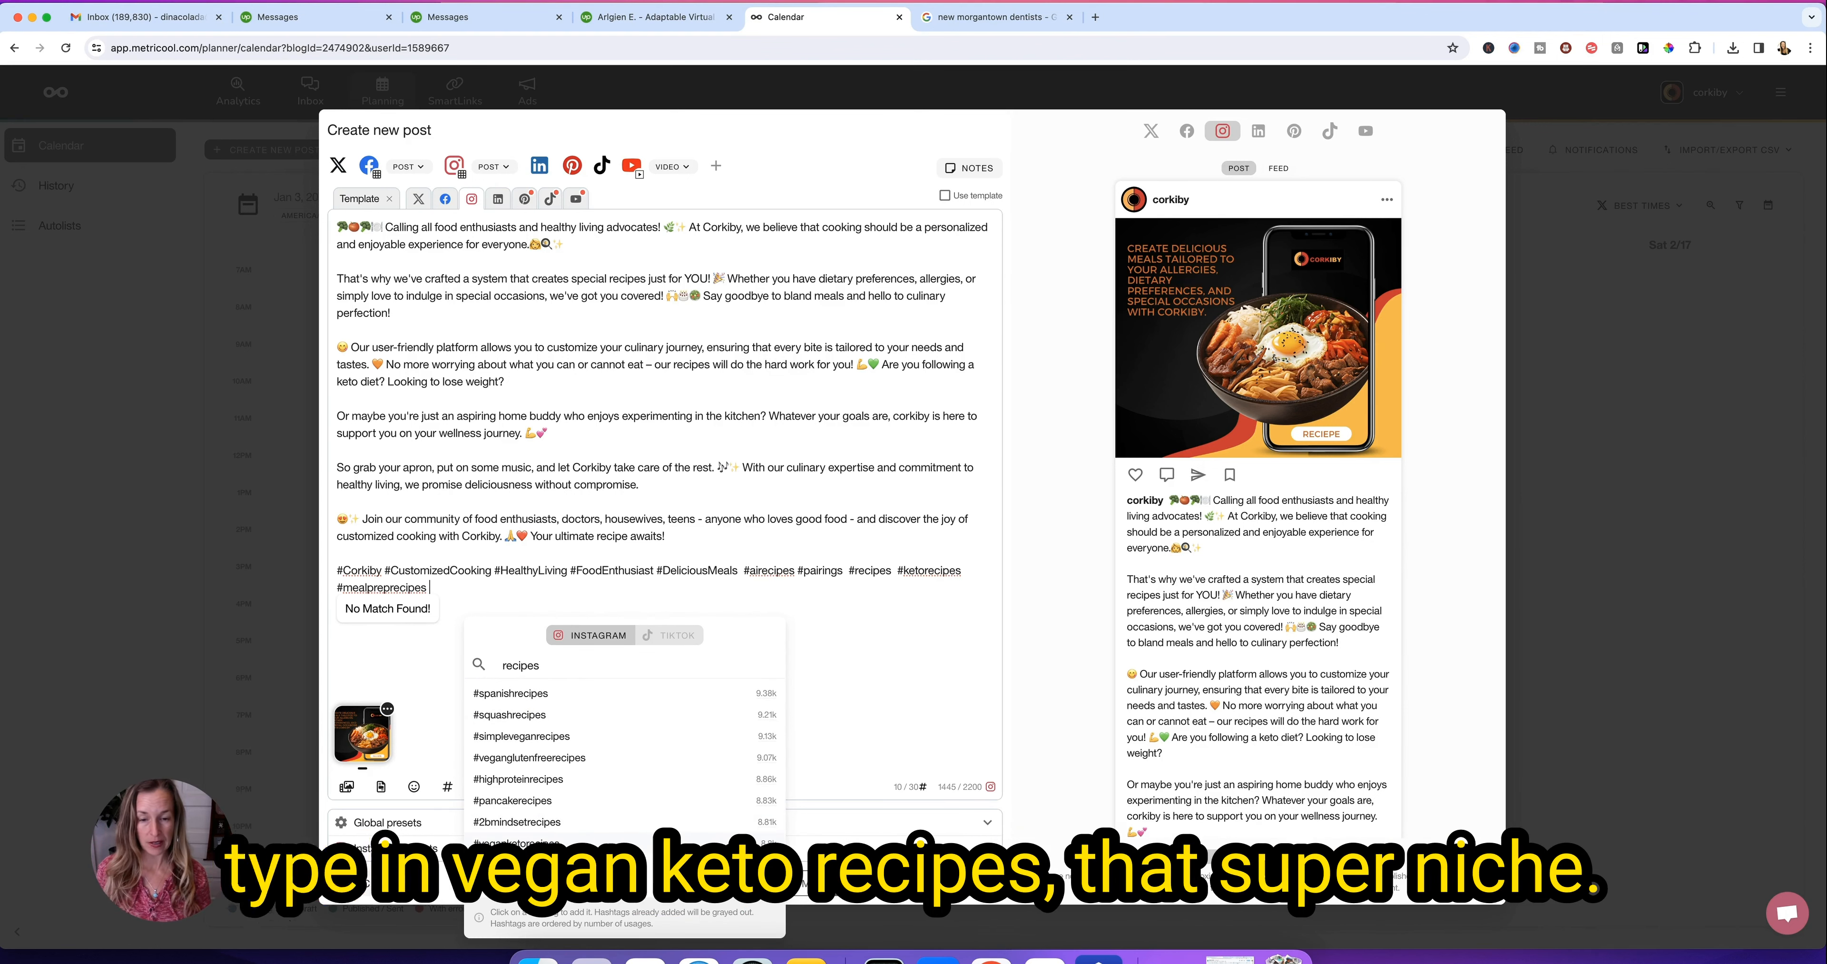
pyautogui.write('#veganketorecipes')
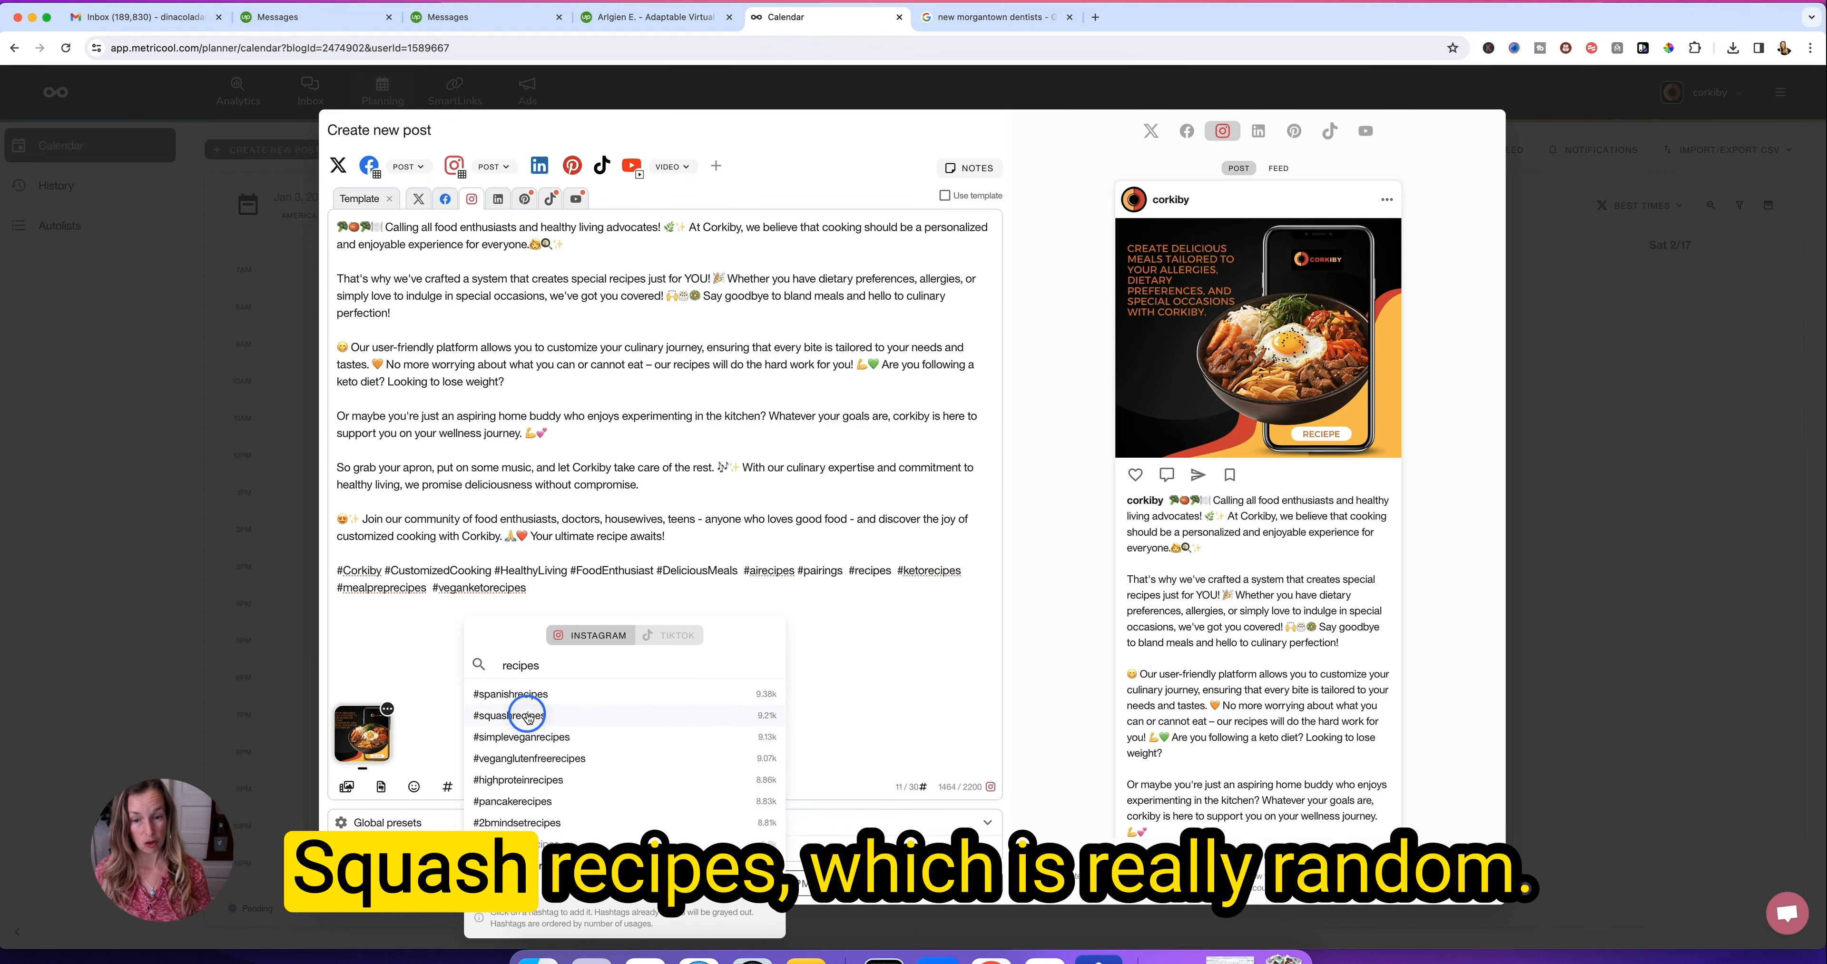
pyautogui.click(520, 716)
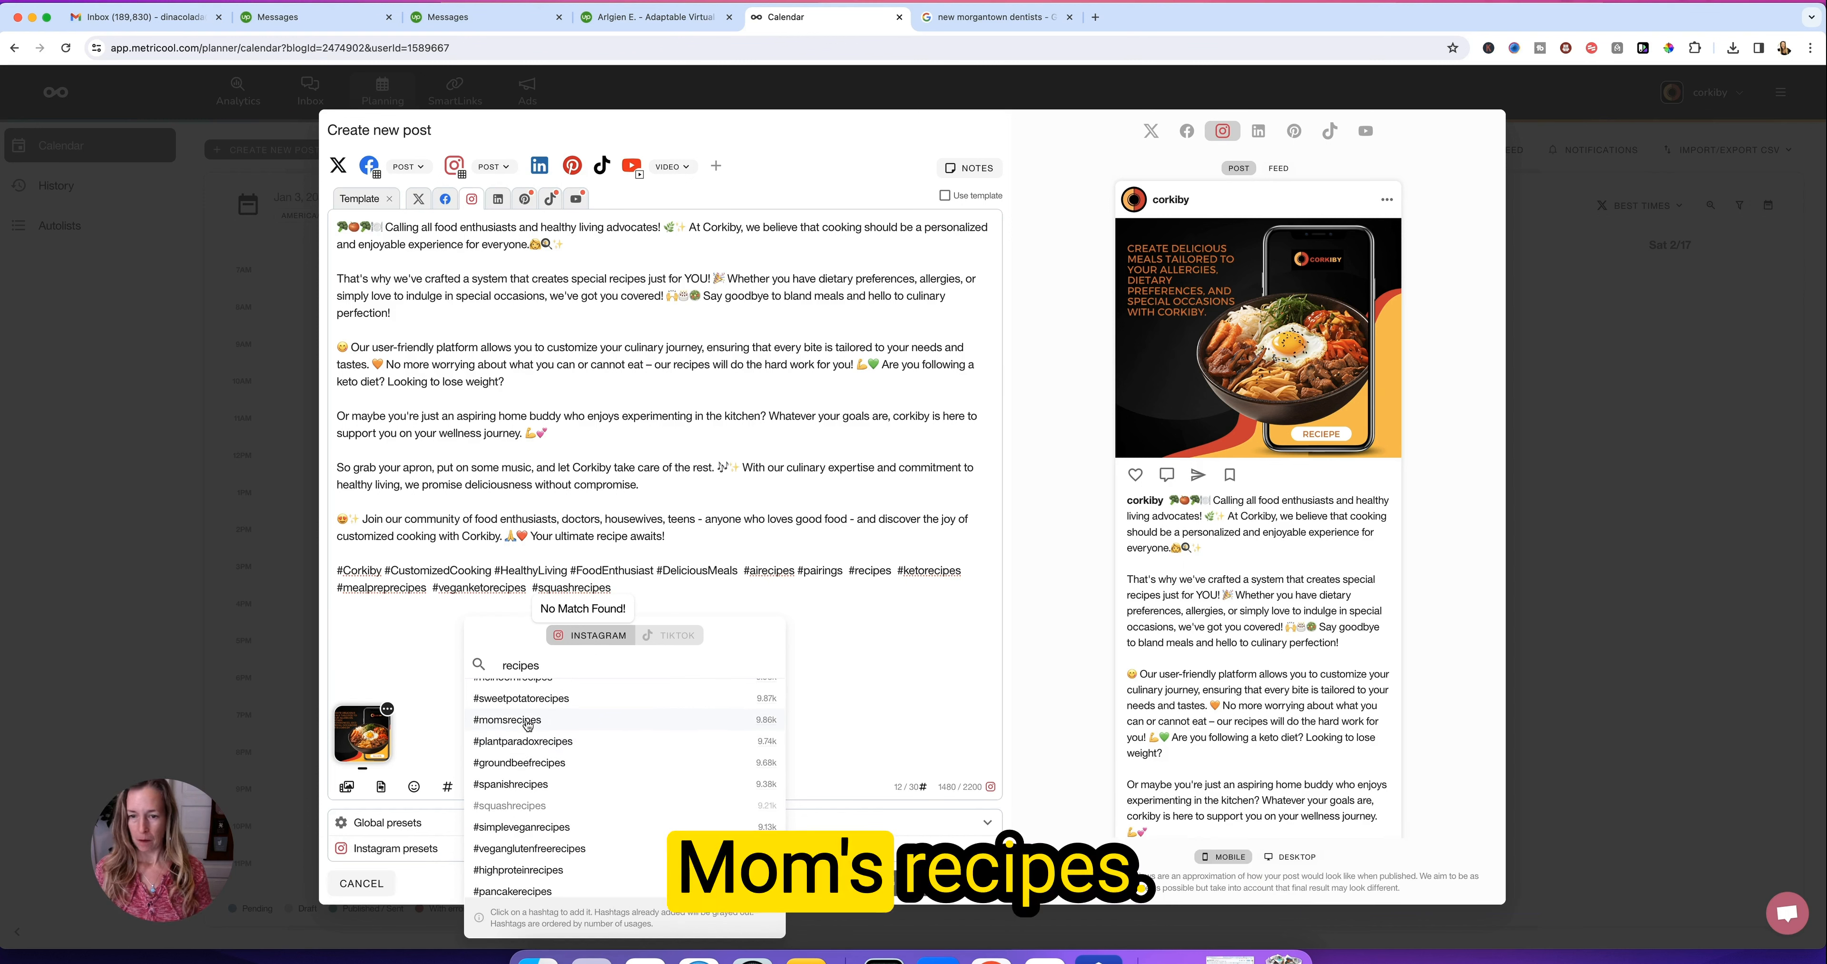
# - Add #momsrecipes, #oatrecipes and #almondflourrecipes to the caption
pyautogui.click(507, 719)
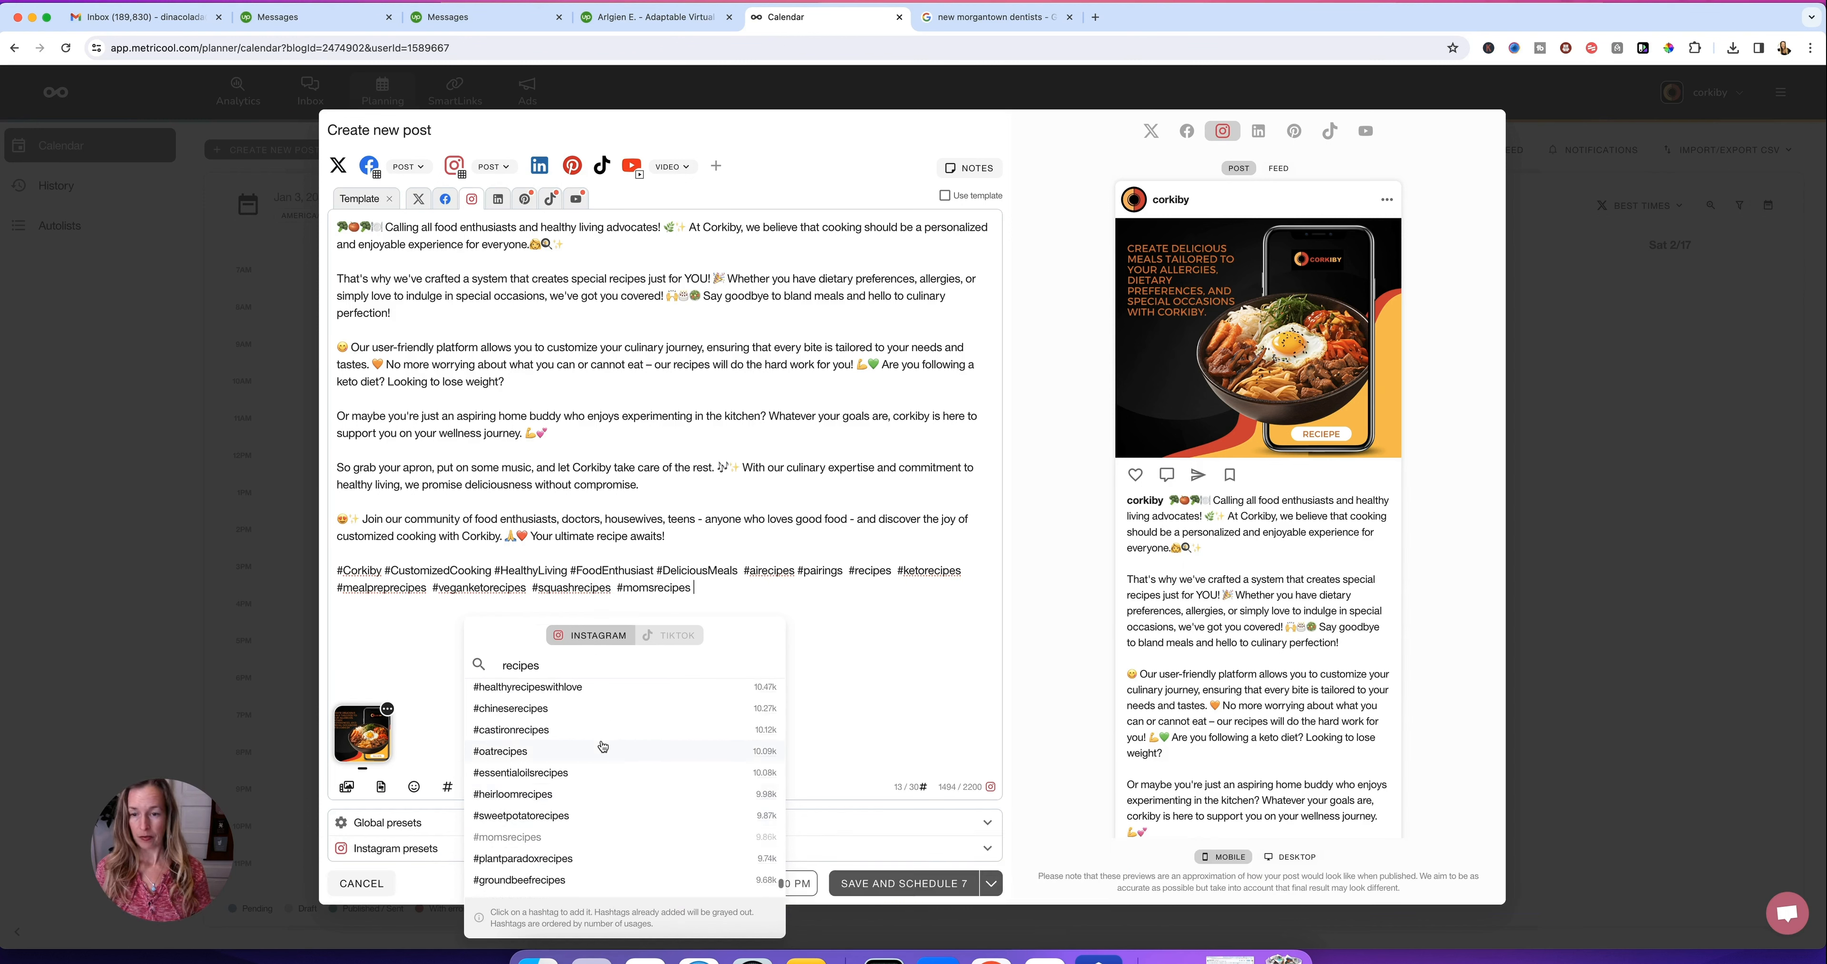
pyautogui.click(501, 751)
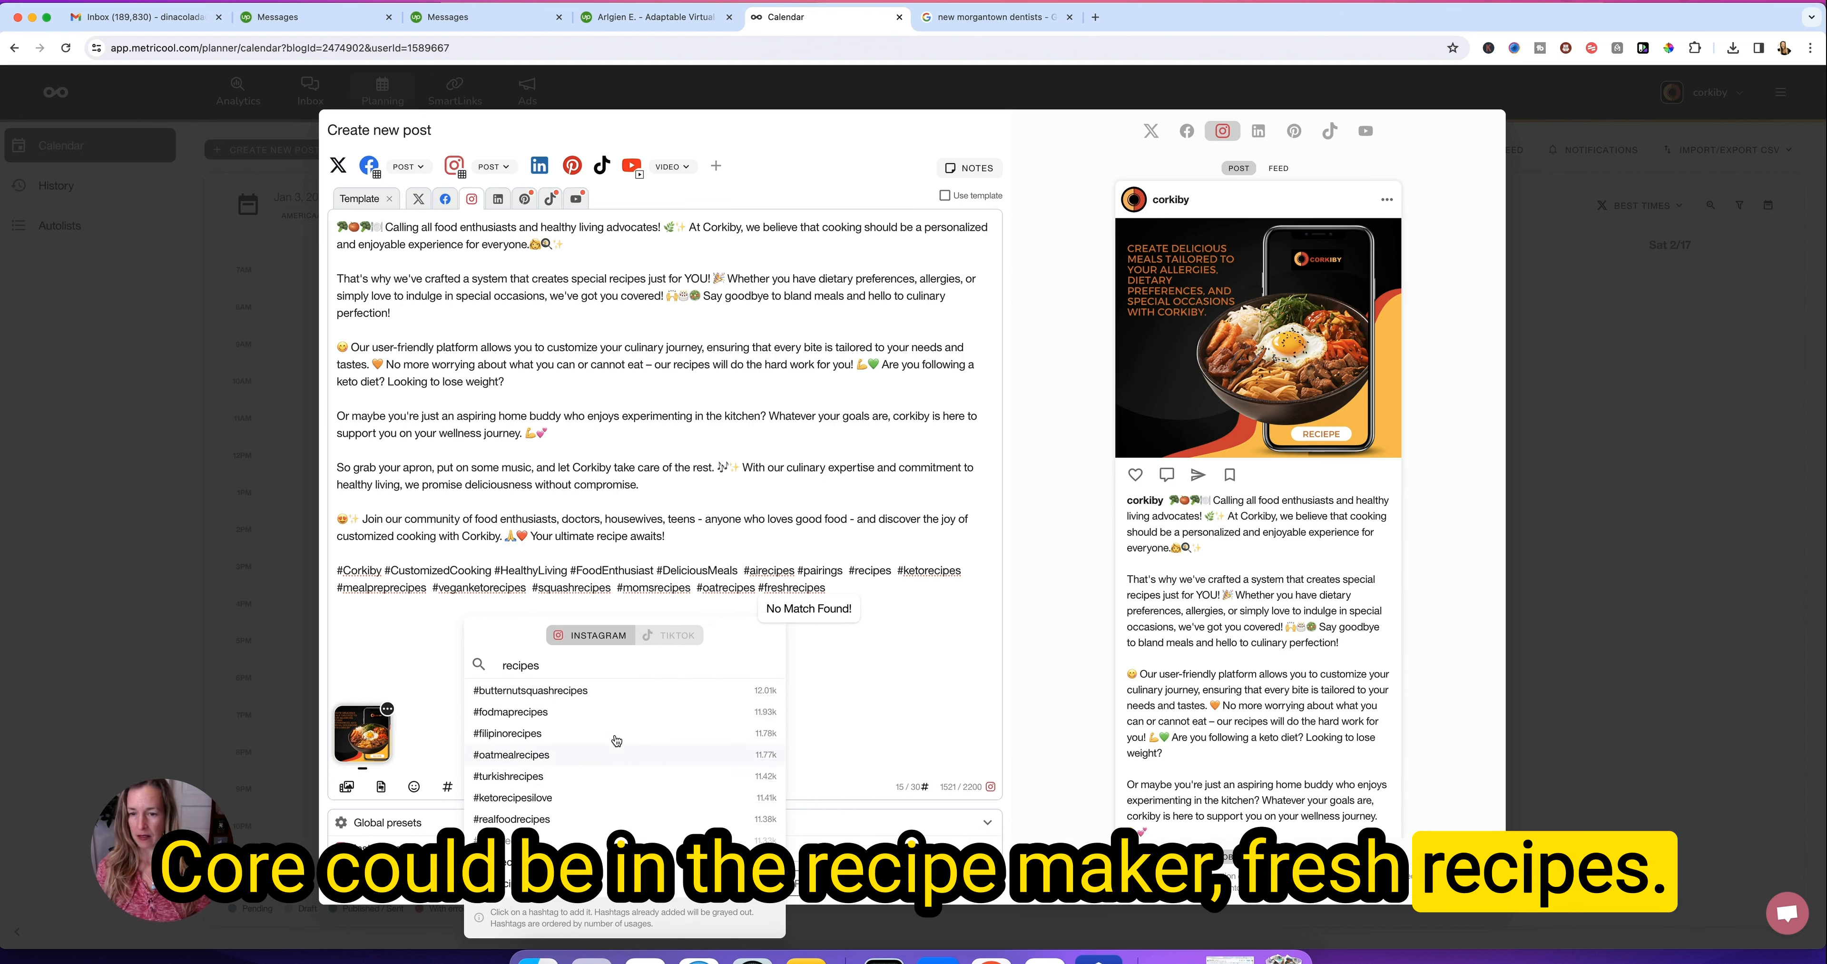
pyautogui.scroll(-3)
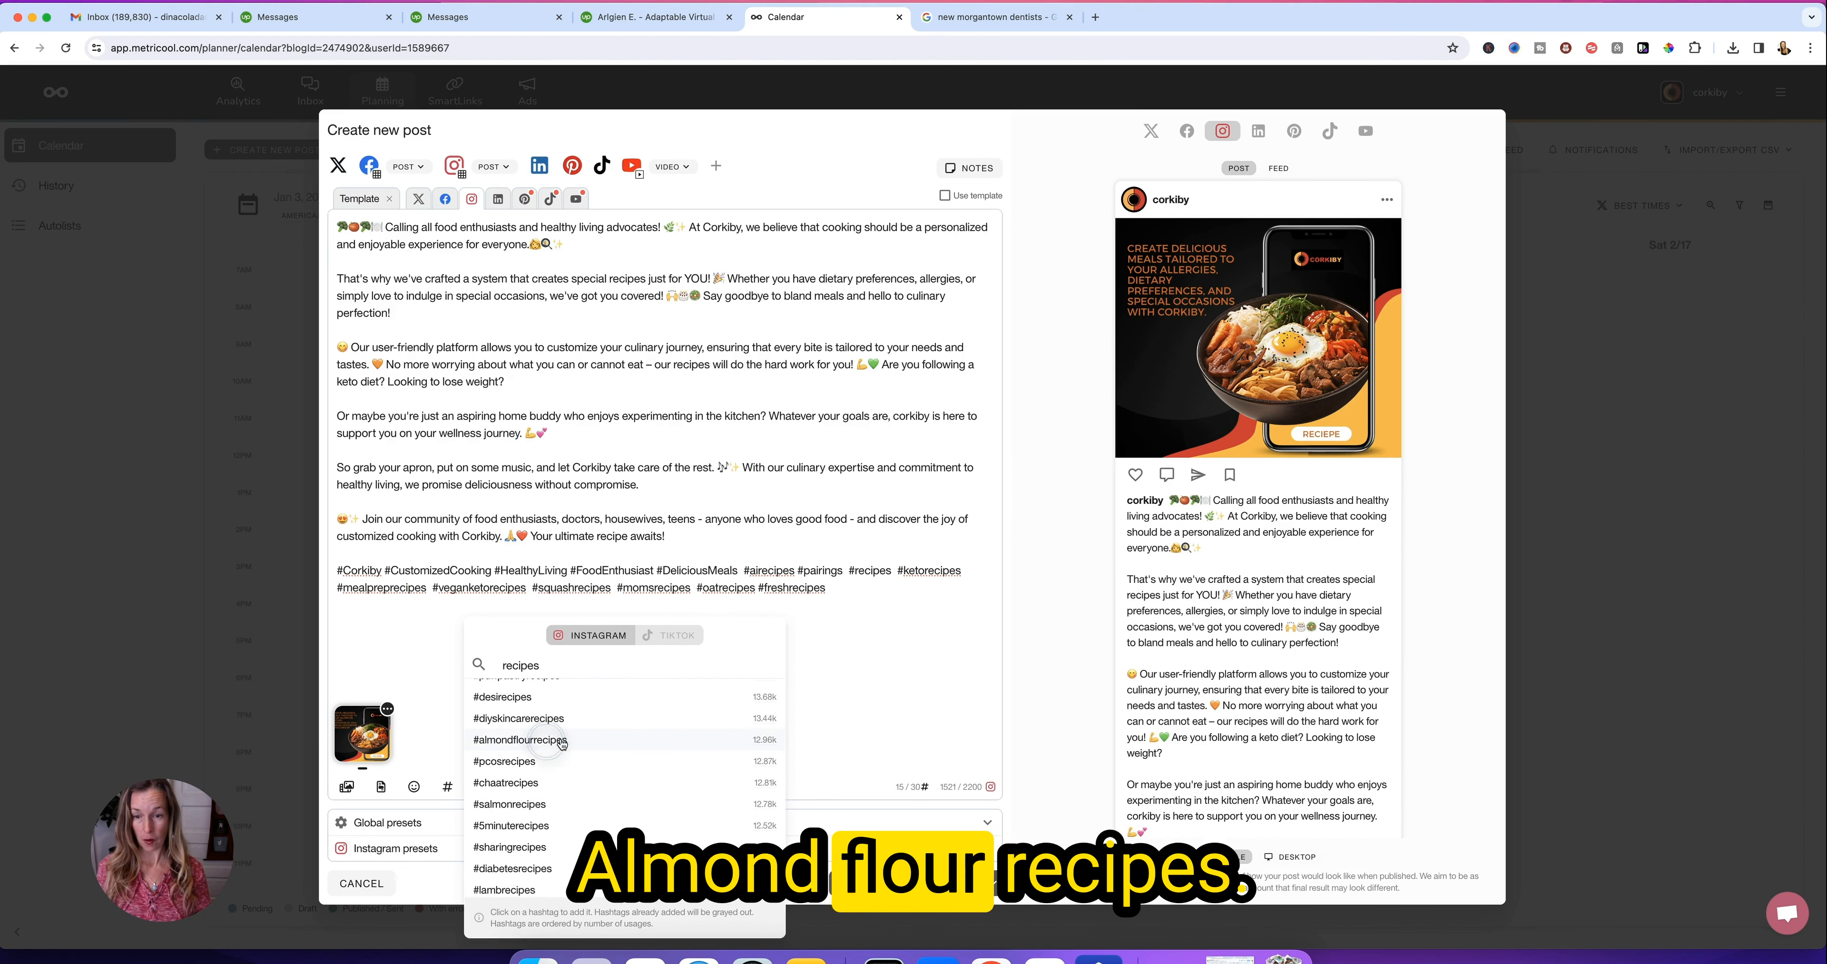
pyautogui.click(519, 740)
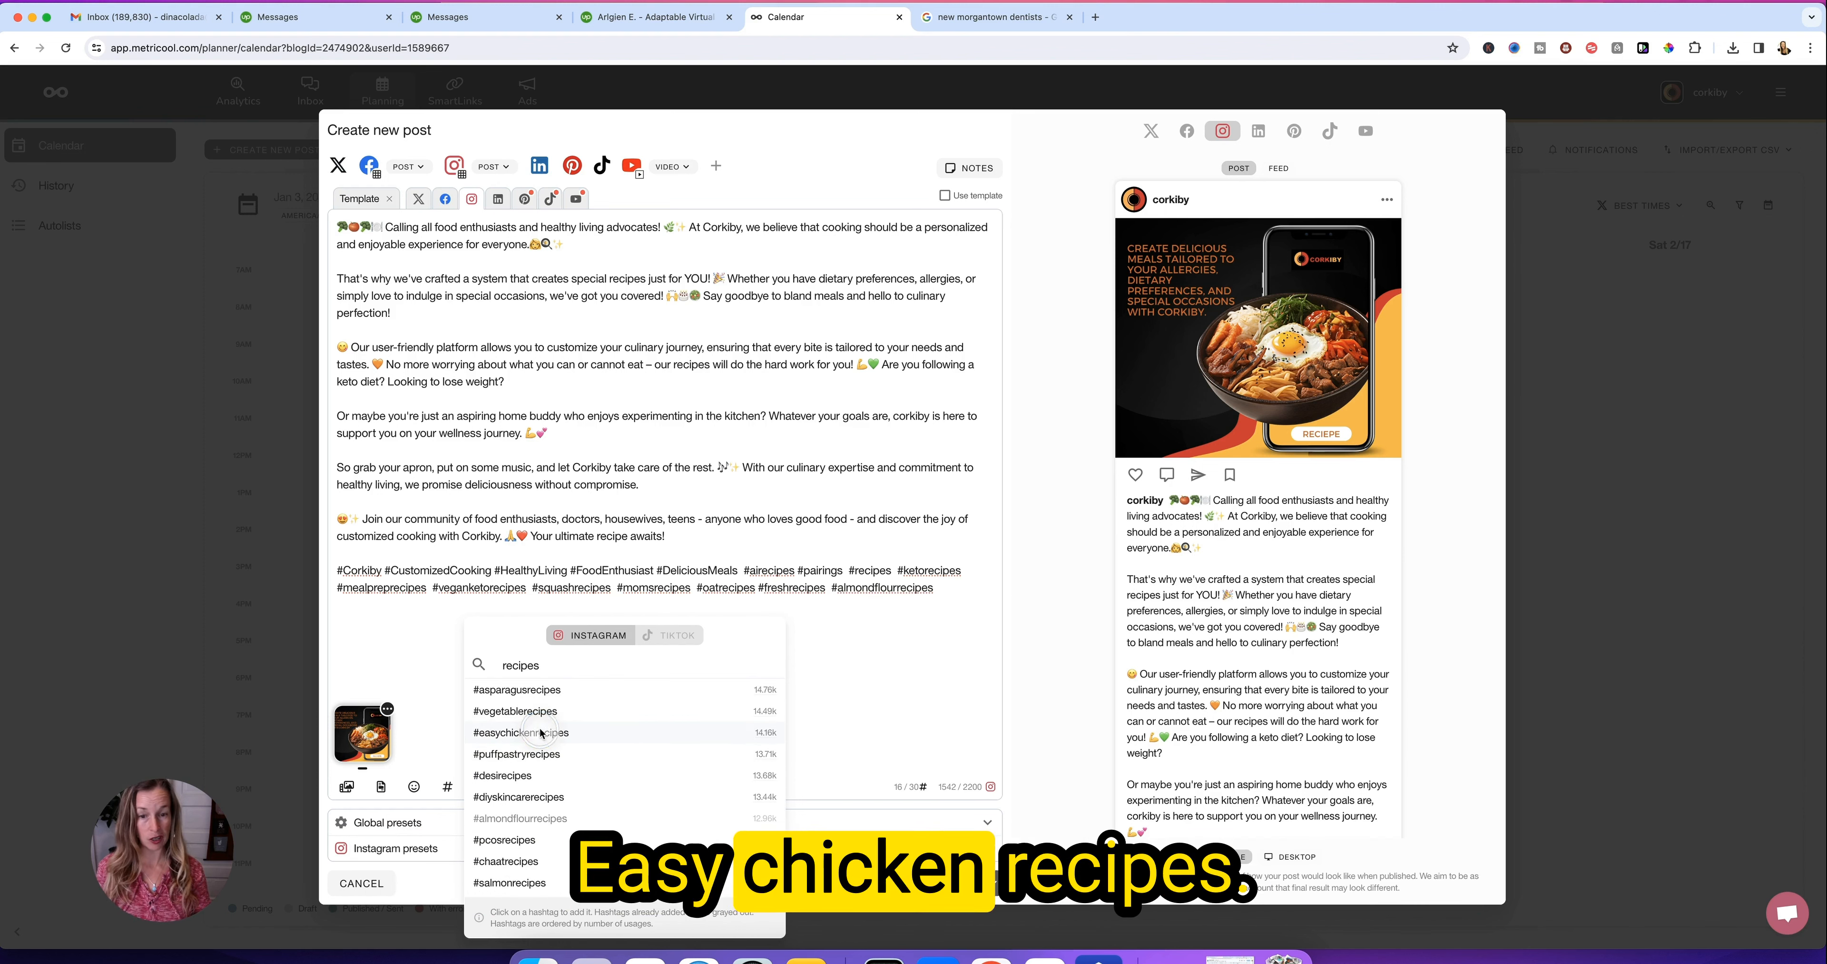
# - Add #easychickenrecipes, #recipesideas, #greekyogurtrecipes and #eggplantrecipes to the caption
pyautogui.click(521, 733)
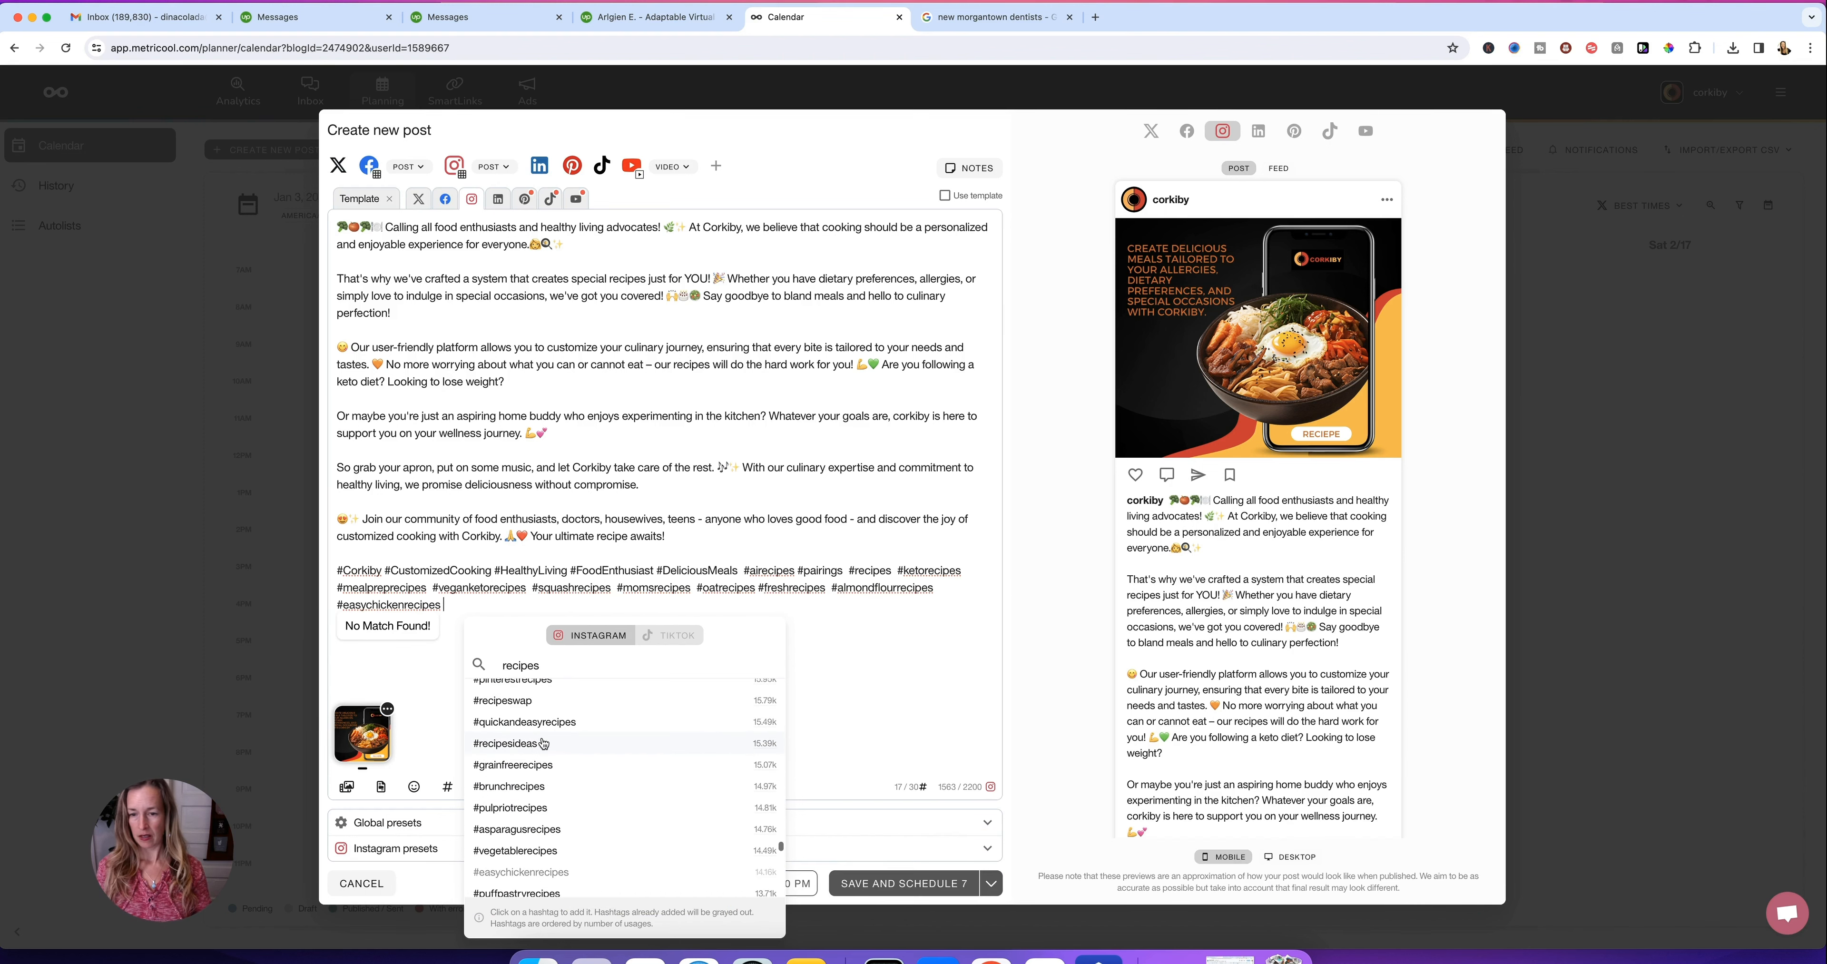
pyautogui.click(505, 743)
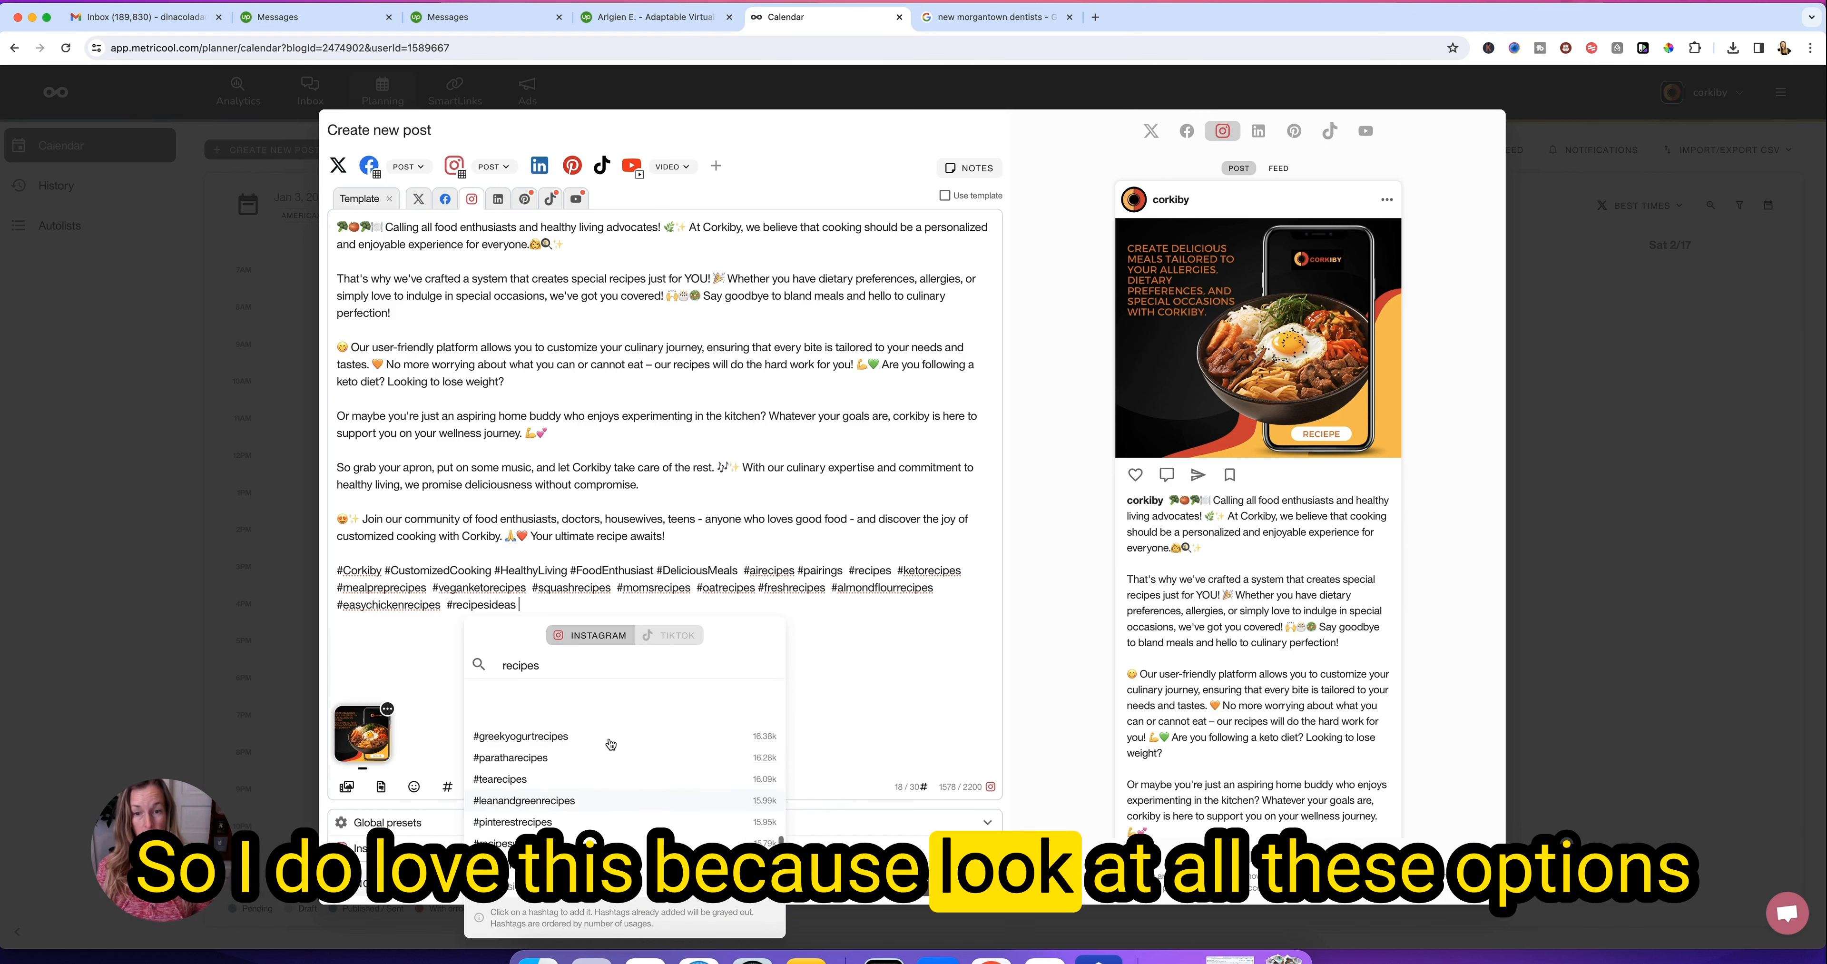
pyautogui.click(520, 737)
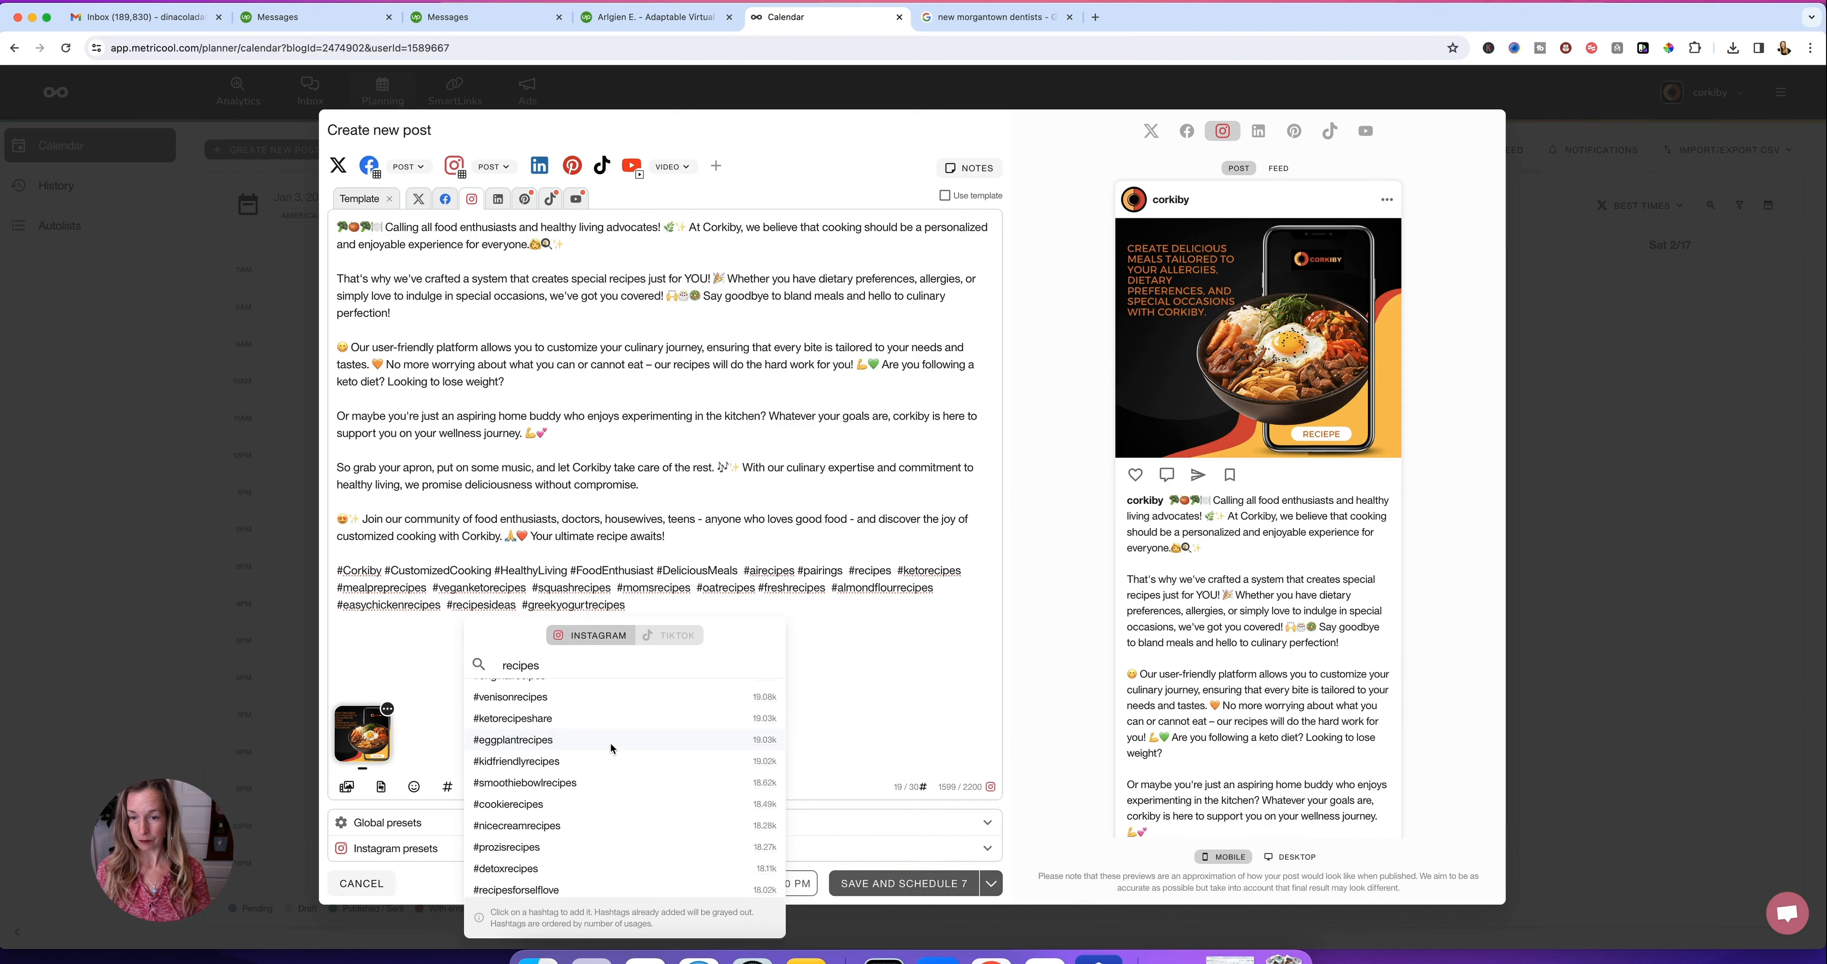
pyautogui.click(513, 741)
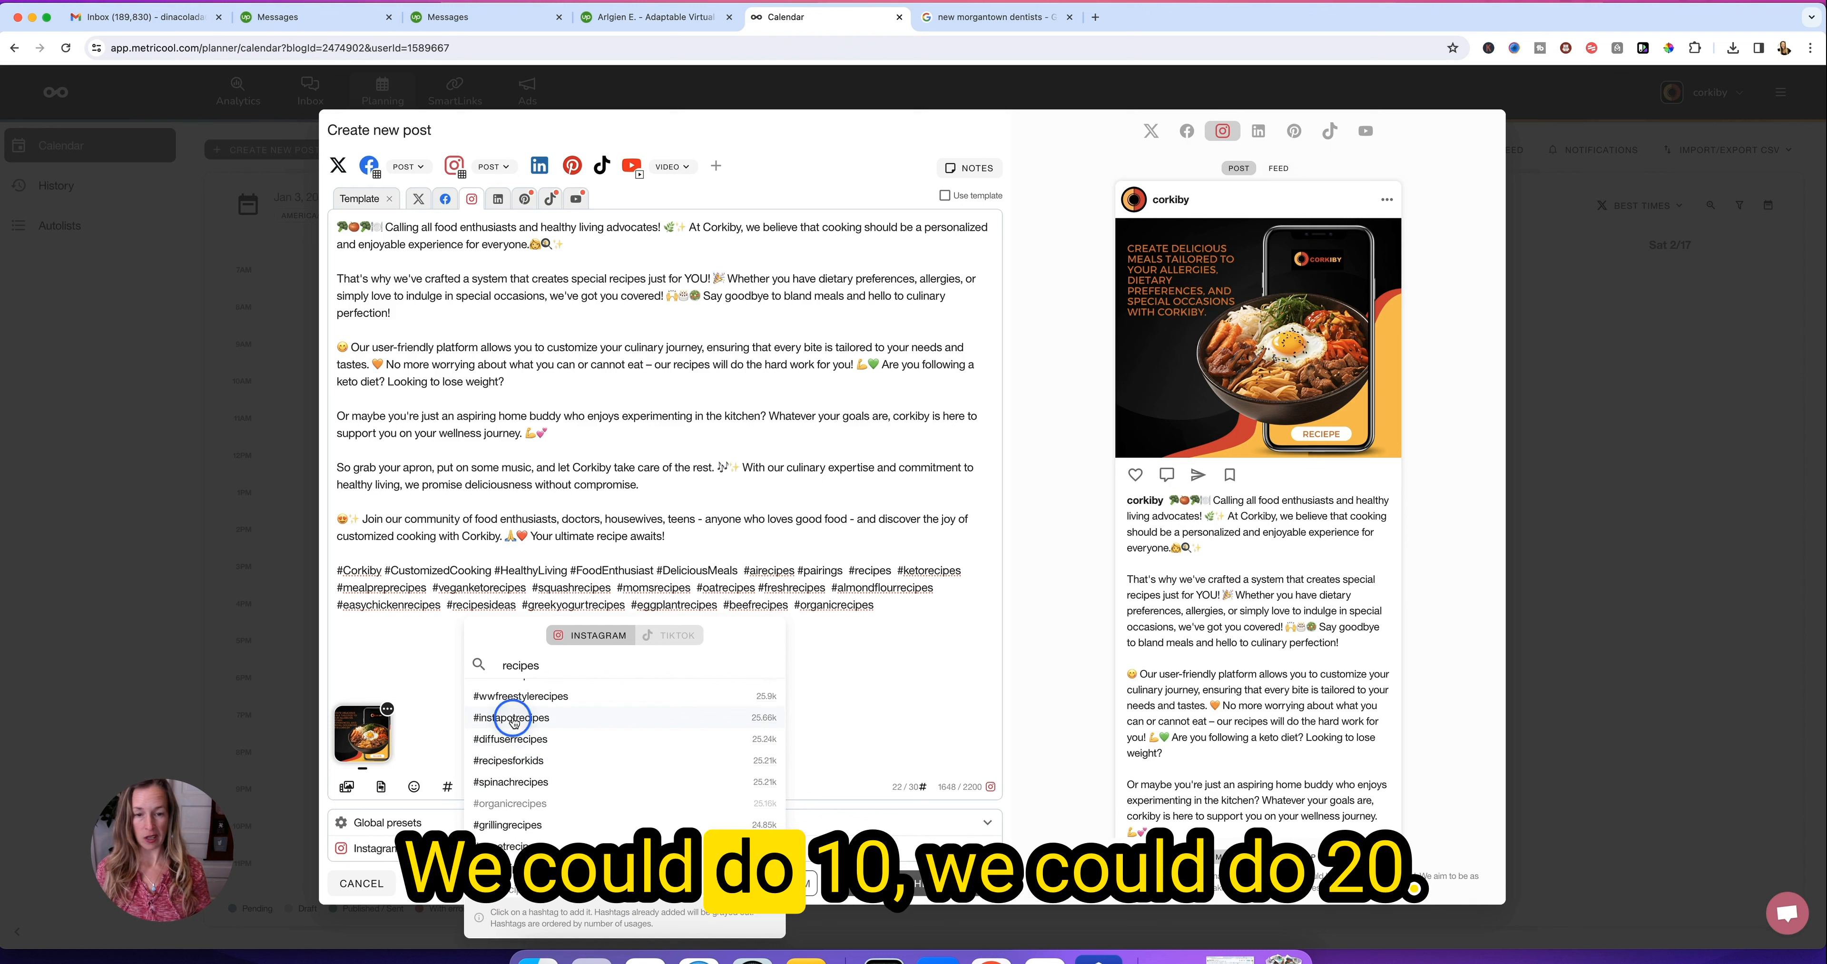
# - Add #instapotrecipes, two more niche hashtags and #airecipegenerator to reach 30/30 hashtags
pyautogui.click(511, 717)
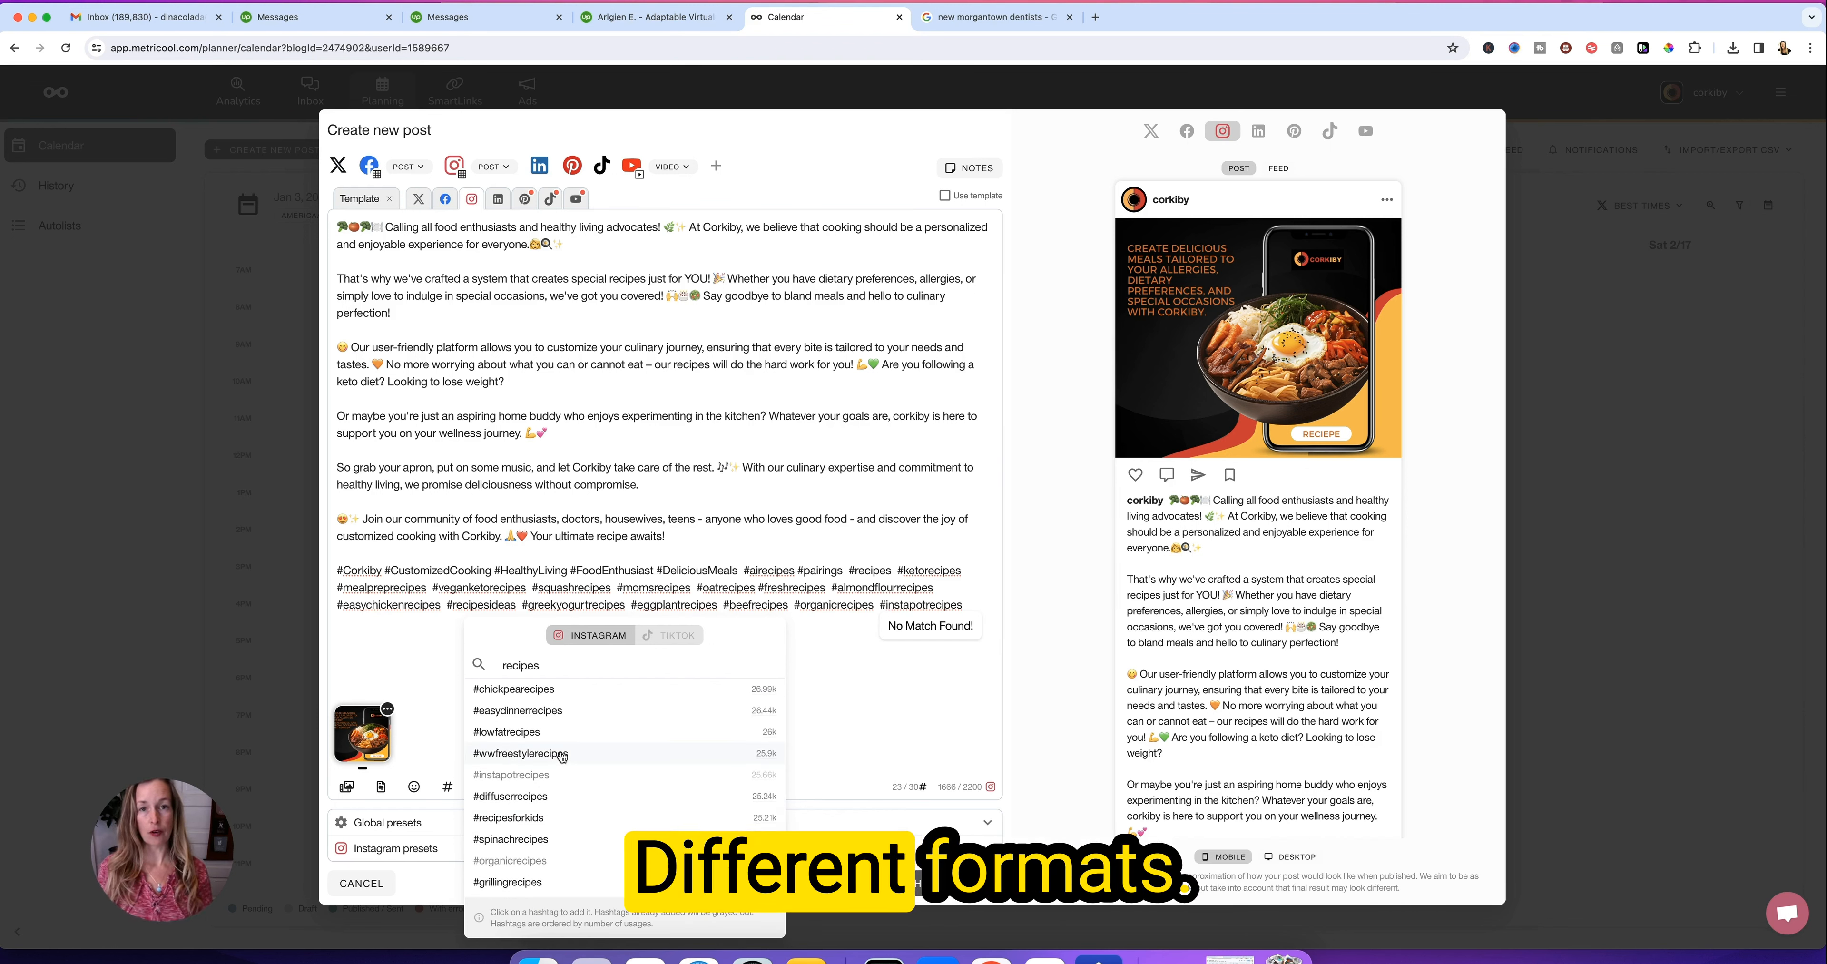
pyautogui.click(506, 732)
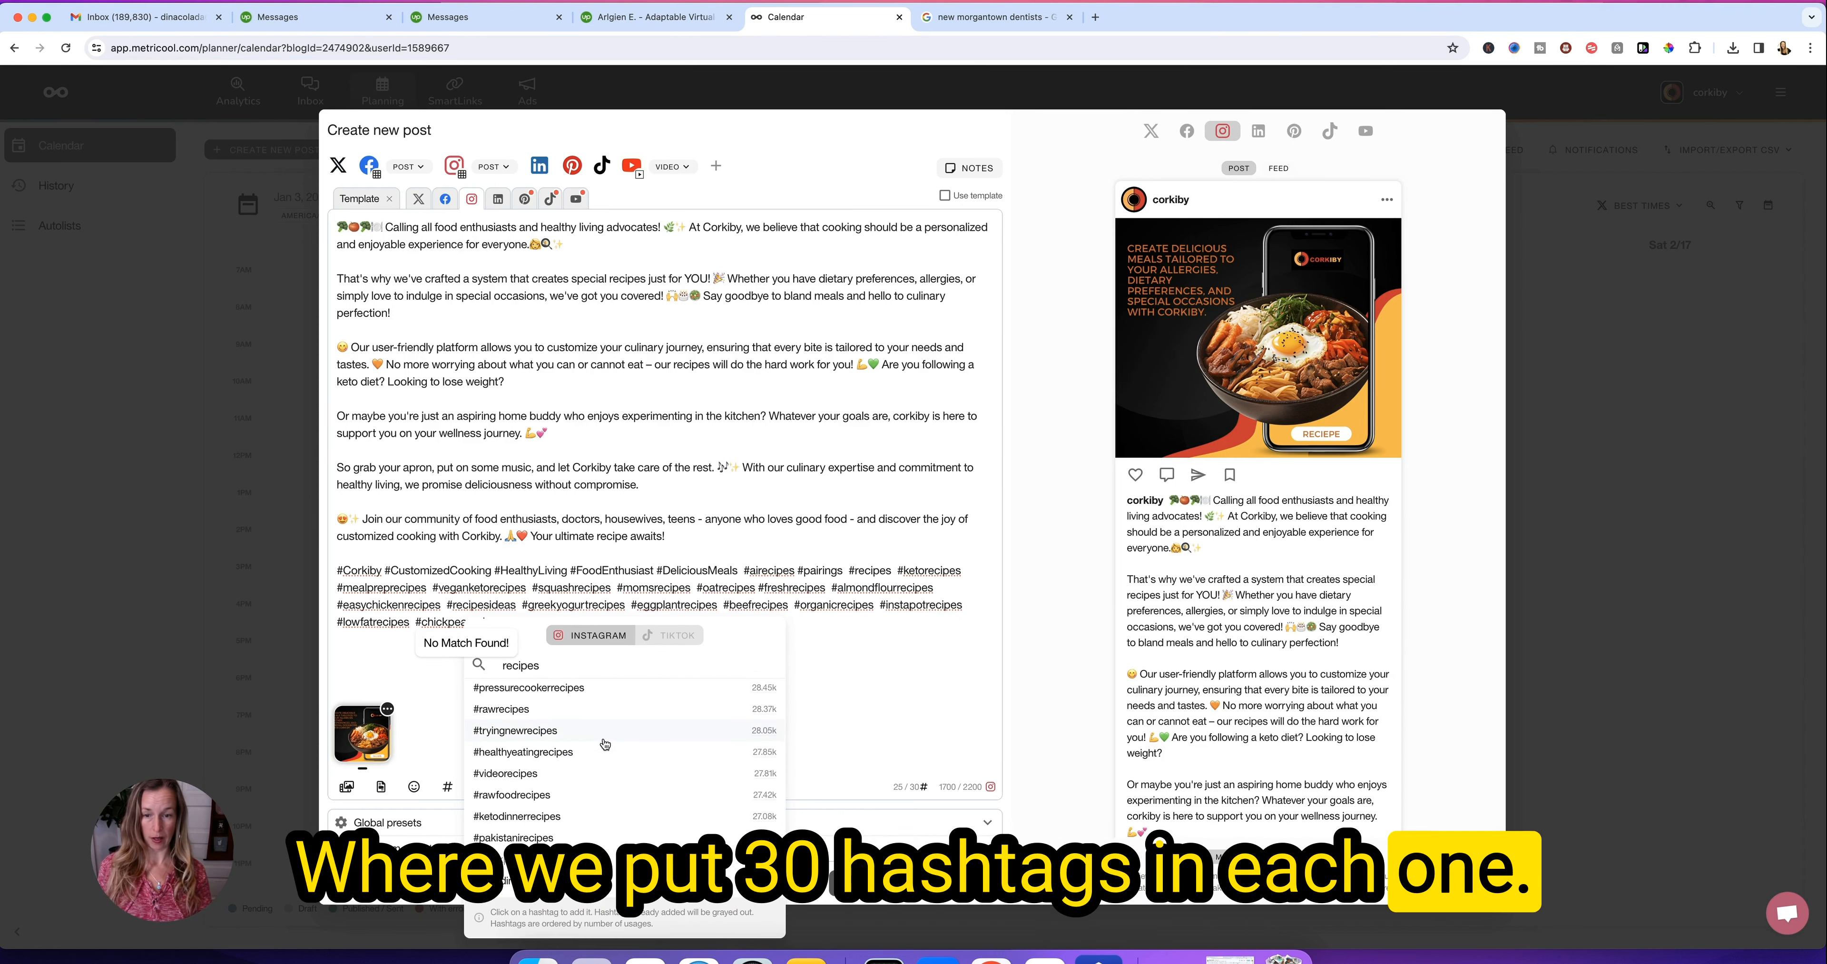
pyautogui.click(501, 709)
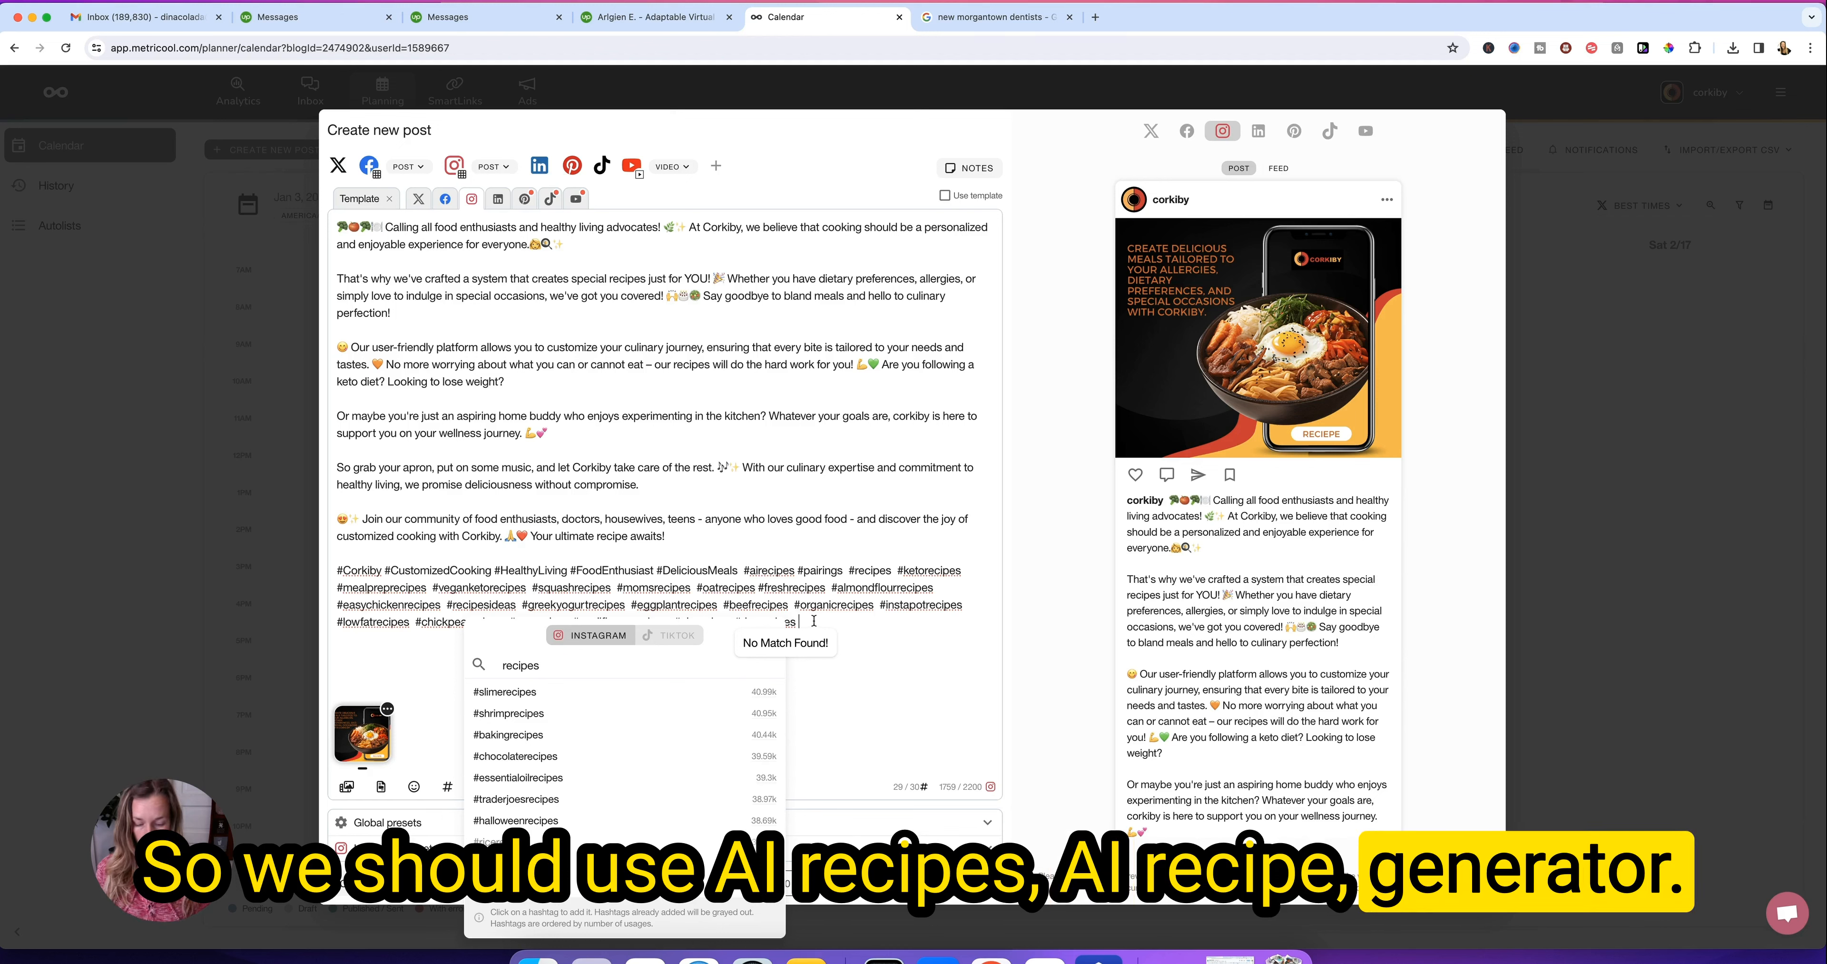
pyautogui.write('#recipege')
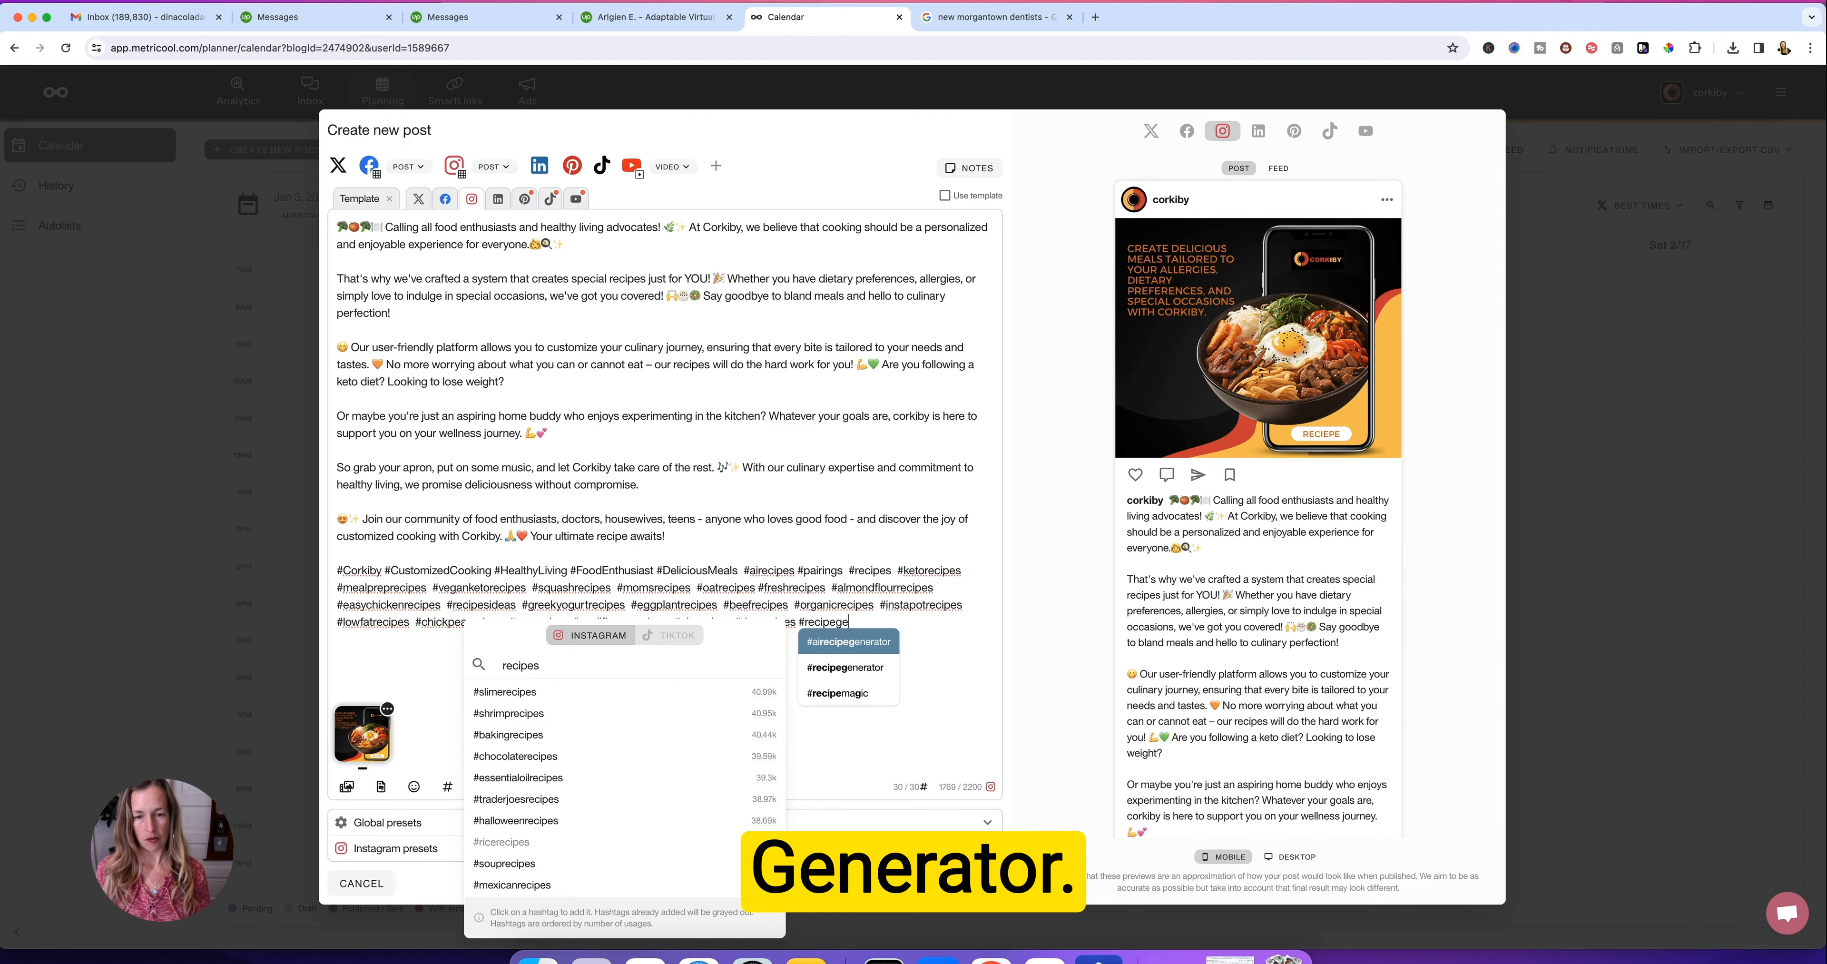
pyautogui.click(848, 642)
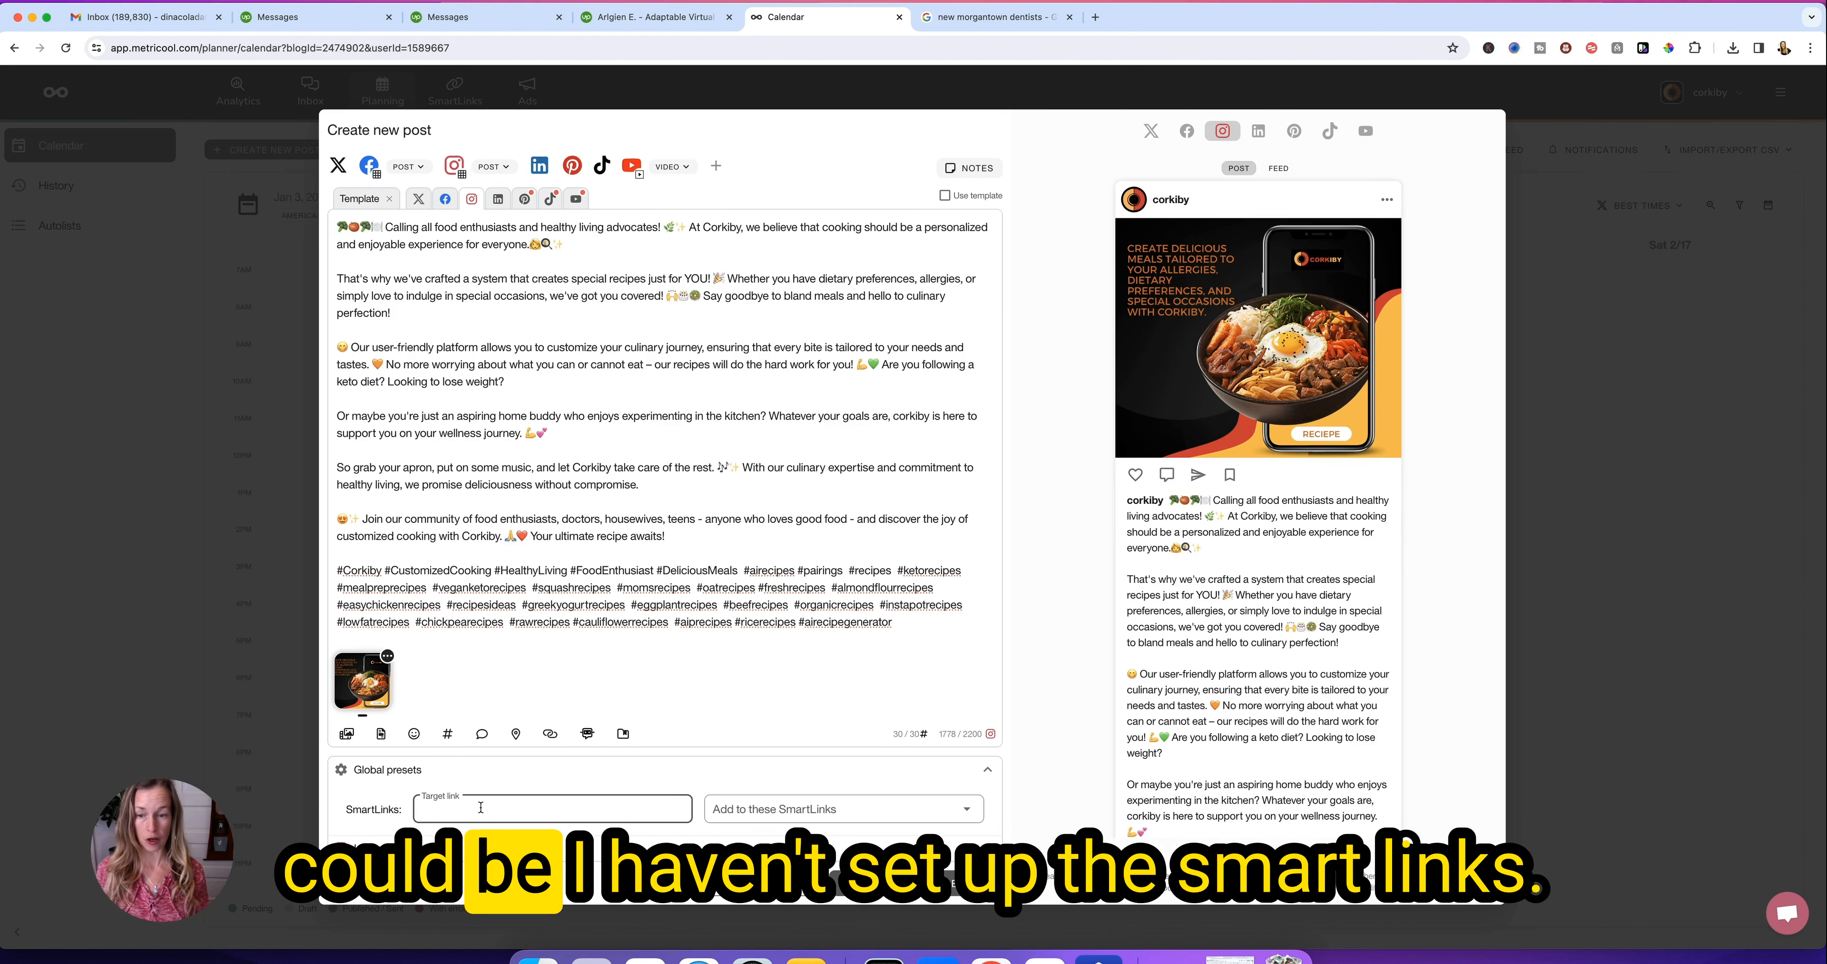
pyautogui.moveTo(607, 787)
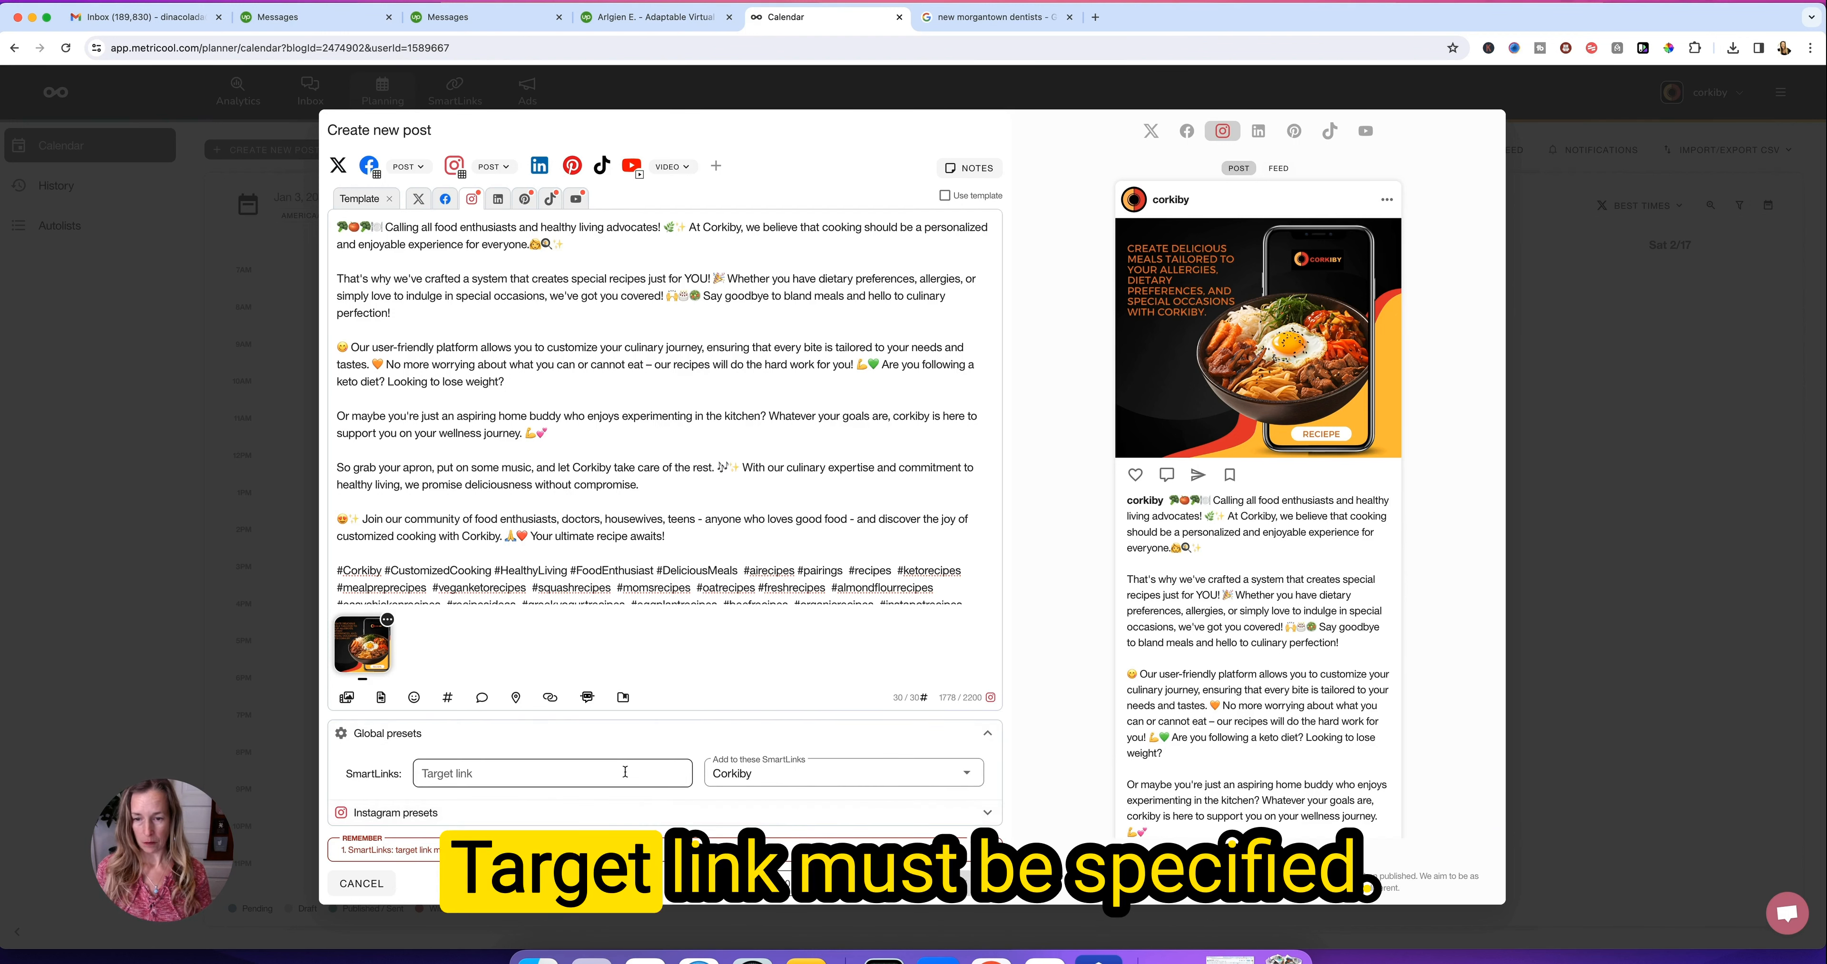
pyautogui.write('https://corkiby.app')
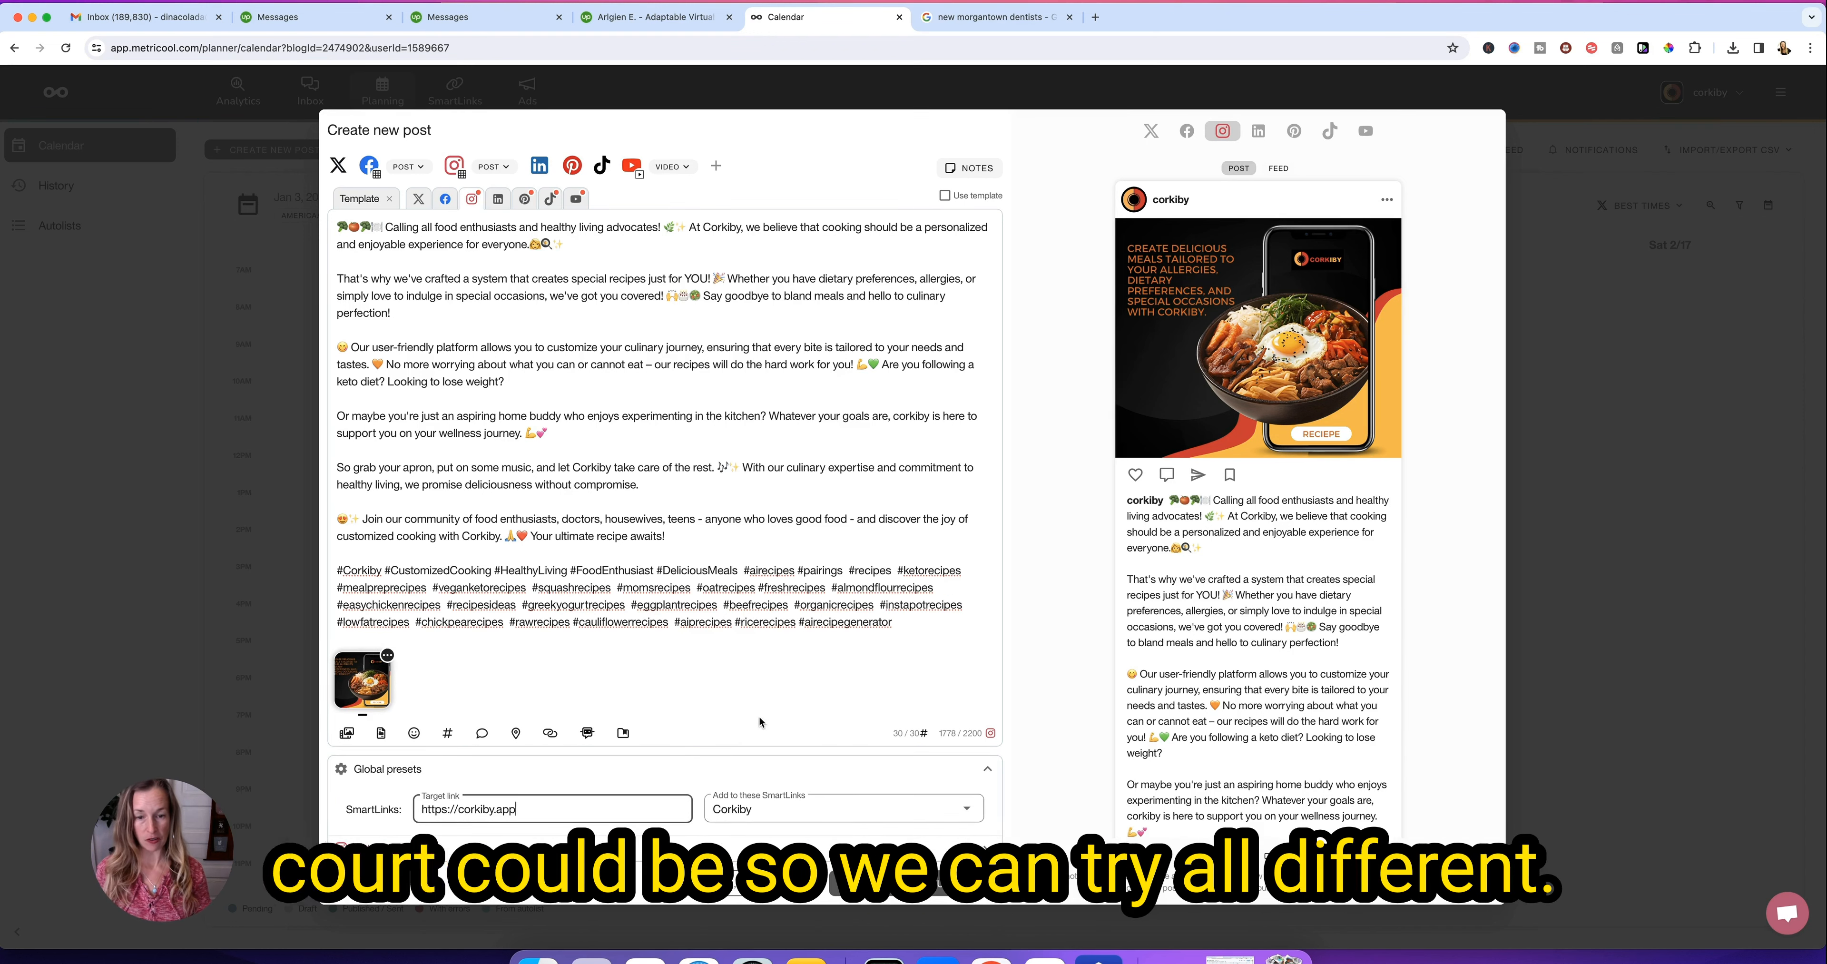
pyautogui.moveTo(805, 762)
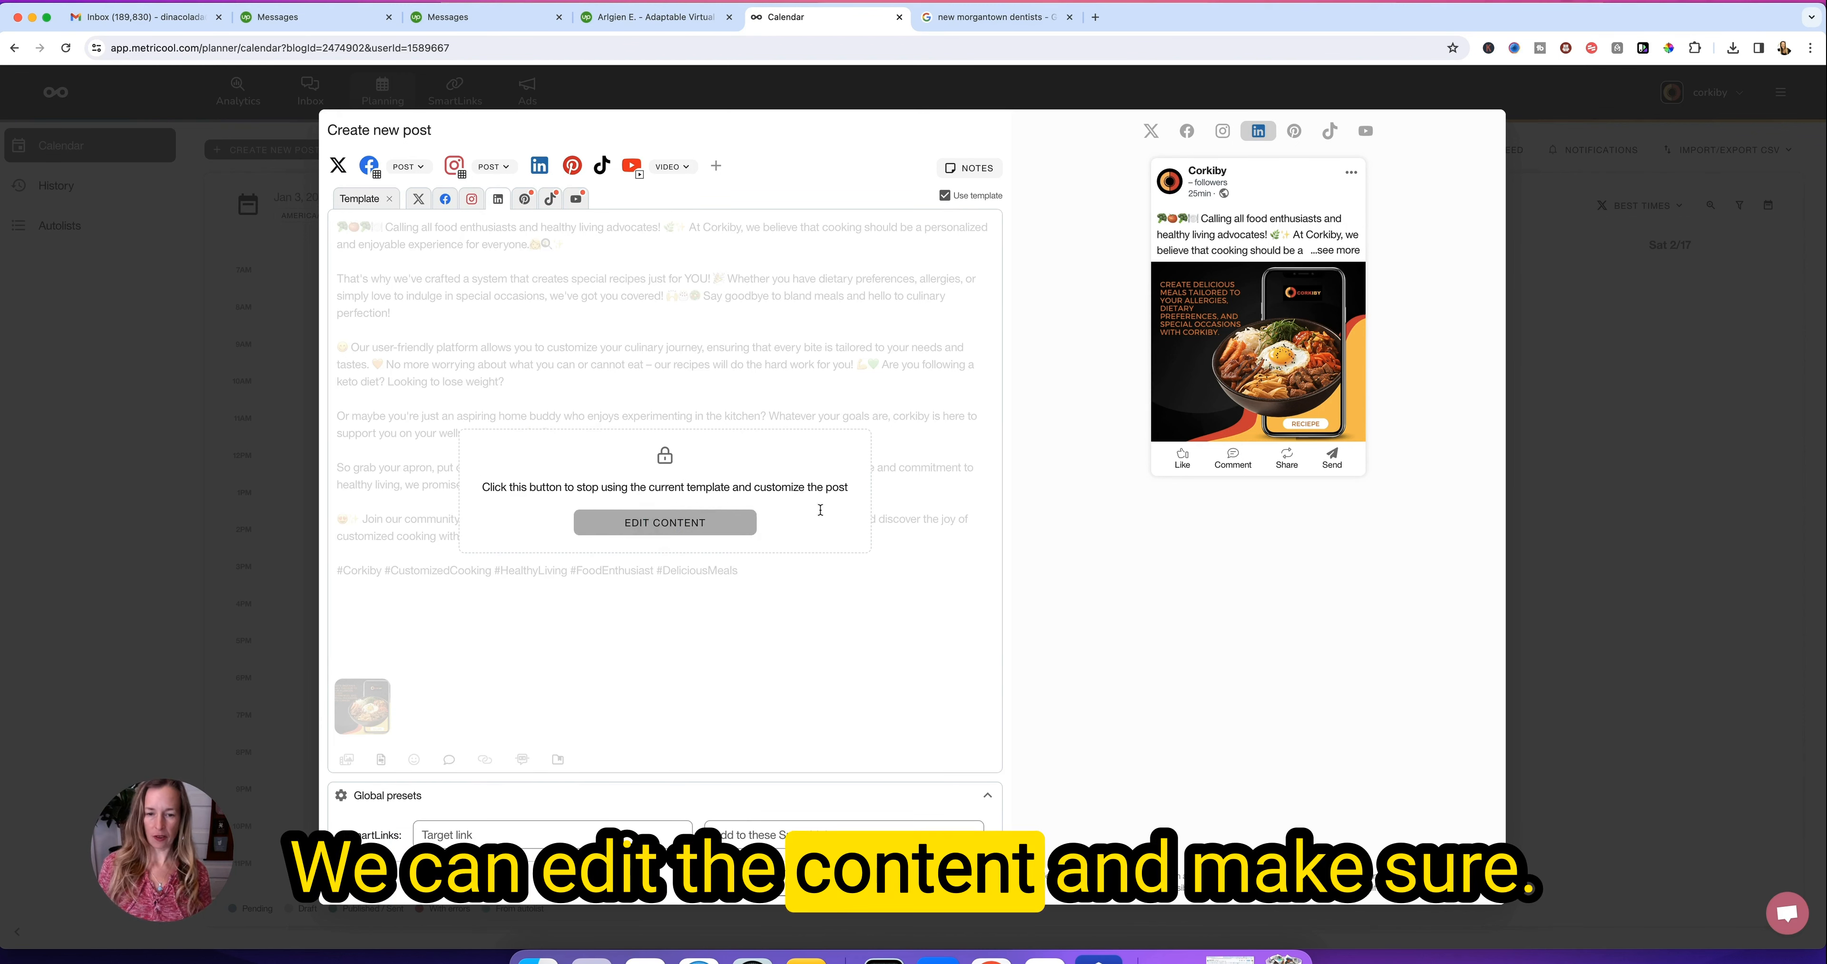
pyautogui.click(665, 523)
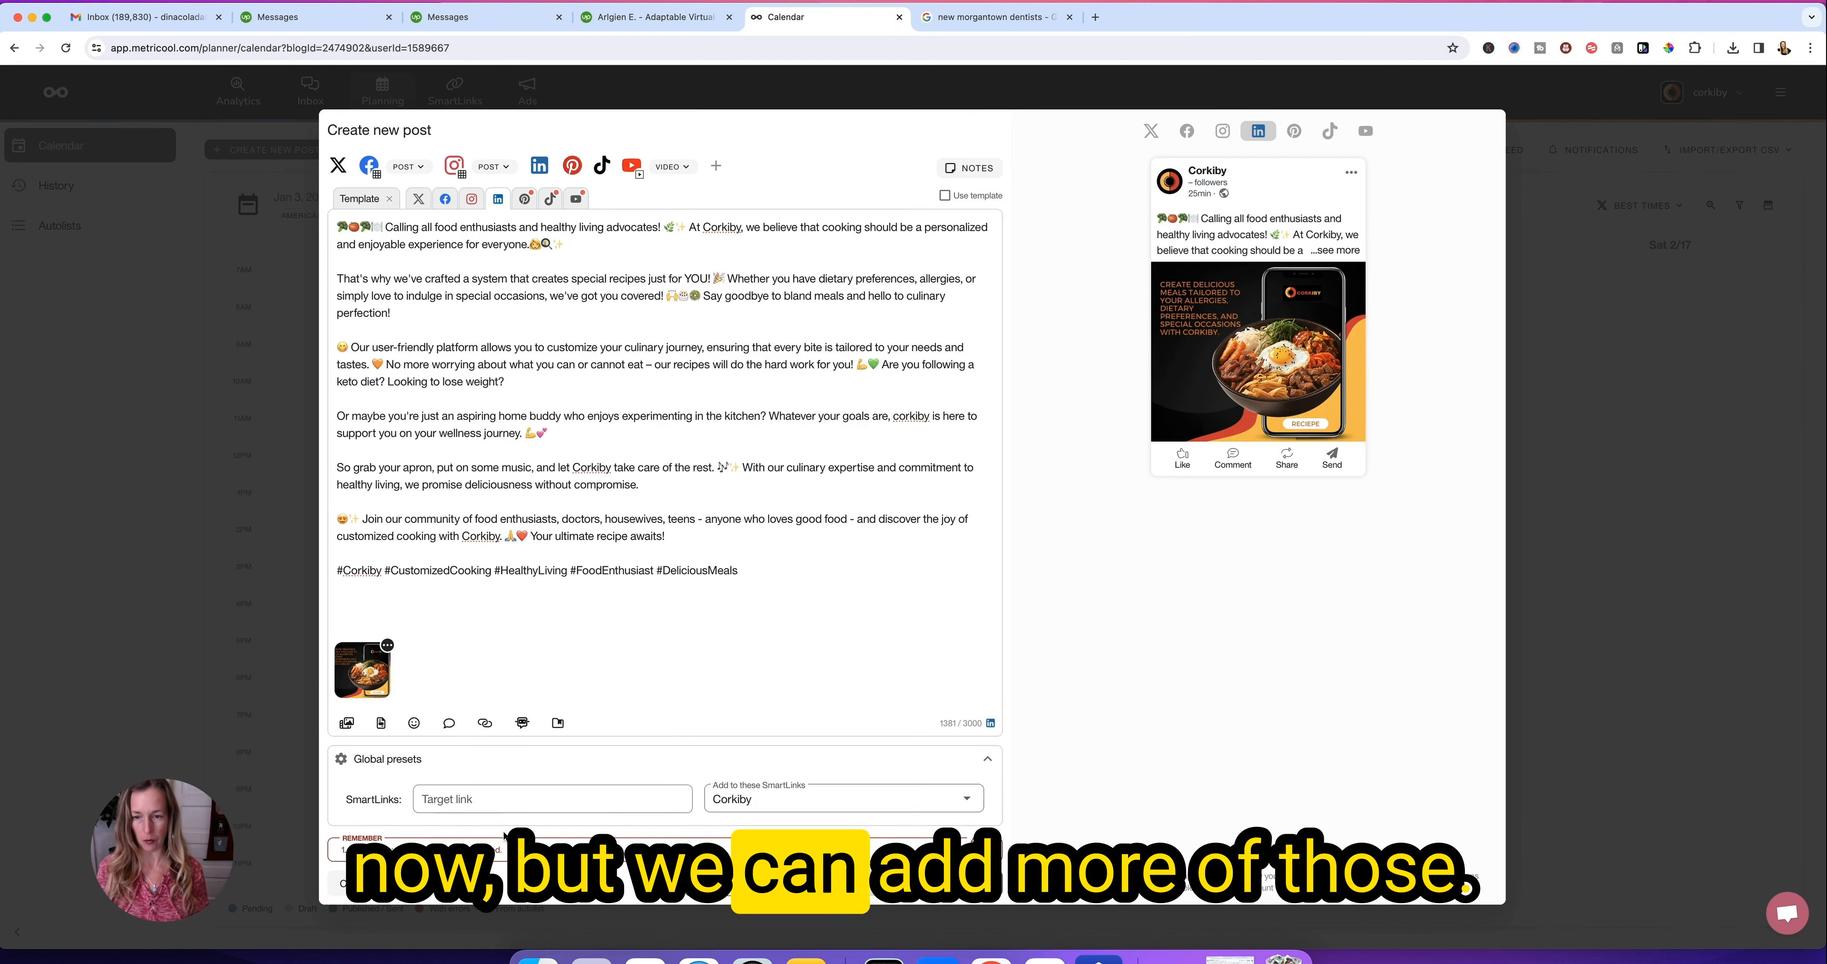
pyautogui.write('https://corkiby.app')
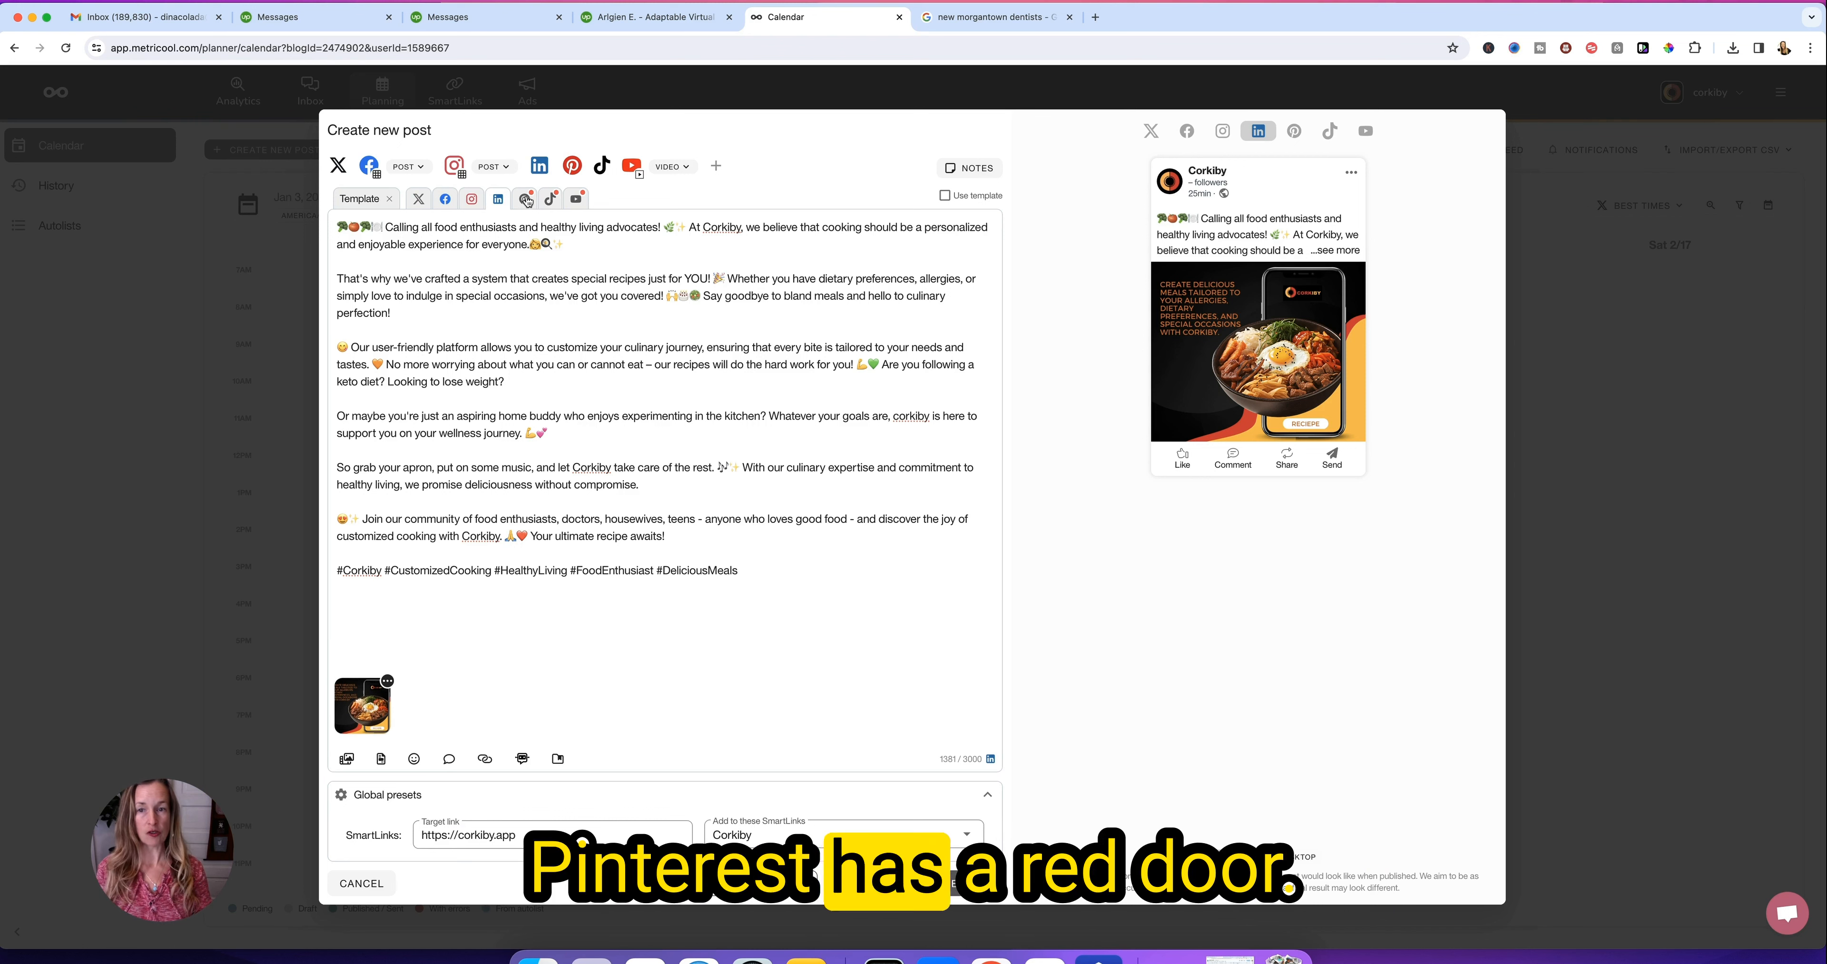
# - Unlock the Pinterest copy for separate editing and add it to the Corkiby SmartLink
pyautogui.click(523, 199)
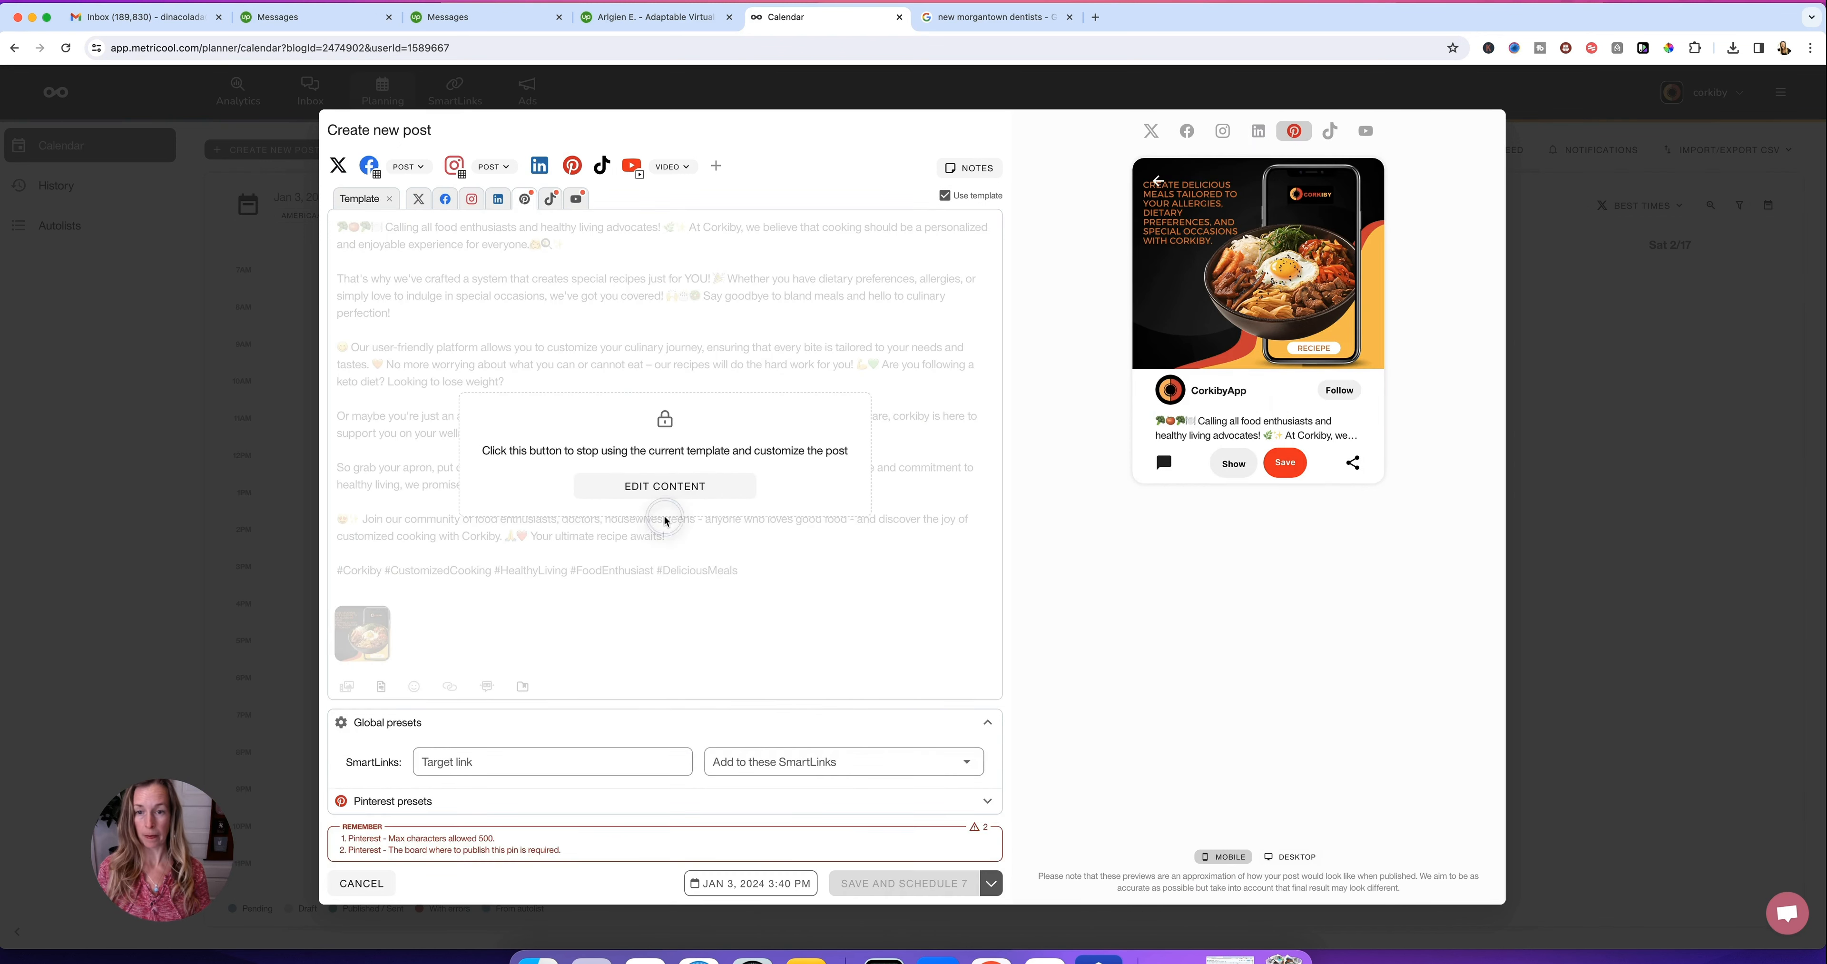
pyautogui.click(664, 486)
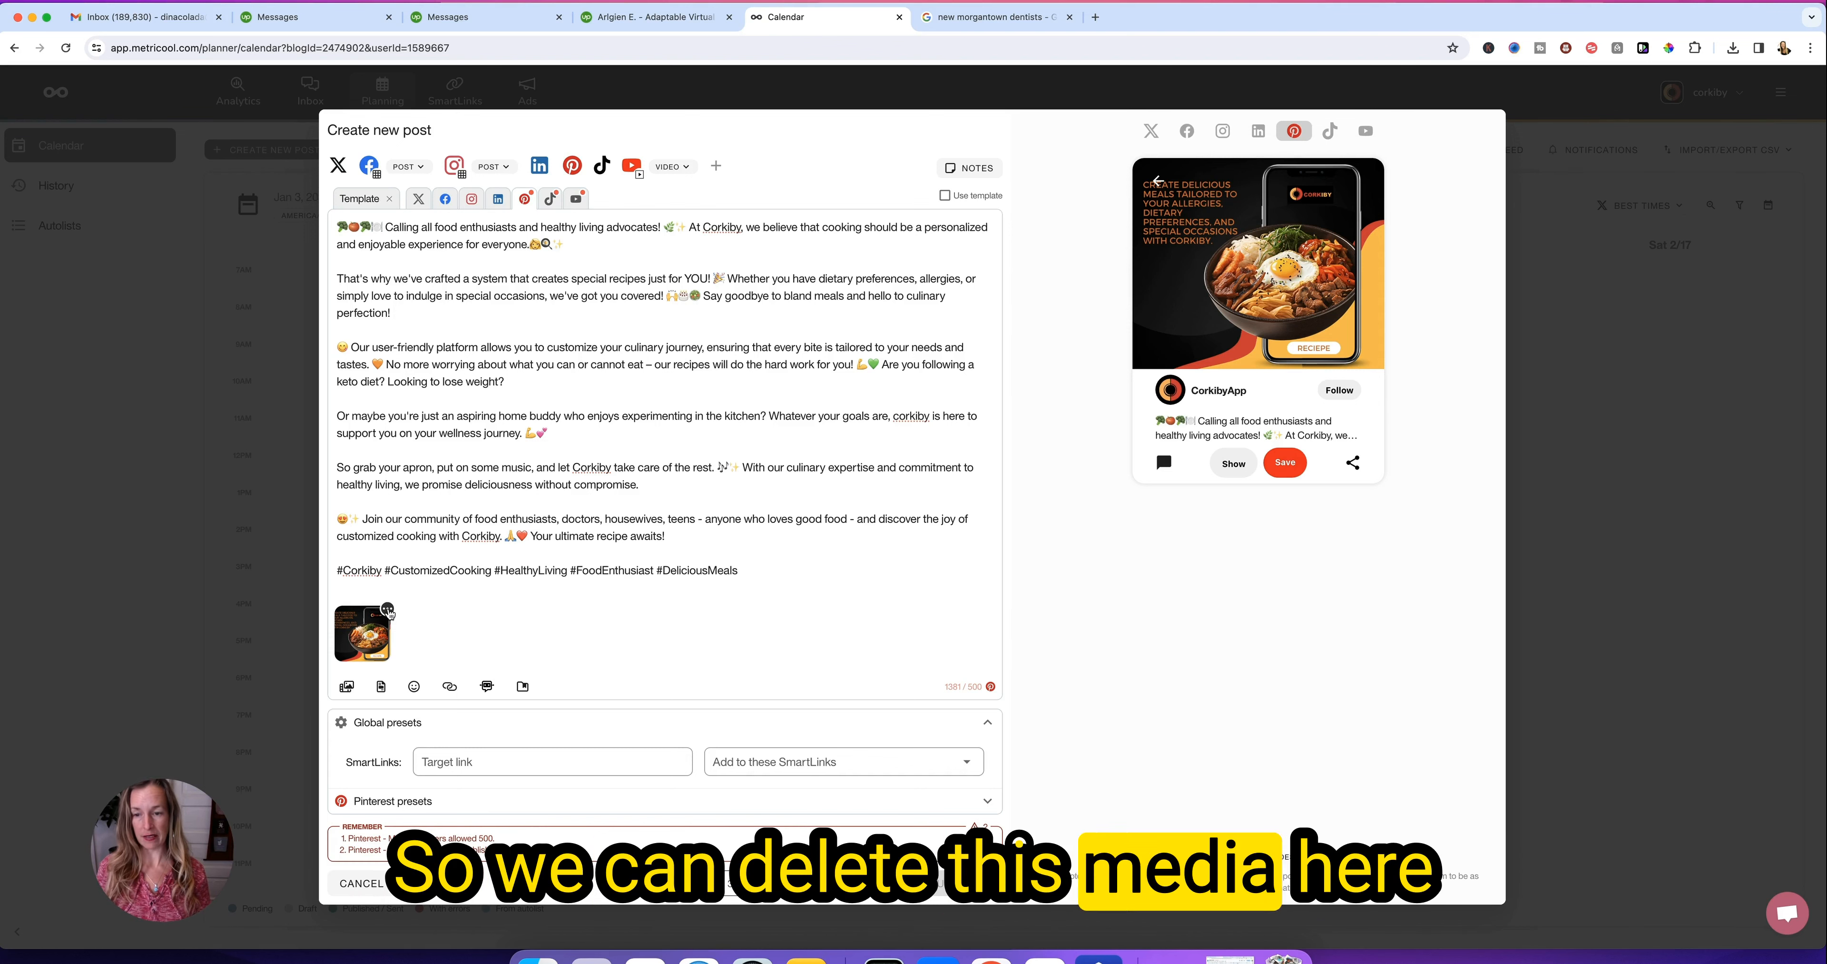
pyautogui.click(387, 609)
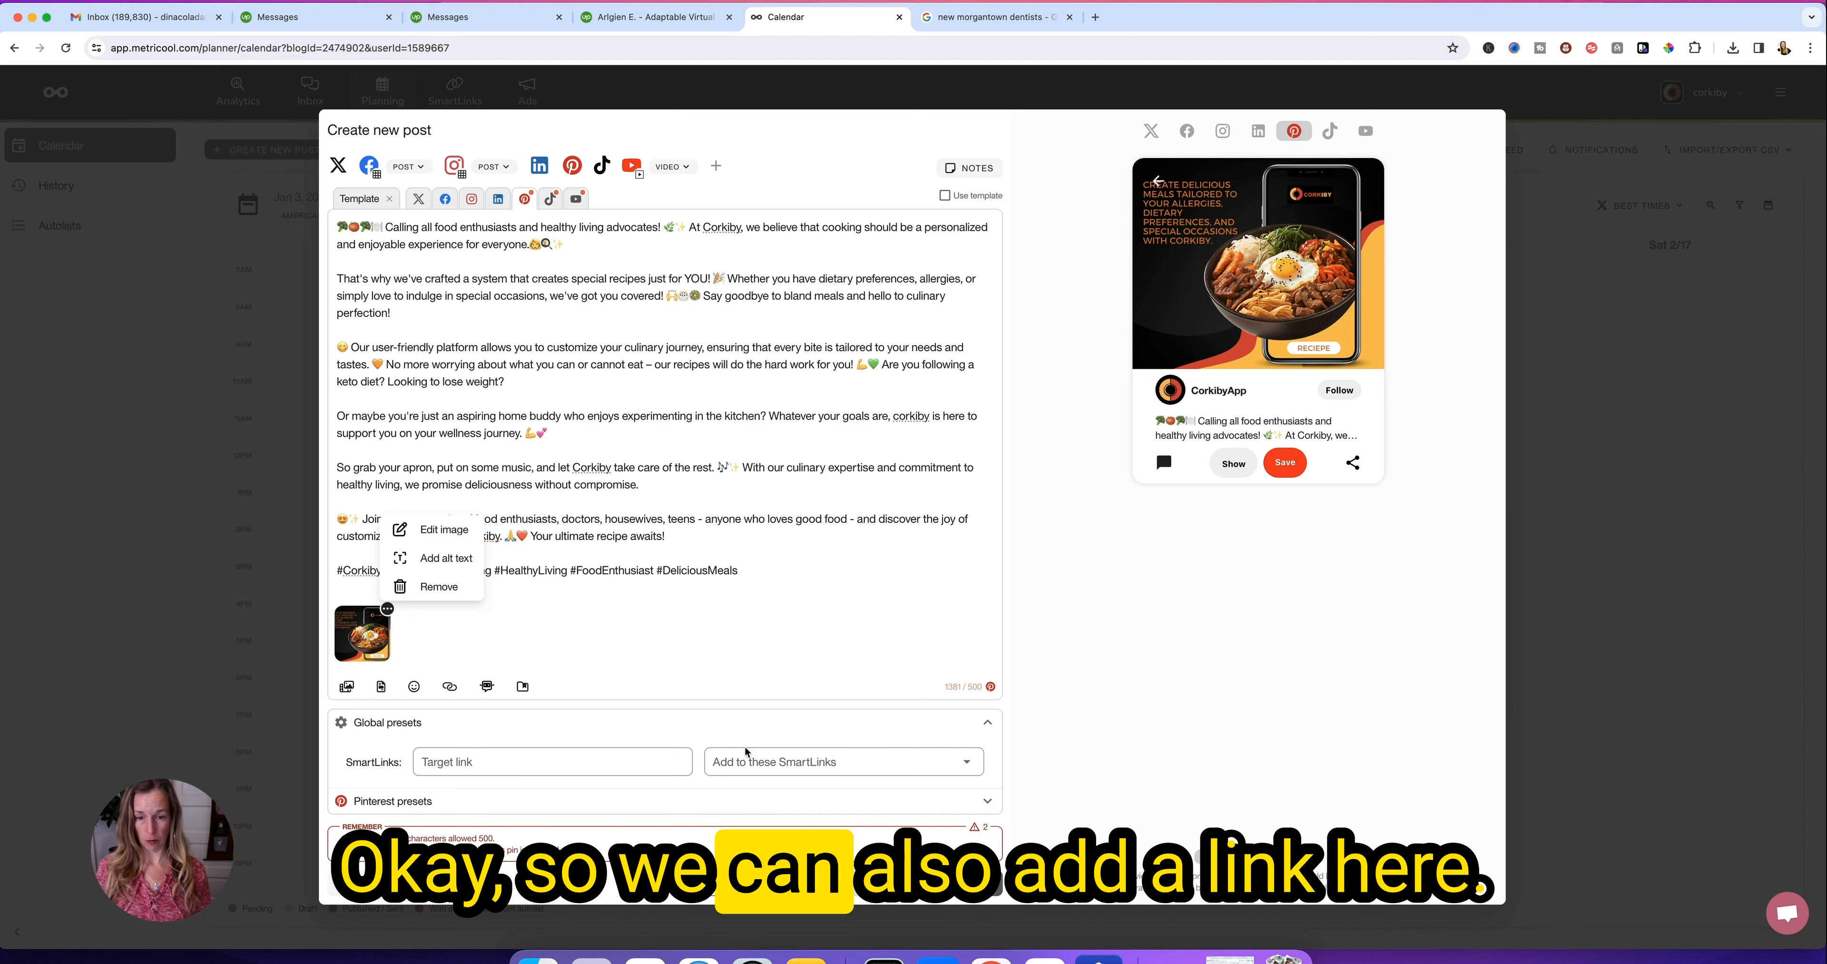
pyautogui.click(843, 762)
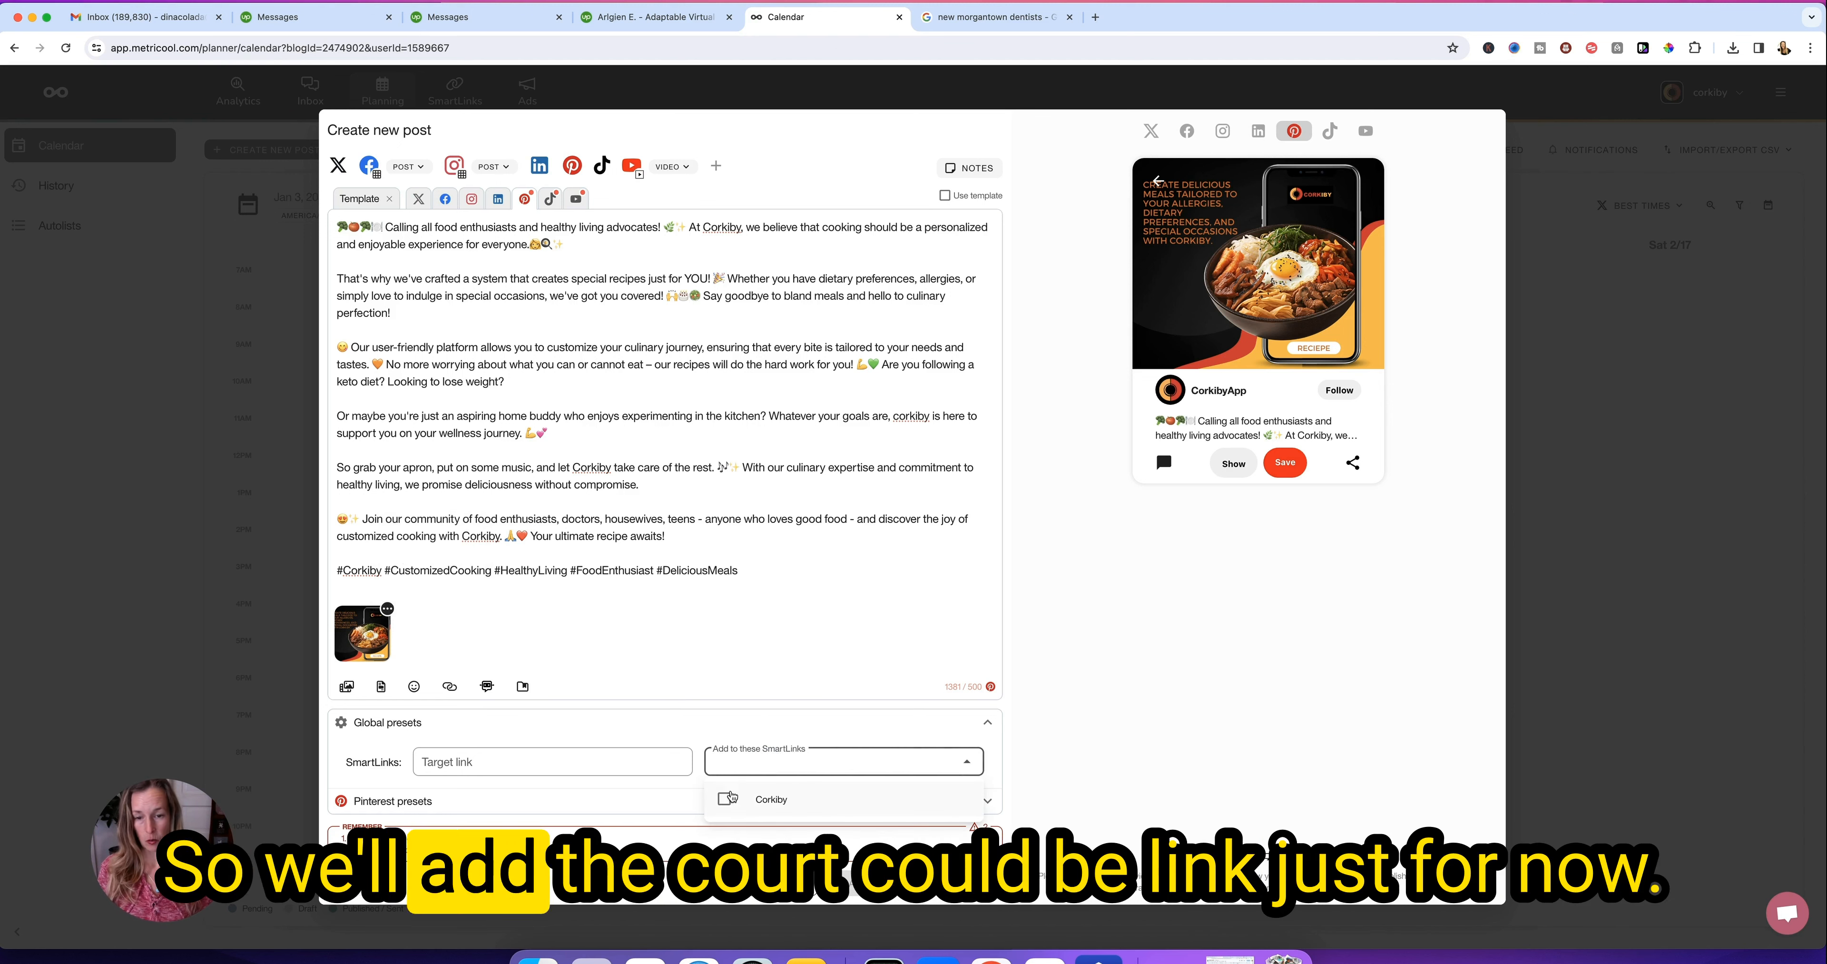
pyautogui.click(727, 800)
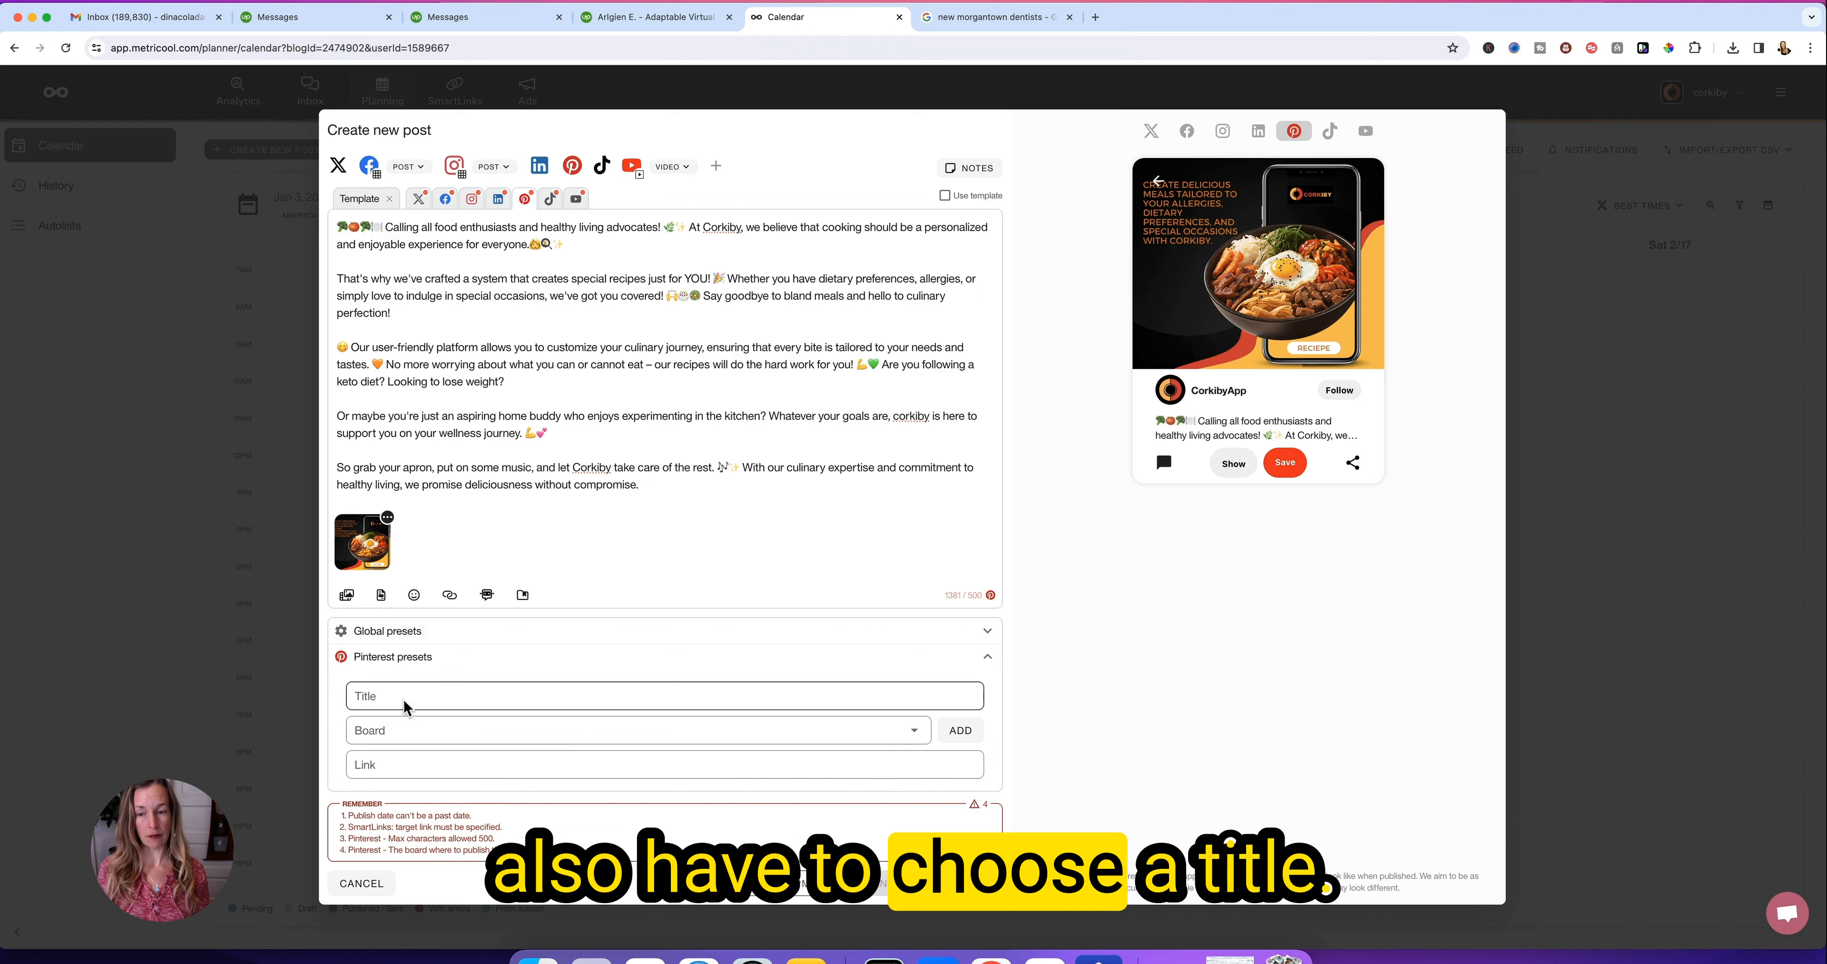
pyautogui.click(664, 696)
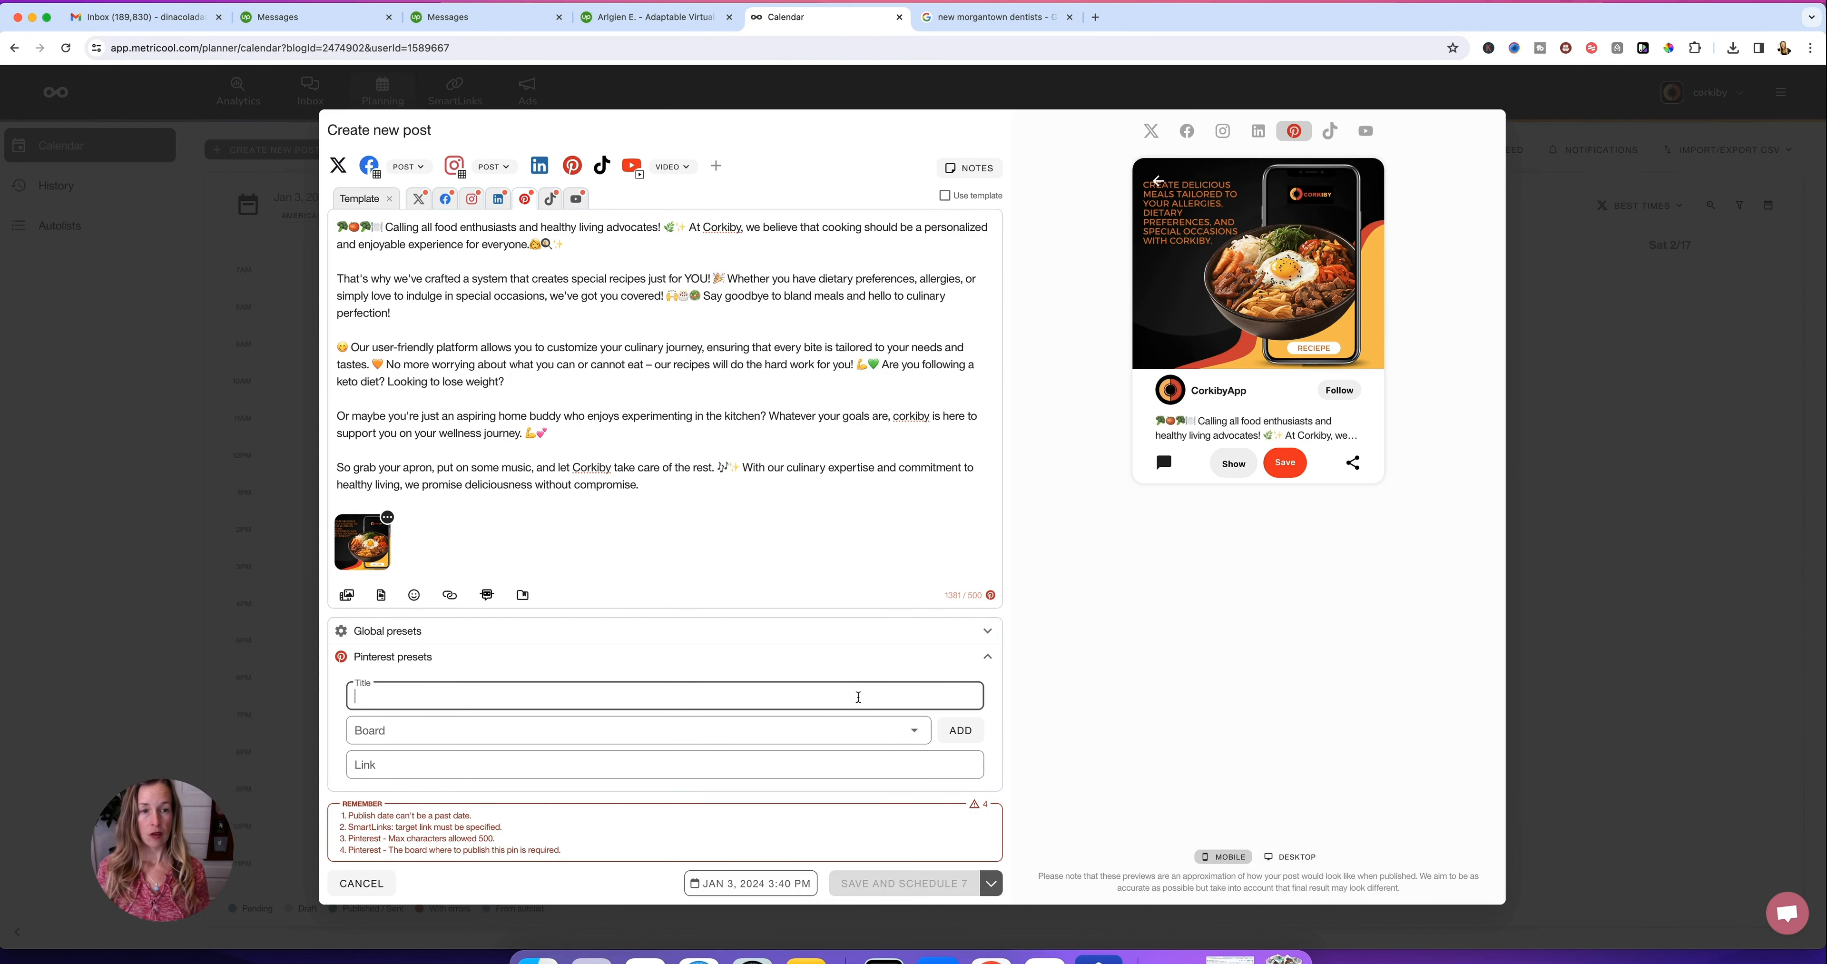
pyautogui.write('Di')
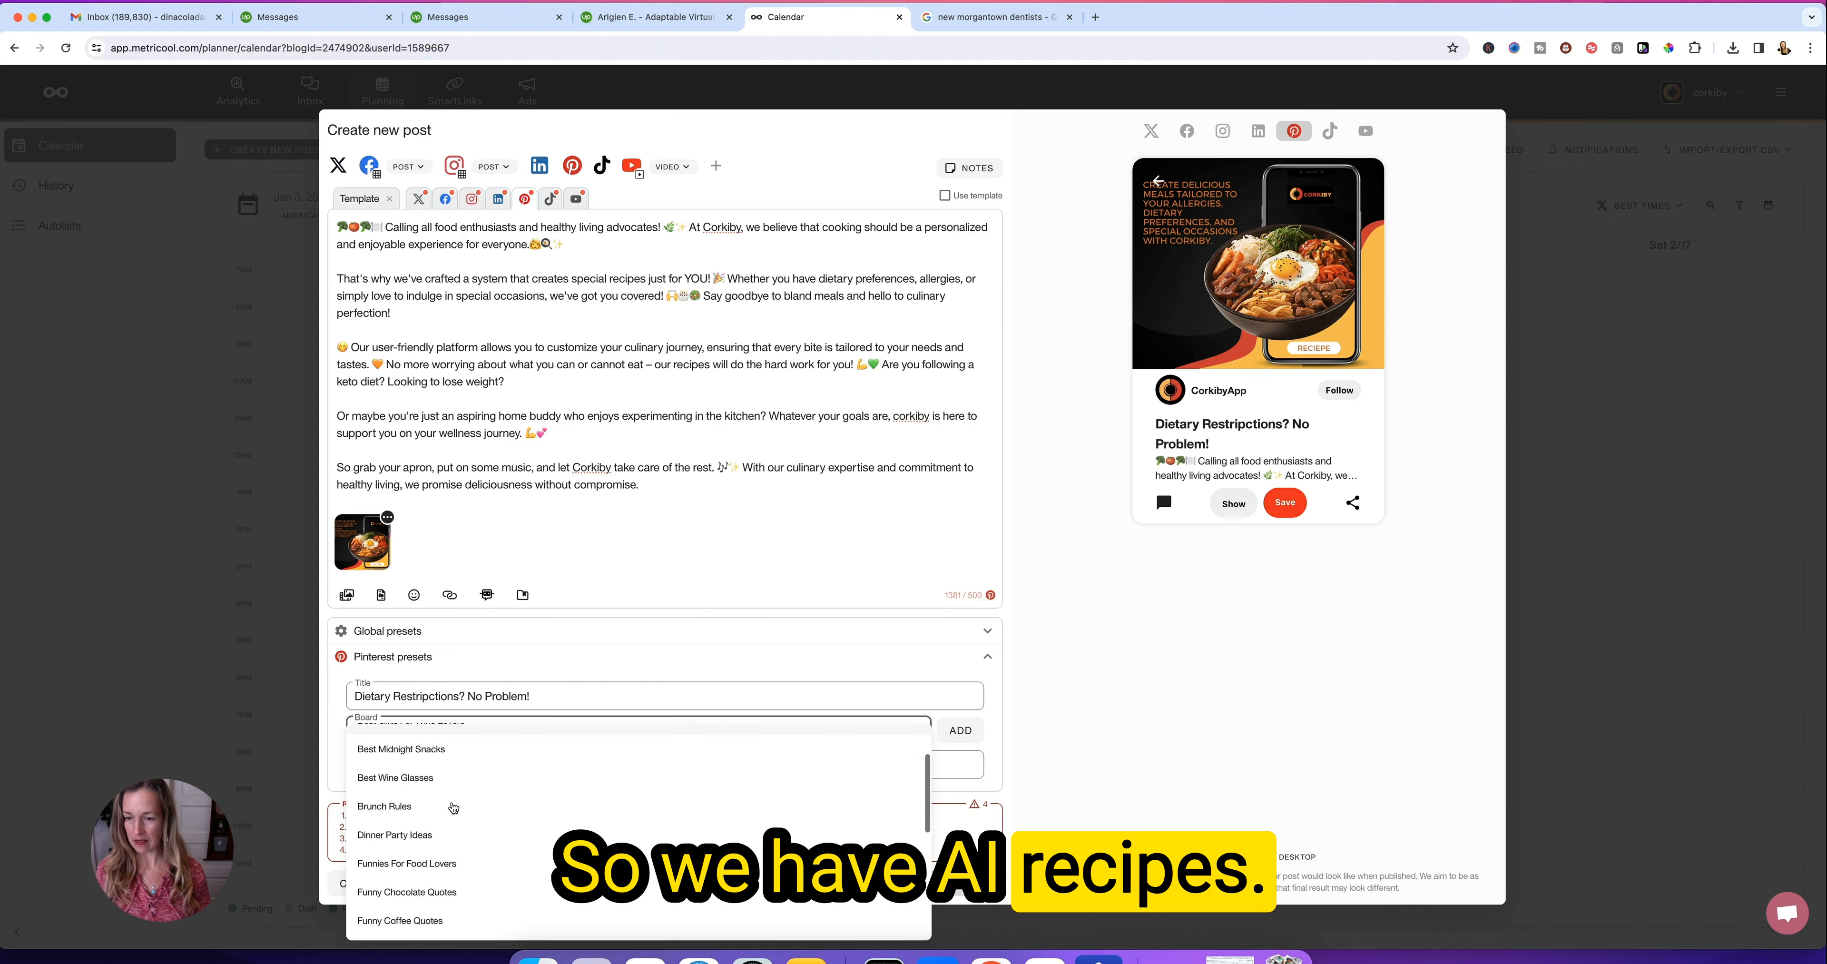
pyautogui.scroll(-3)
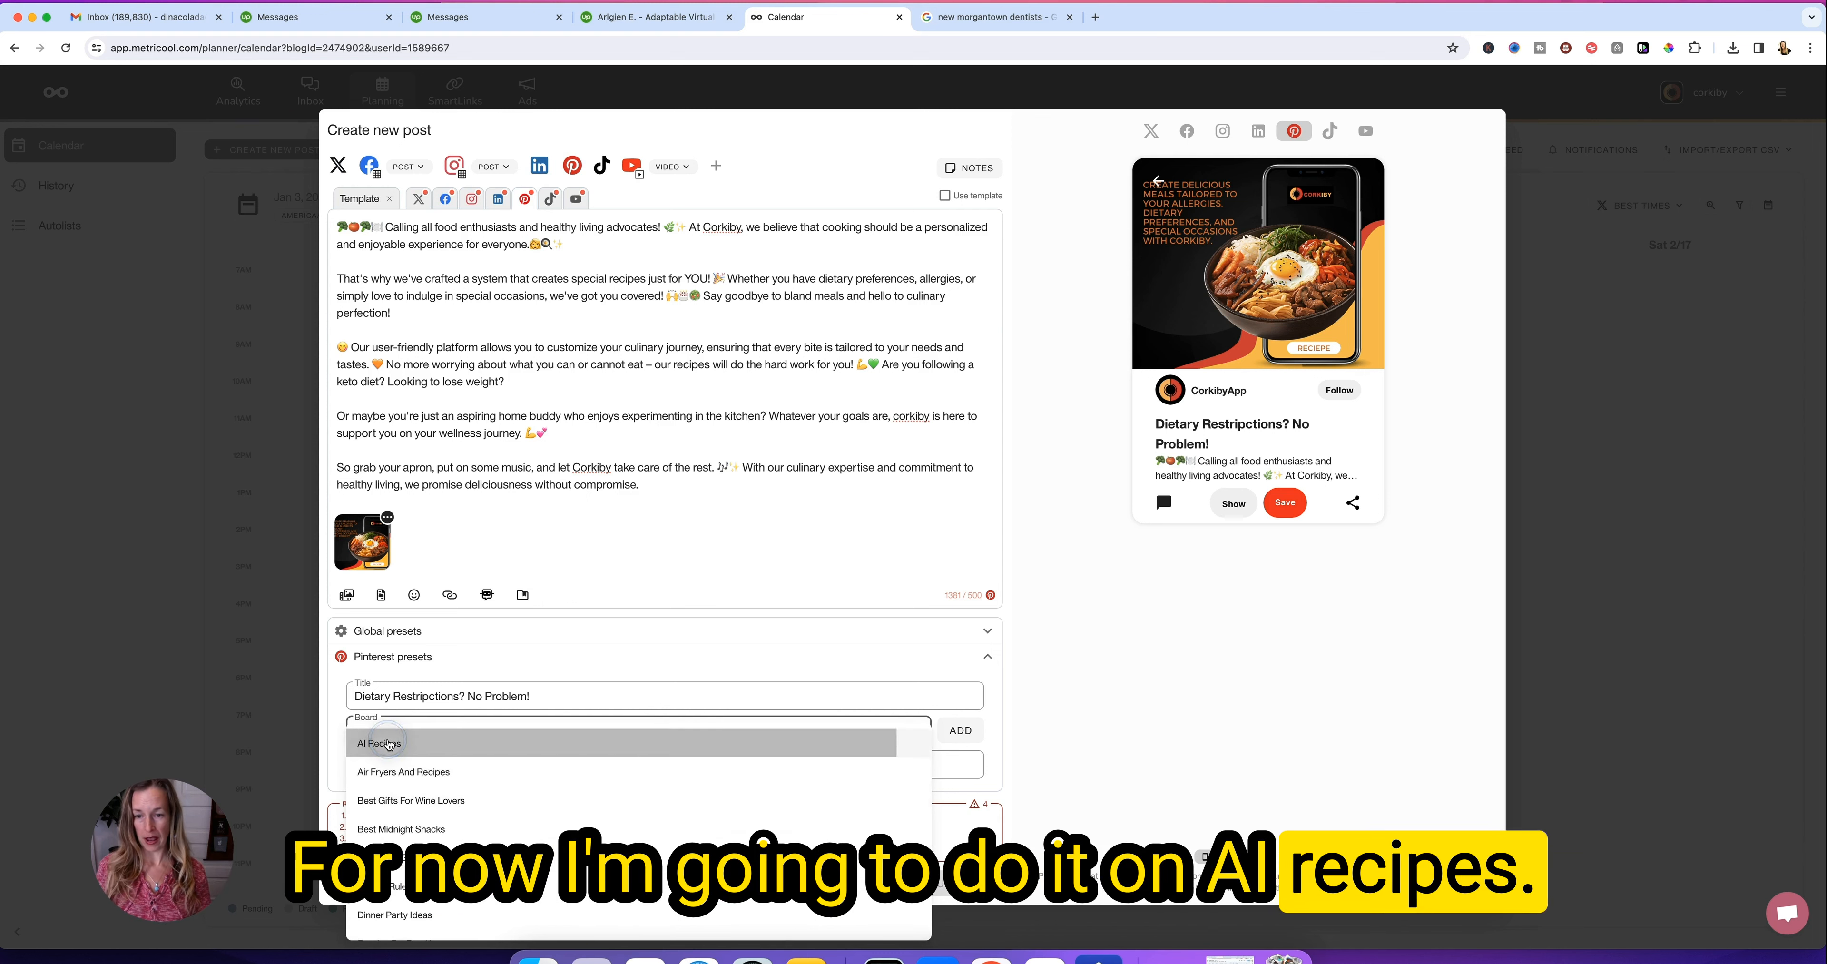
pyautogui.click(381, 743)
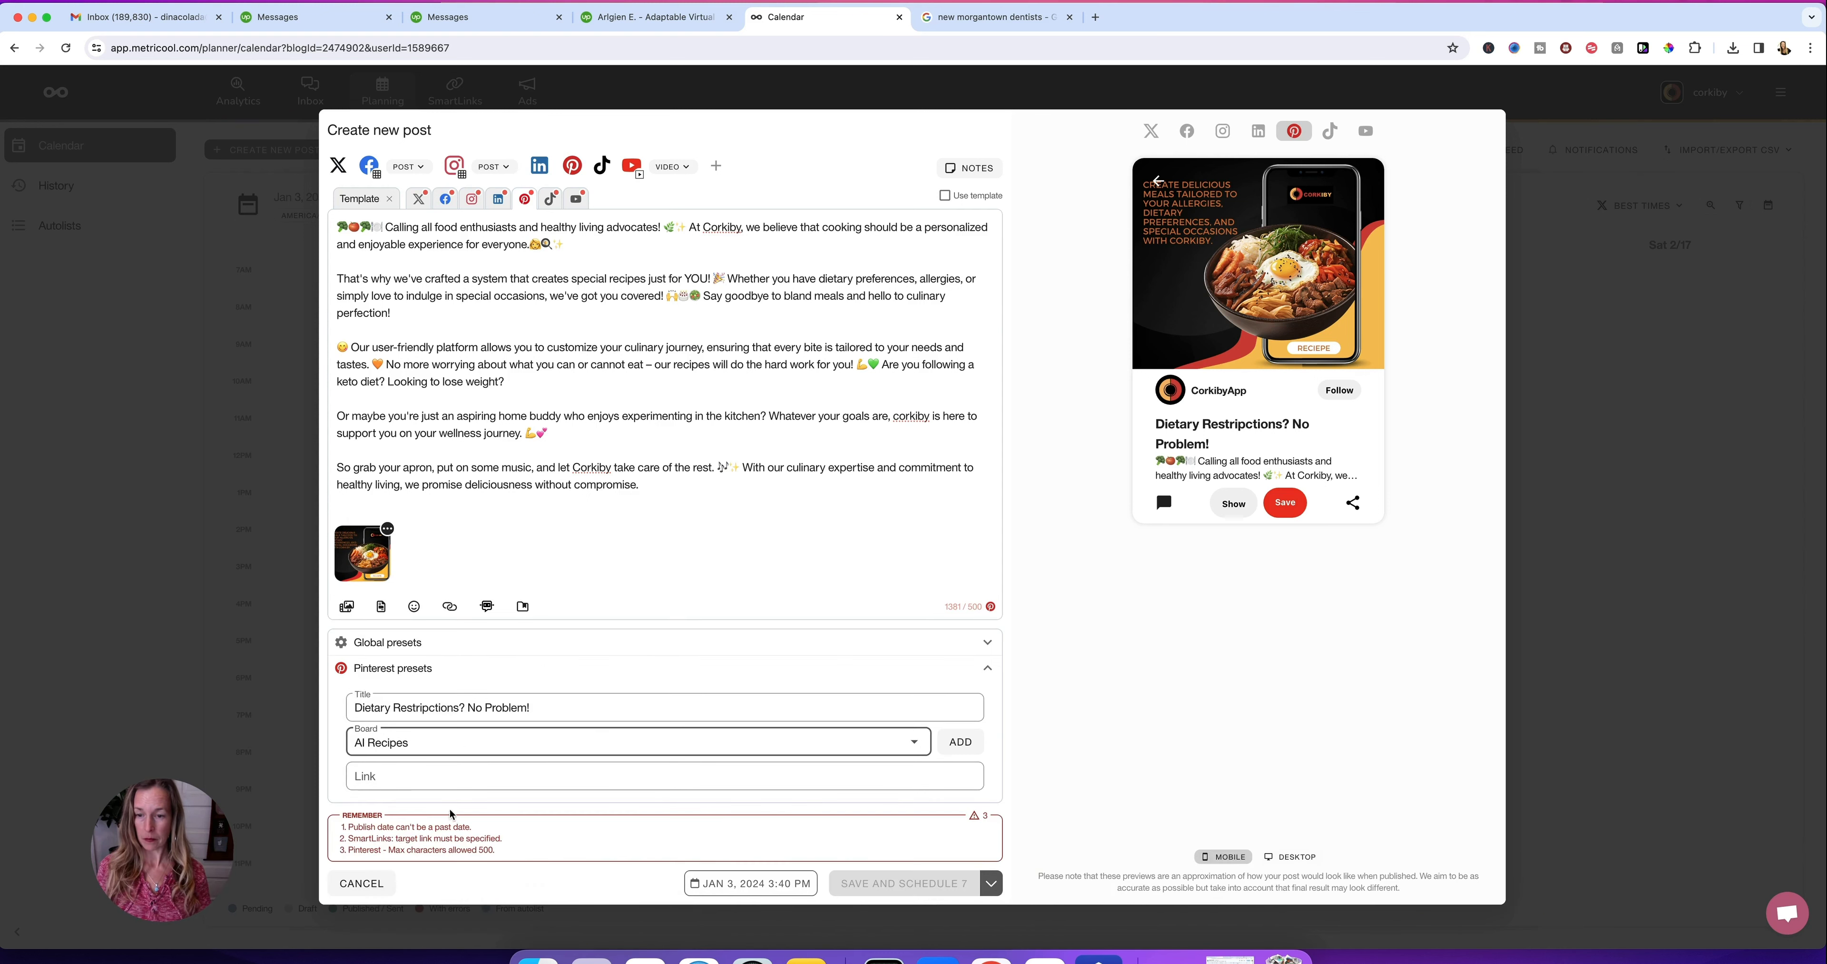
pyautogui.write('https://corkiby.app')
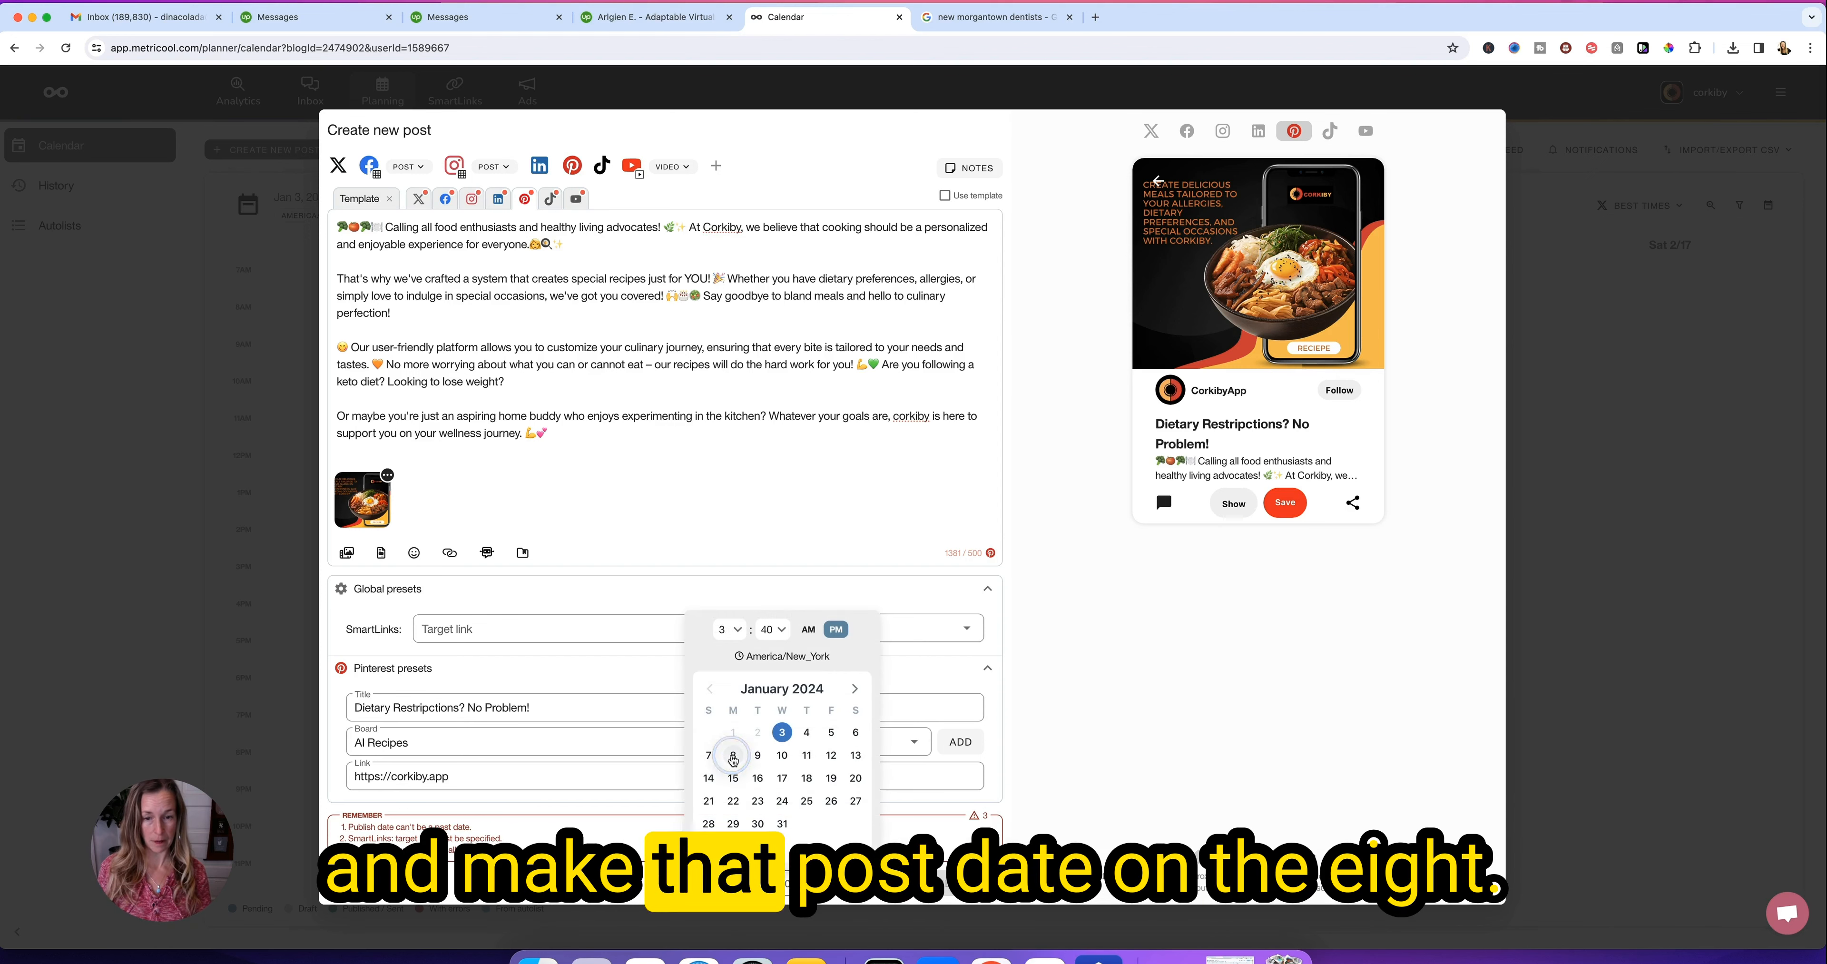
pyautogui.click(733, 755)
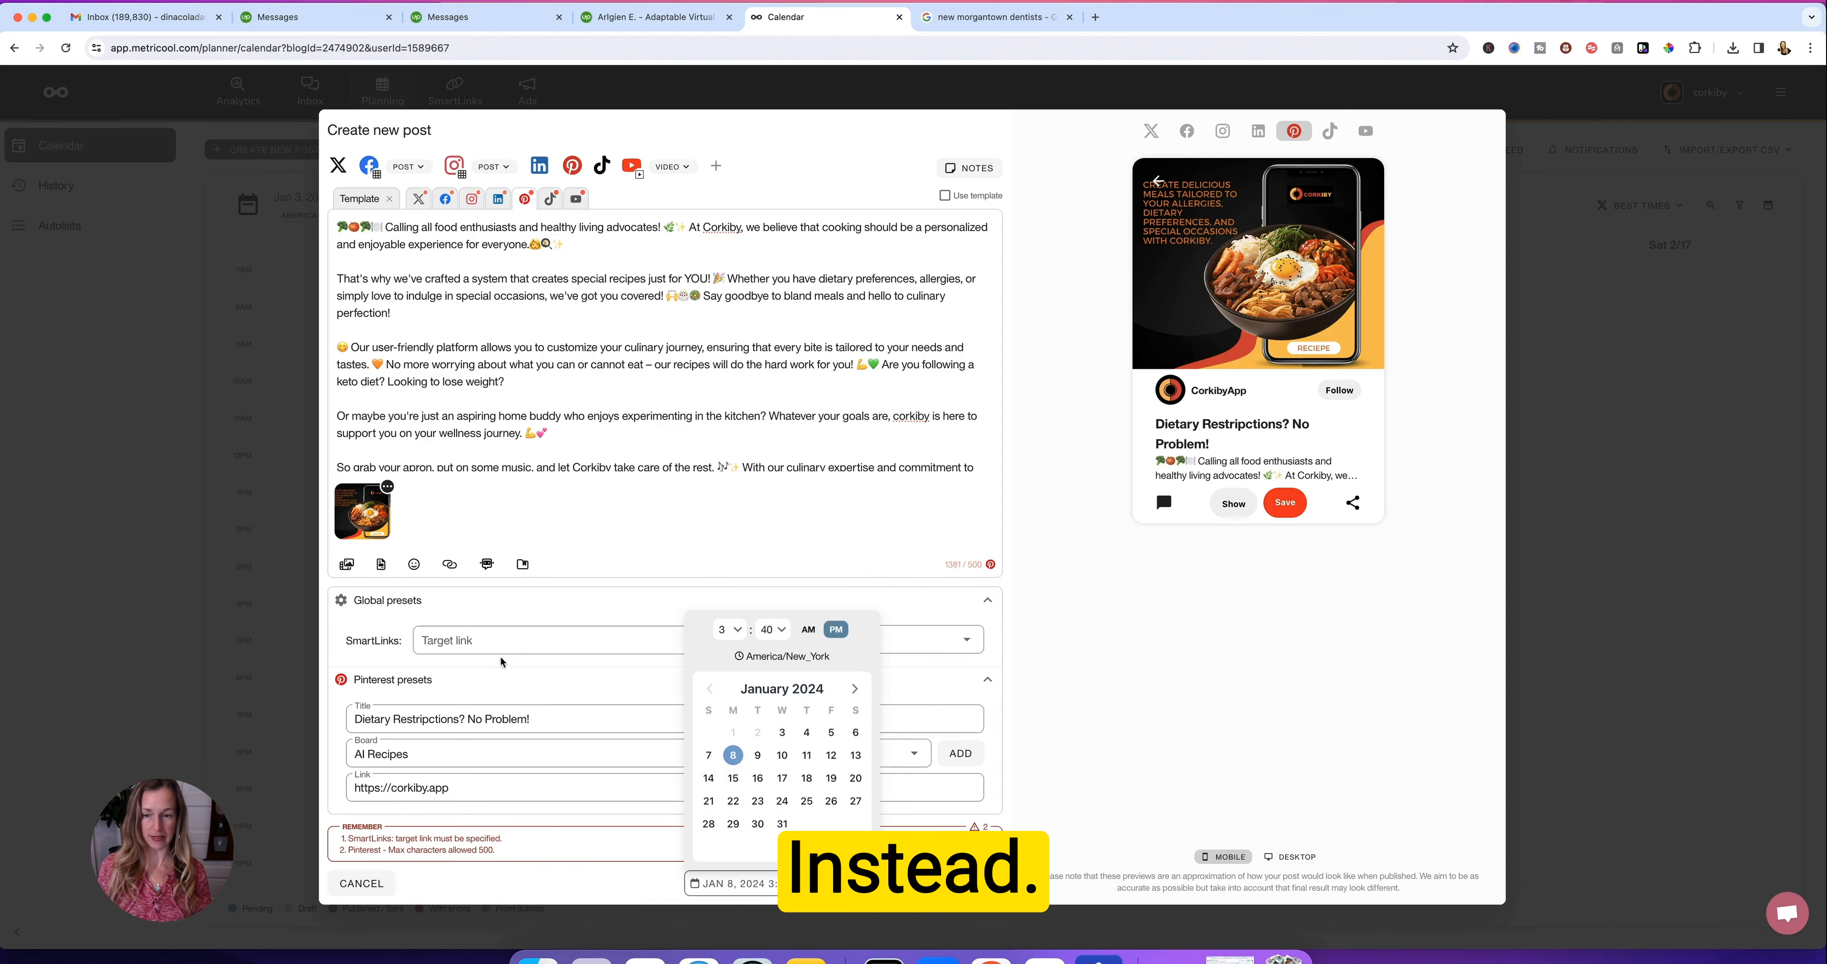
pyautogui.click(511, 792)
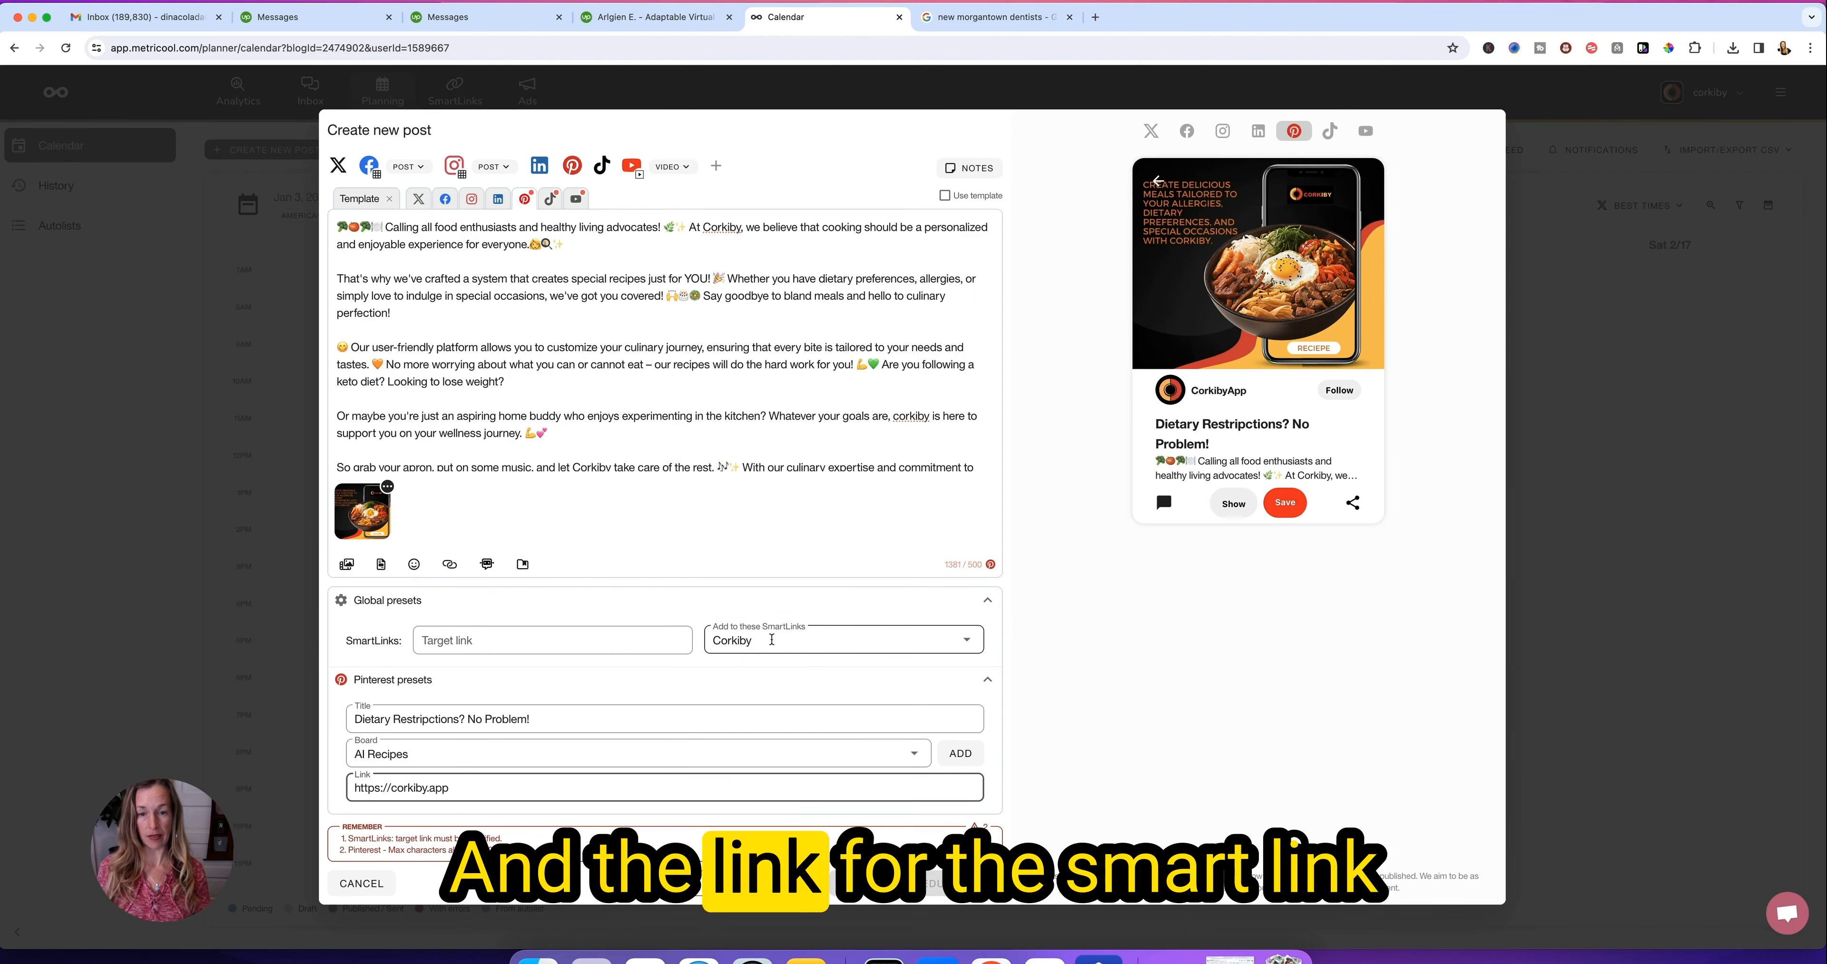
pyautogui.write('https:')
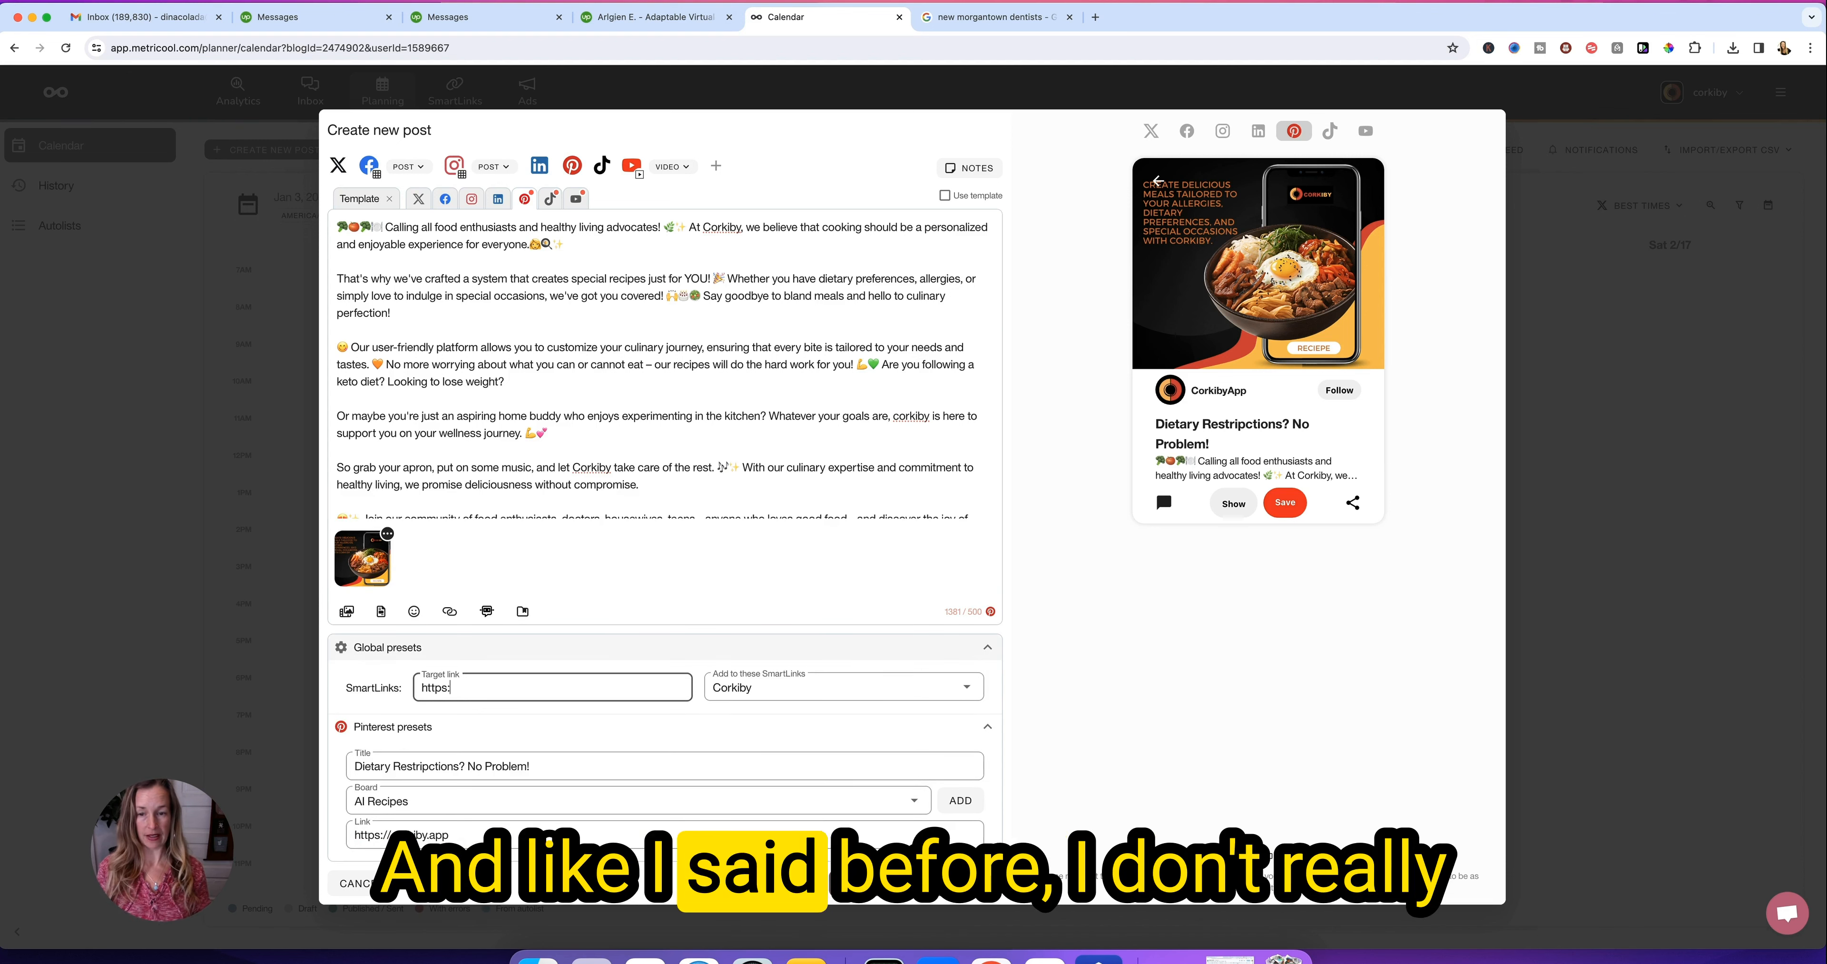
pyautogui.write('/corkiby')
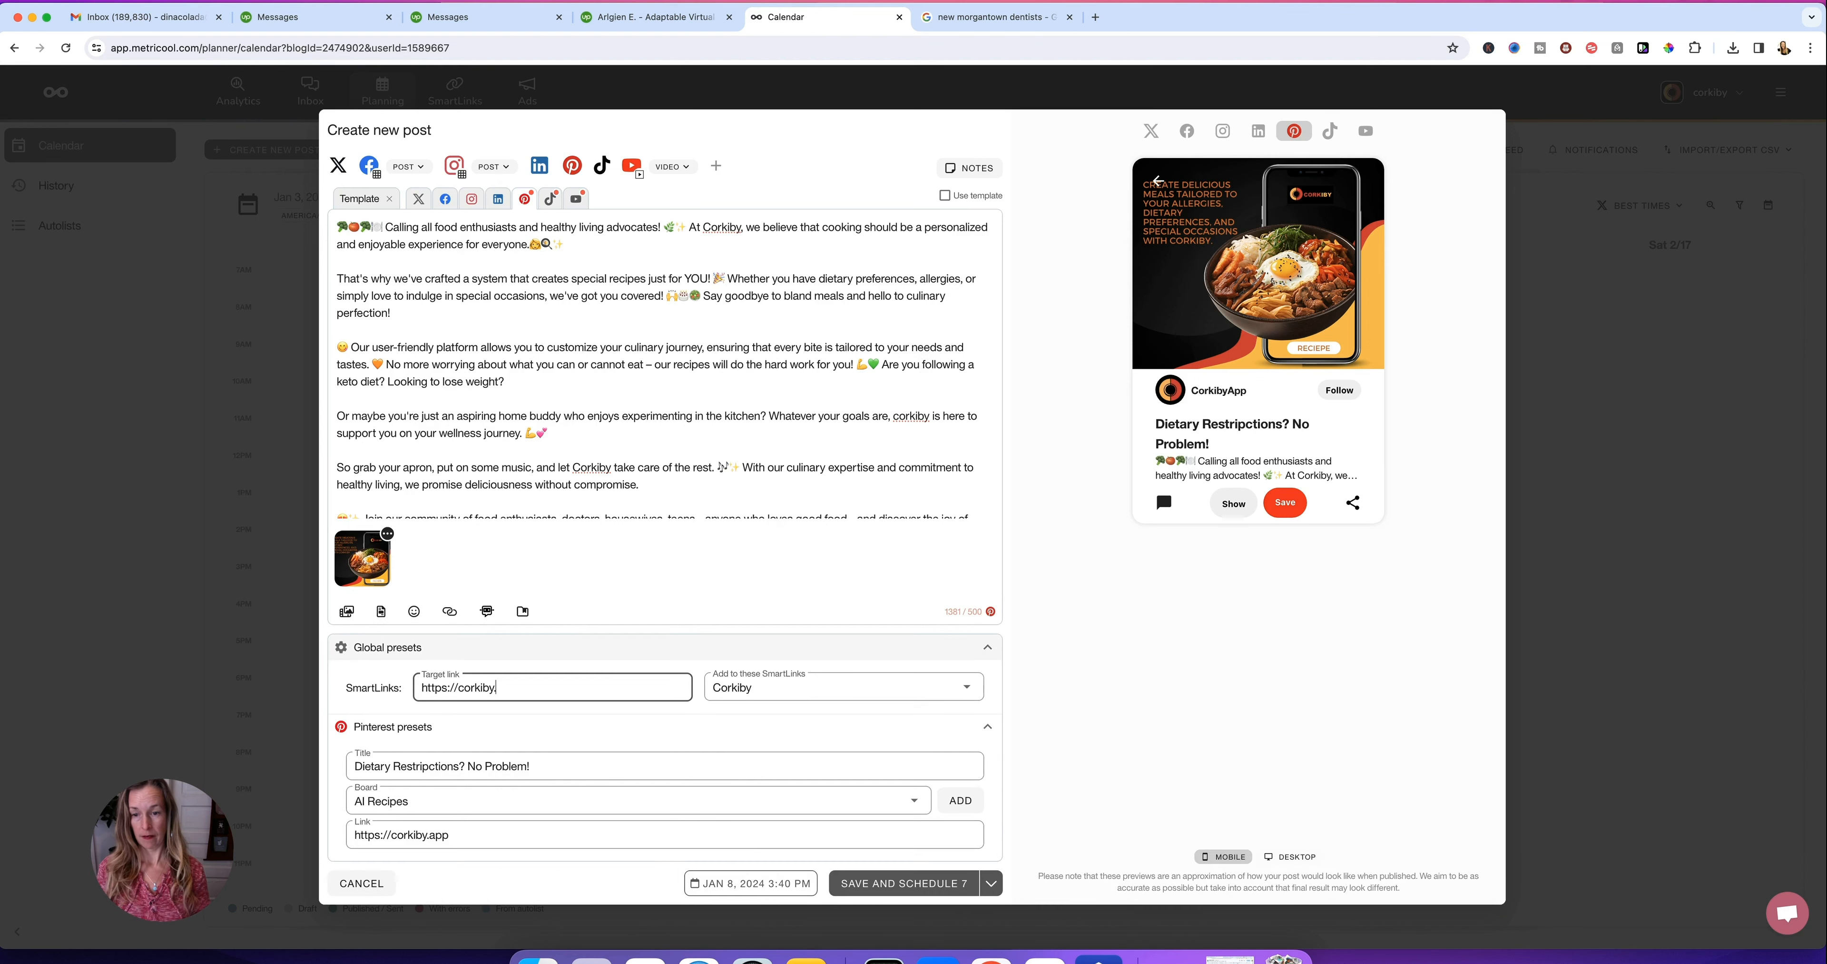
pyautogui.write('.app')
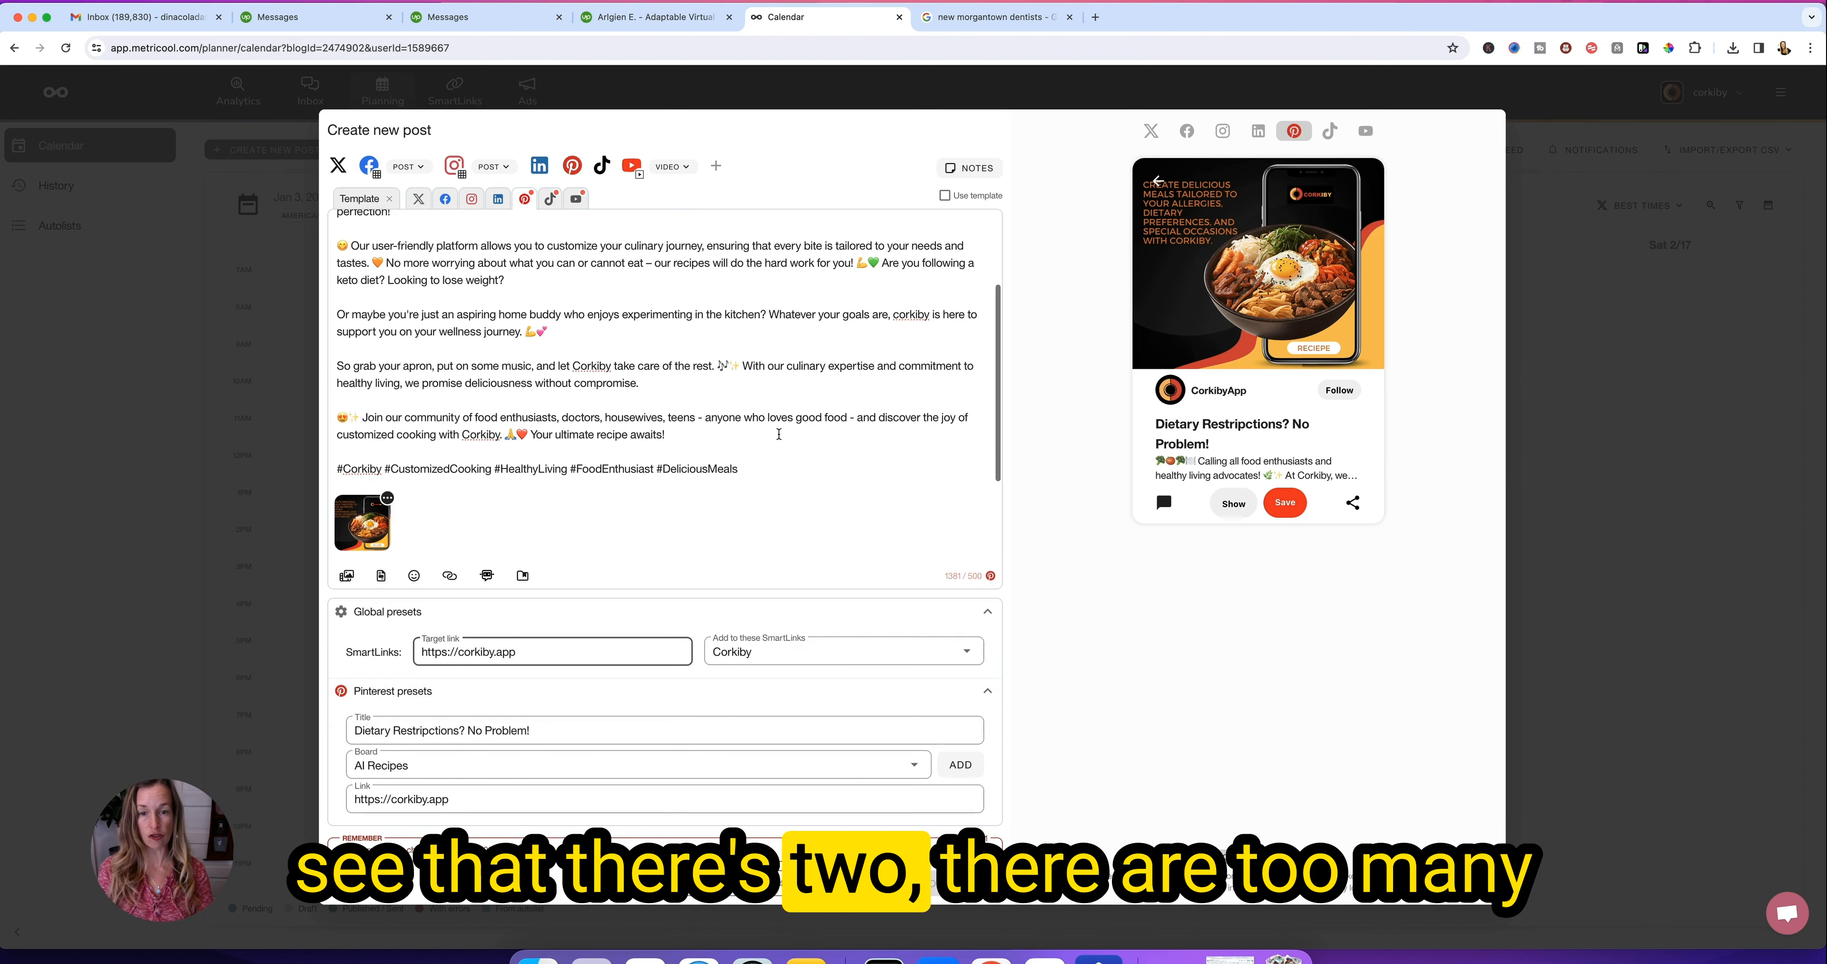
# - Trim the Pinterest caption to its opening paragraph plus hashtags, under 500 characters
pyautogui.moveTo(336, 314); pyautogui.dragTo(665, 434)
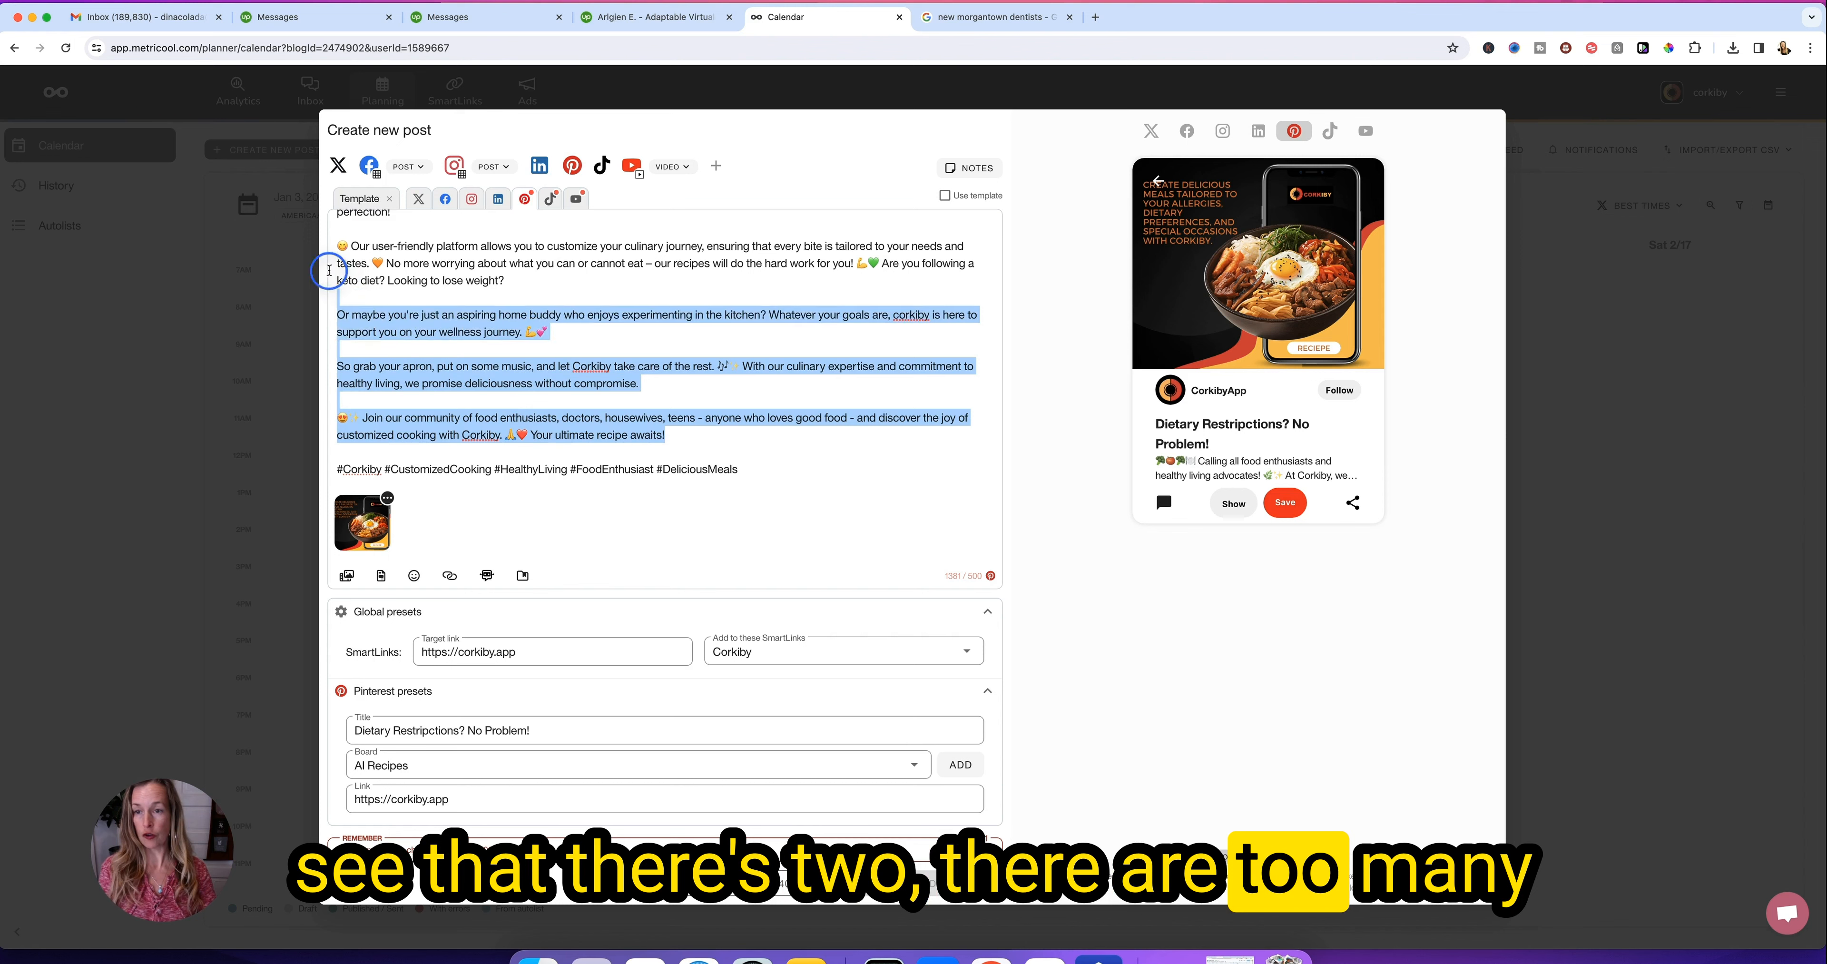
pyautogui.press('Backspace')
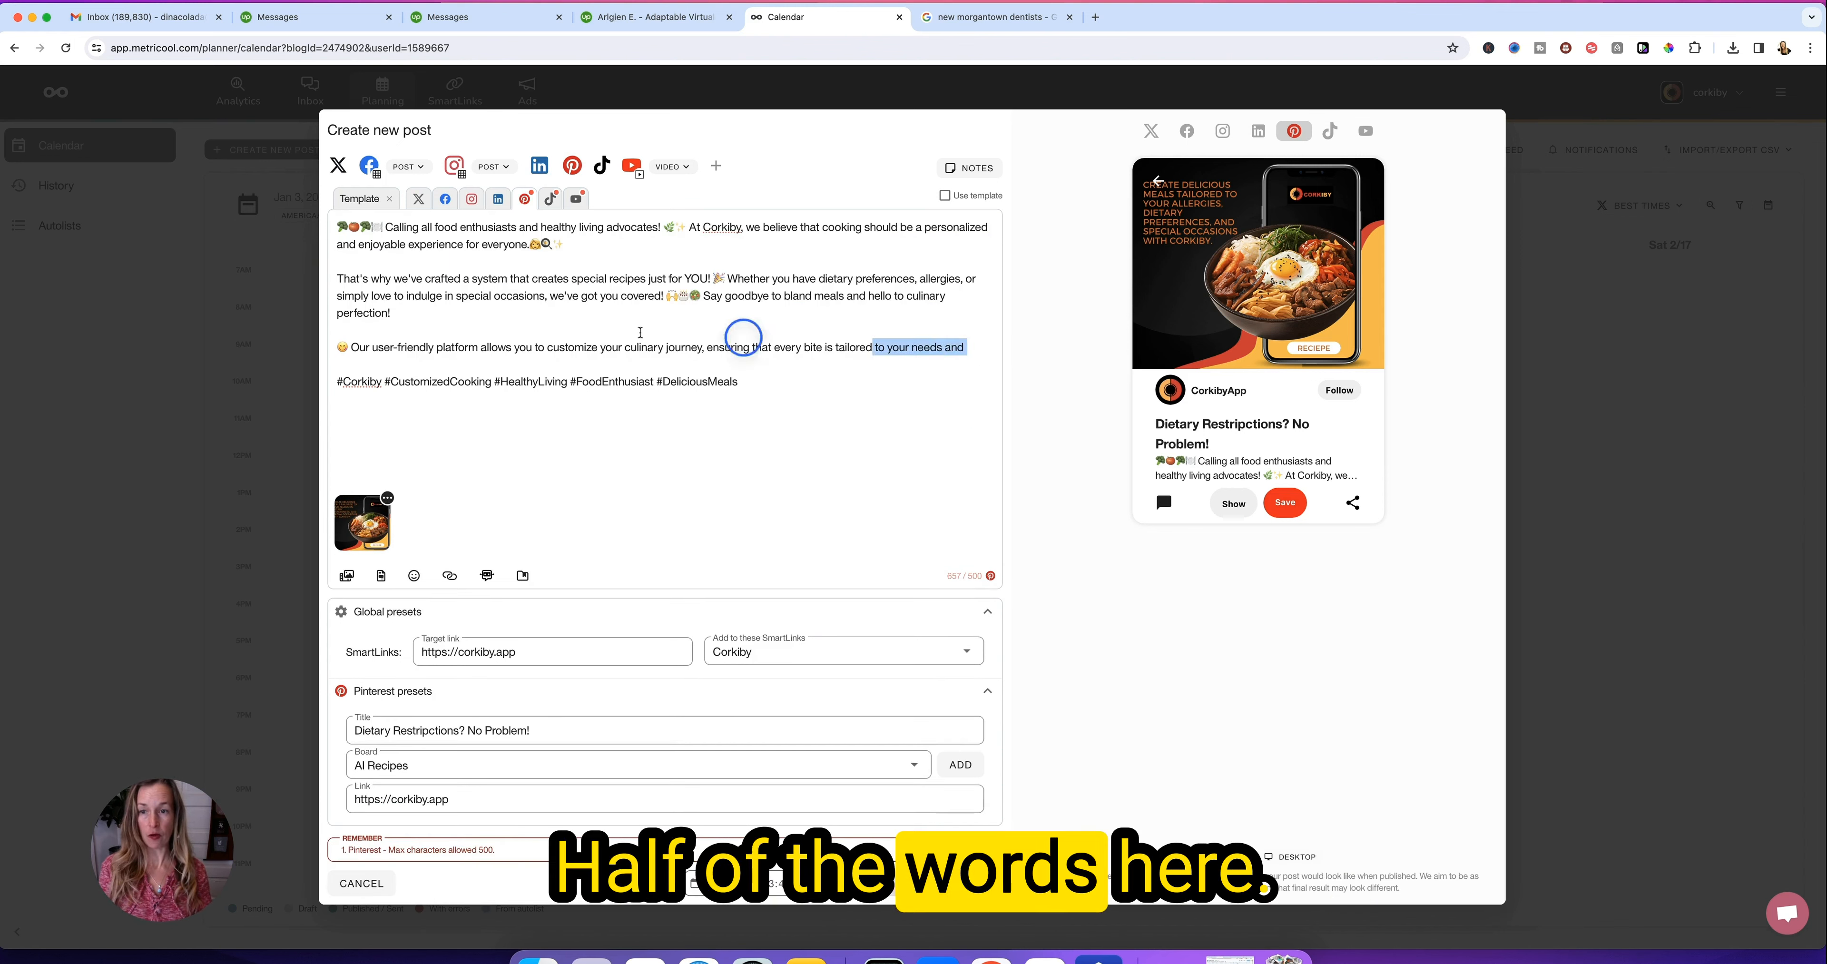
pyautogui.press('Backspace')
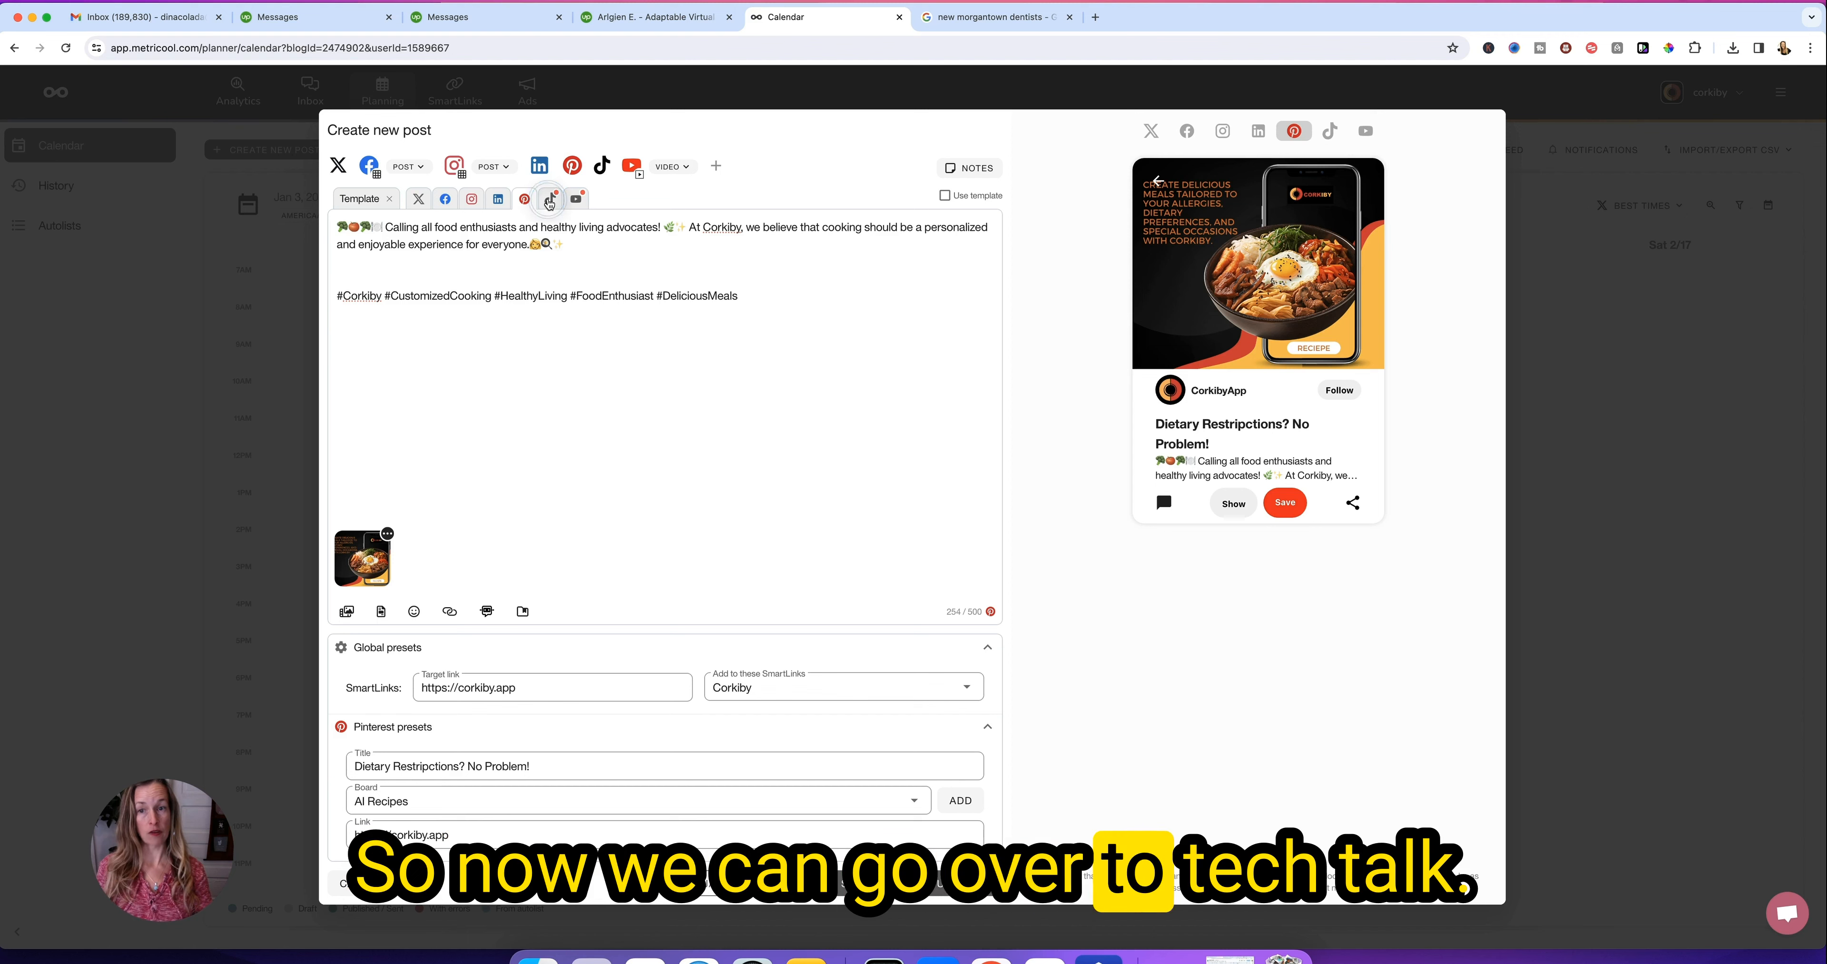
# - Unlock the TikTok copy for separate editing and check the attached media options
pyautogui.click(549, 199)
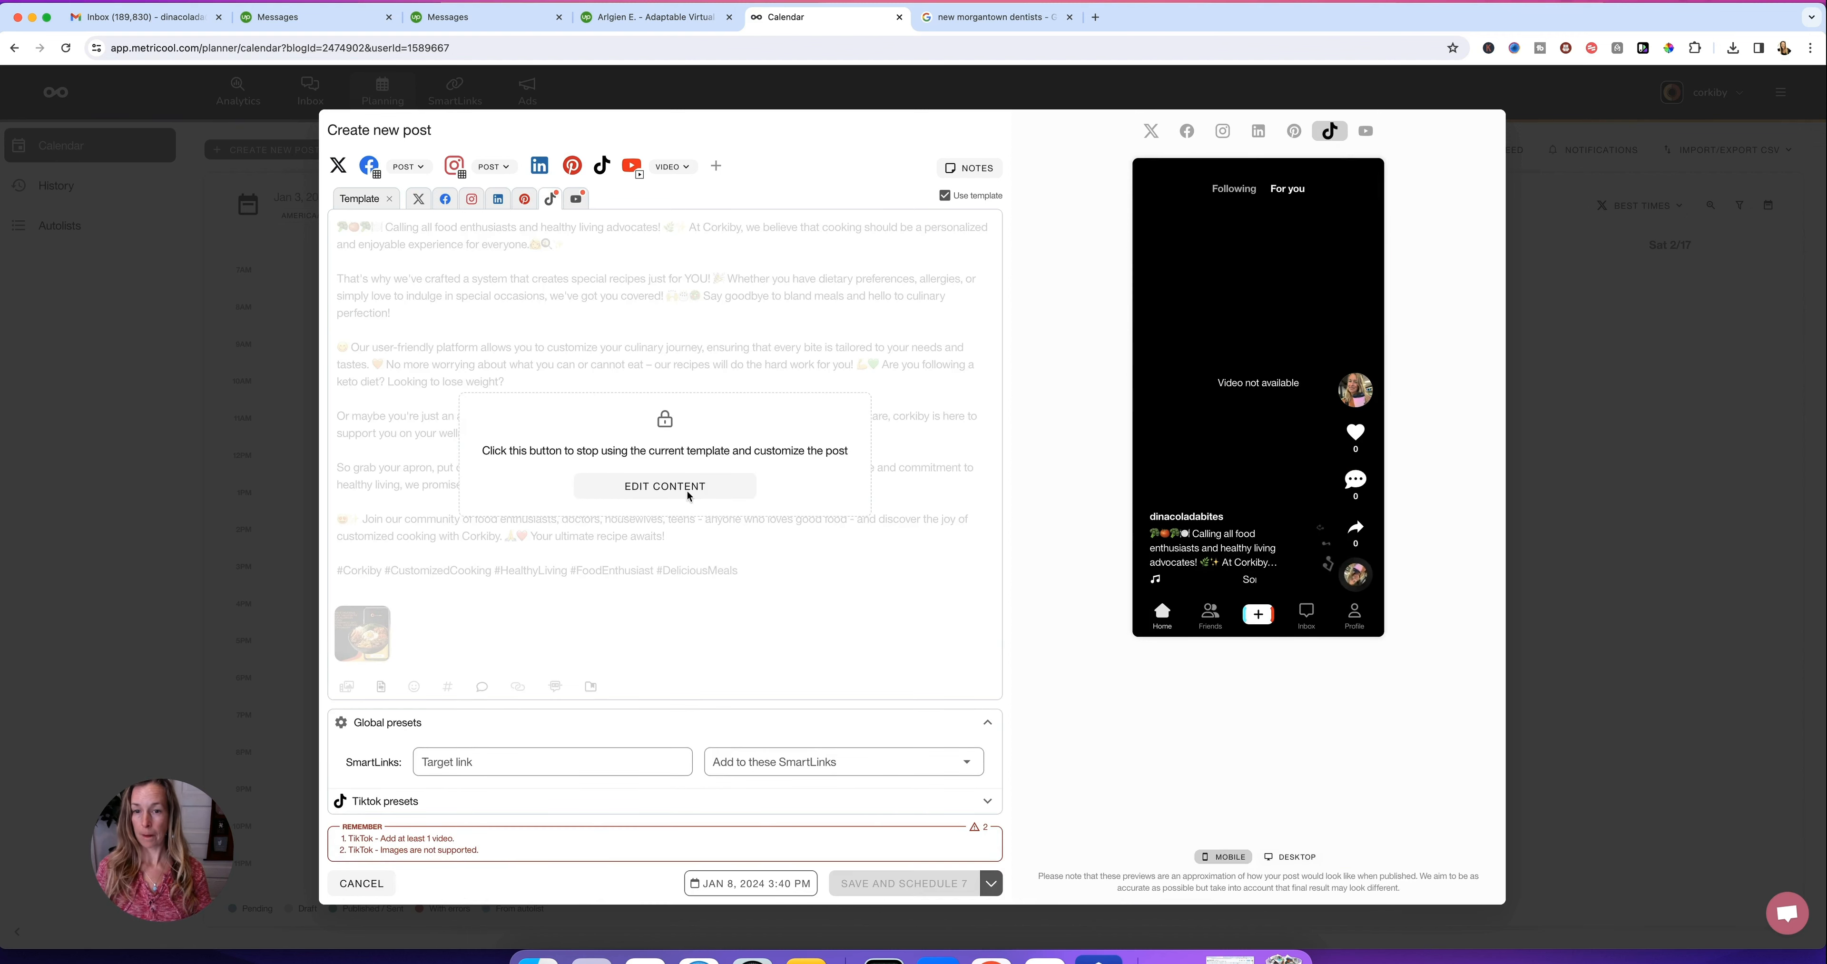
pyautogui.click(664, 486)
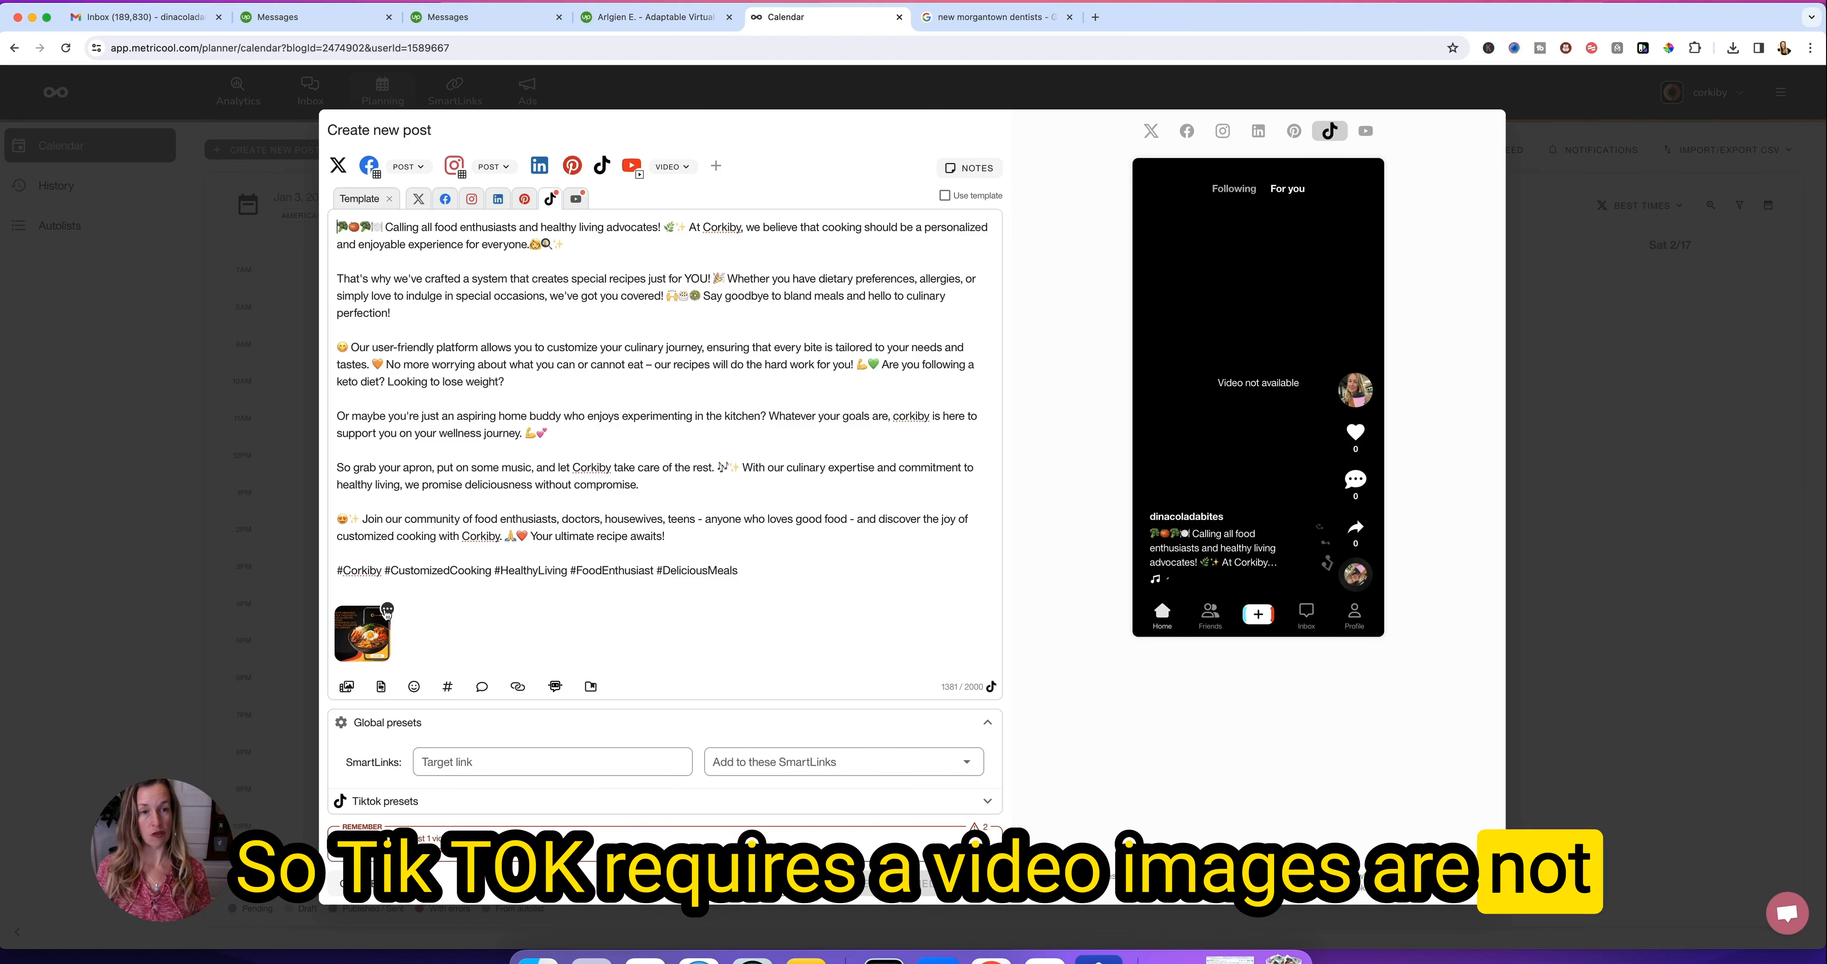
pyautogui.click(386, 609)
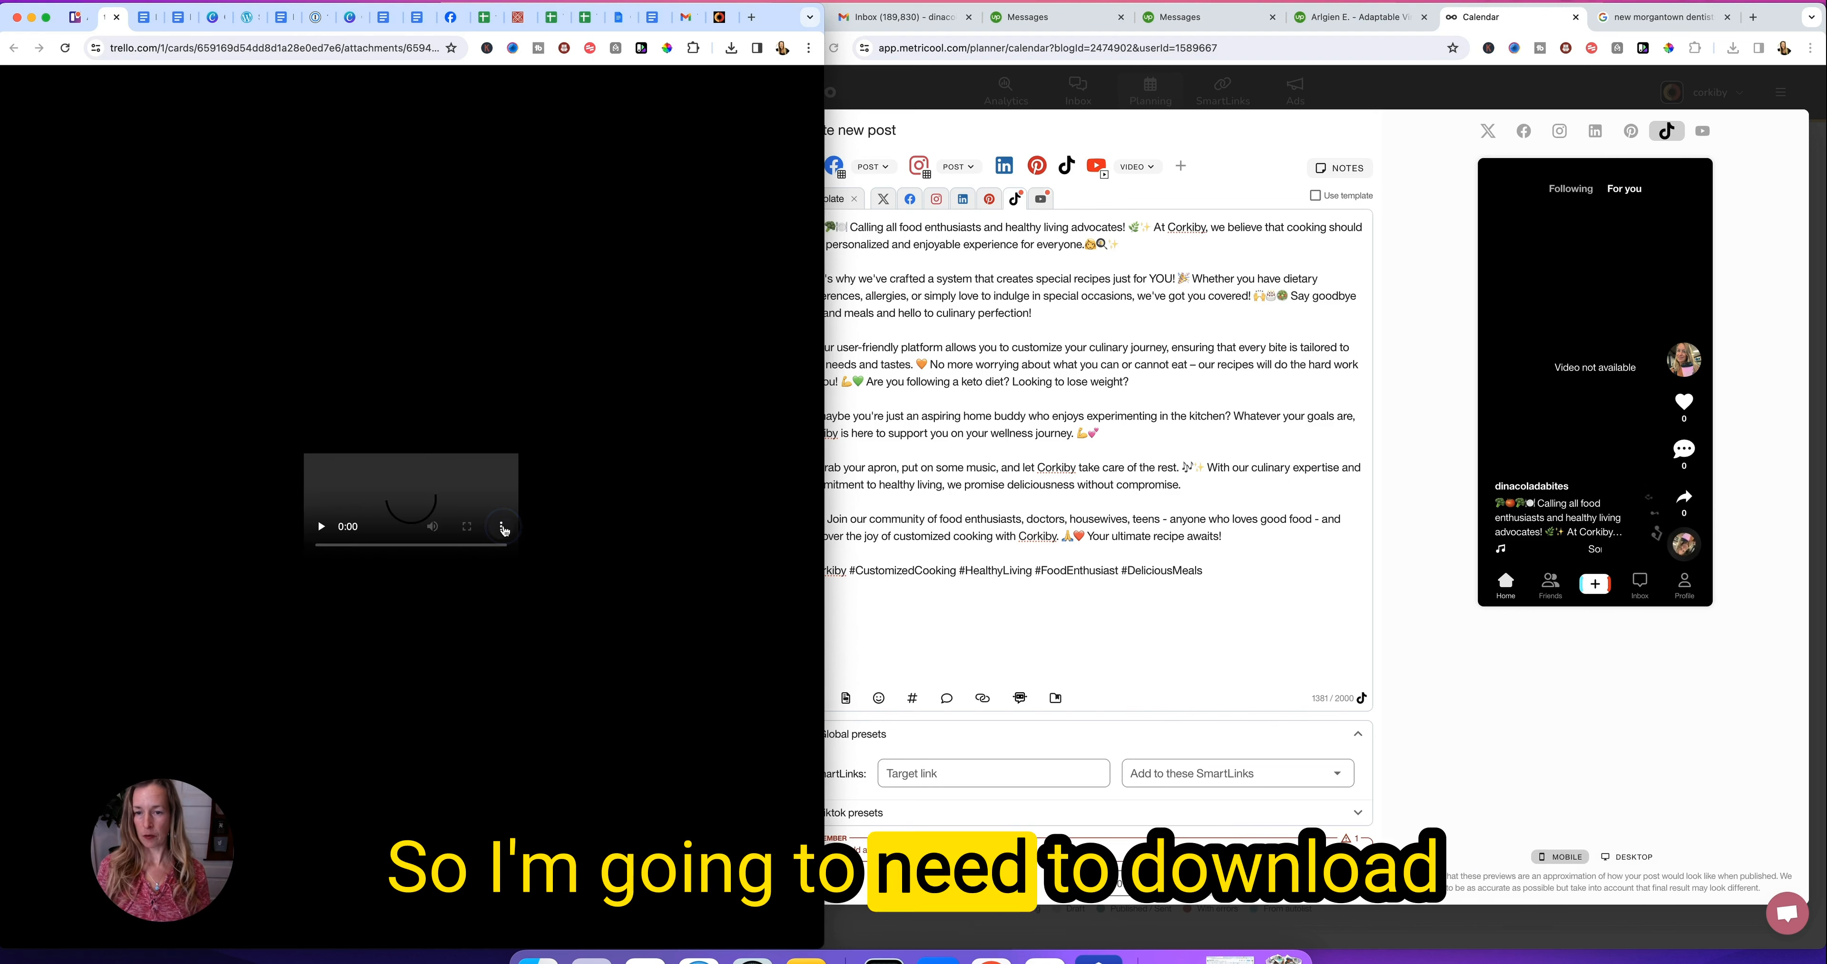
# - Bring up the Trello video attachment's download options
pyautogui.click(502, 526)
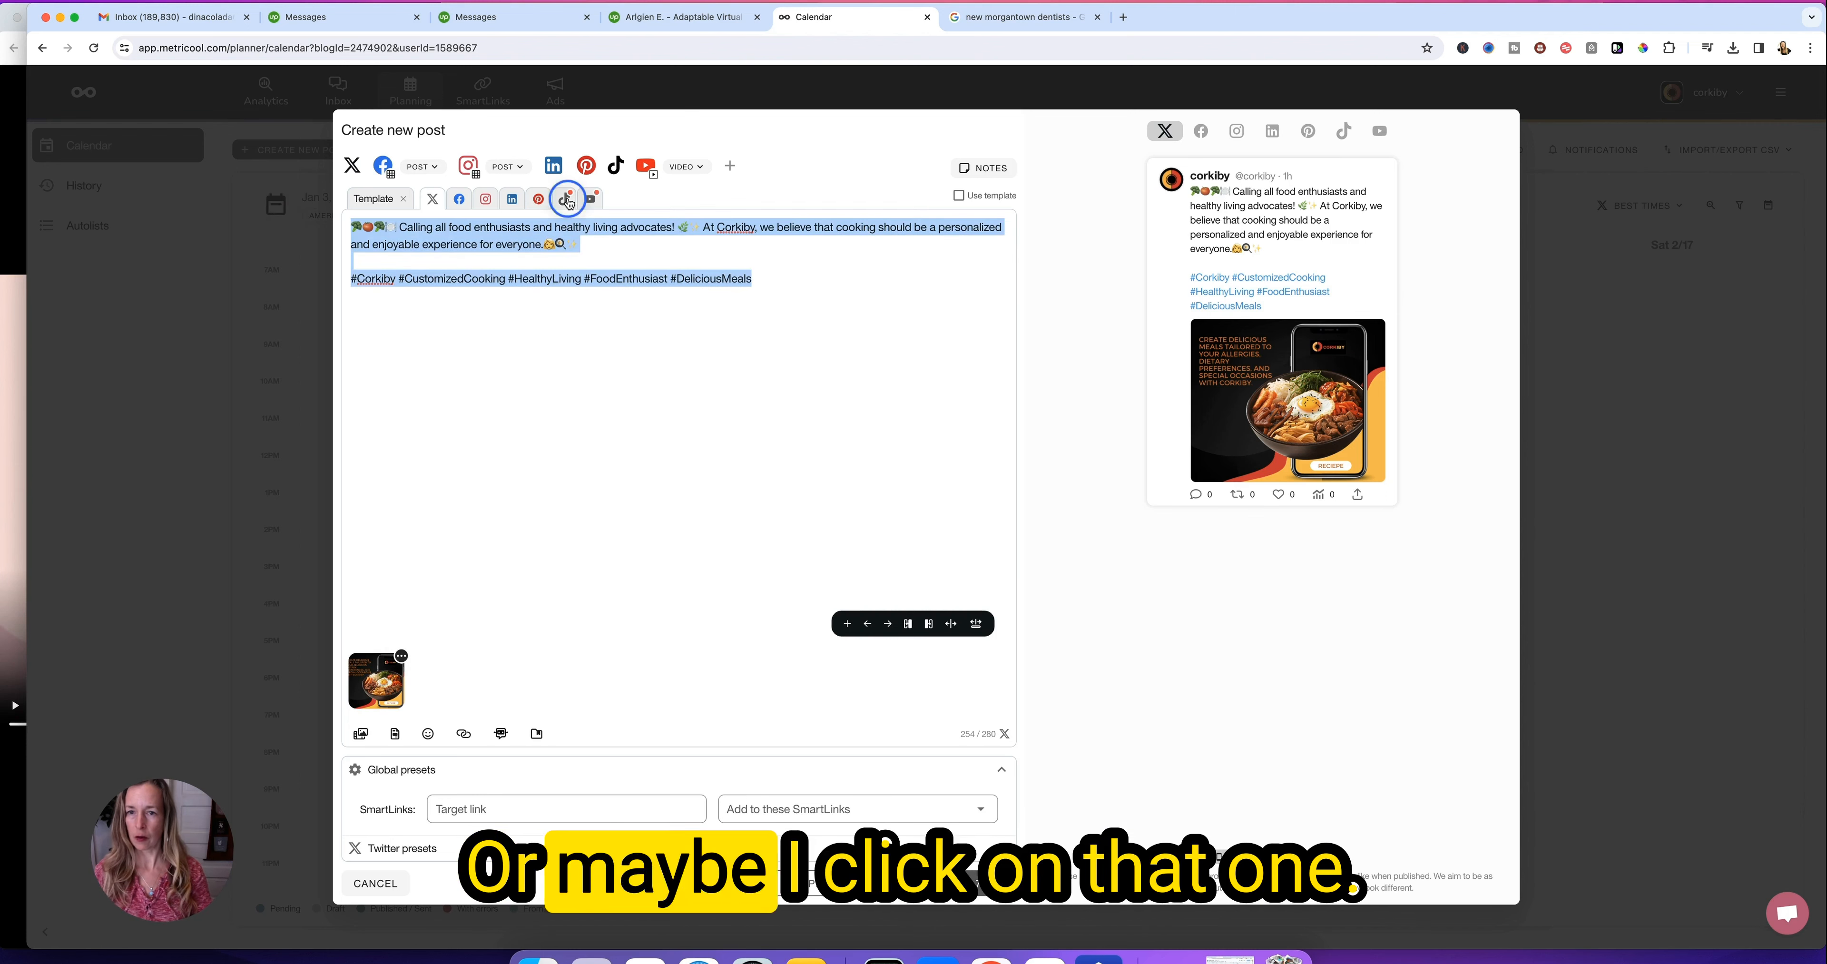
# - Drop TikTok and YouTube from the post's networks, leaving X, Facebook, Instagram, LinkedIn and Pinterest
pyautogui.click(565, 199)
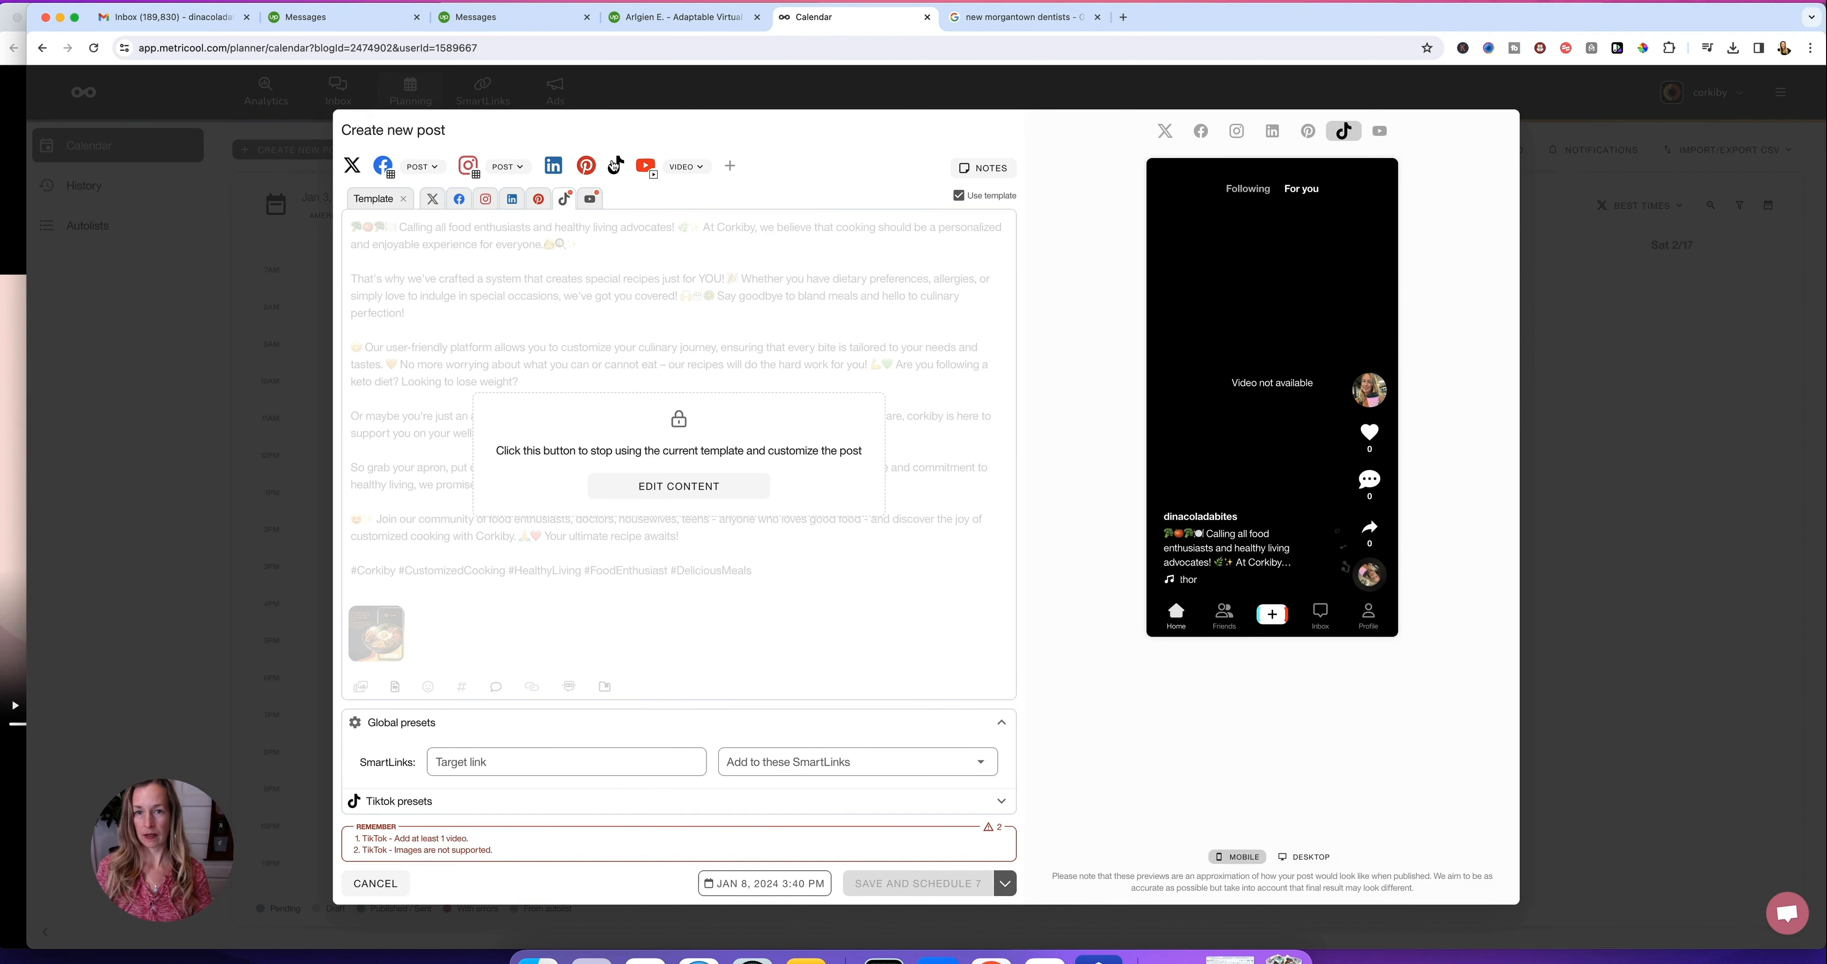
pyautogui.click(614, 167)
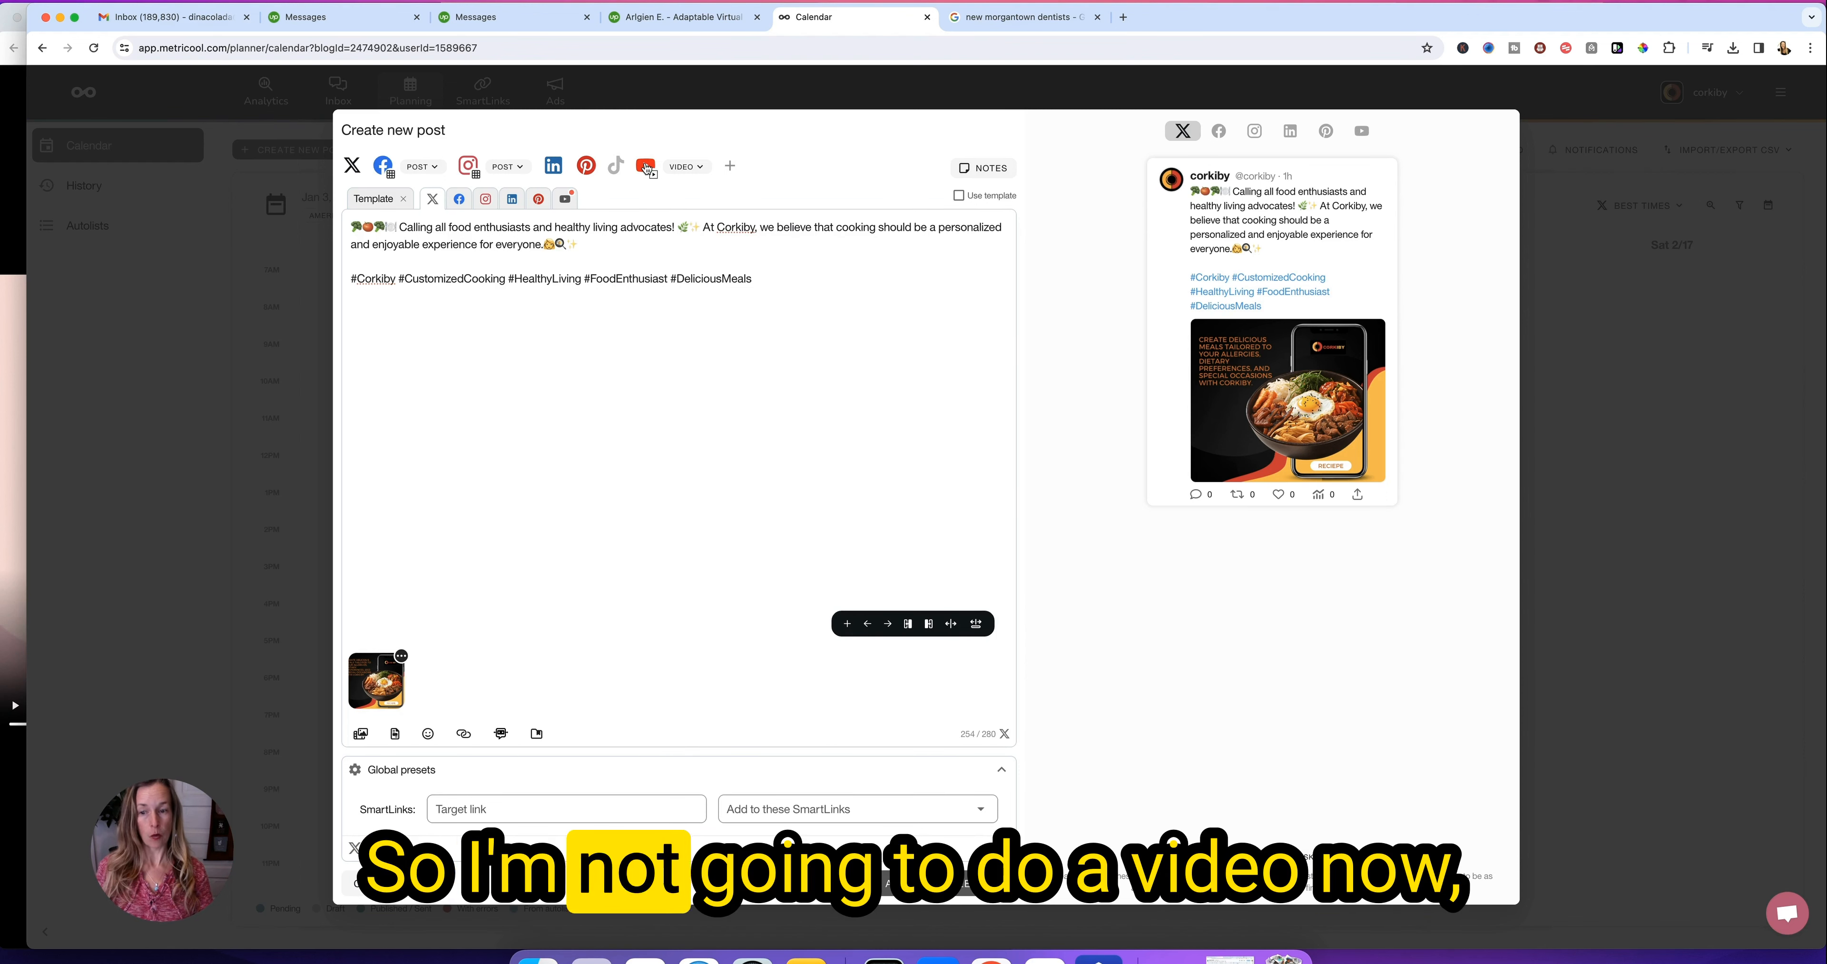
pyautogui.click(646, 167)
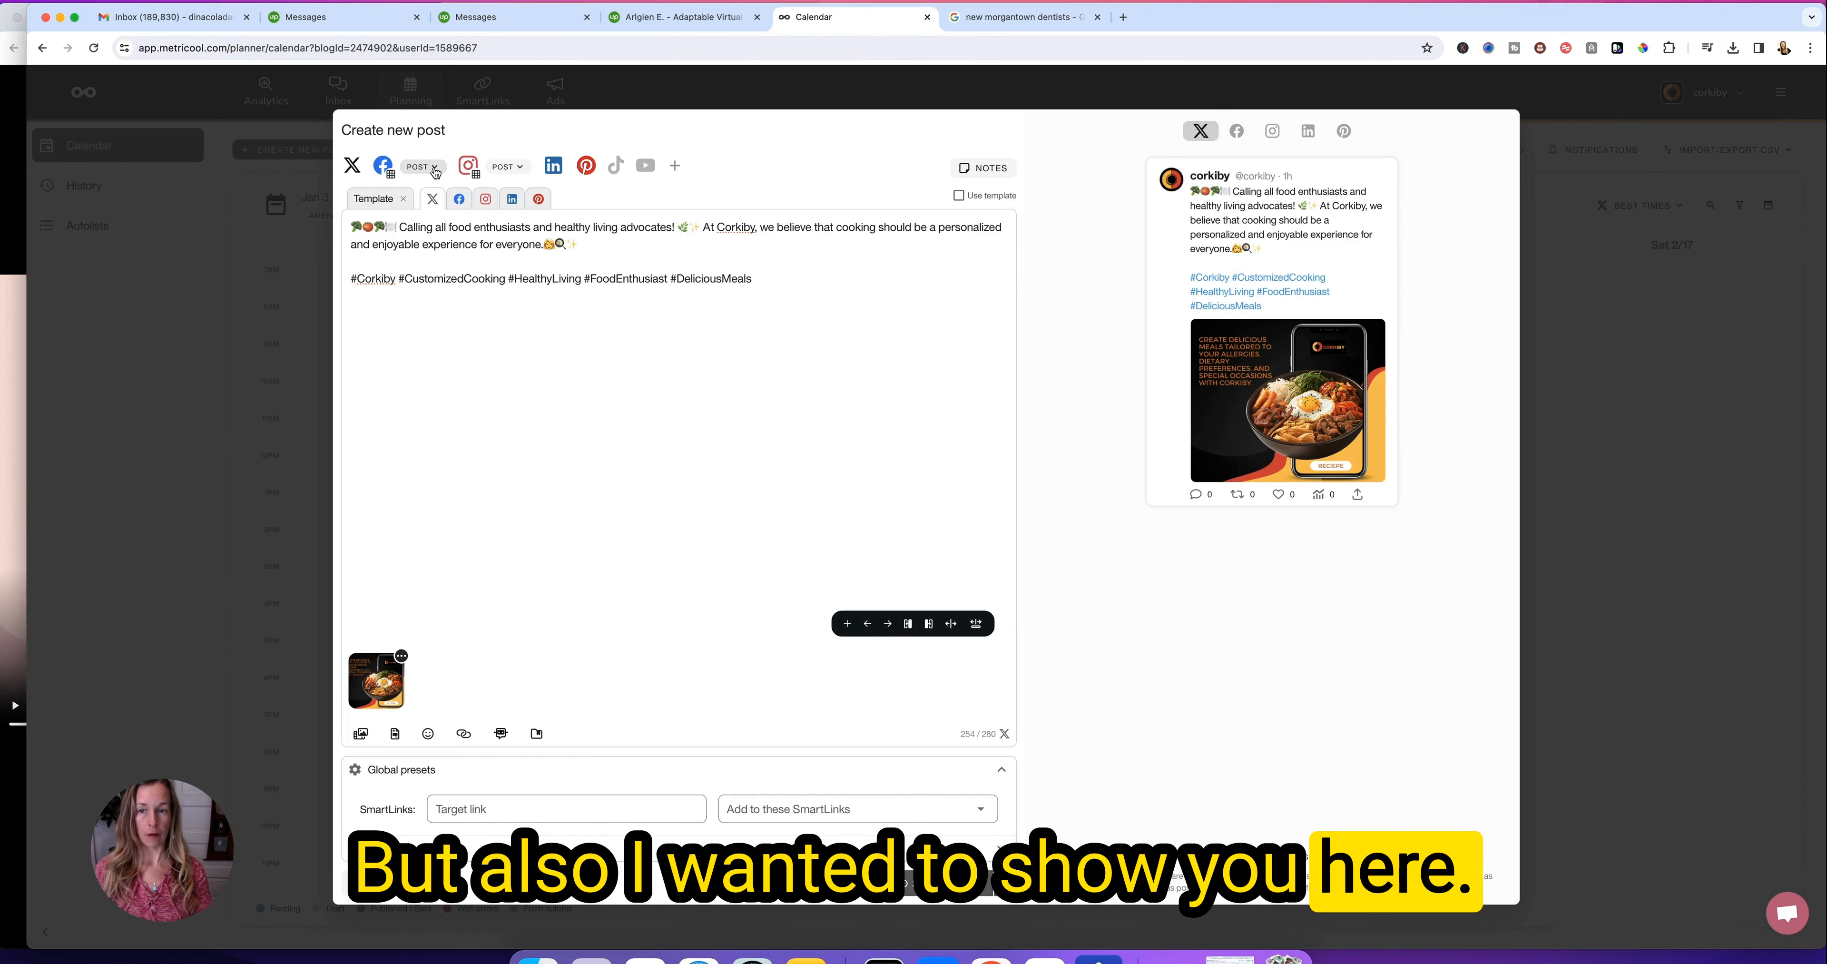
pyautogui.click(423, 167)
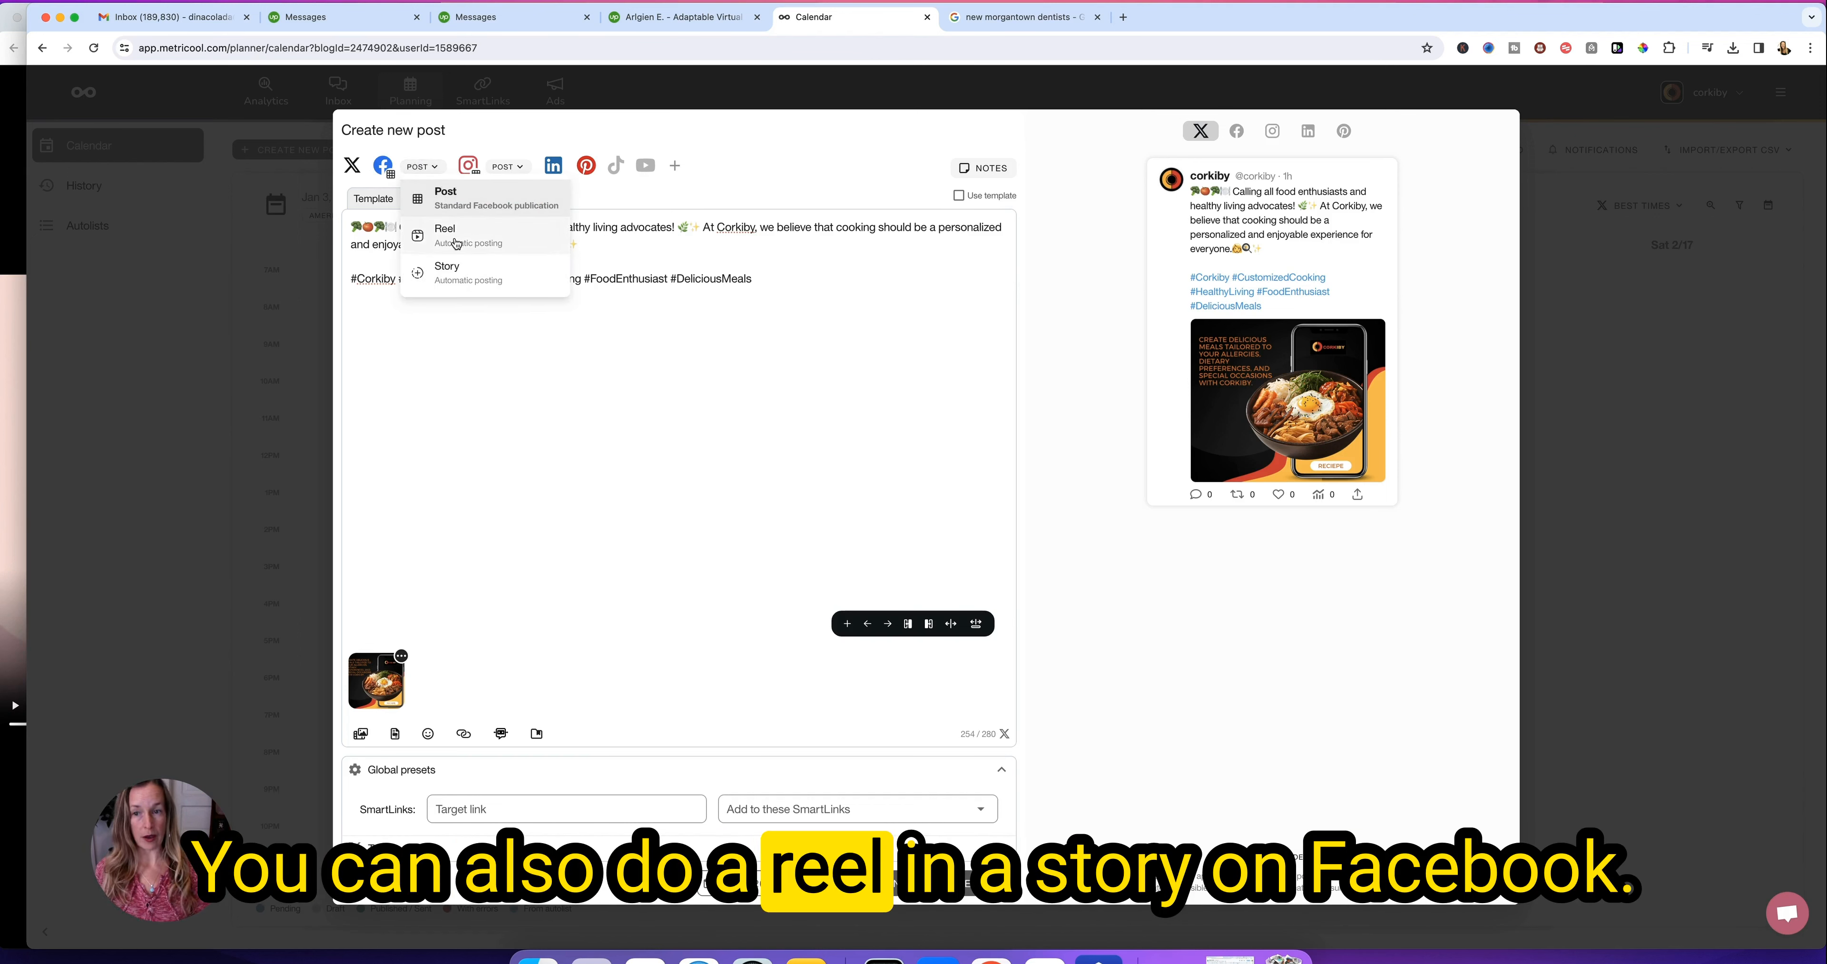